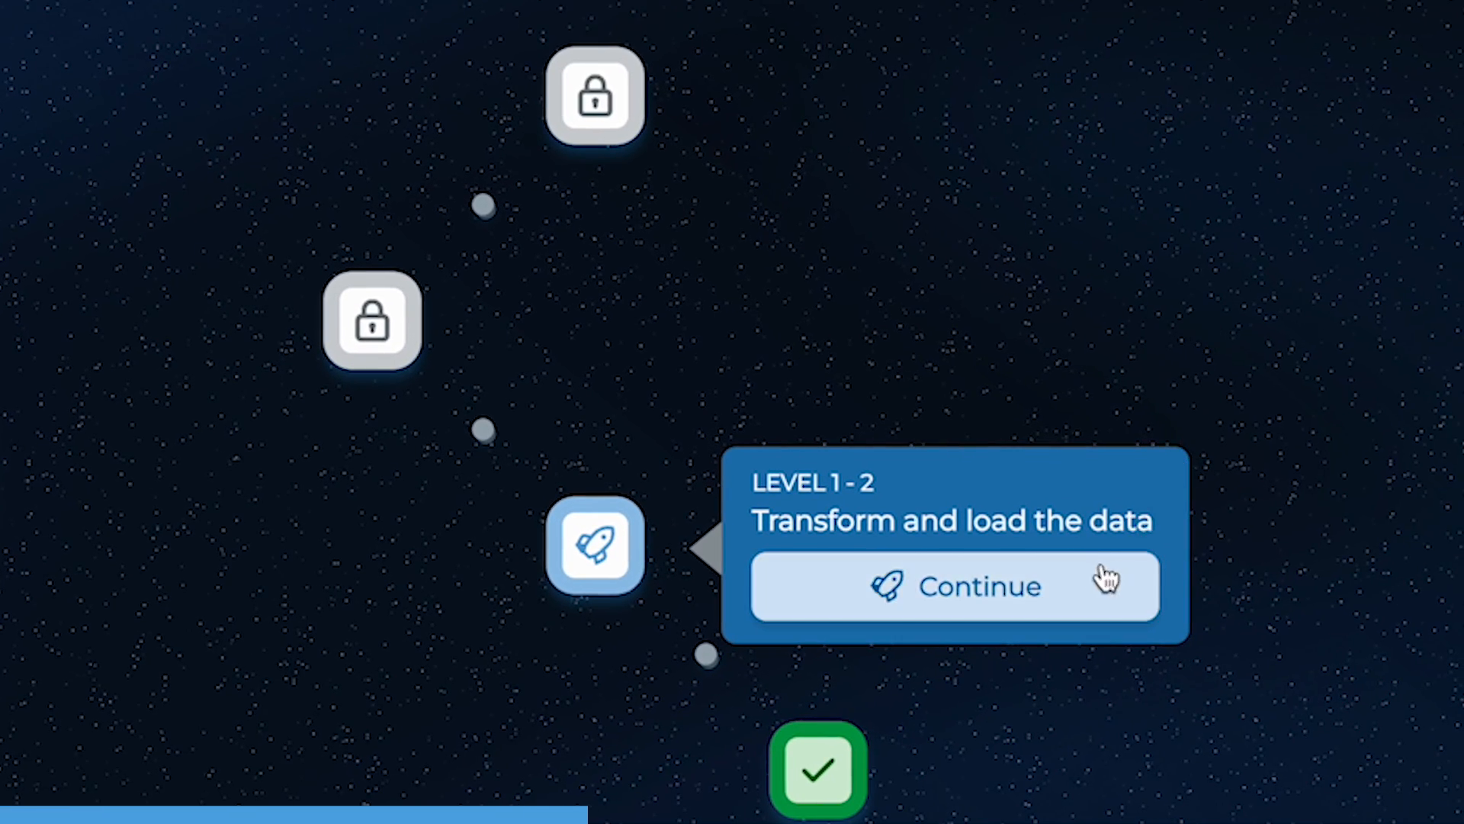
Resume Level 1-2 from the level map to reach the practice question
click(955, 586)
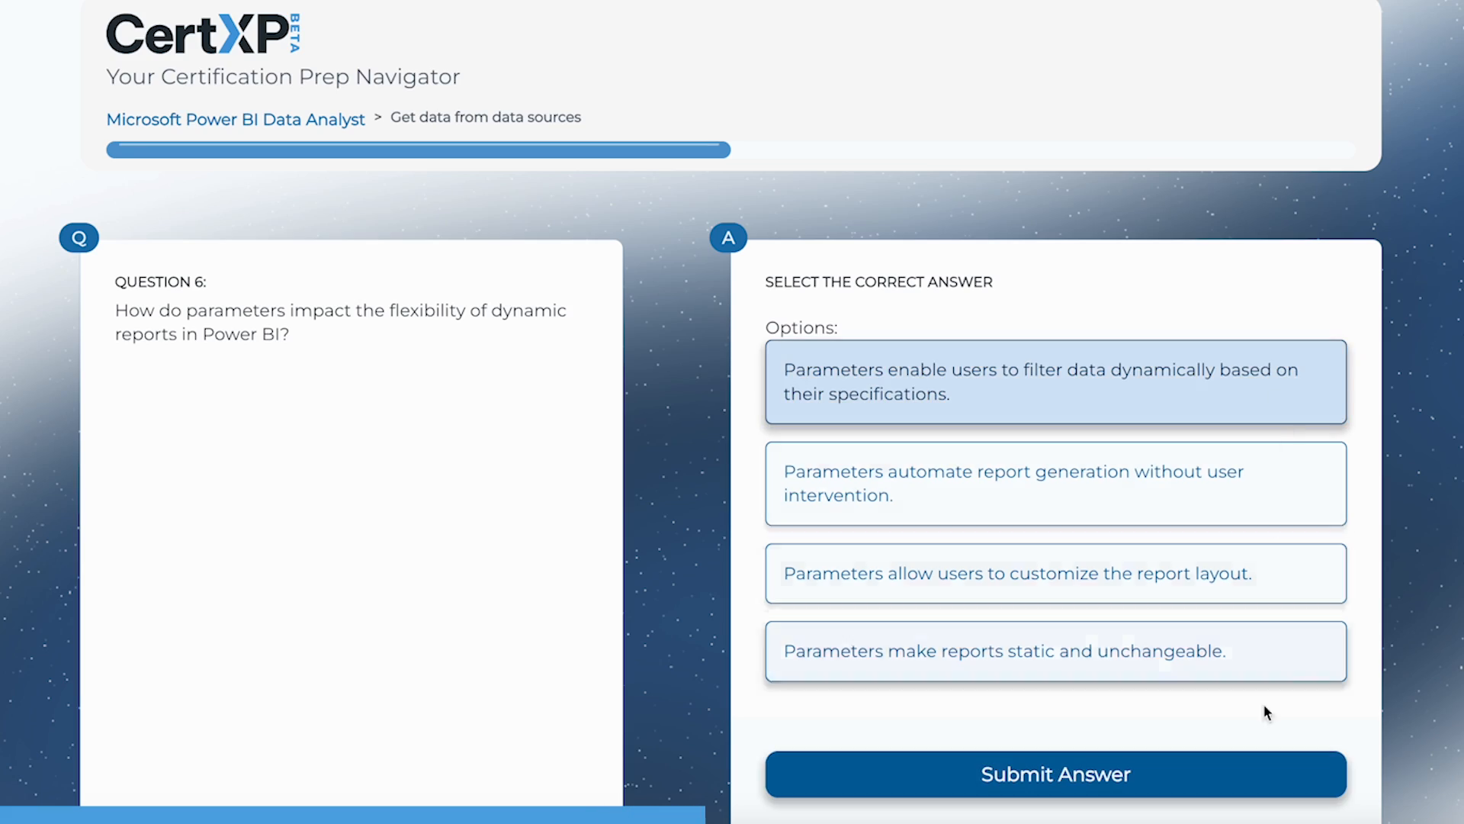
click(1055, 773)
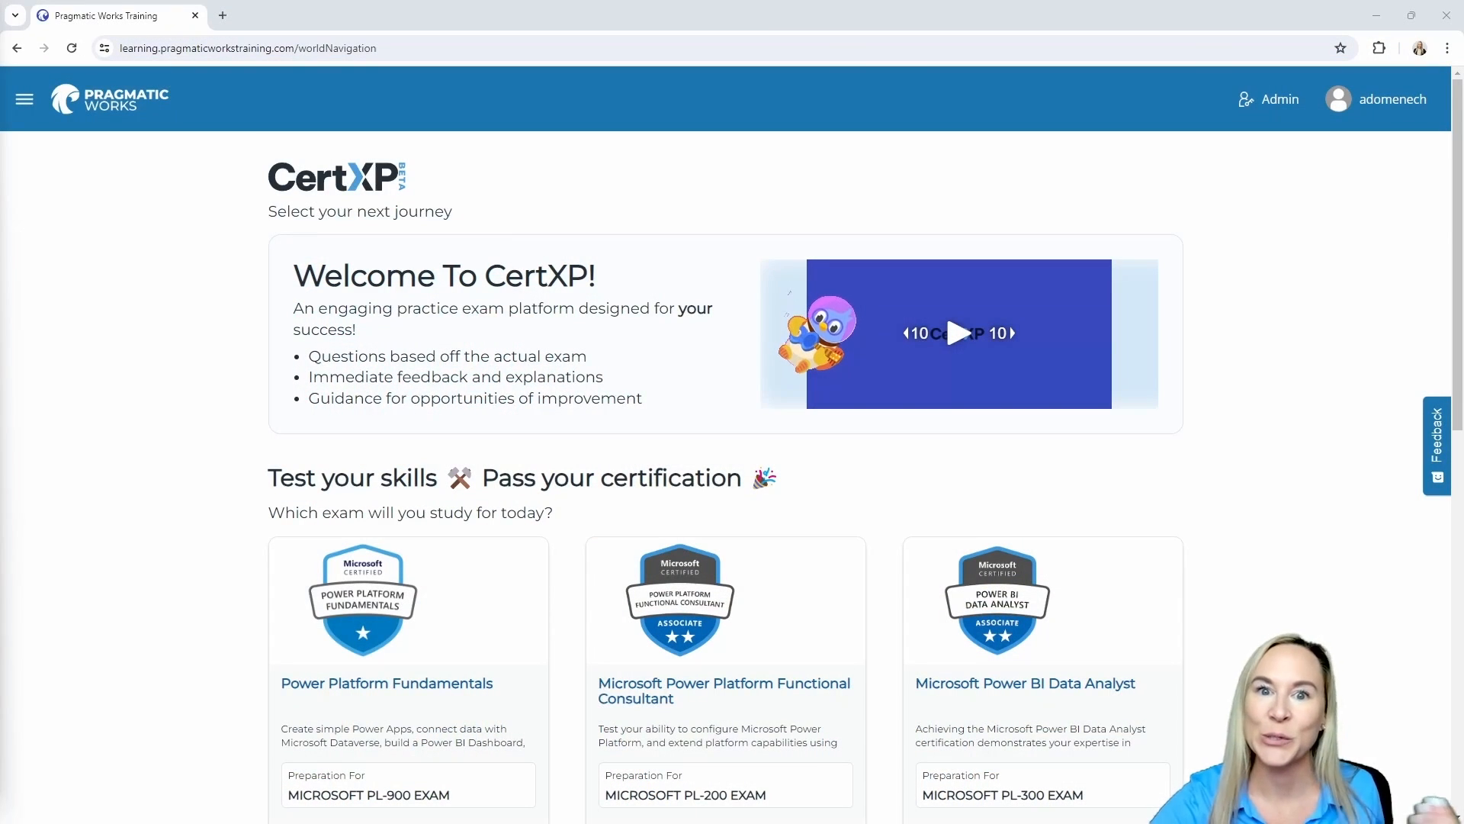
mouse_move(90, 370)
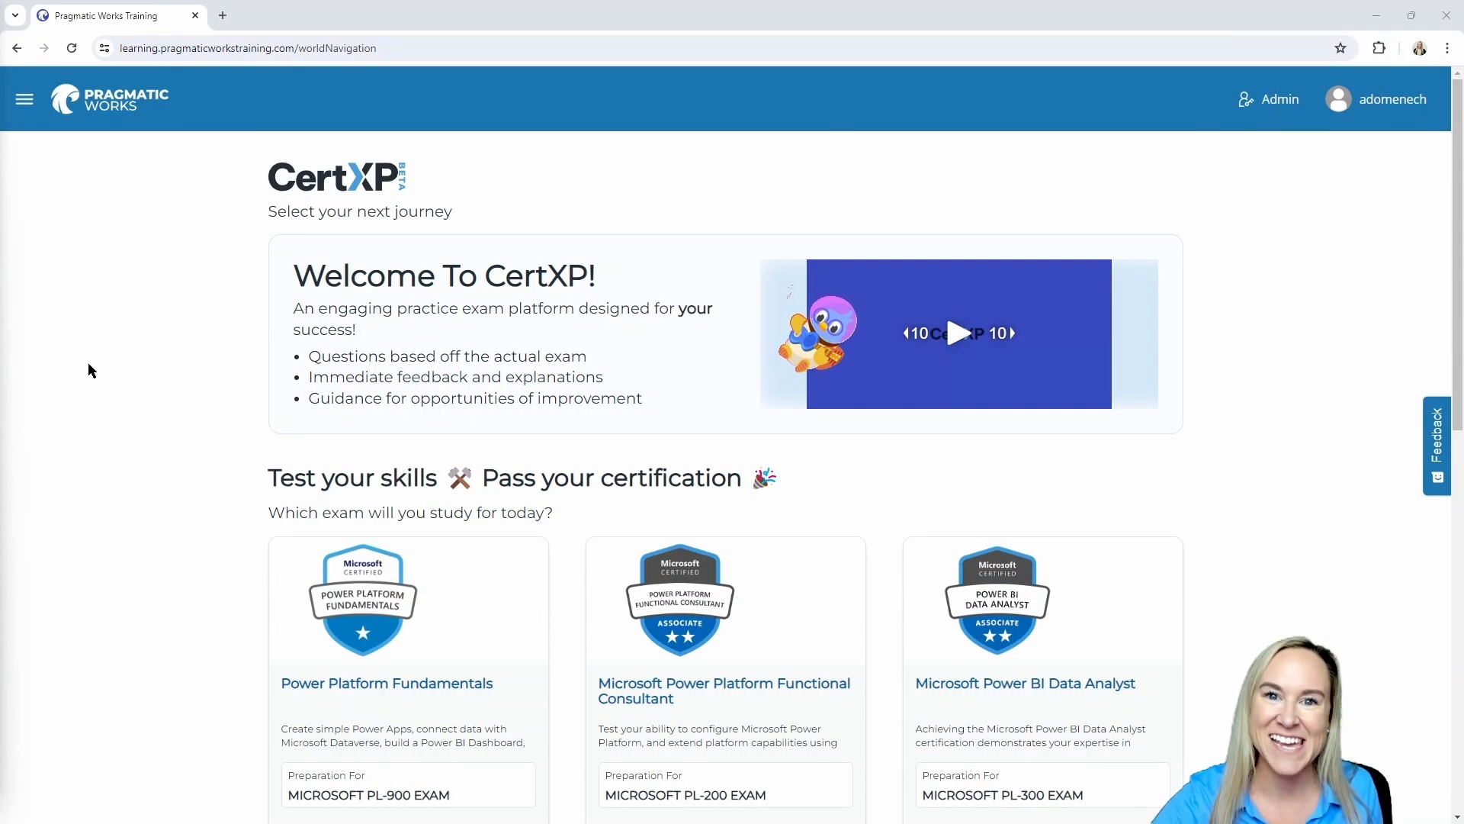
mouse_move(132, 393)
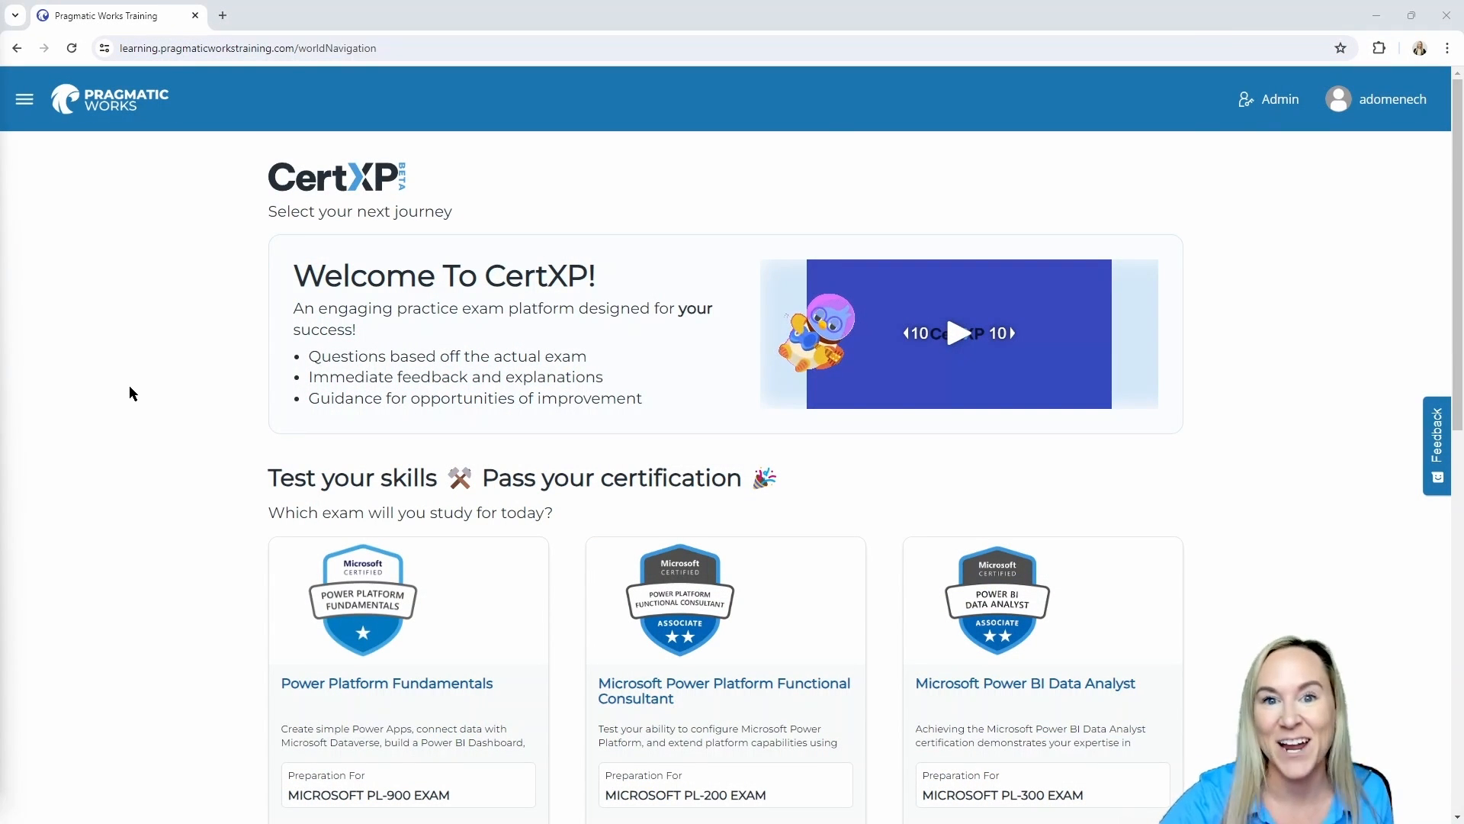
mouse_move(139, 392)
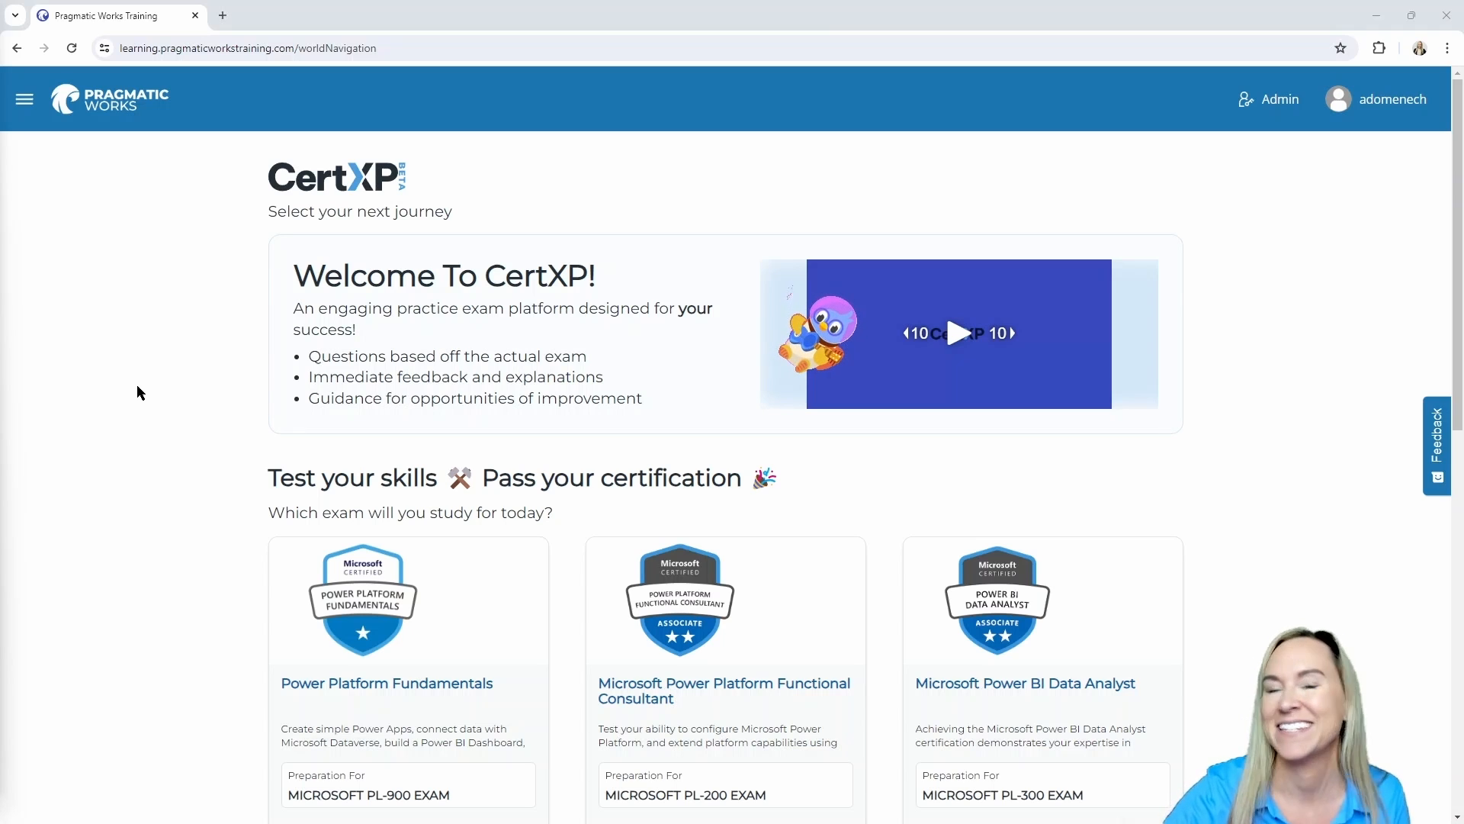
mouse_move(175, 357)
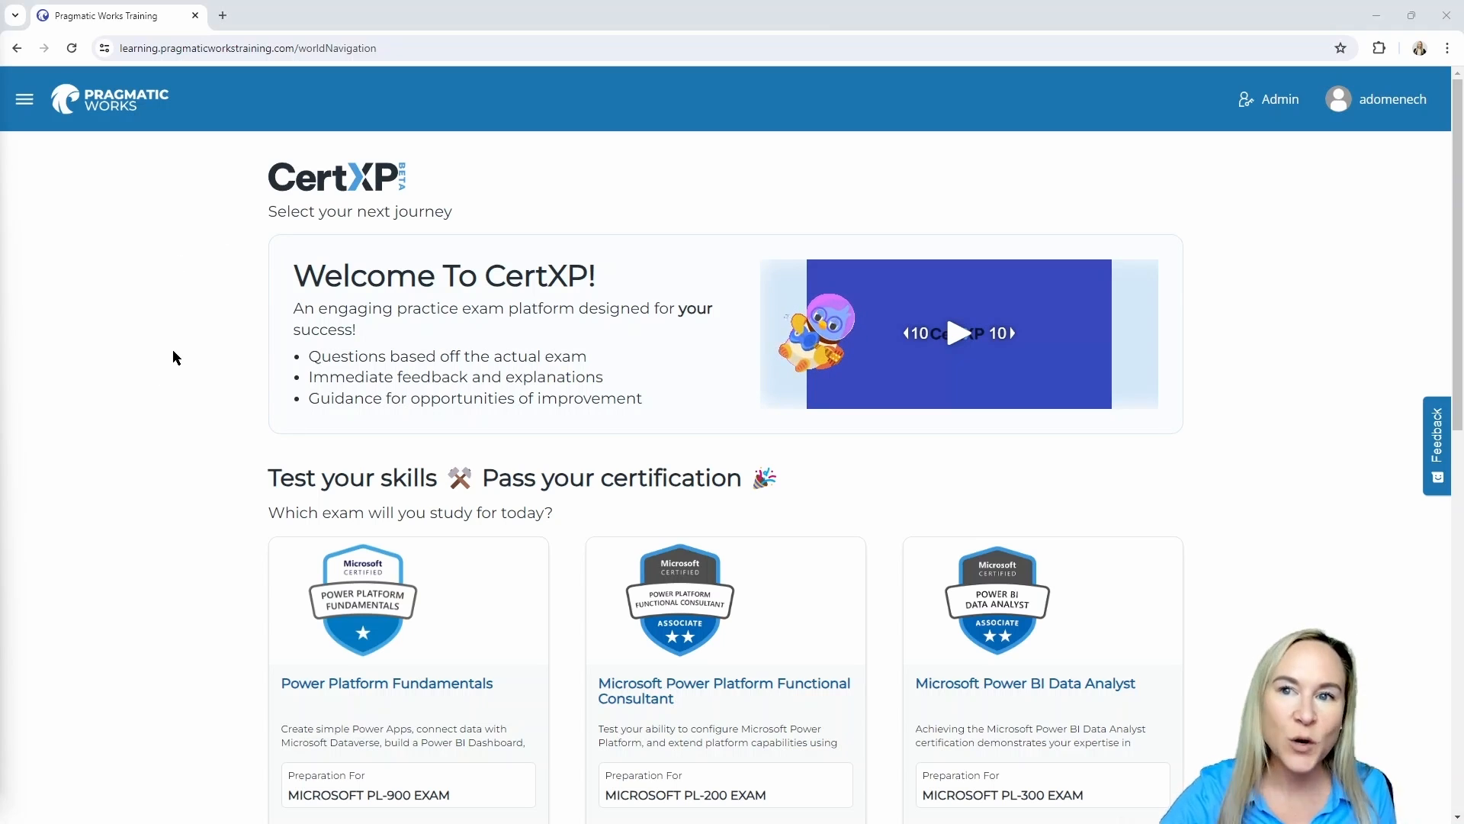
mouse_move(177, 413)
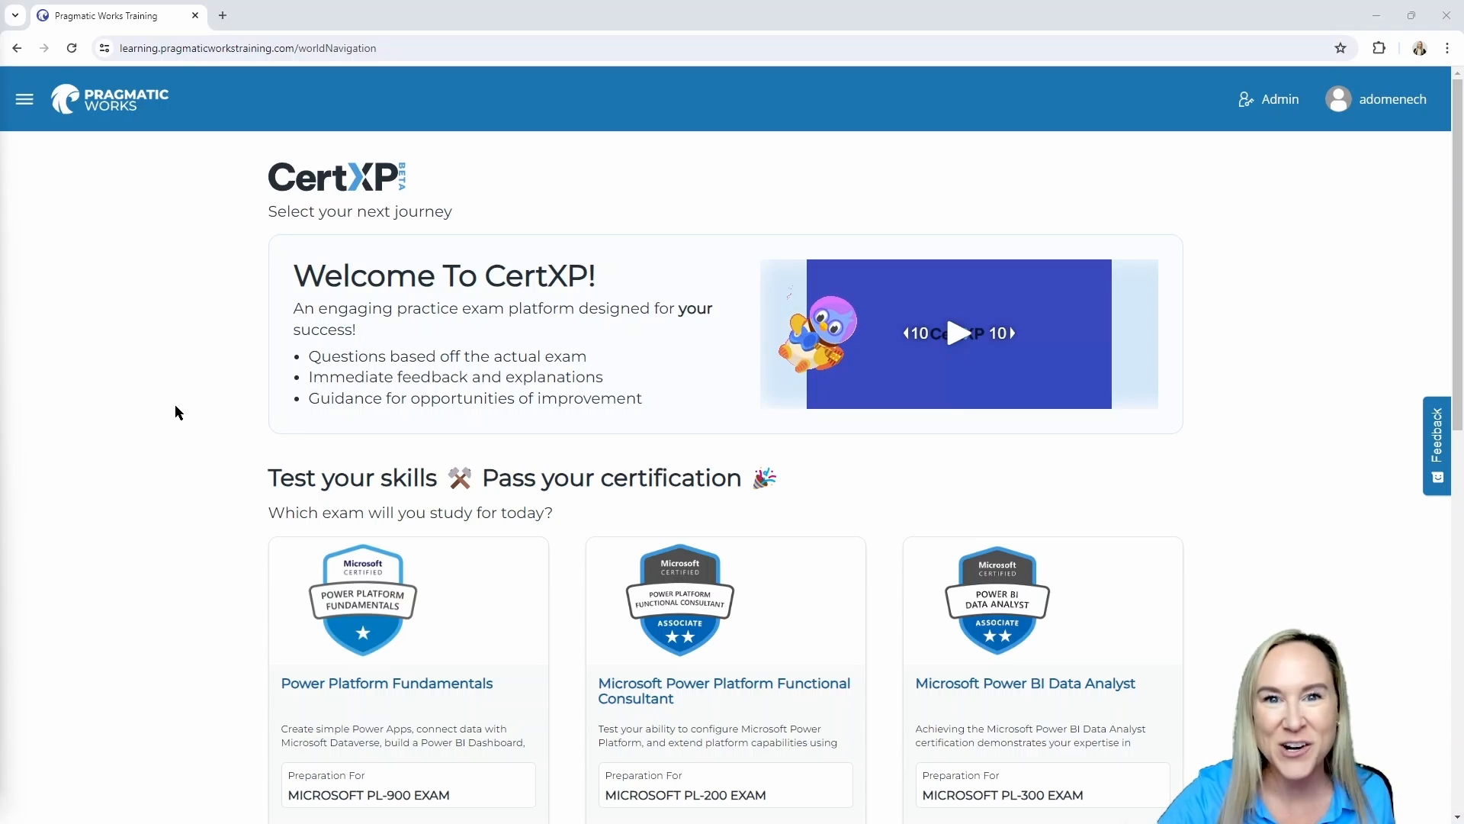
scroll(down, 3)
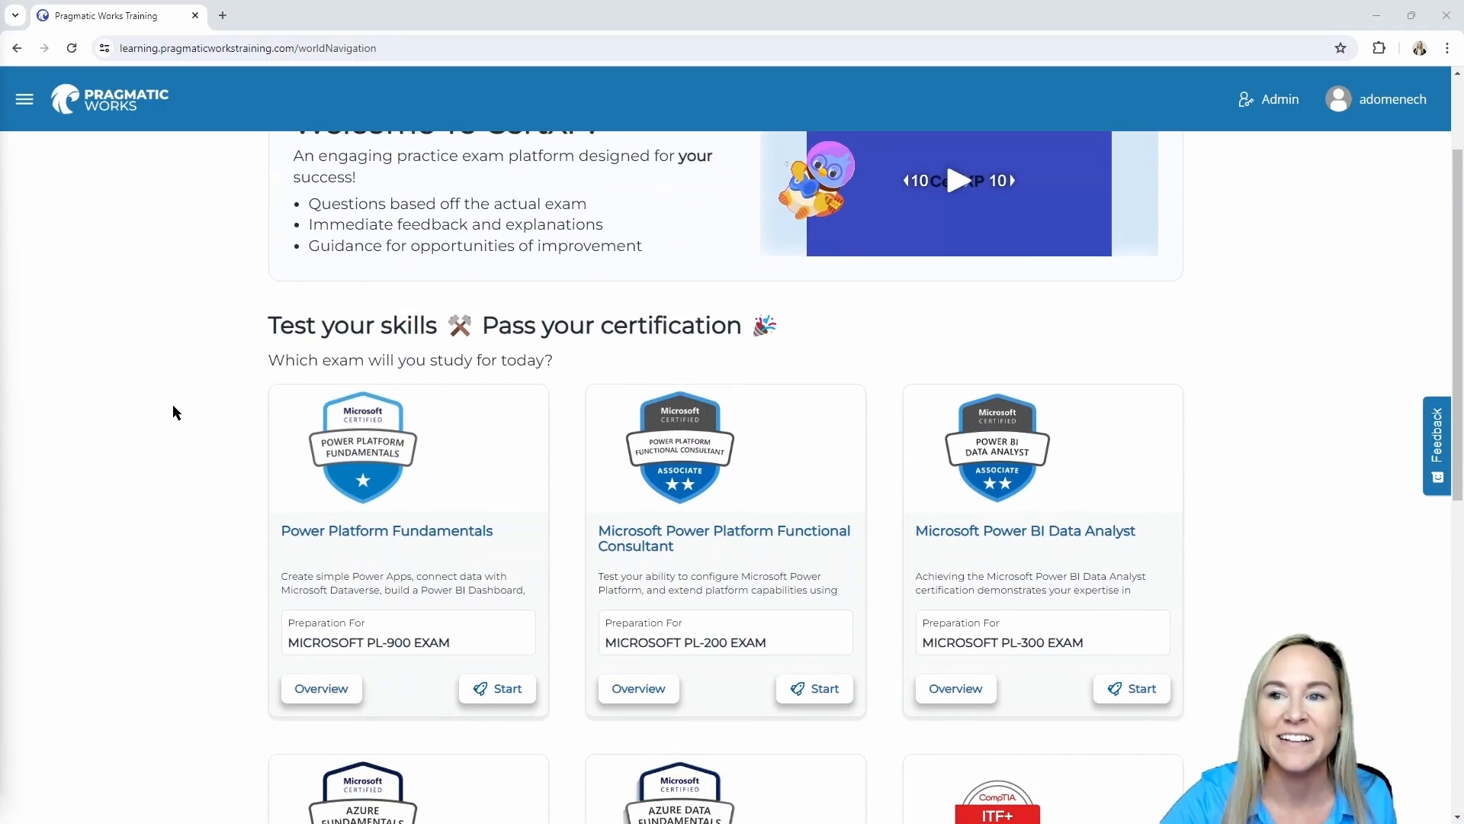
scroll(down, 3)
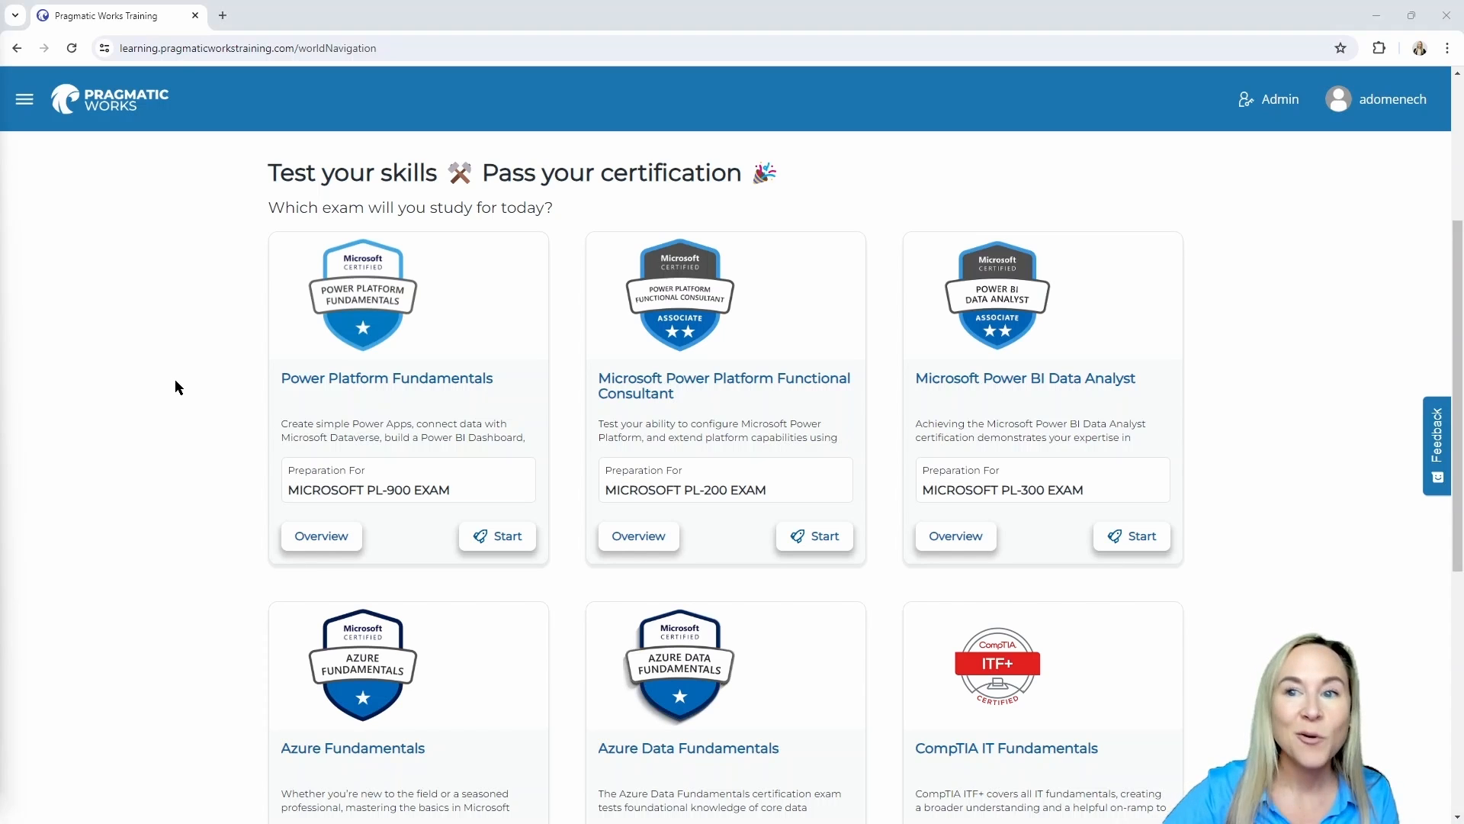
mouse_move(634, 410)
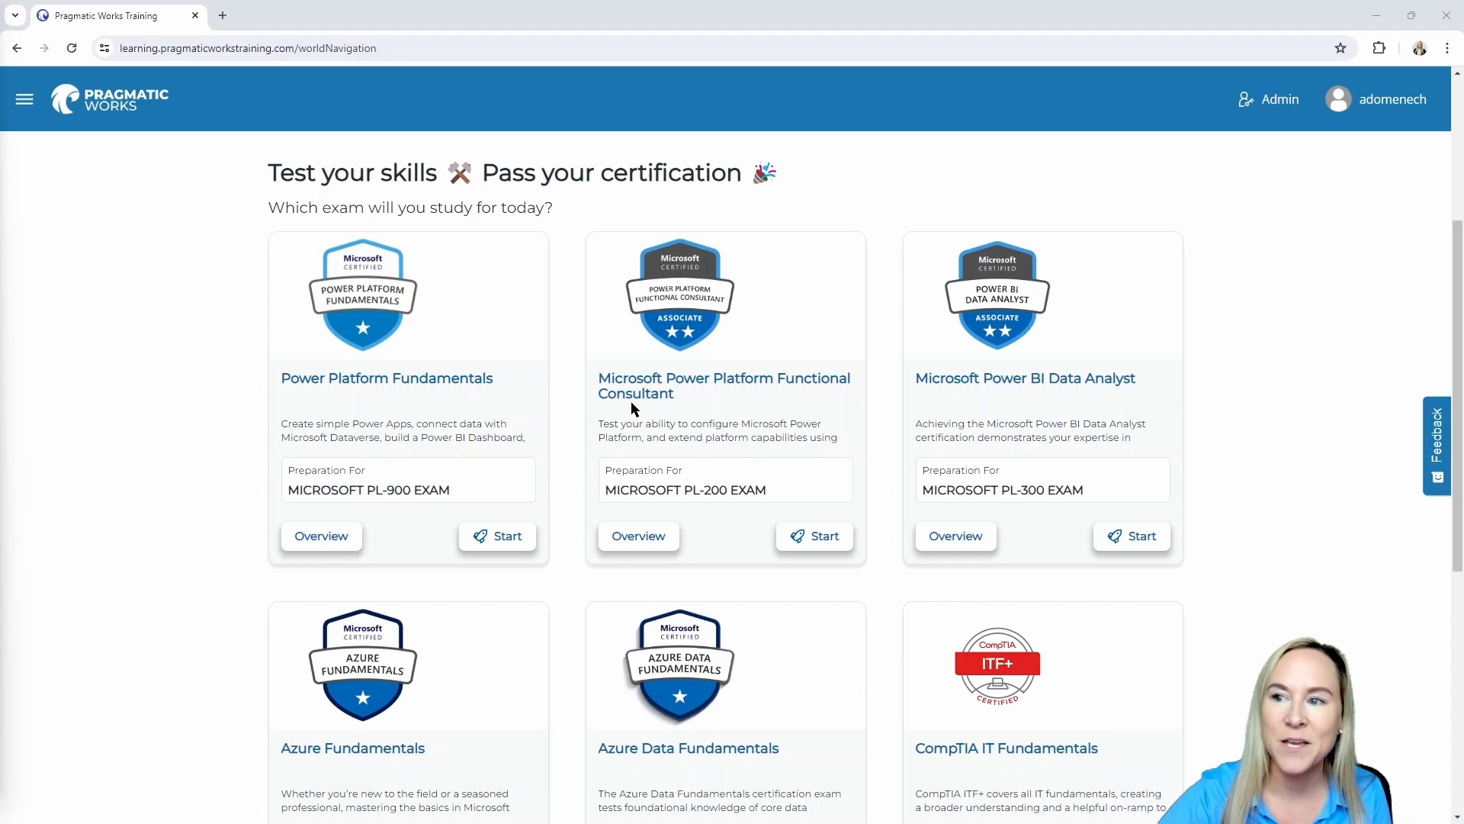
scroll(down, 3)
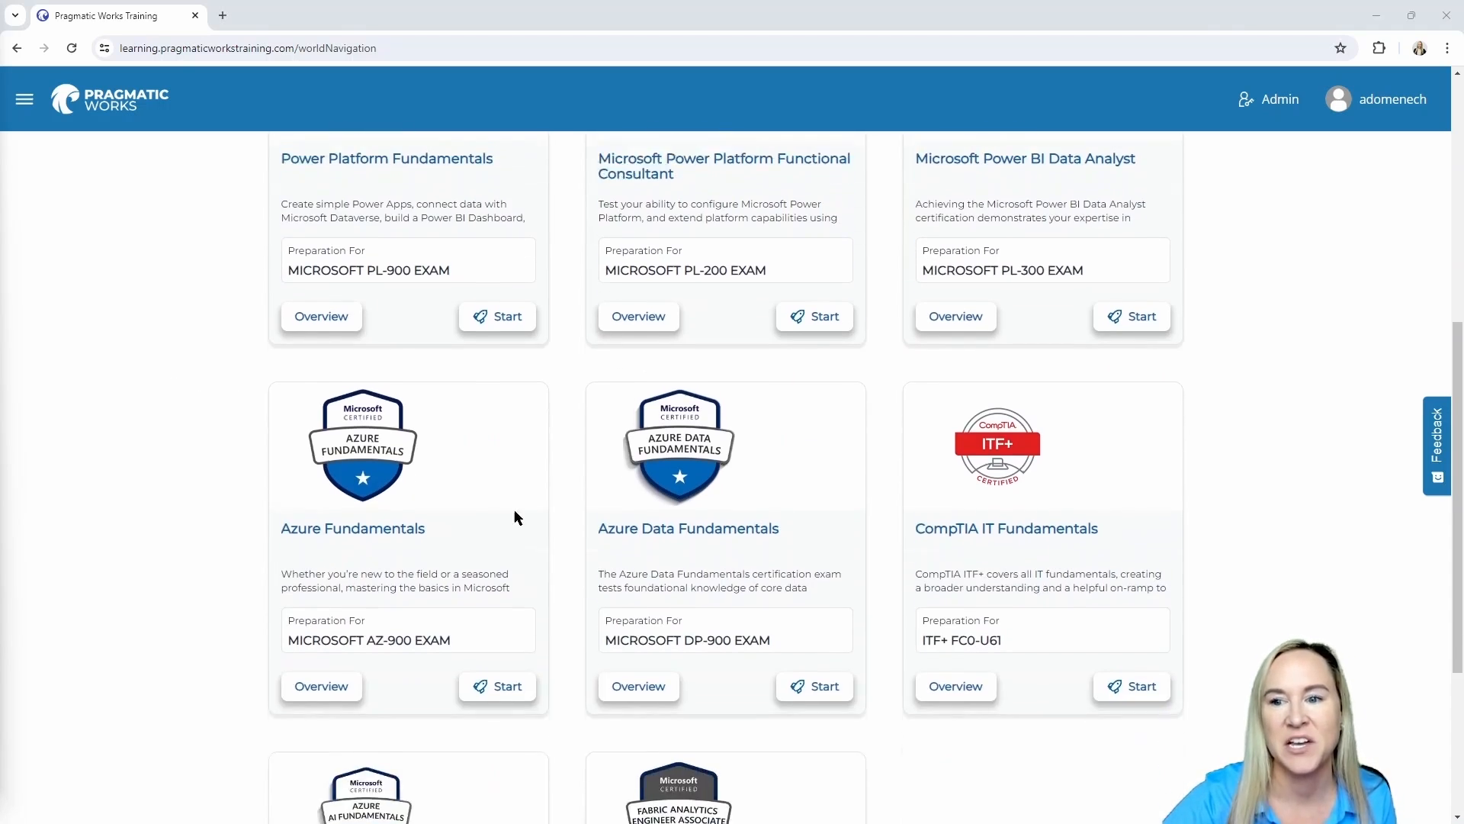
scroll(down, 3)
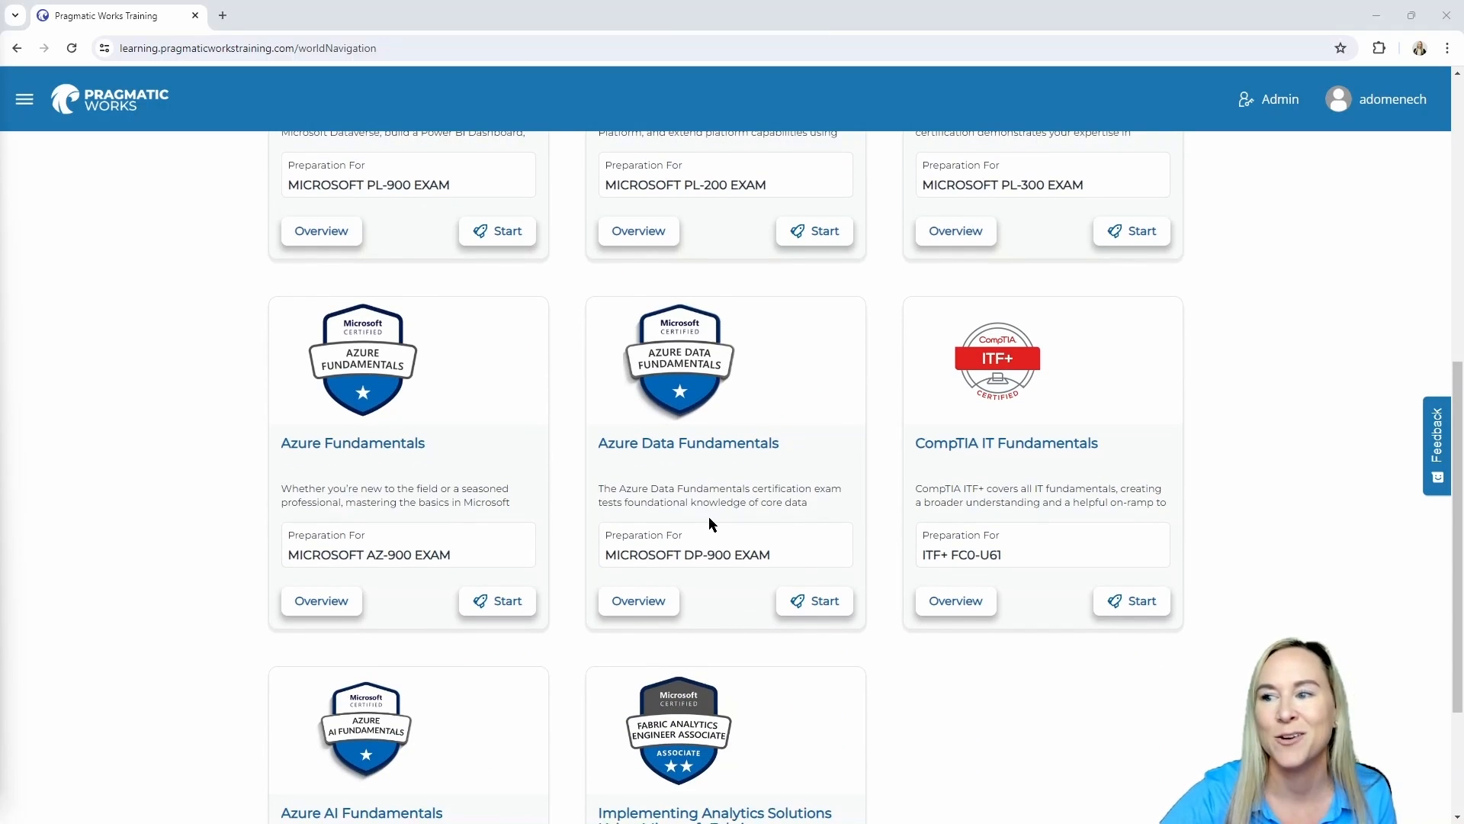
scroll(down, 3)
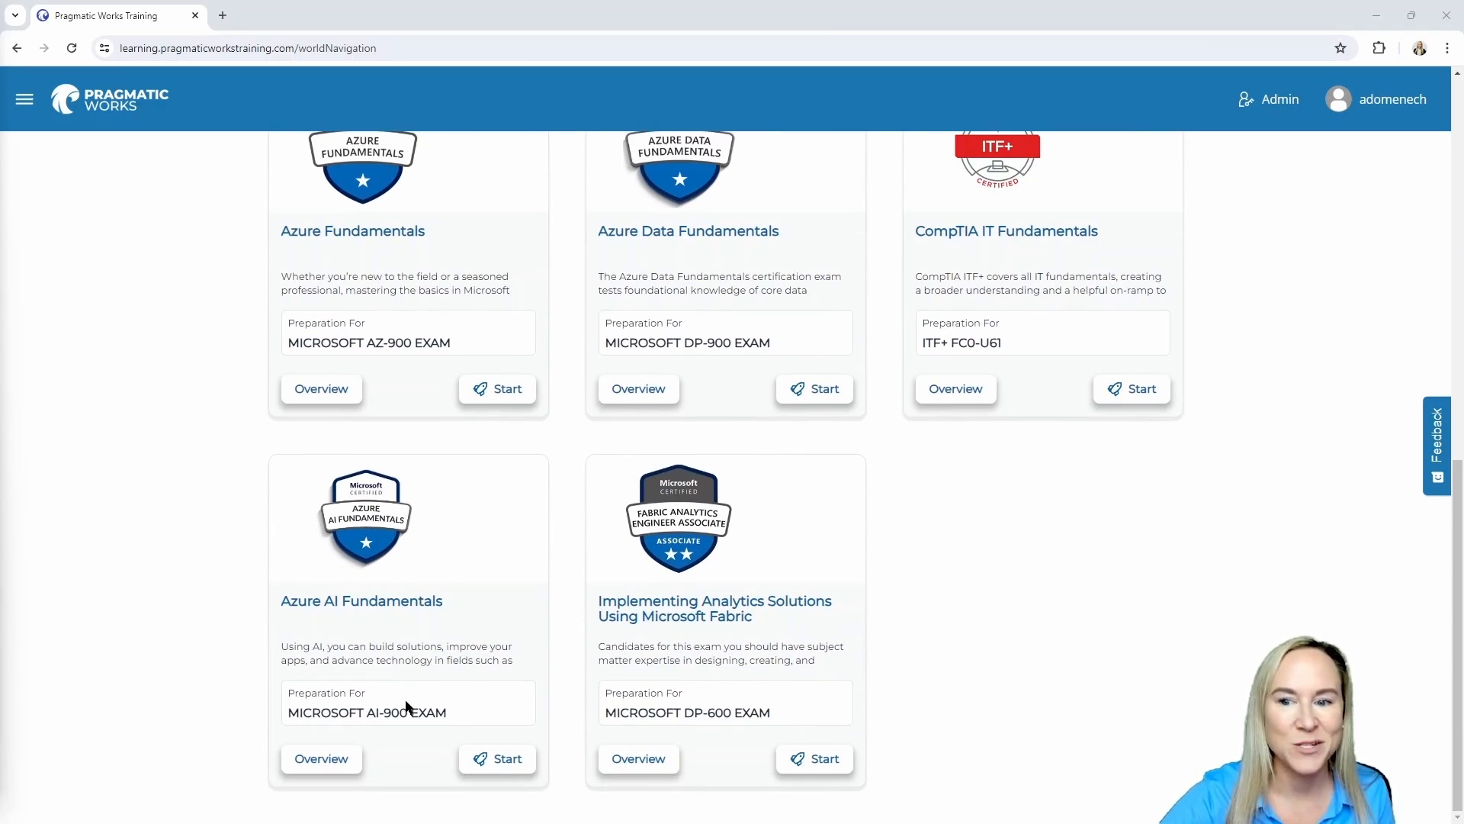
mouse_move(769, 700)
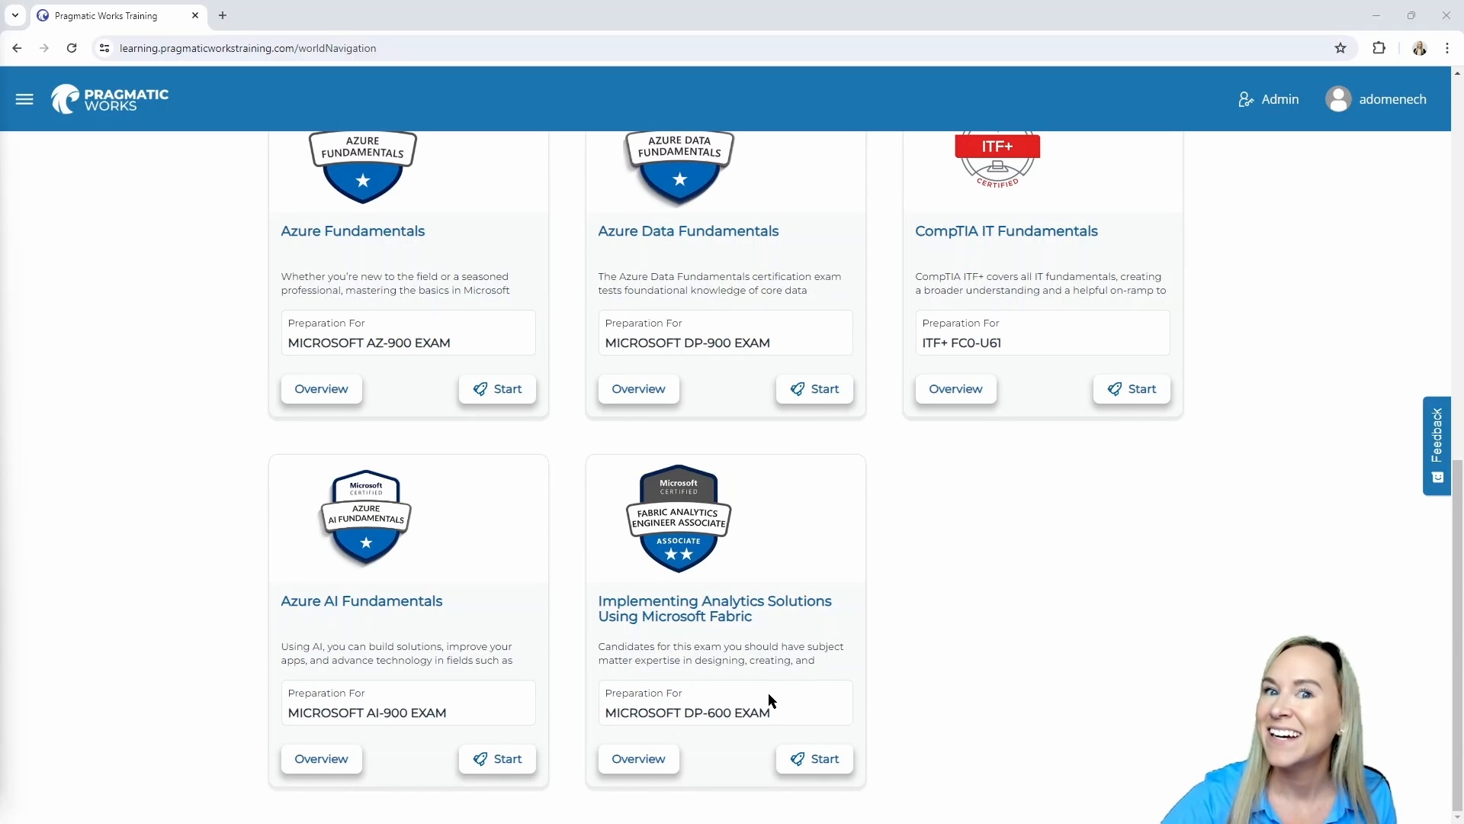
mouse_move(754, 683)
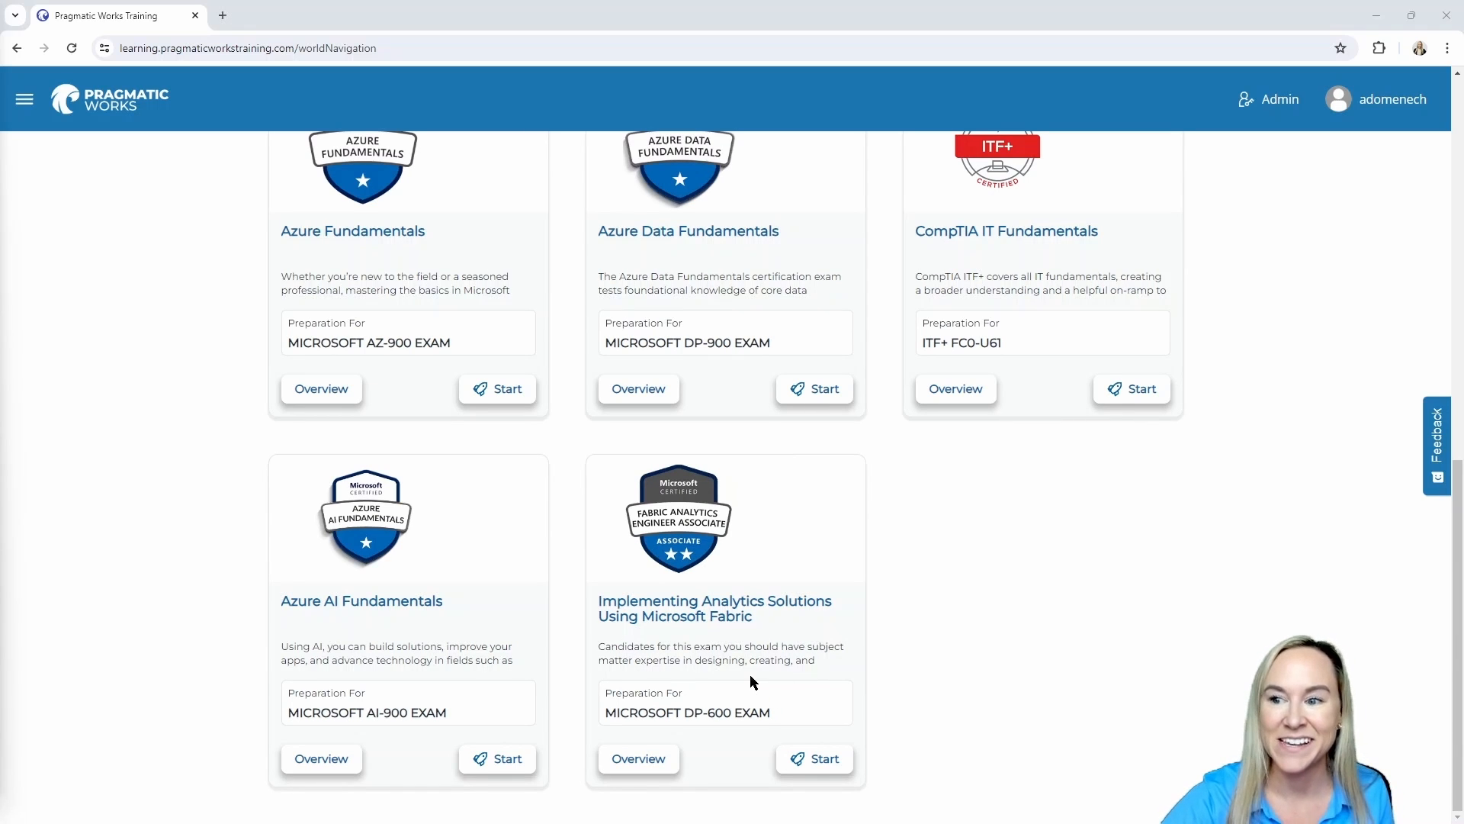
scroll(up, 3)
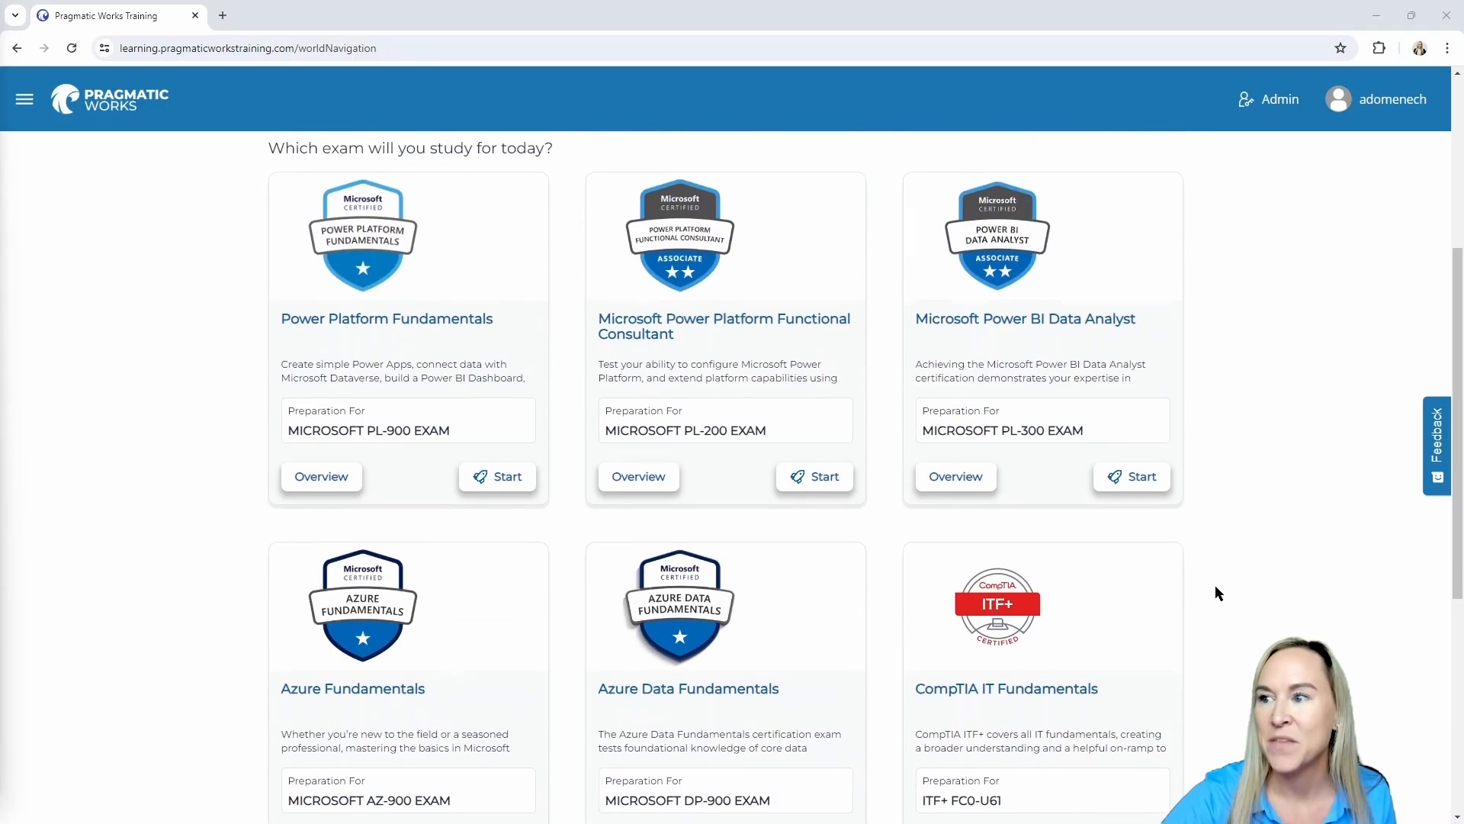
scroll(up, 3)
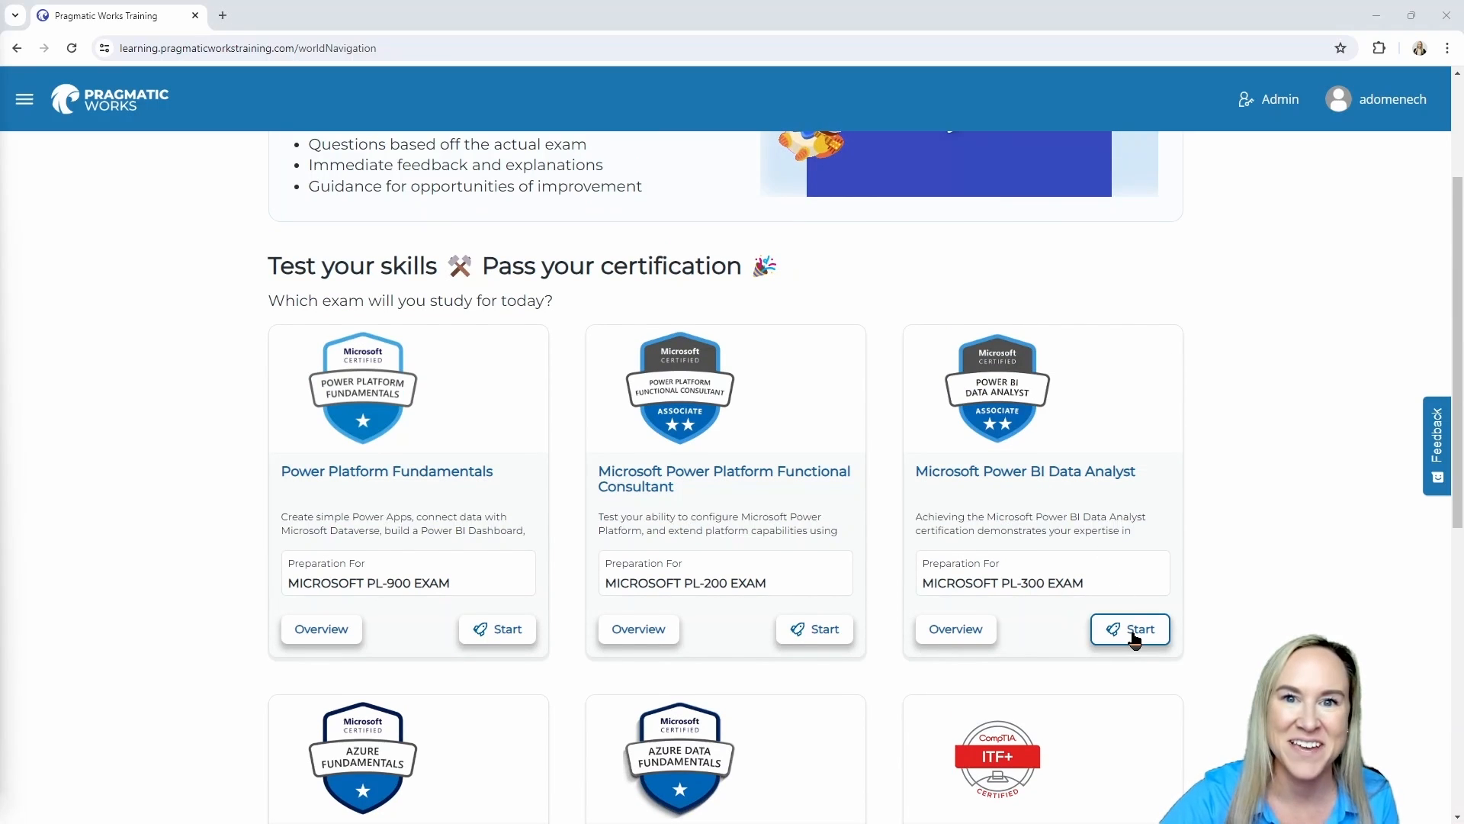
Start the Microsoft Power BI Data Analyst journey to show its level path
click(1130, 629)
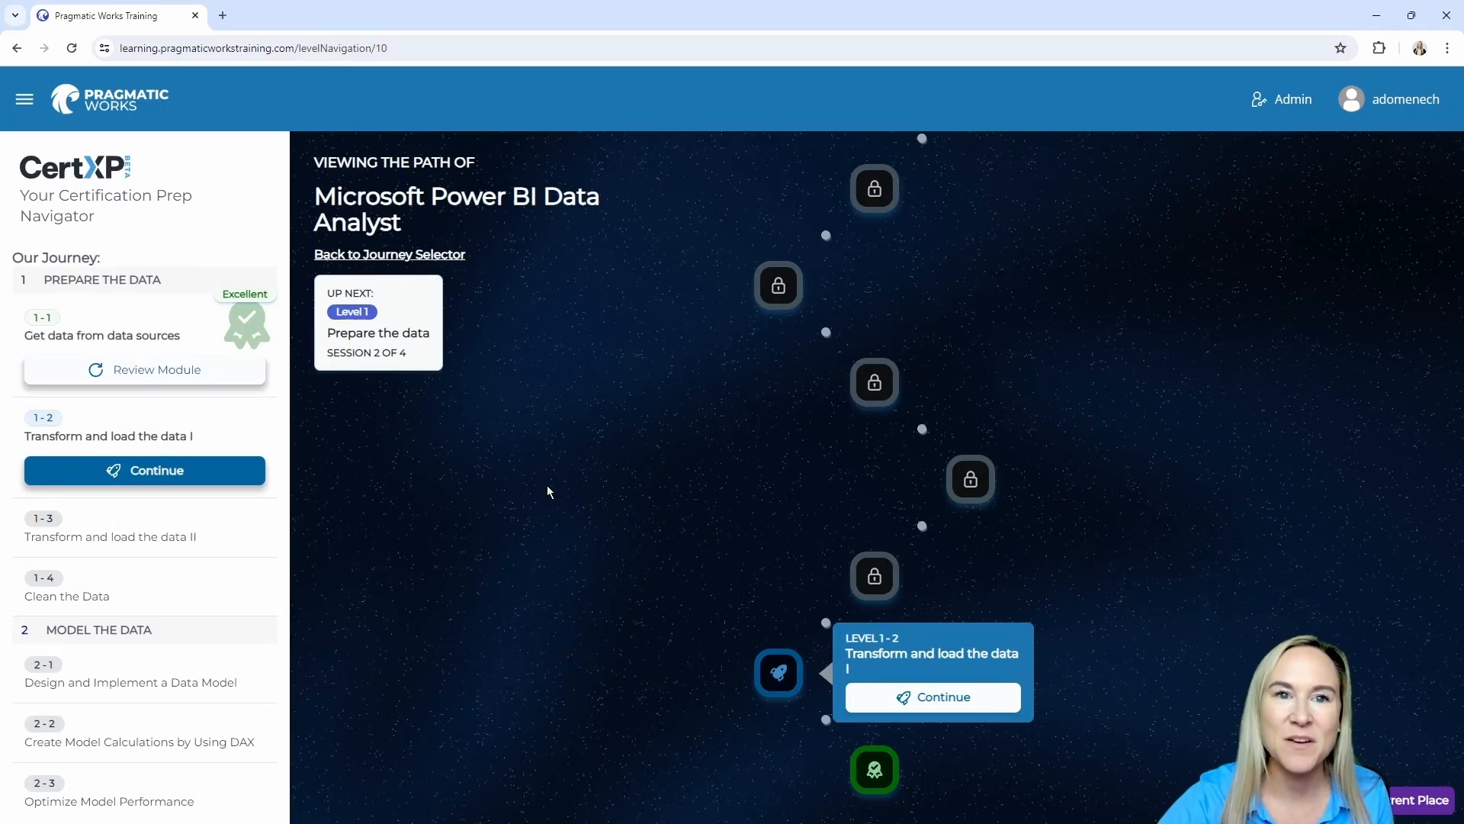
mouse_move(566, 484)
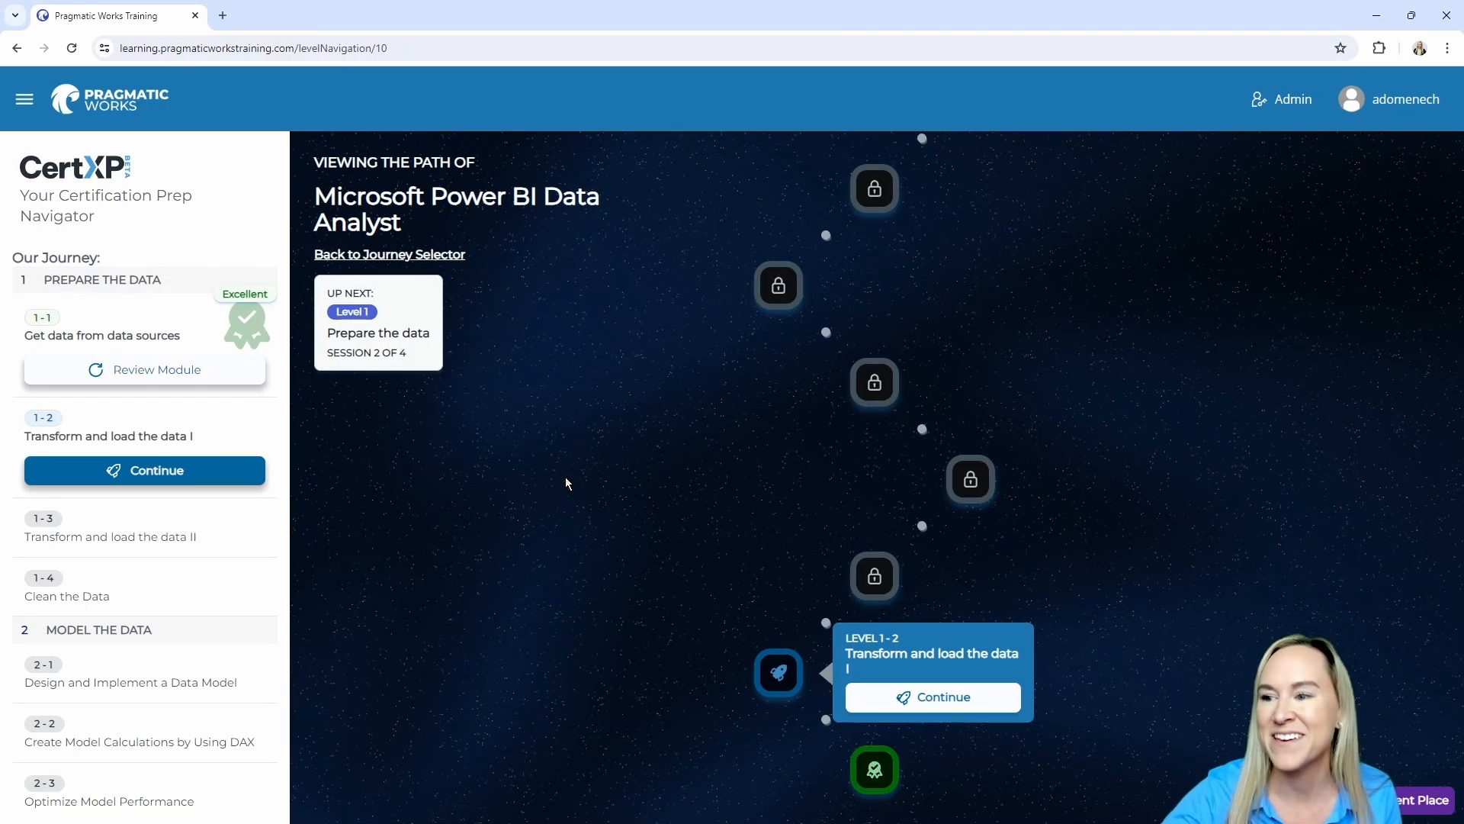
mouse_move(591, 472)
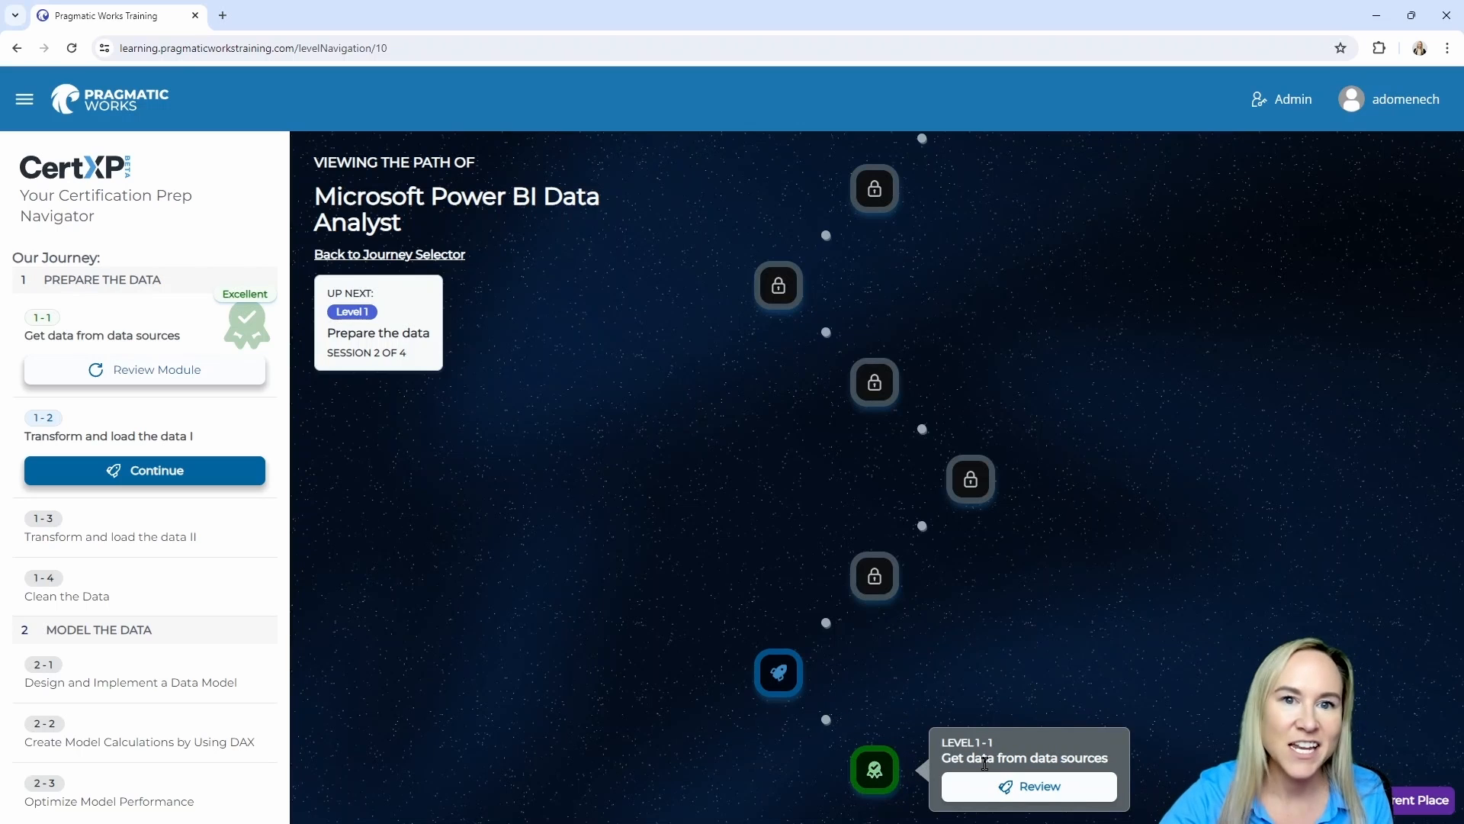
mouse_move(953, 777)
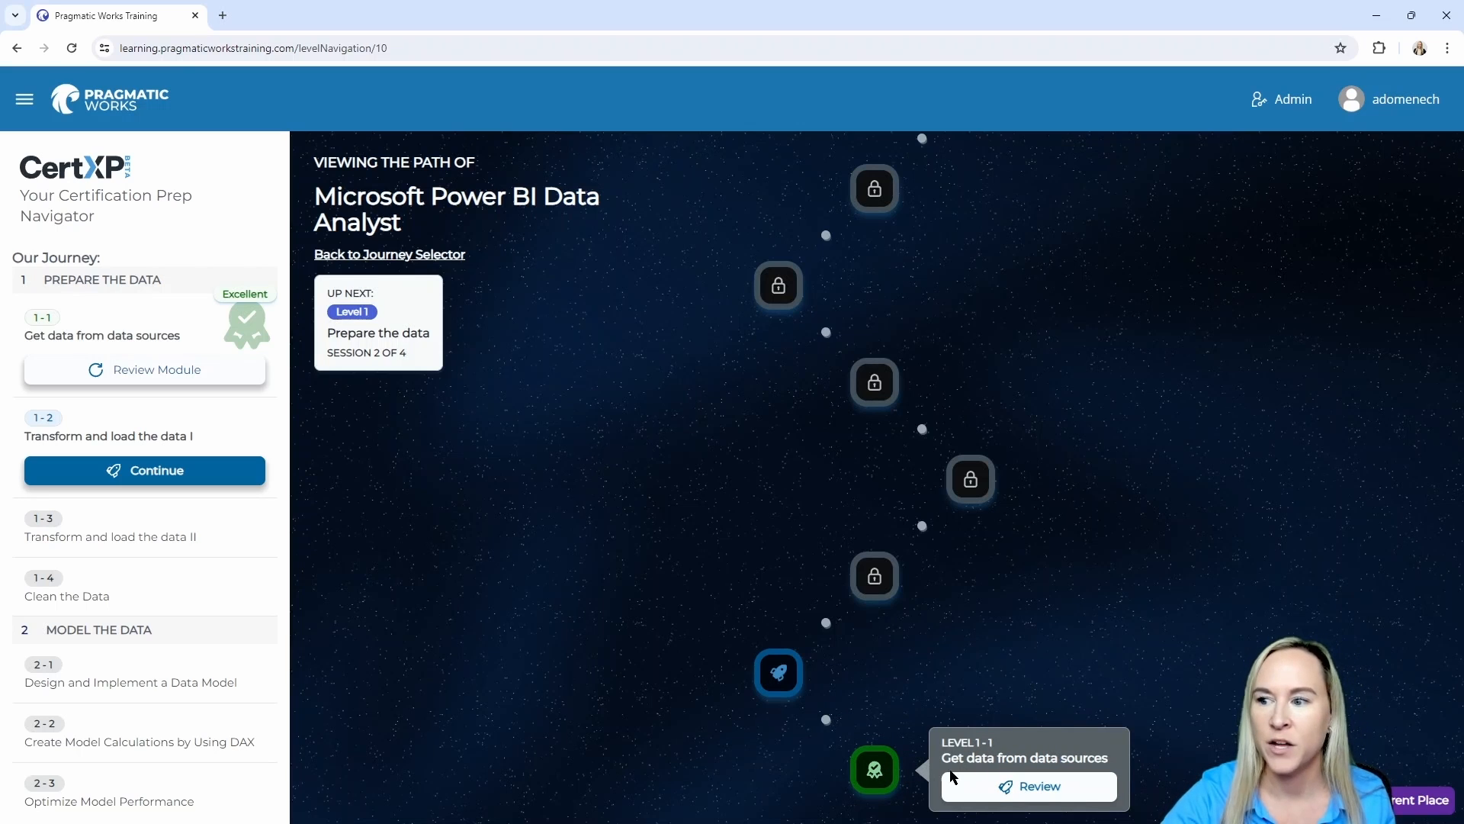
mouse_move(911, 756)
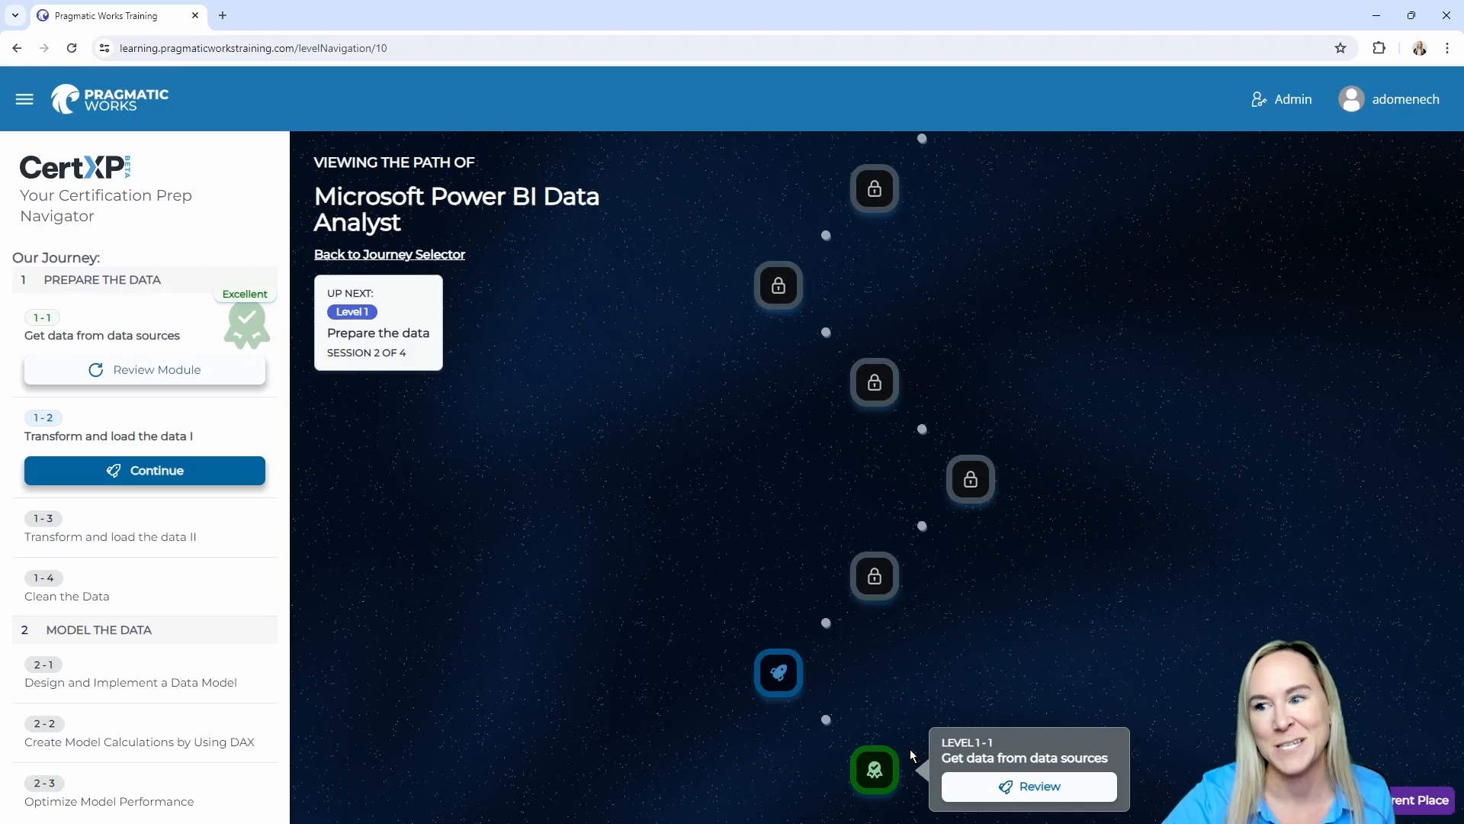
mouse_move(999, 791)
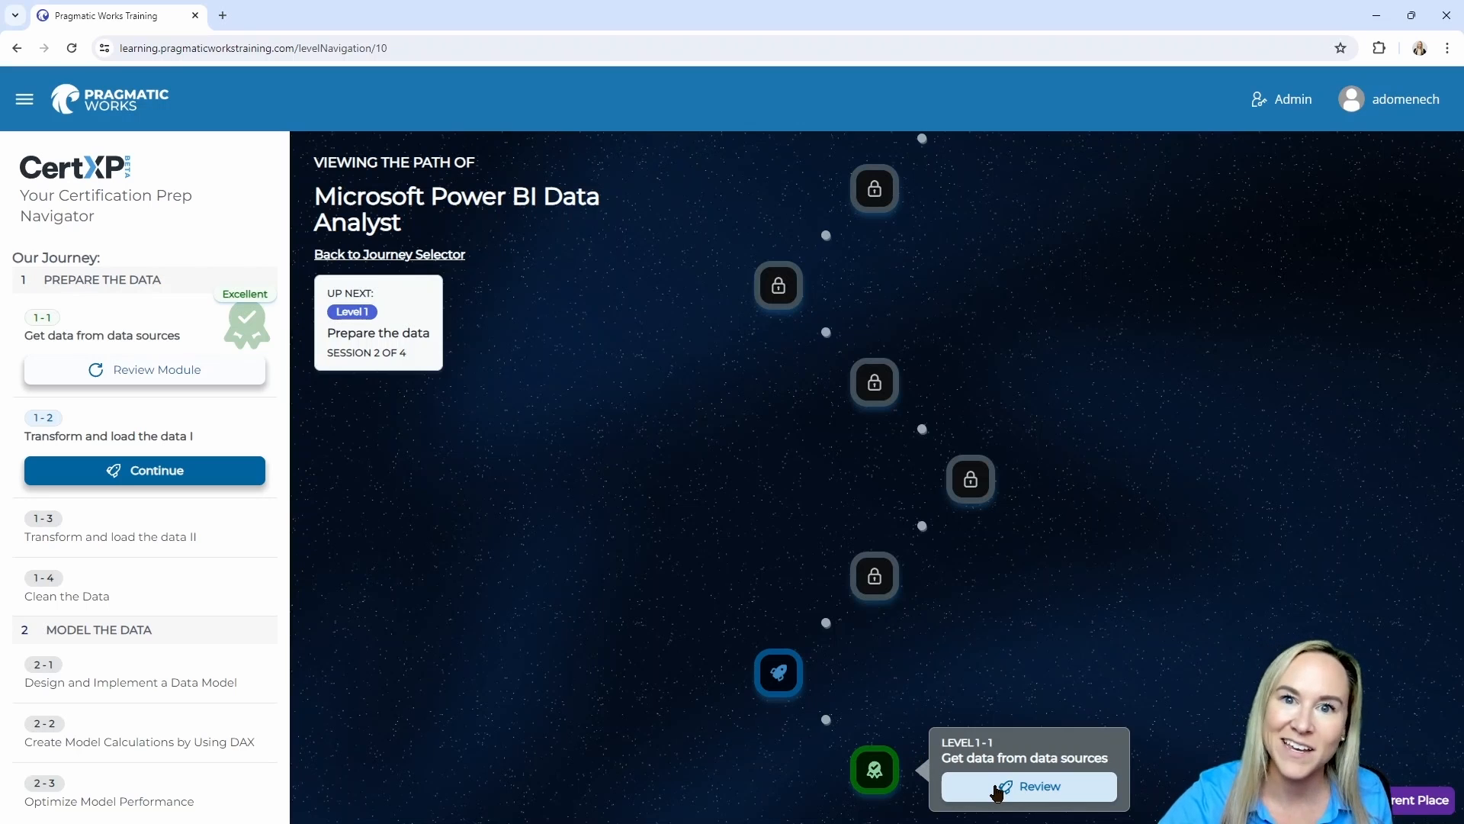
Begin the Level 1-1 review and pick the cached-data answer for question 1
click(1028, 786)
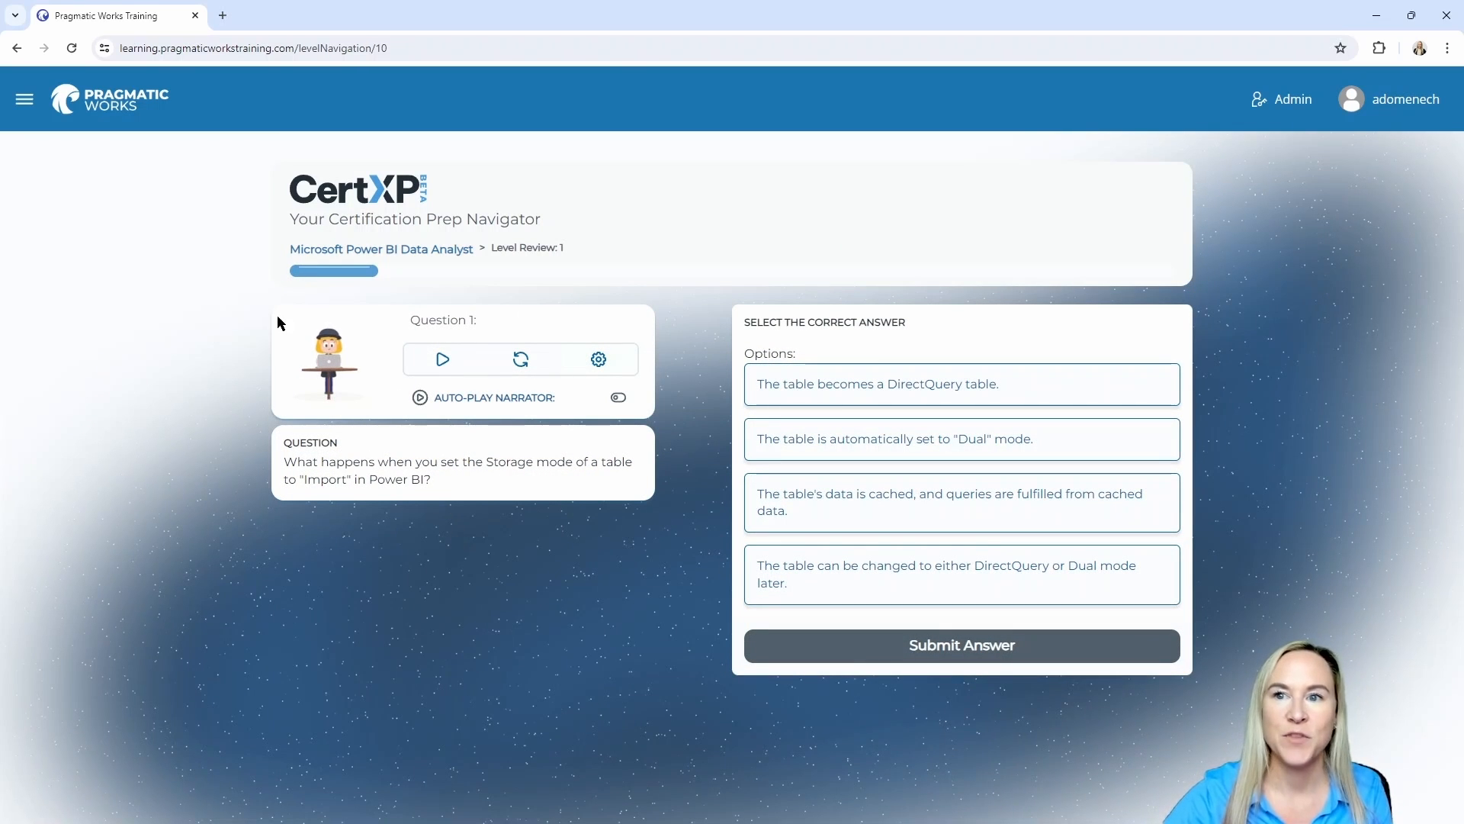
mouse_move(406, 266)
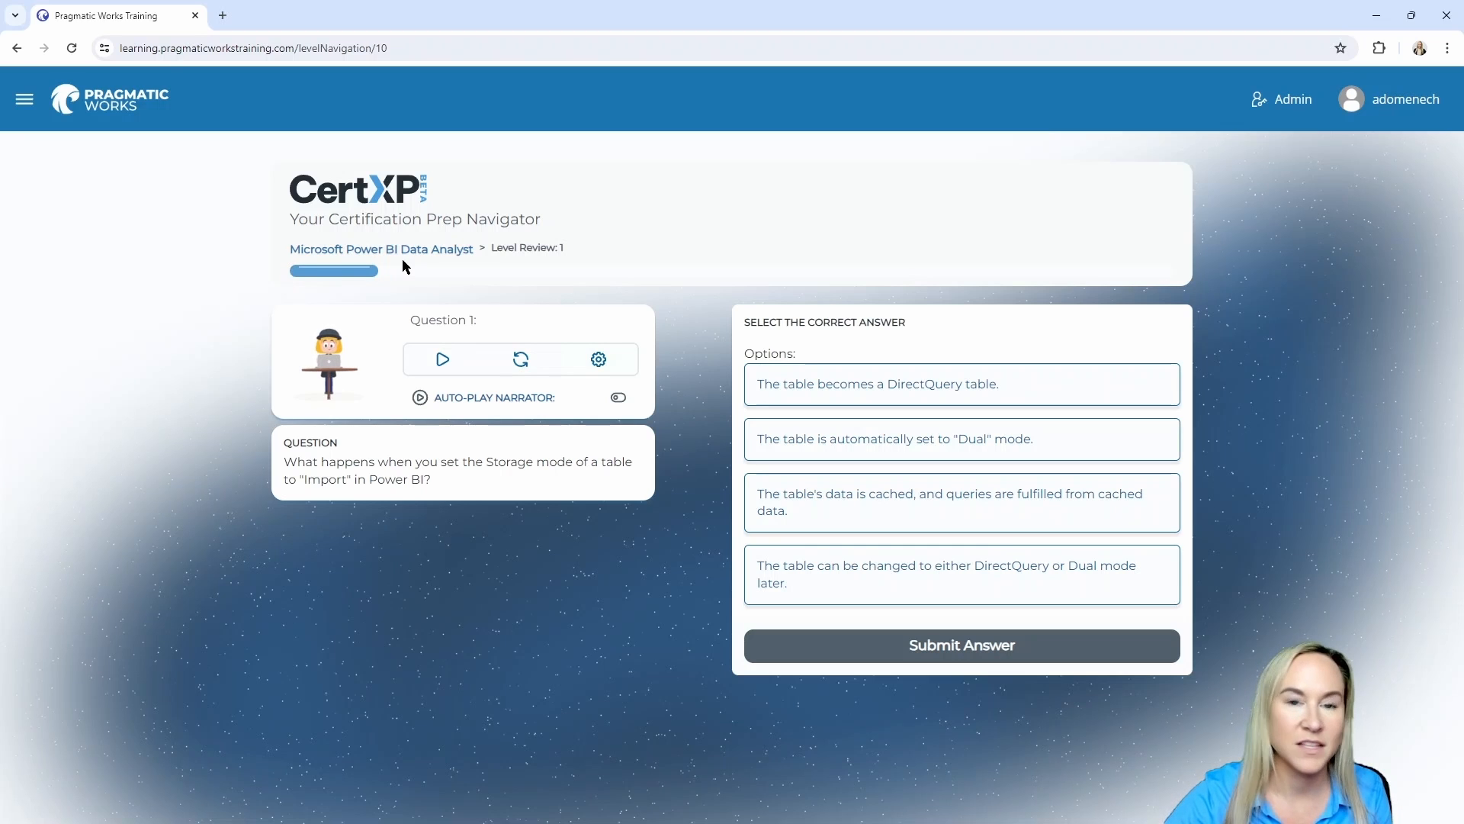
mouse_move(526, 304)
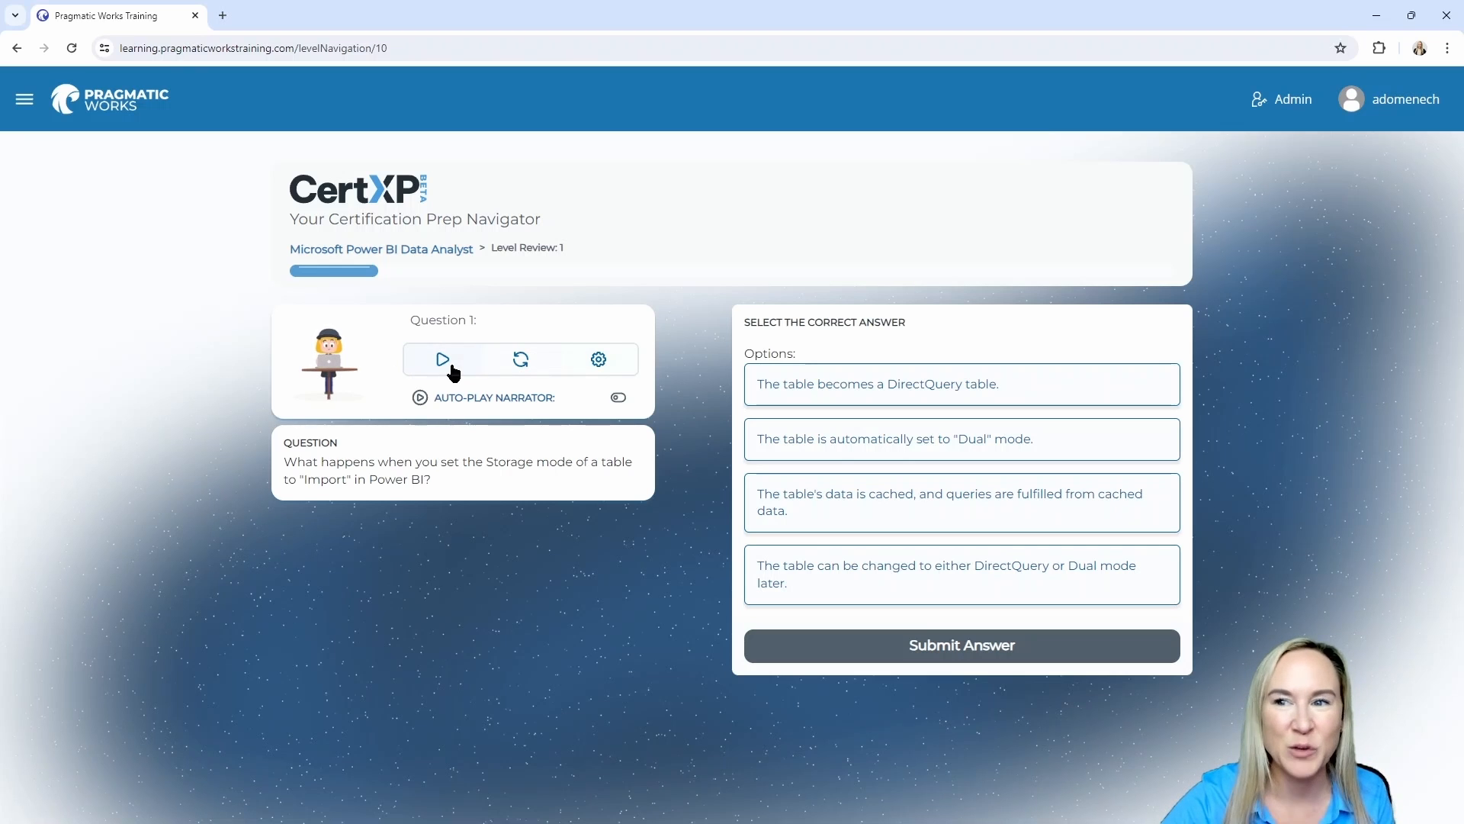
mouse_move(421, 451)
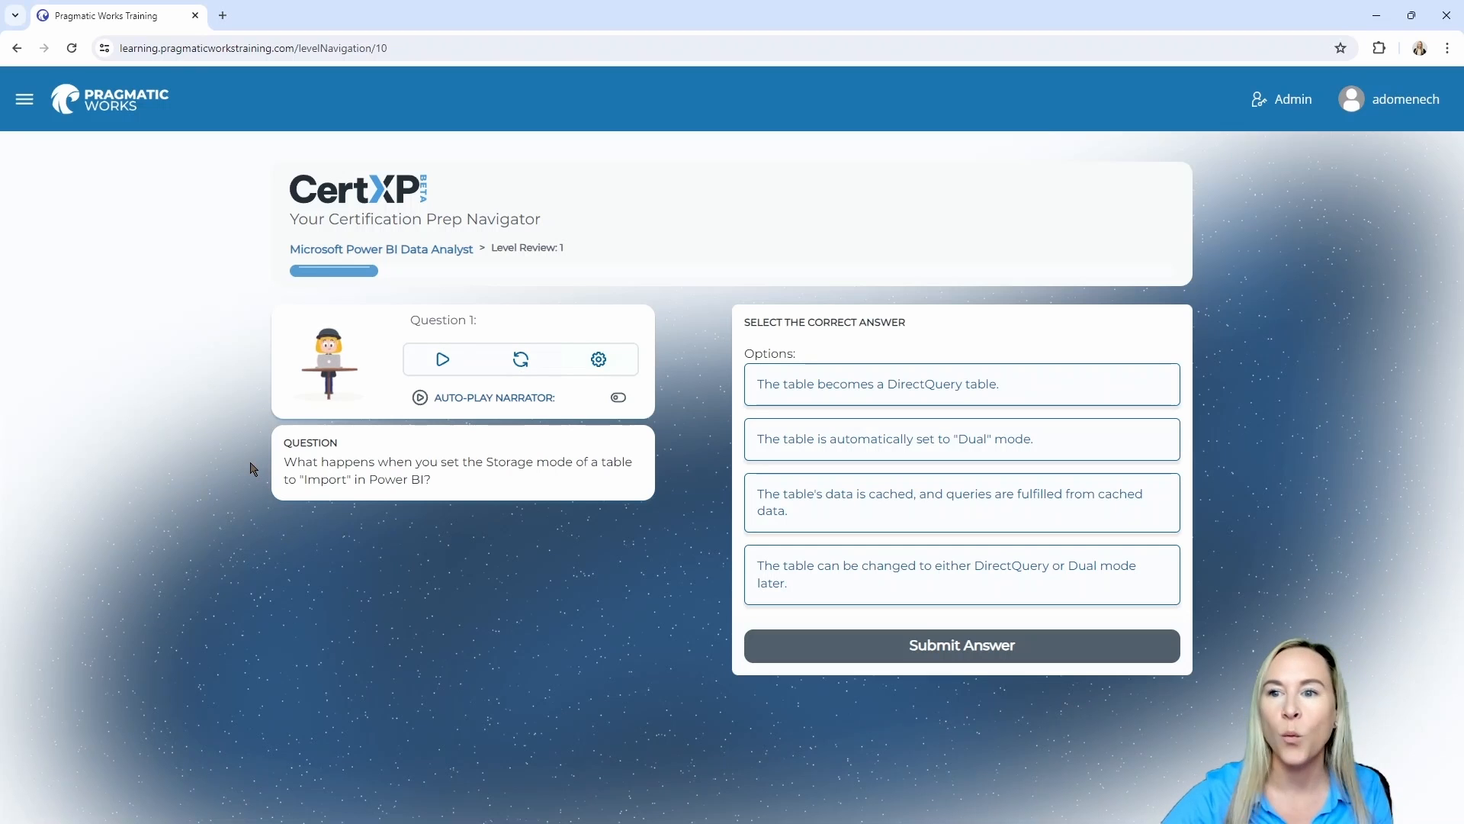
mouse_move(561, 480)
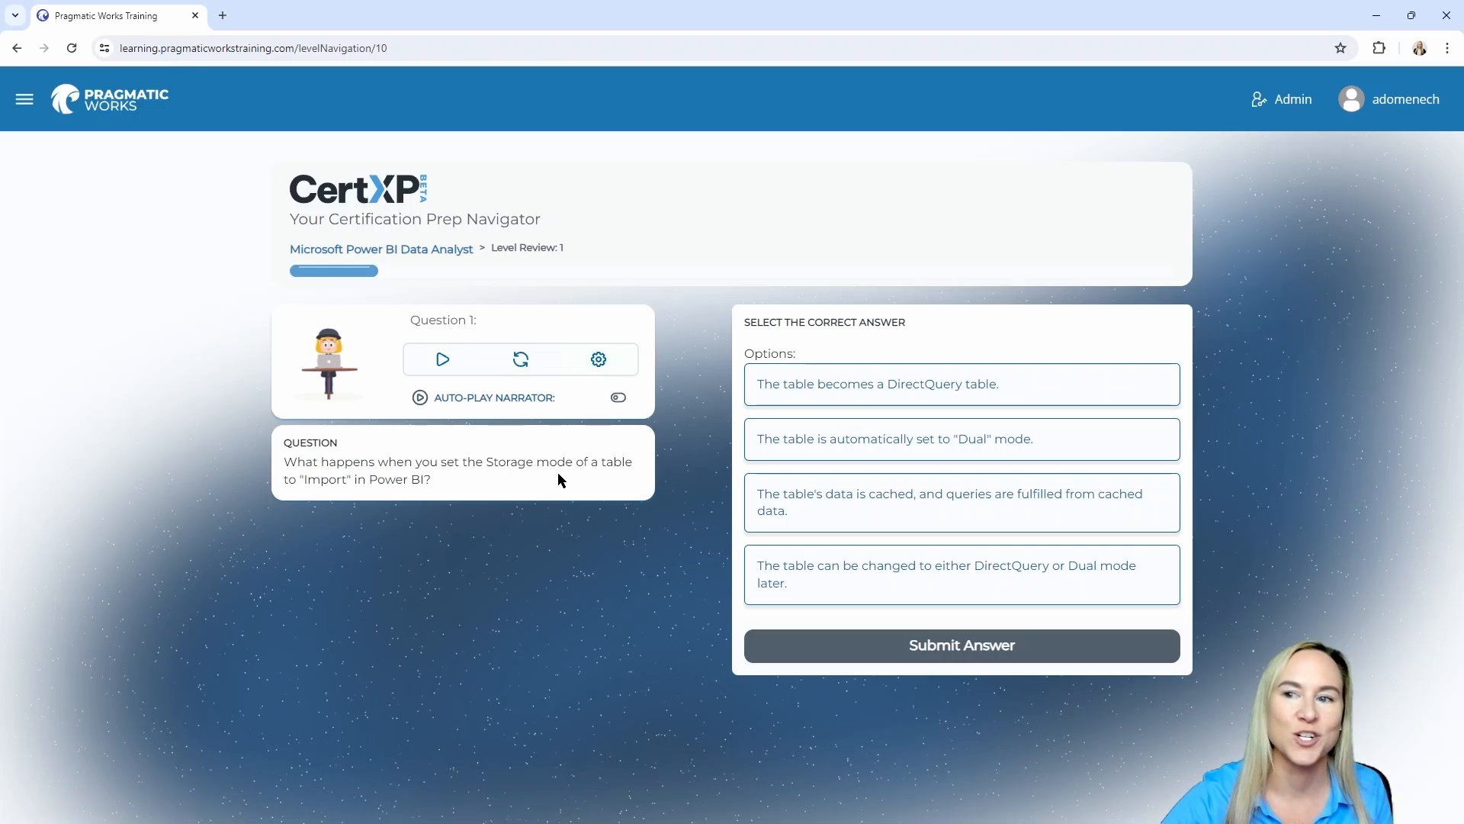
mouse_move(552, 480)
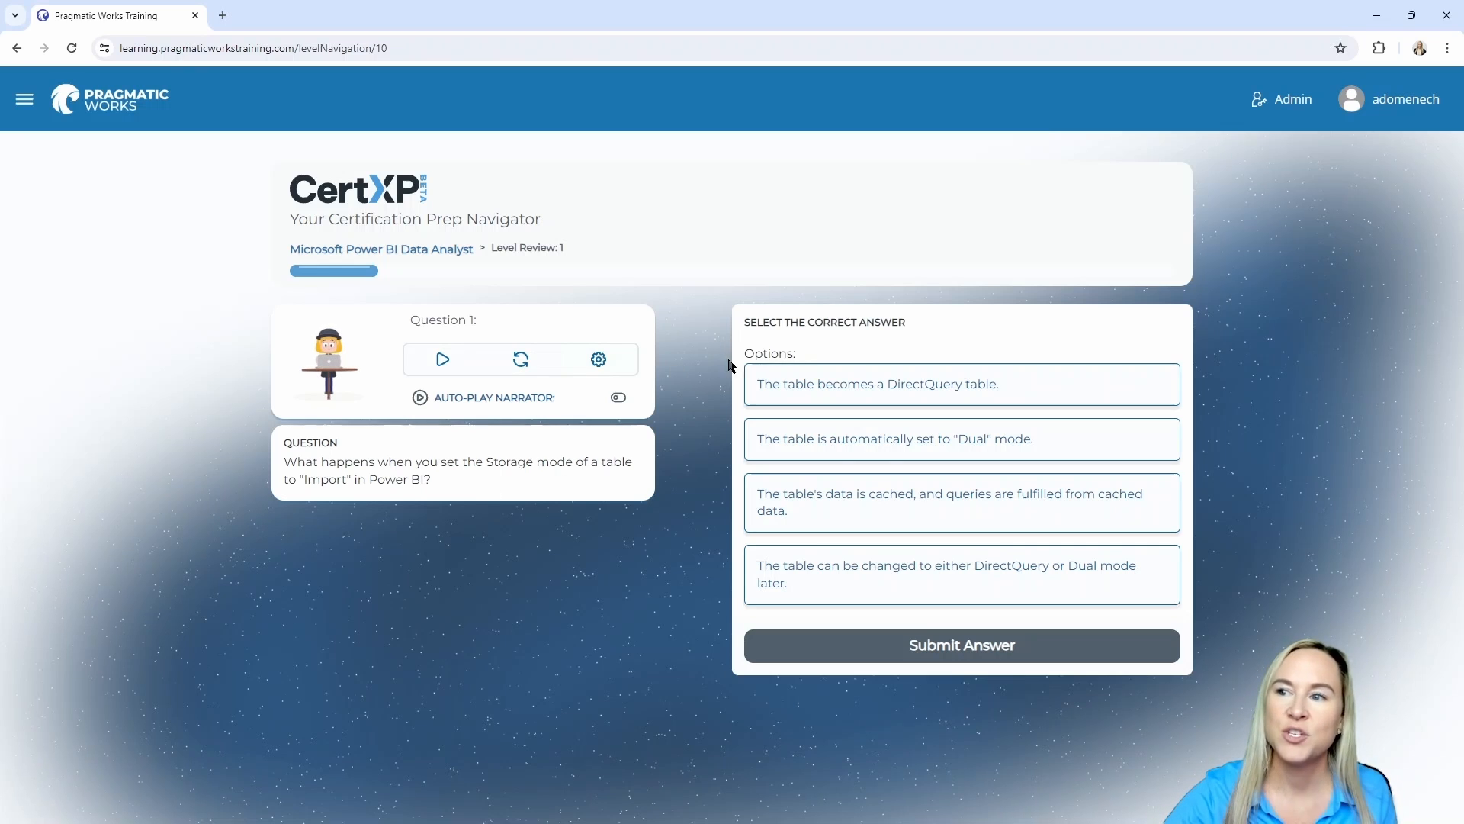
mouse_move(713, 484)
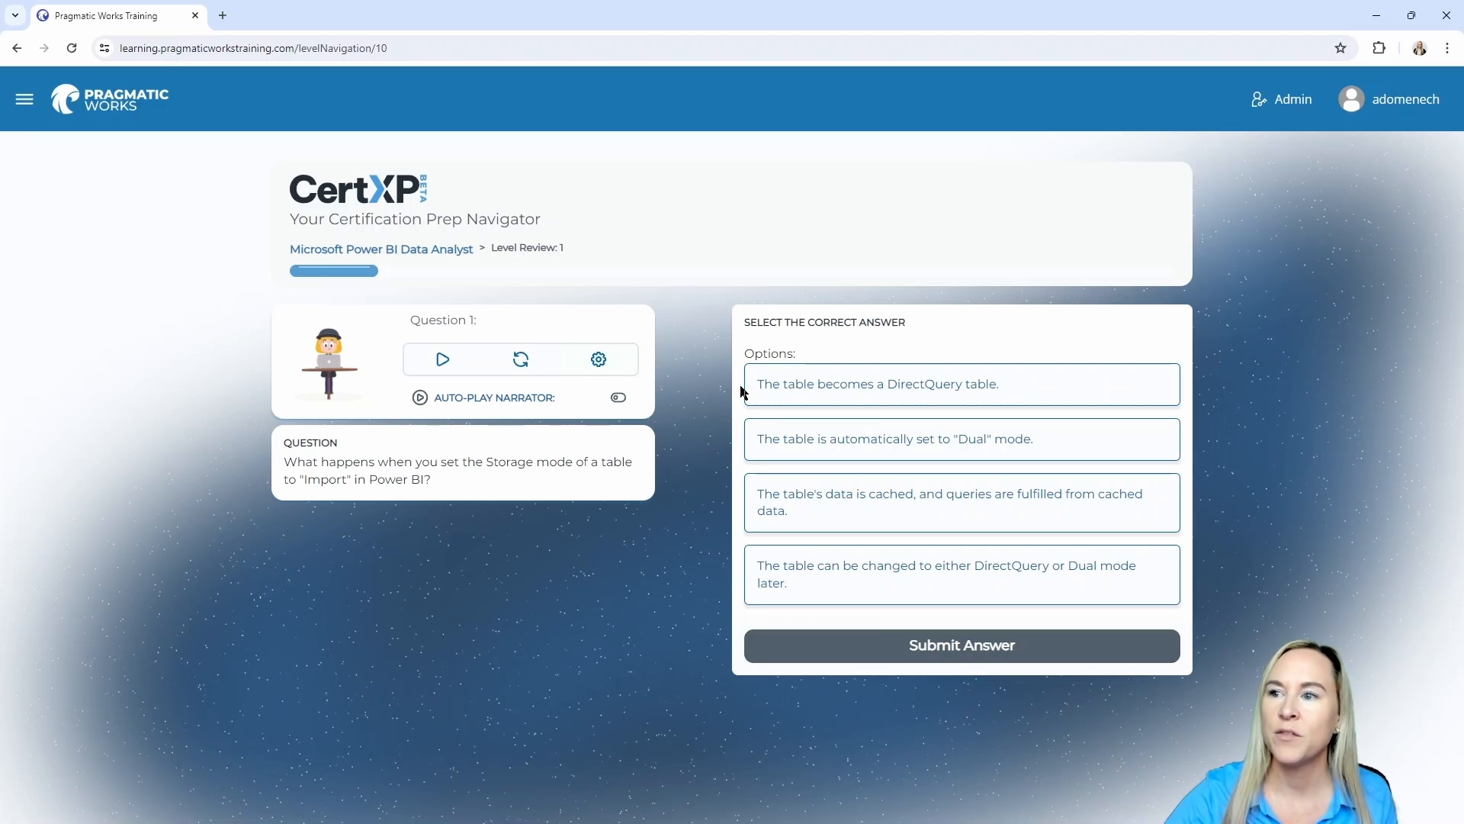
mouse_move(722, 403)
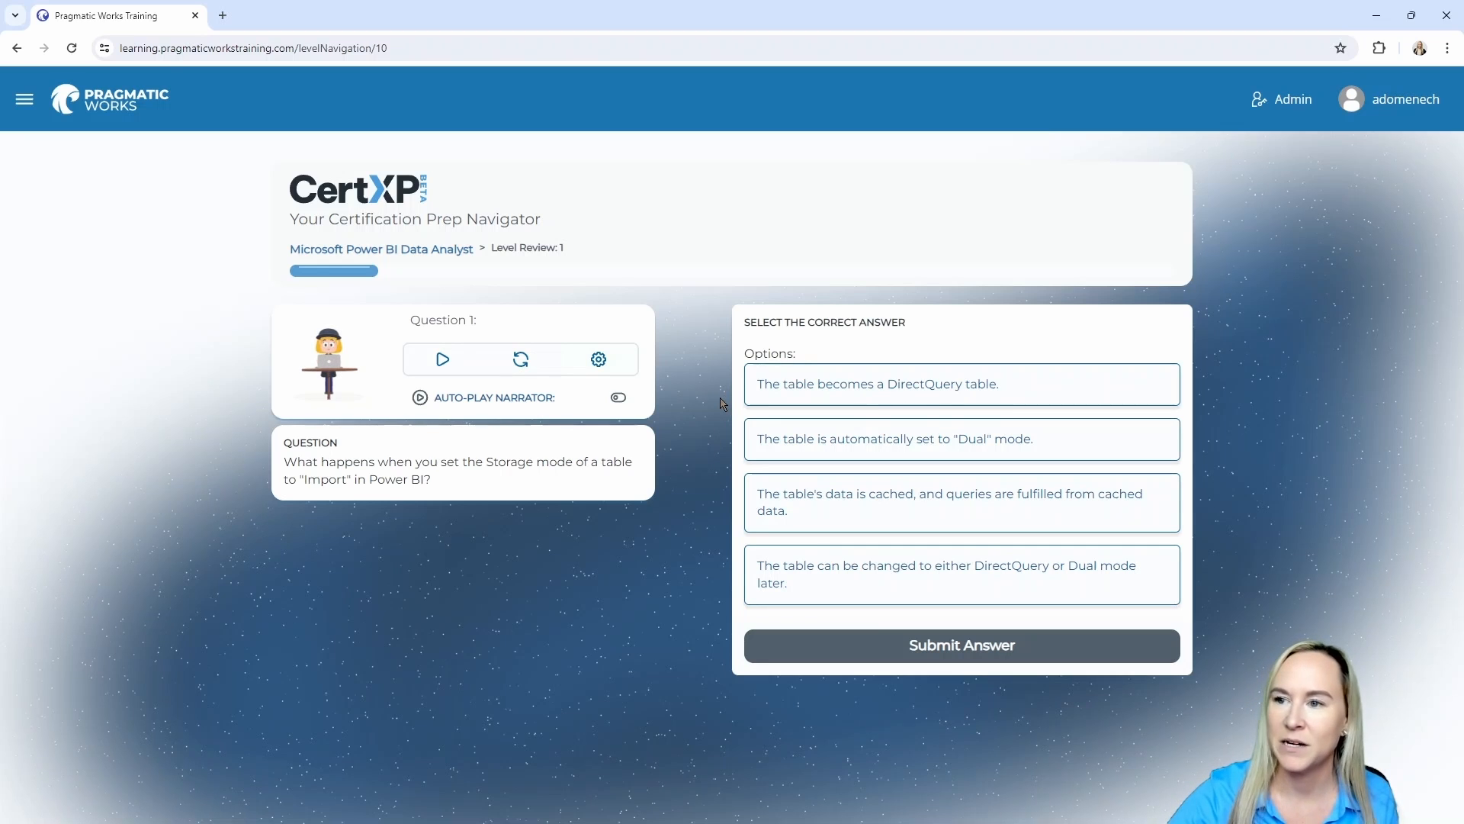
mouse_move(719, 448)
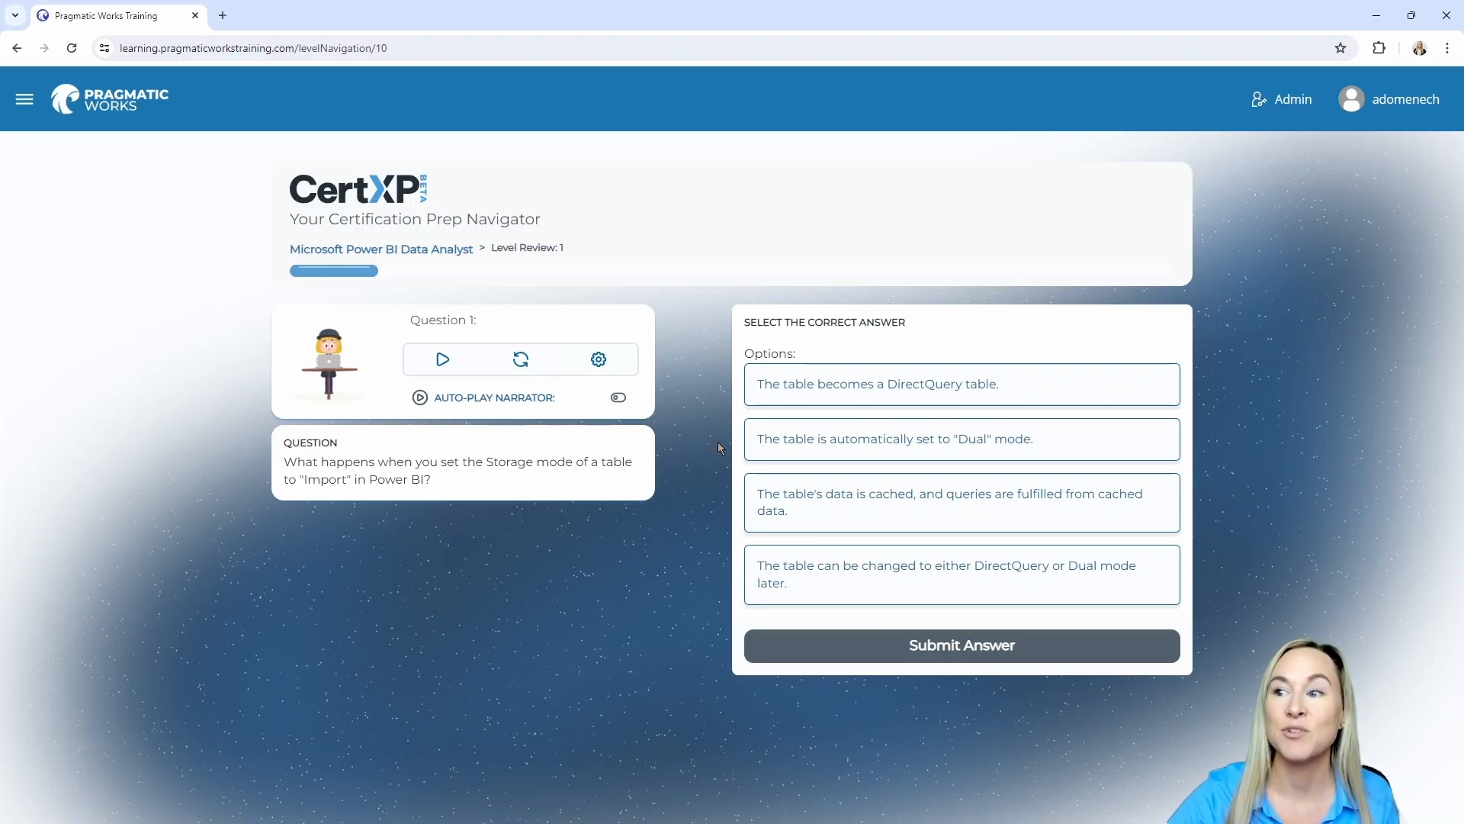
mouse_move(726, 509)
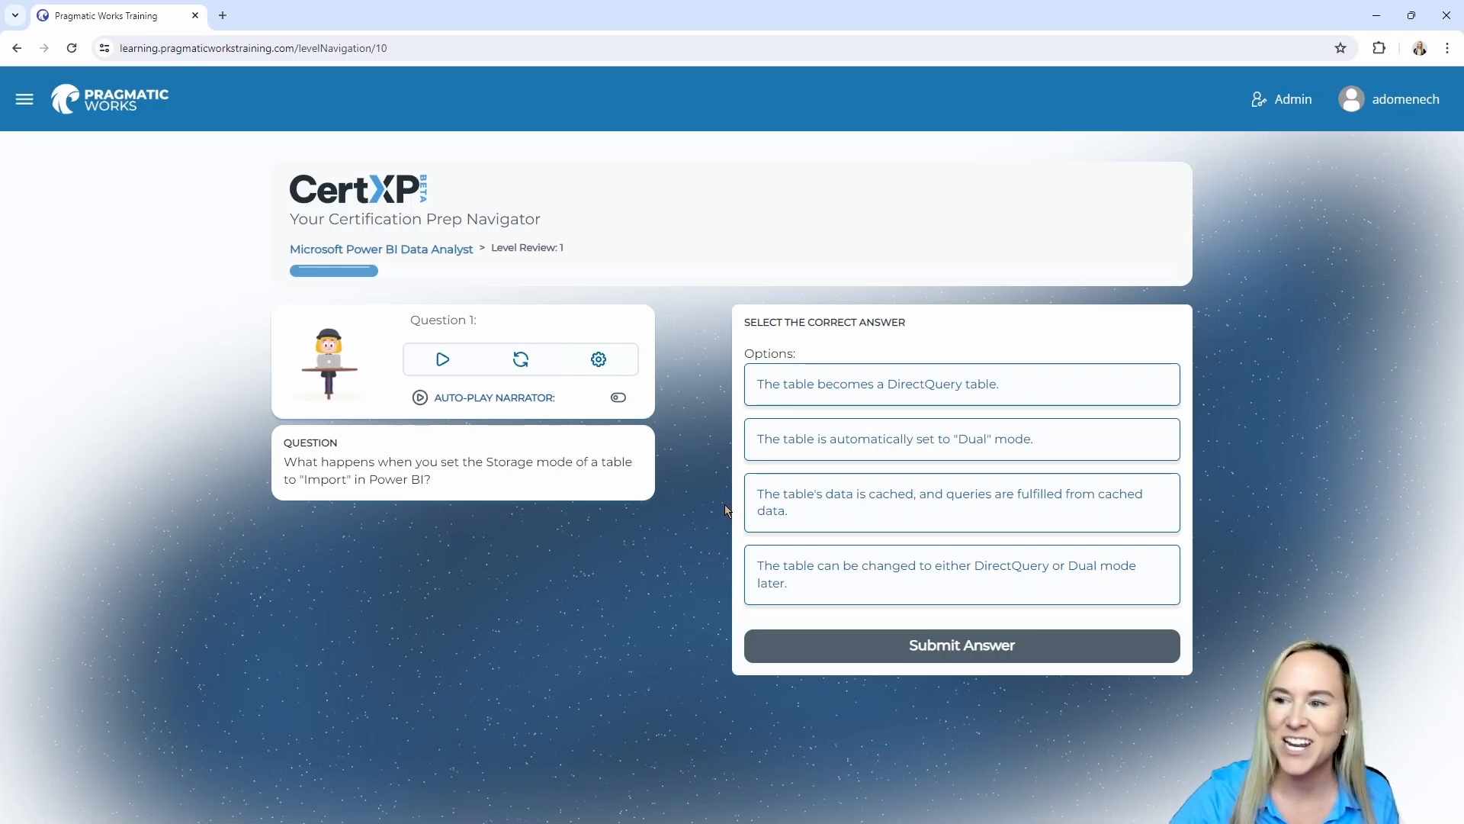
mouse_move(725, 601)
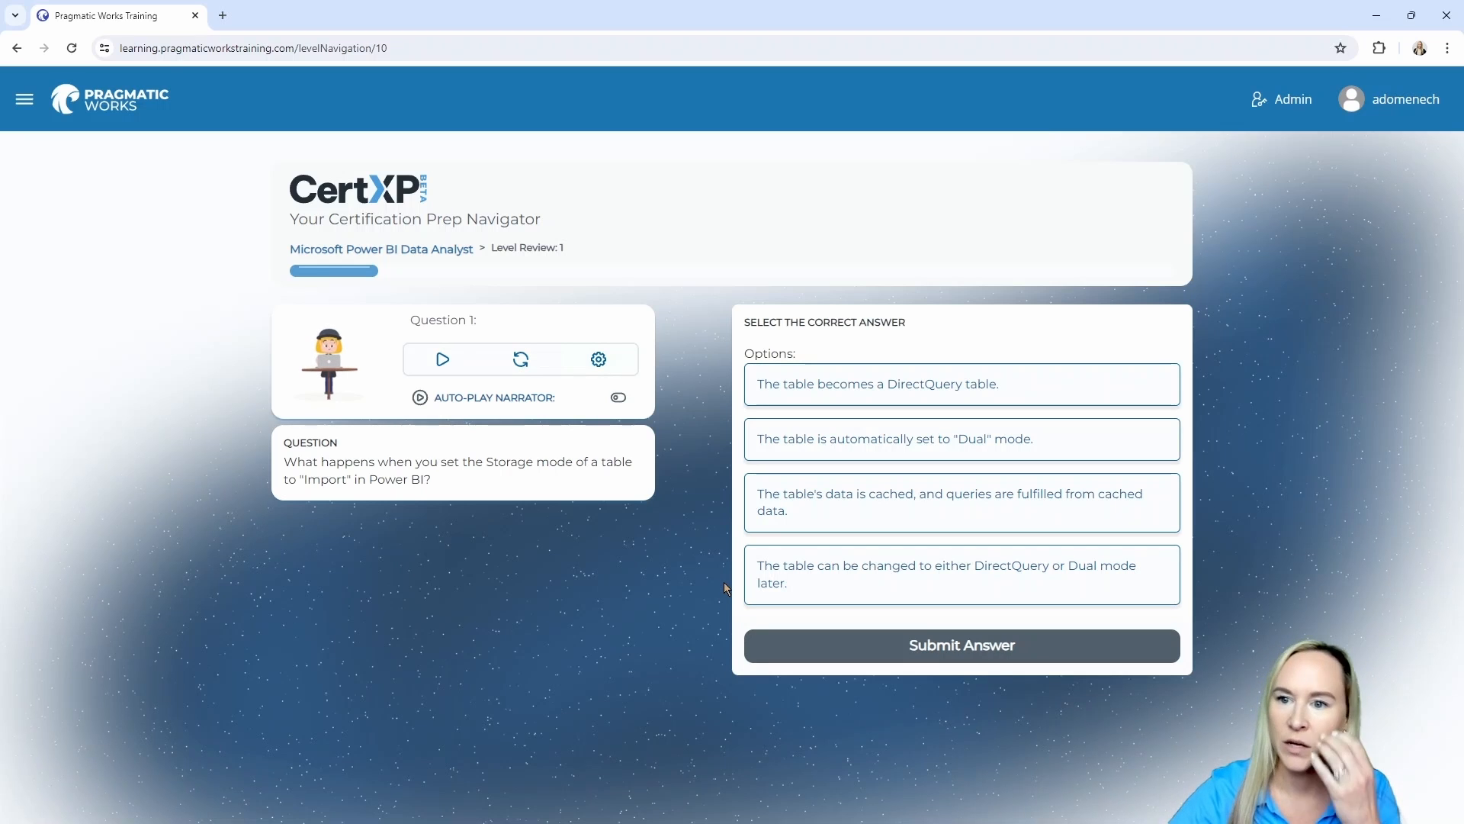
click(962, 502)
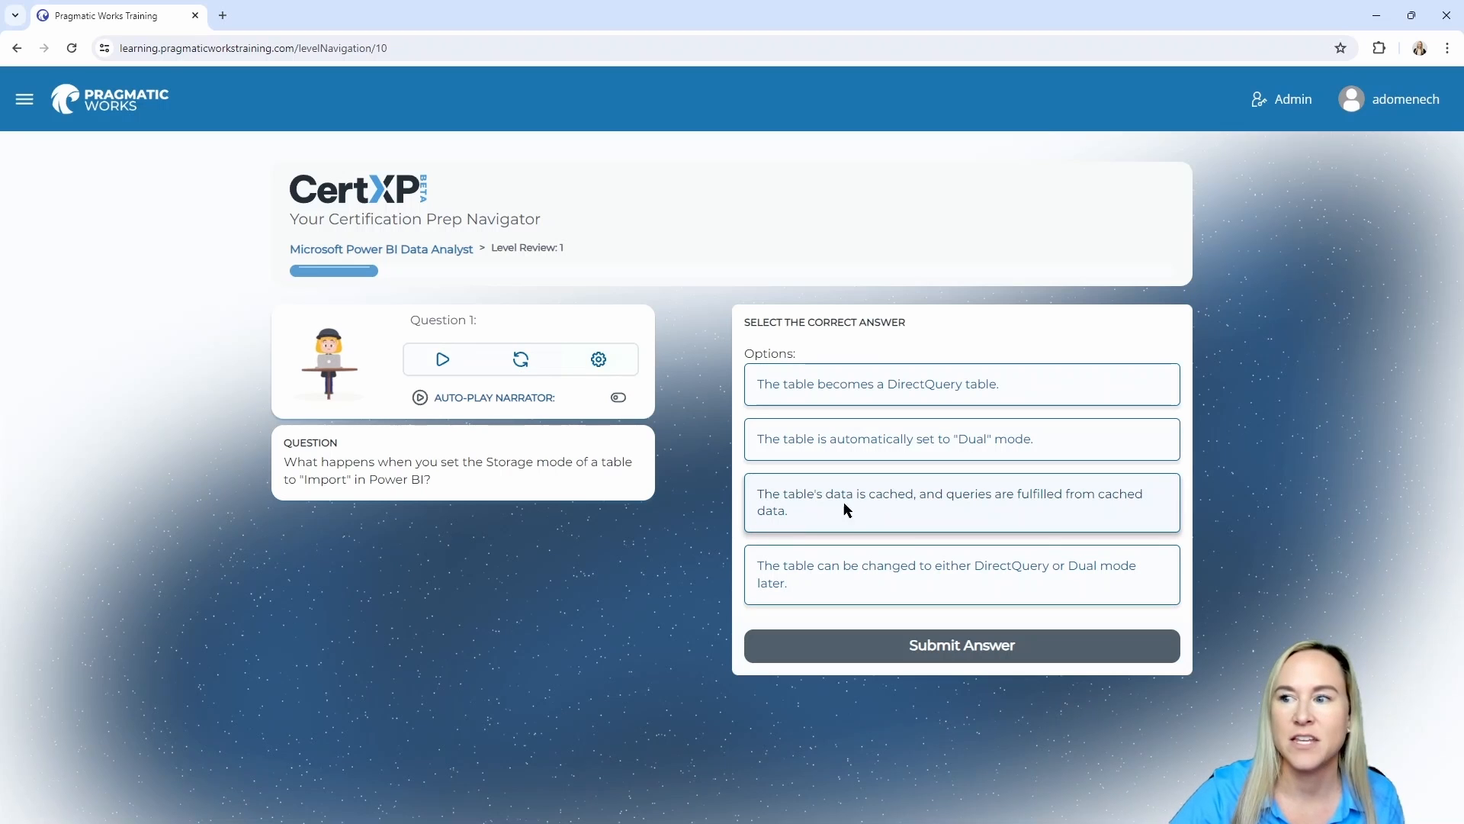
mouse_move(854, 514)
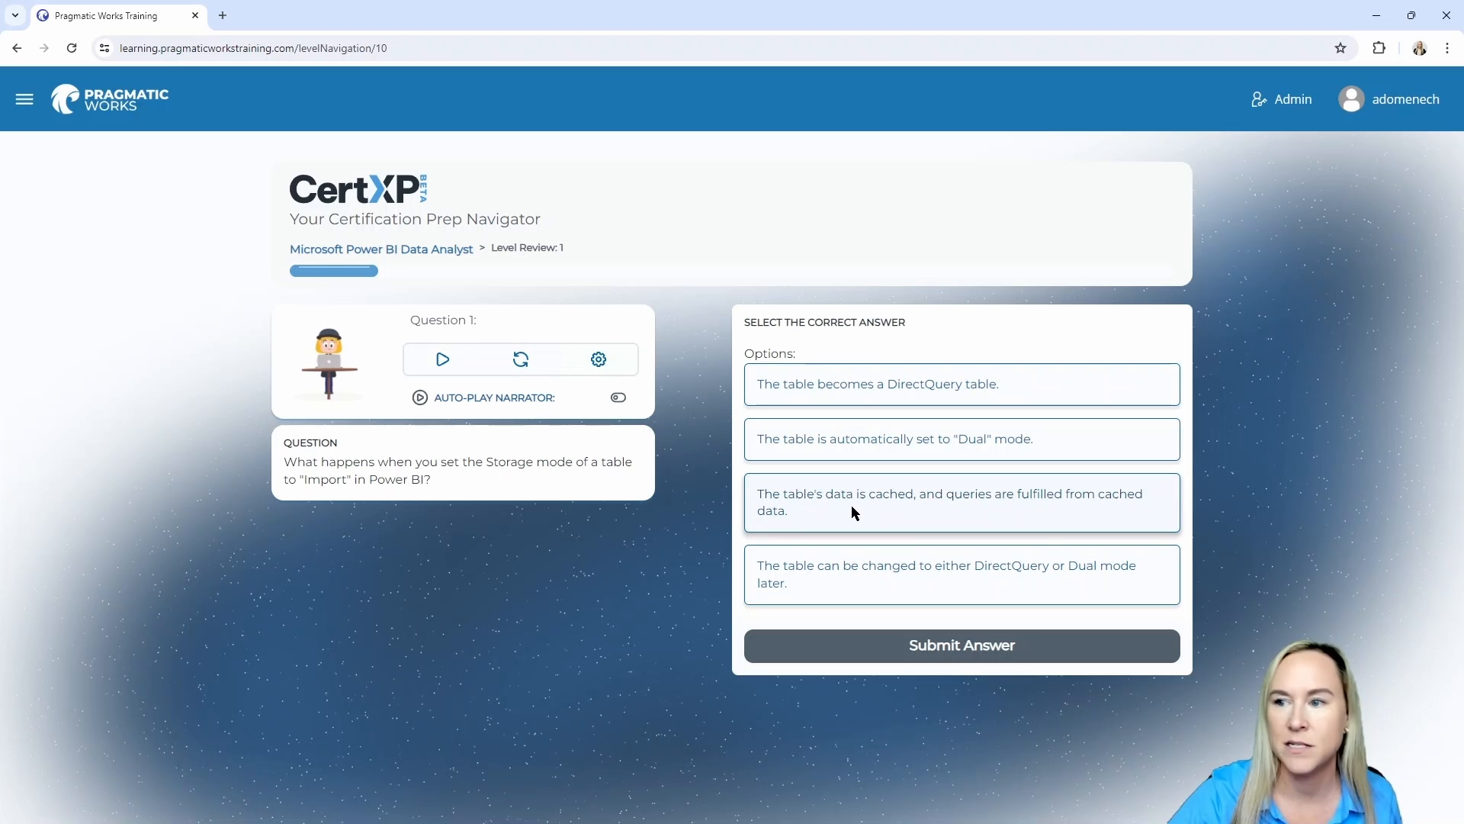
click(963, 503)
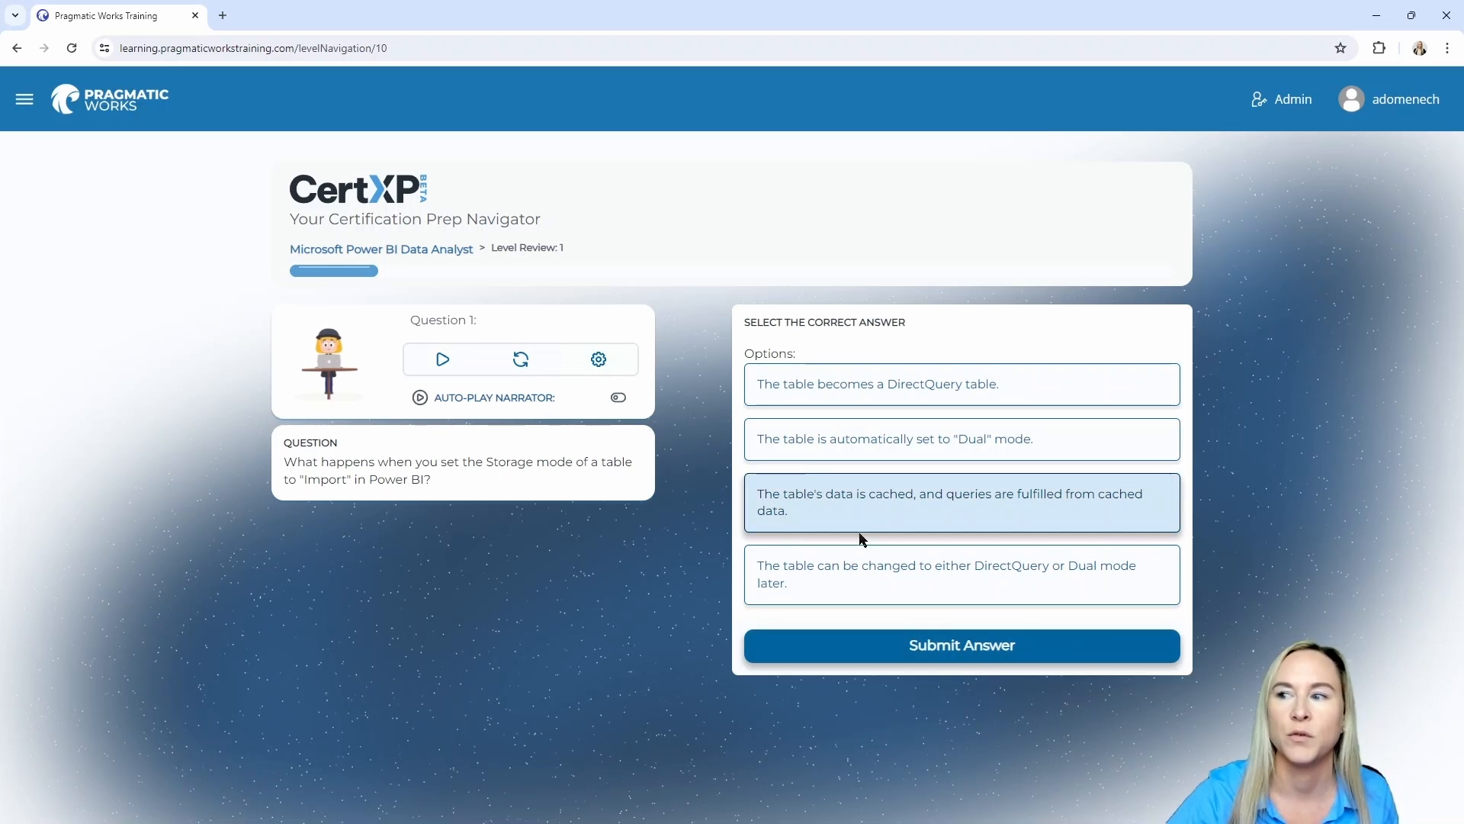
Submit the cached-data answer and get the Import mode explanation
click(962, 645)
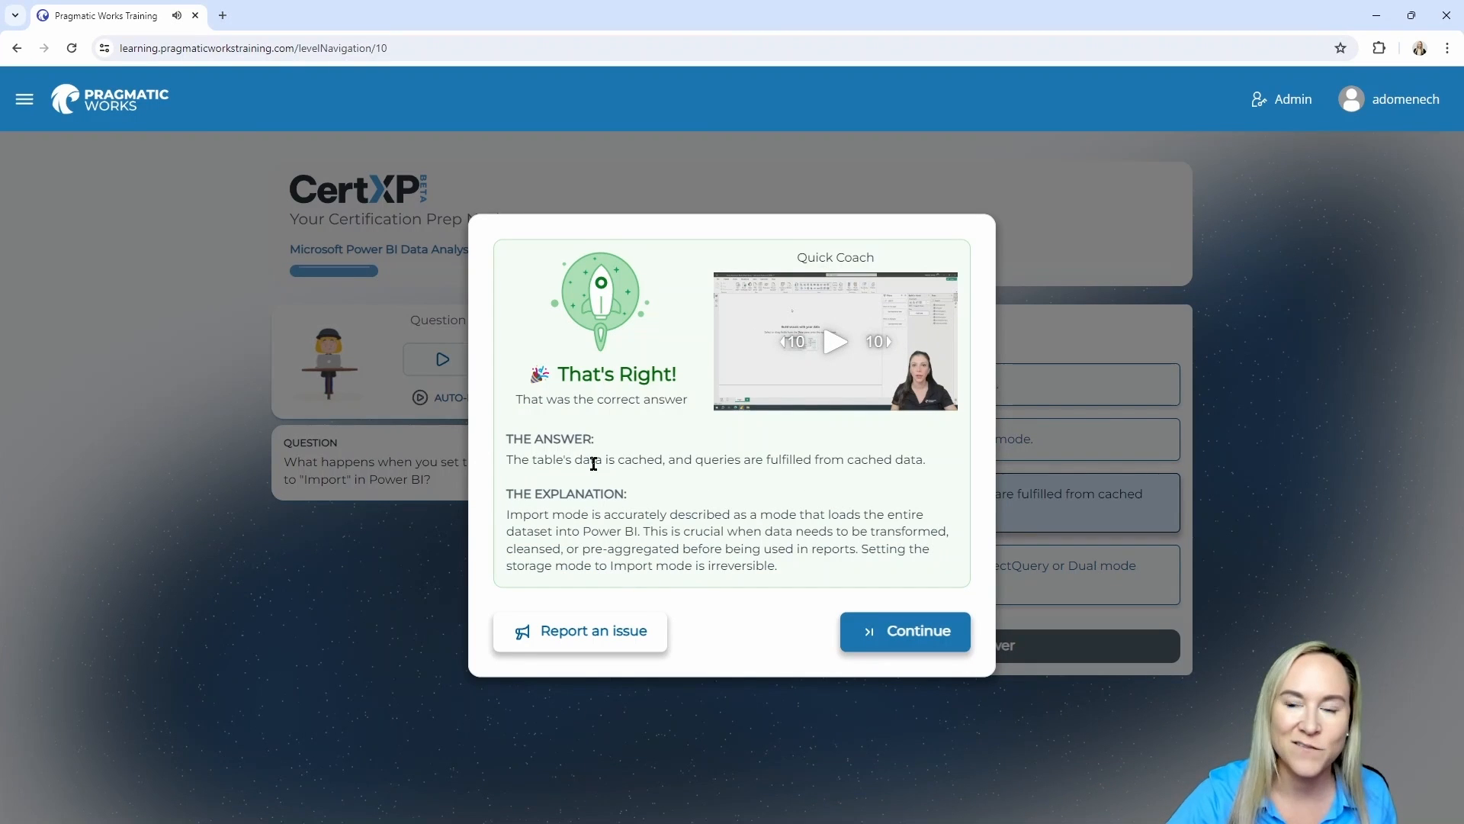
mouse_move(481, 528)
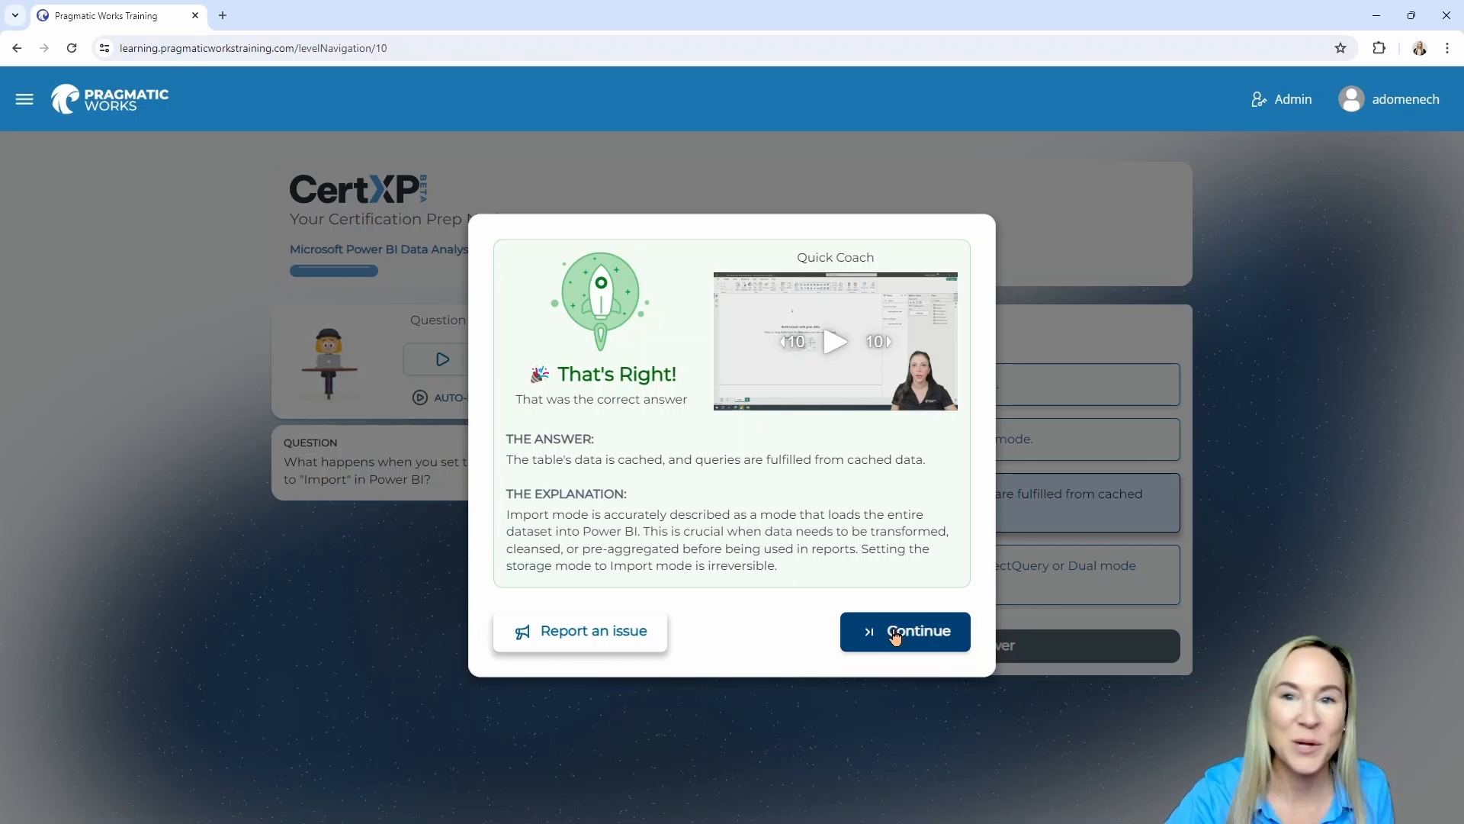
Continue to the Couchbase connector question and select ODBC
click(905, 632)
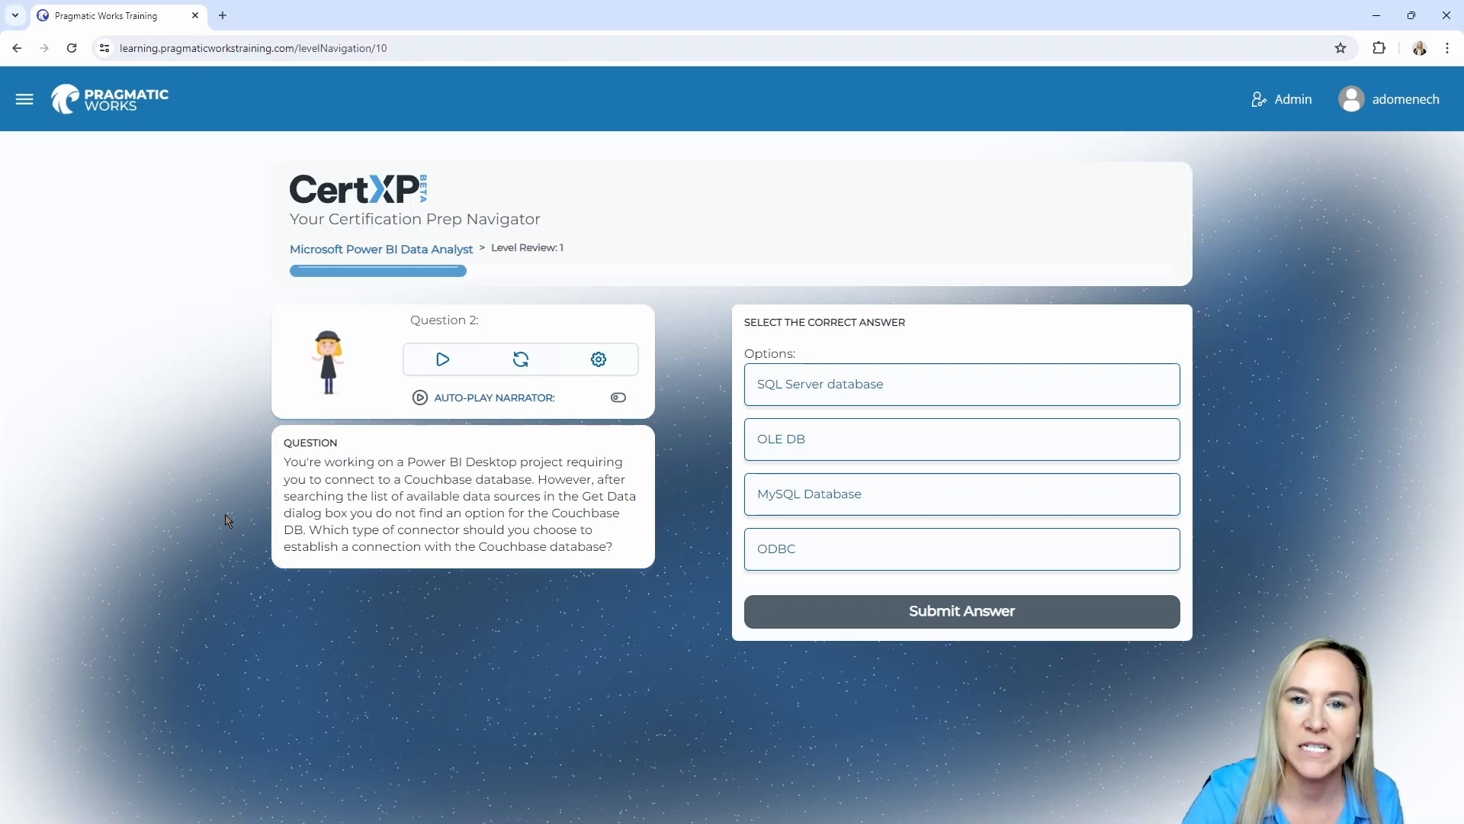
mouse_move(682, 275)
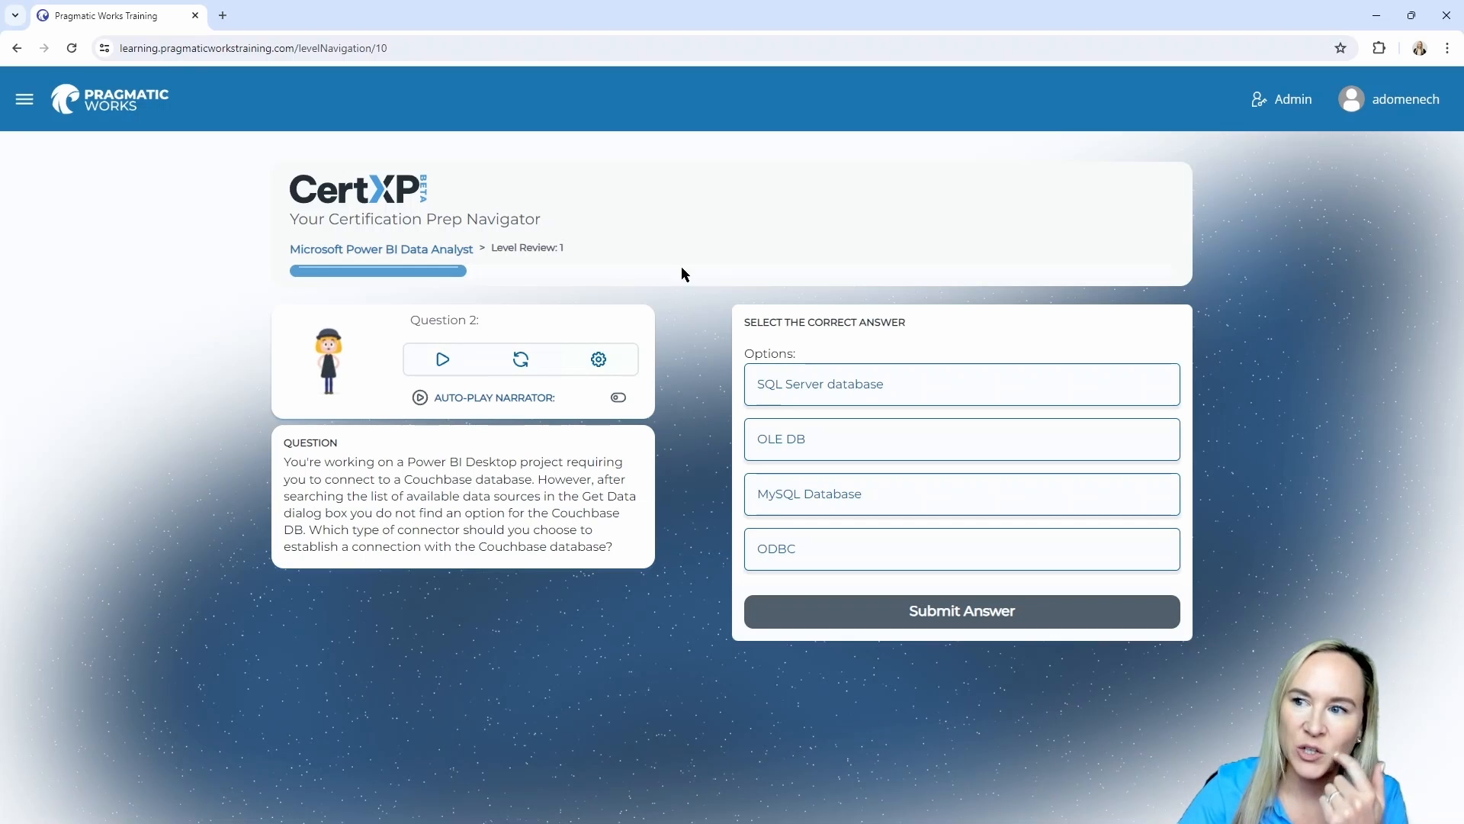
mouse_move(721, 427)
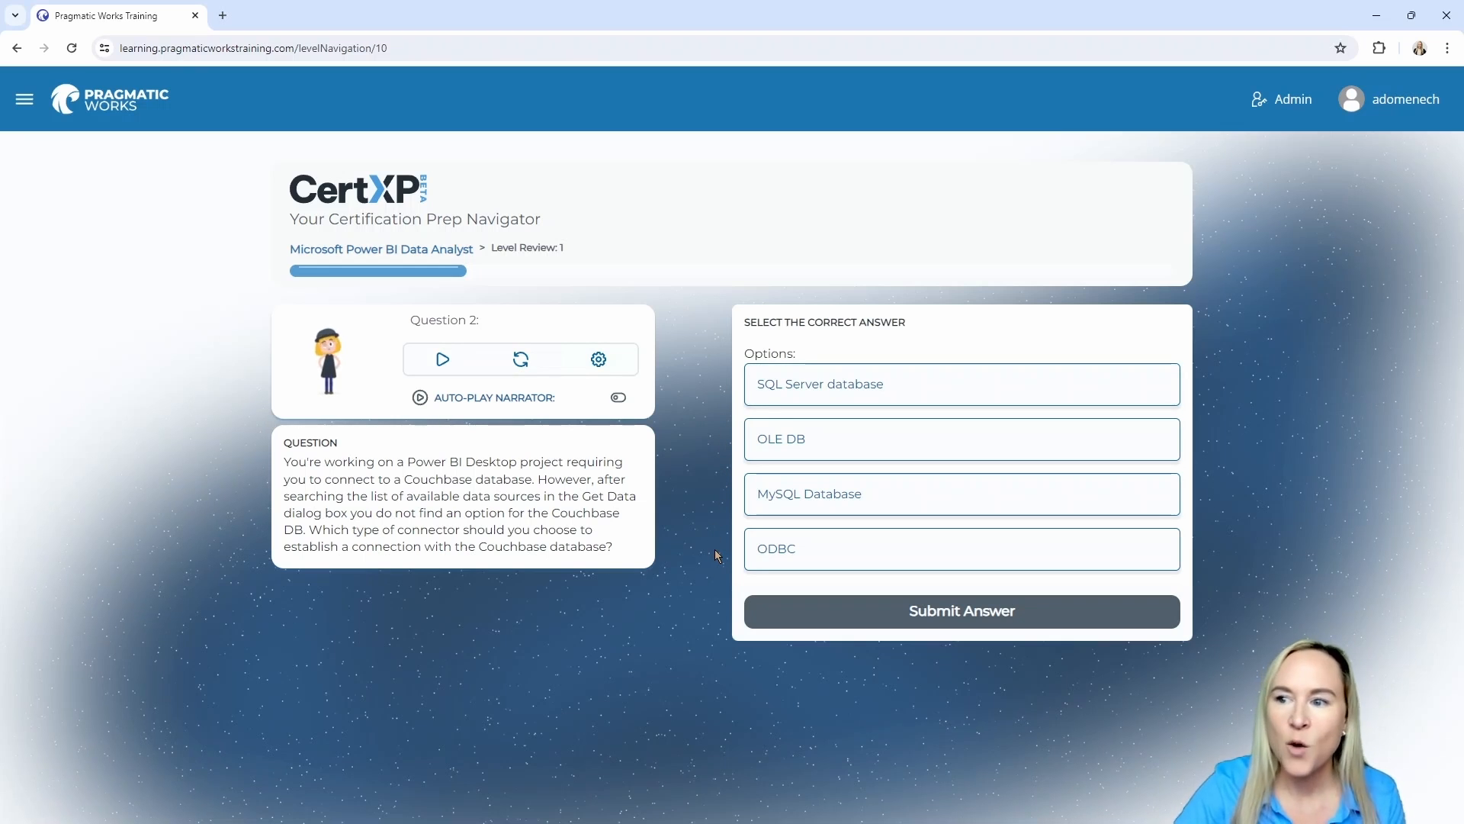
click(962, 548)
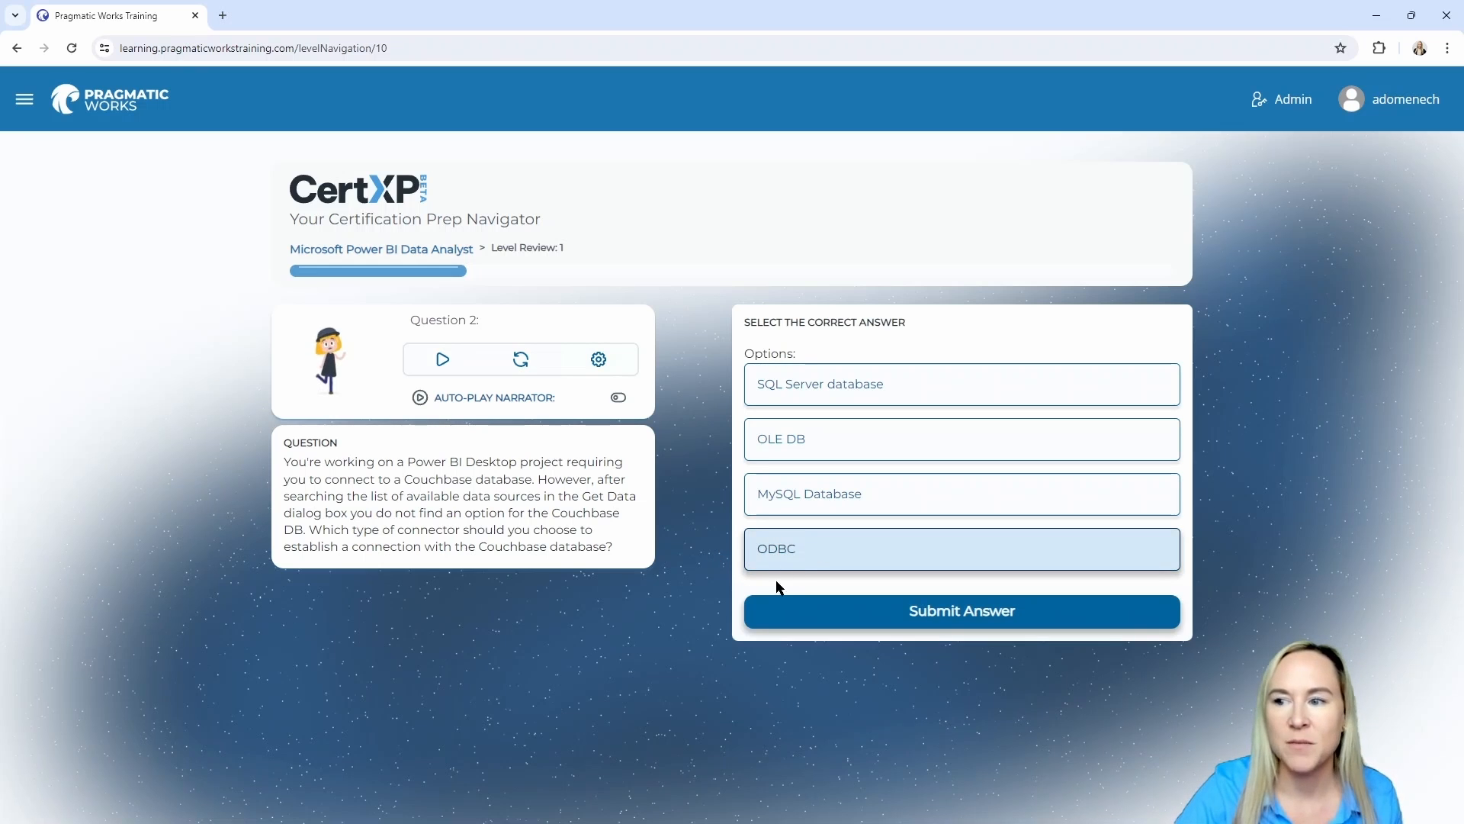
Submit ODBC for question 2 and view the Open Database Connectivity explanation
click(962, 611)
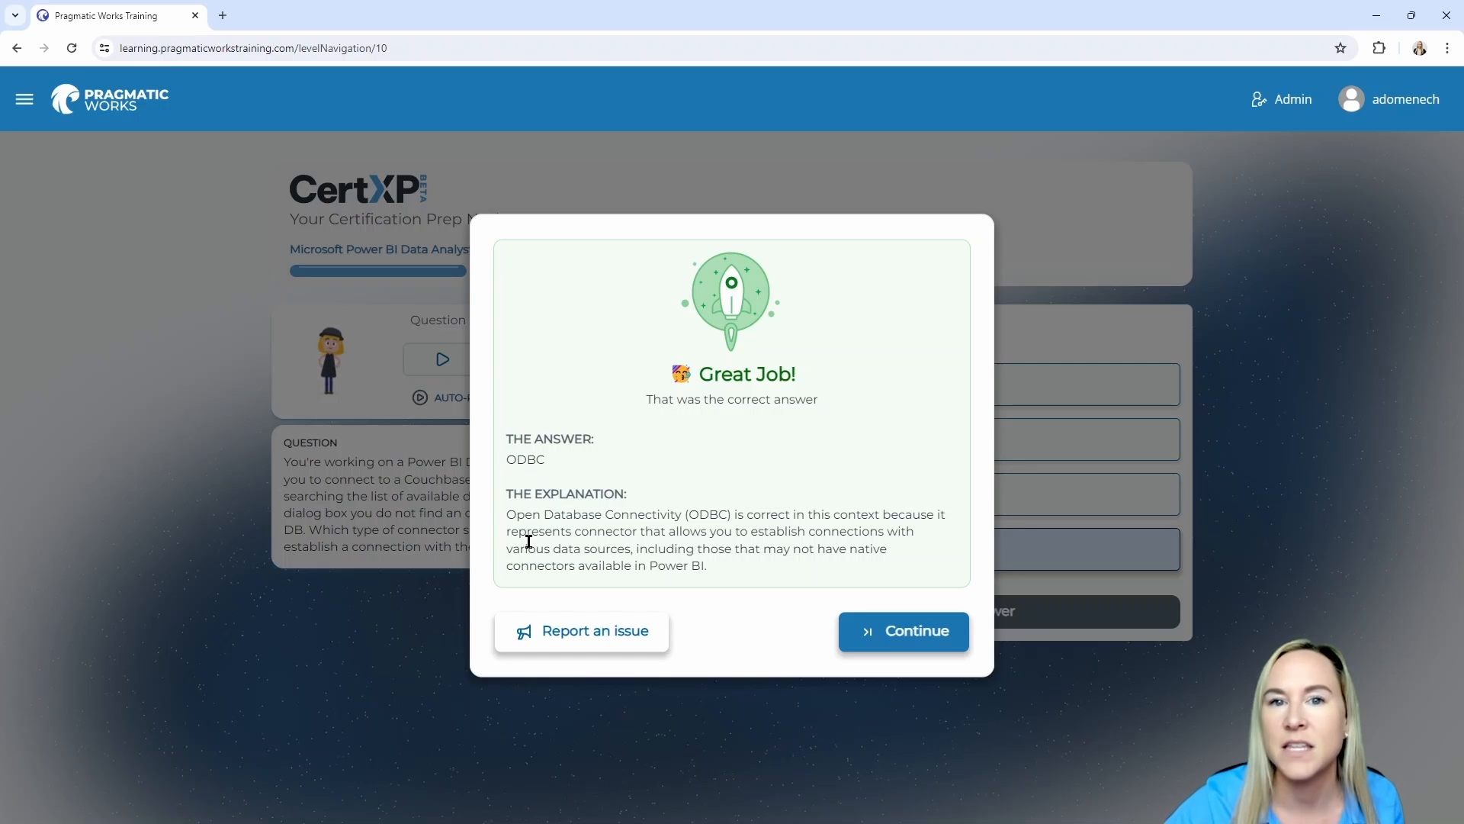
mouse_move(713, 537)
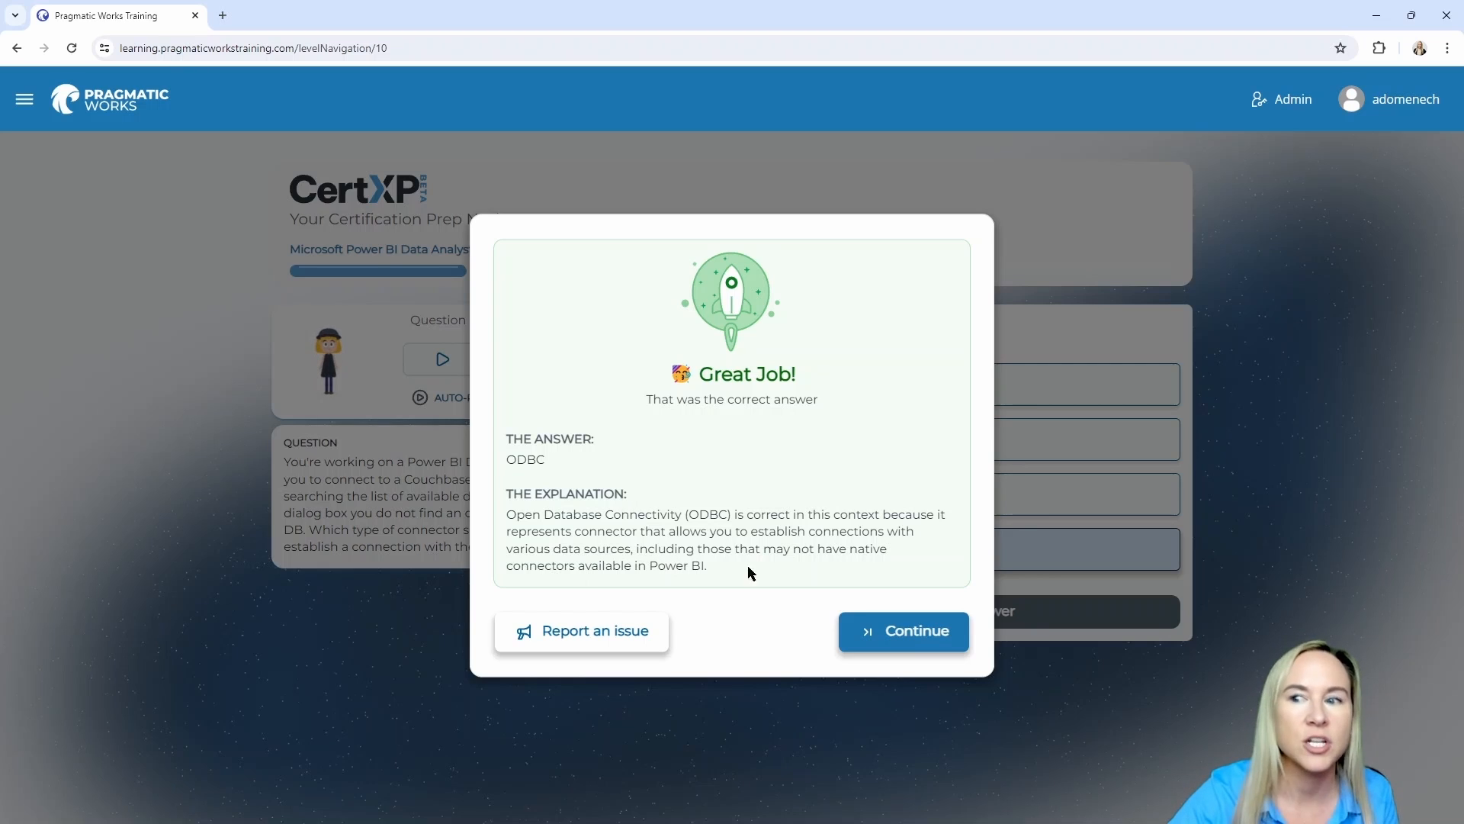
mouse_move(898, 639)
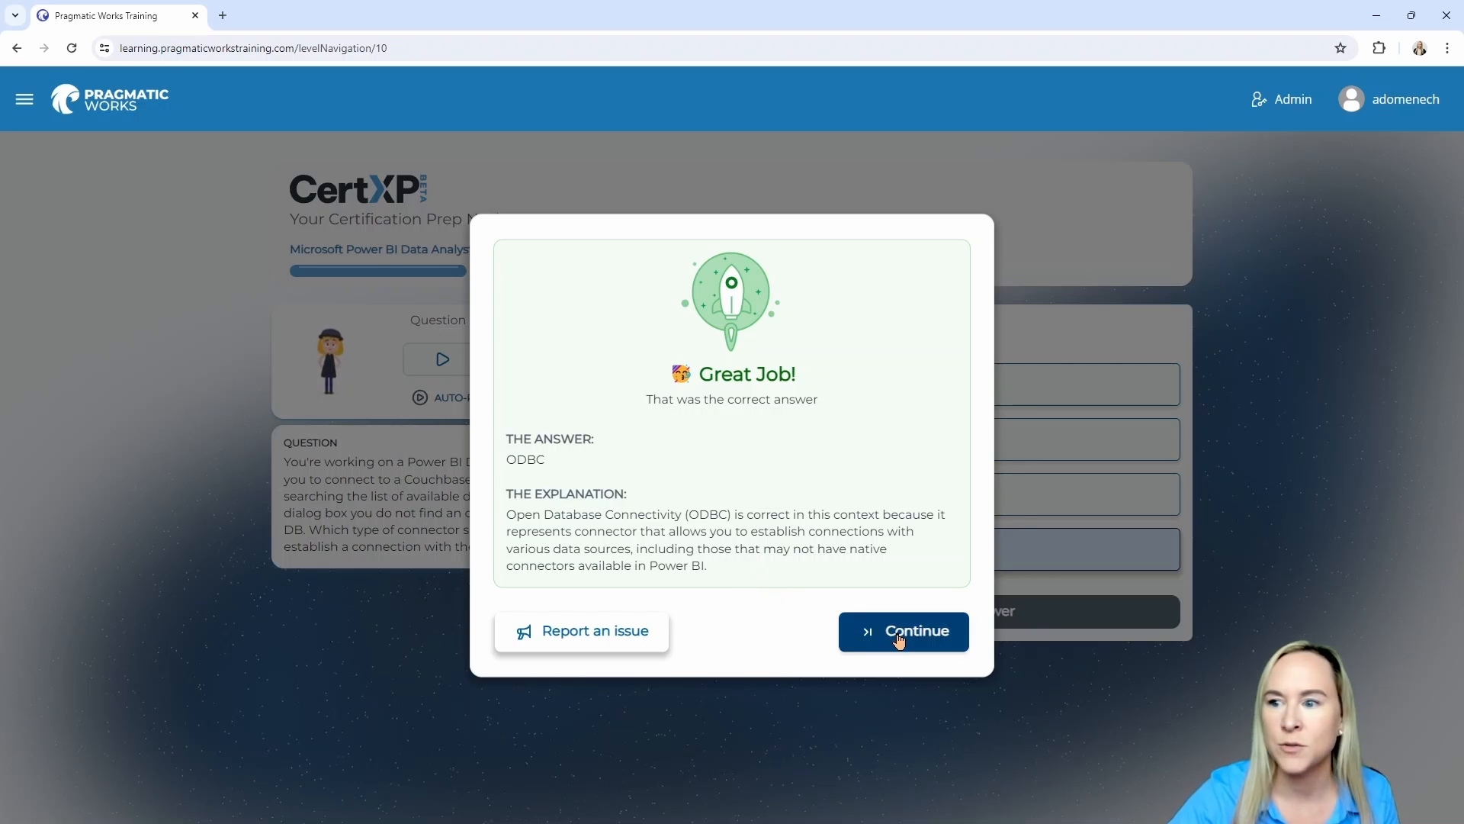
Continue to the thin-report question and pick 'A report that loads data from an external source'
click(904, 632)
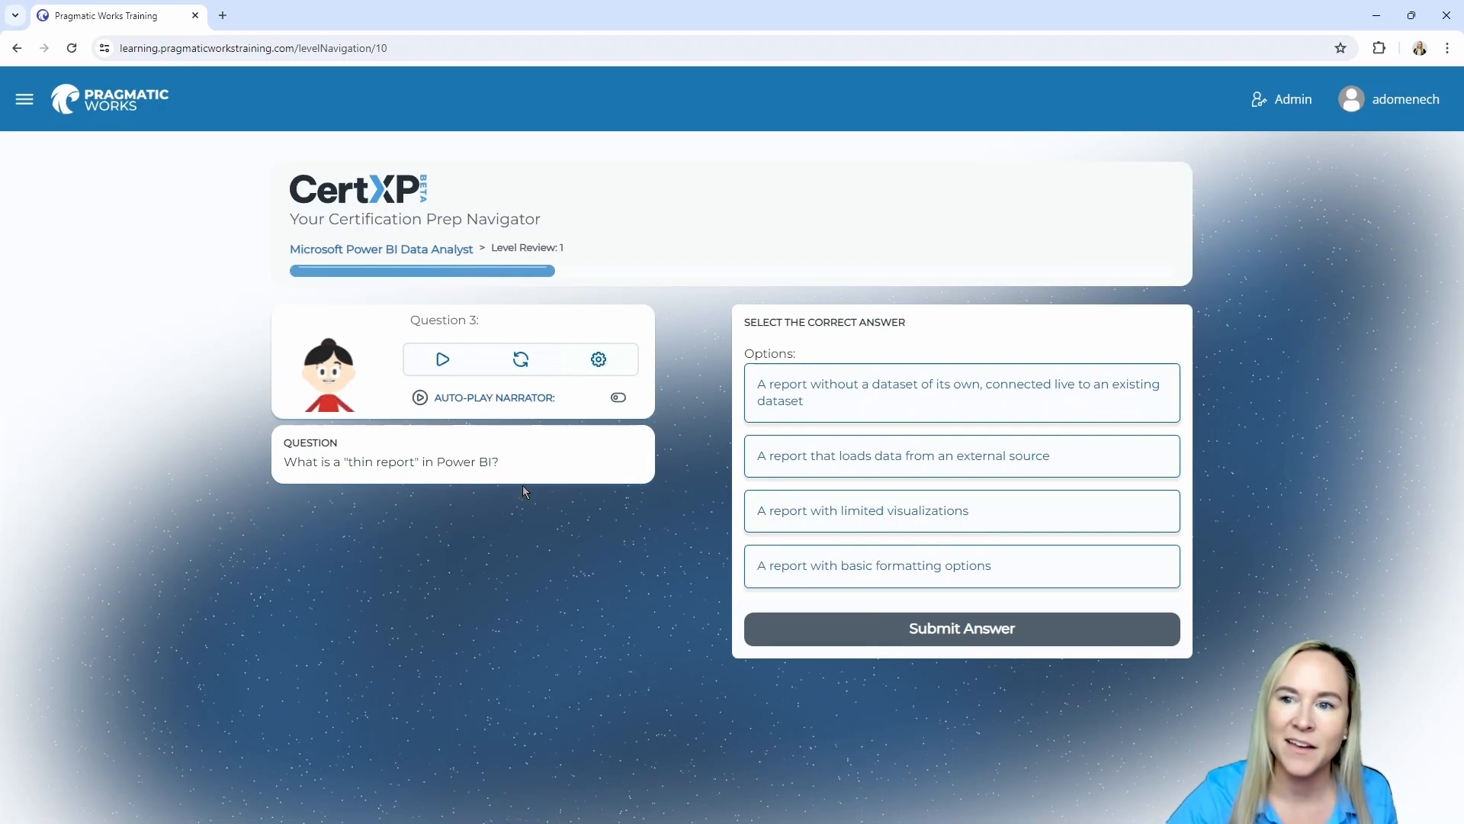
mouse_move(621, 460)
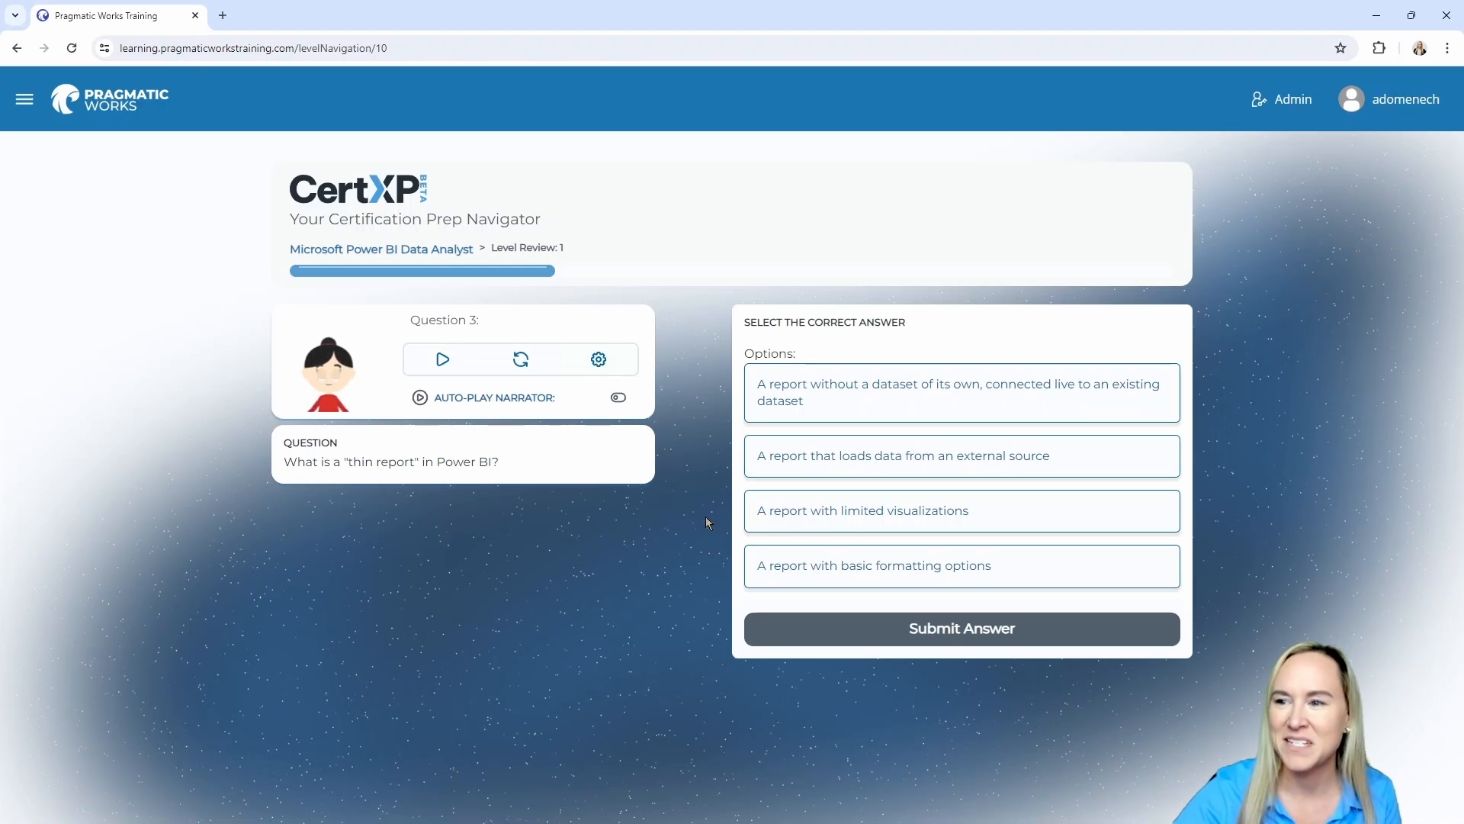
mouse_move(704, 568)
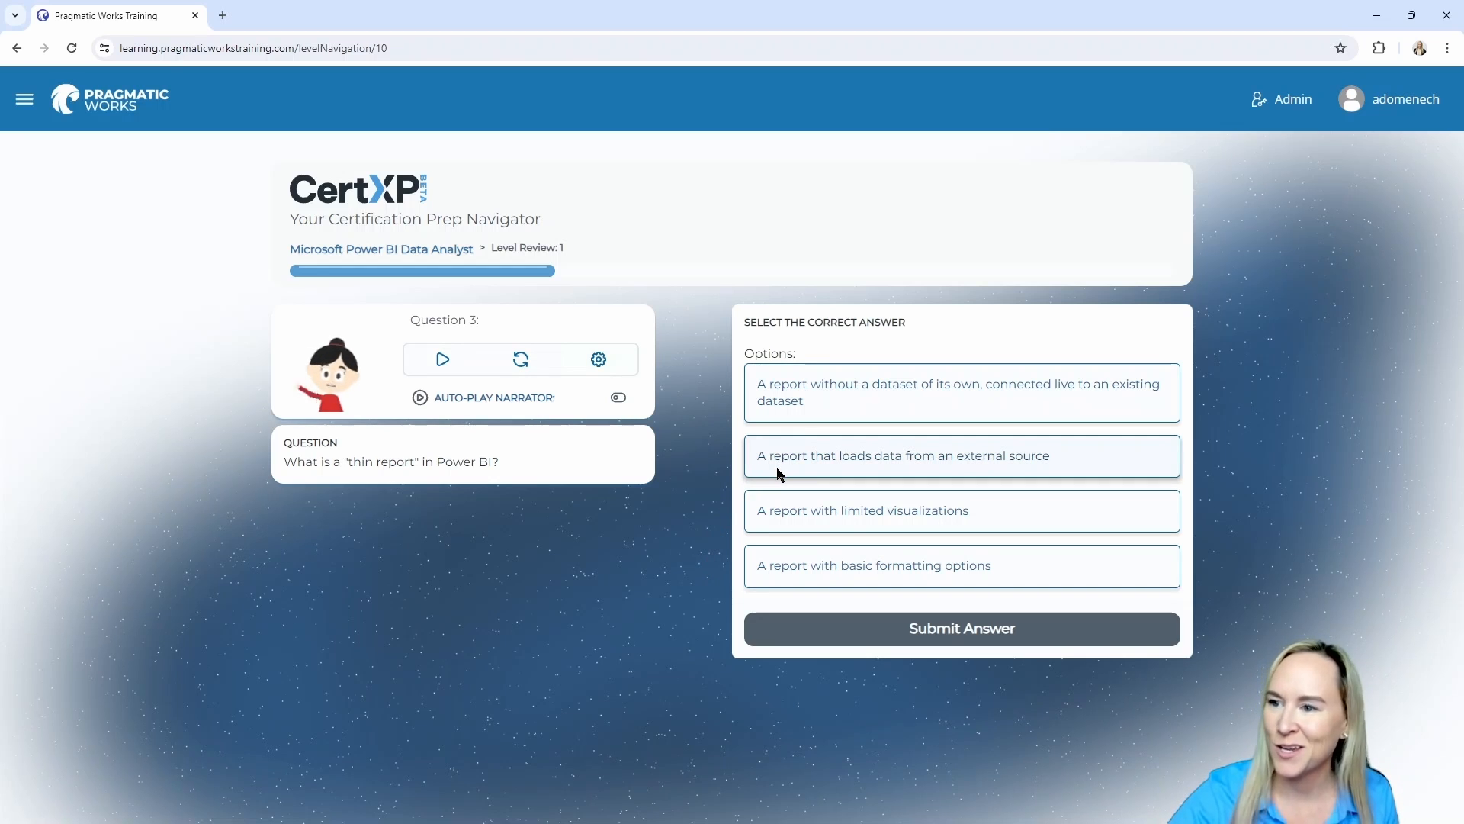
click(961, 456)
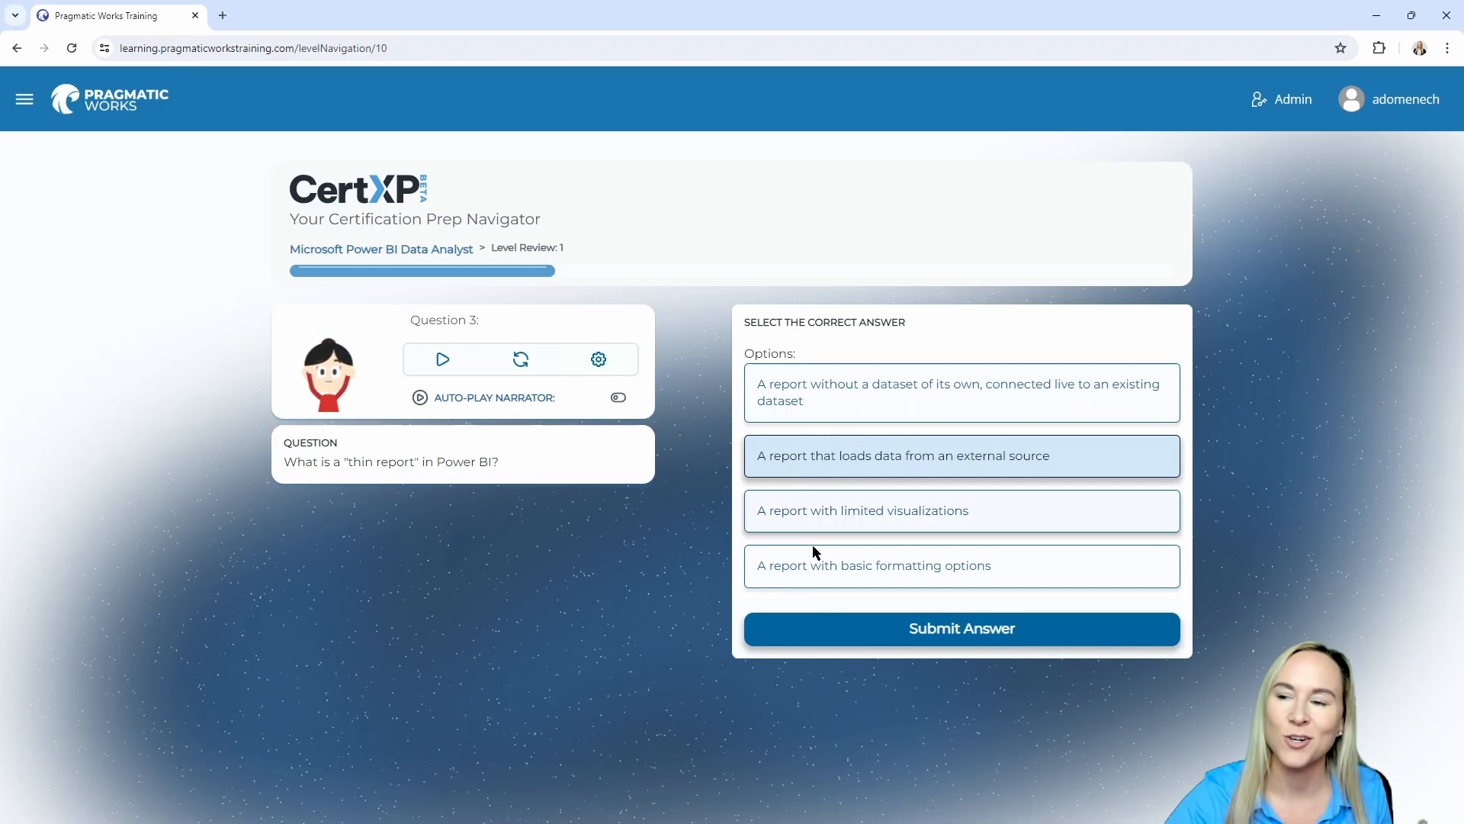
Submit the external-source answer and see the live-connected dataset report as correct
click(962, 628)
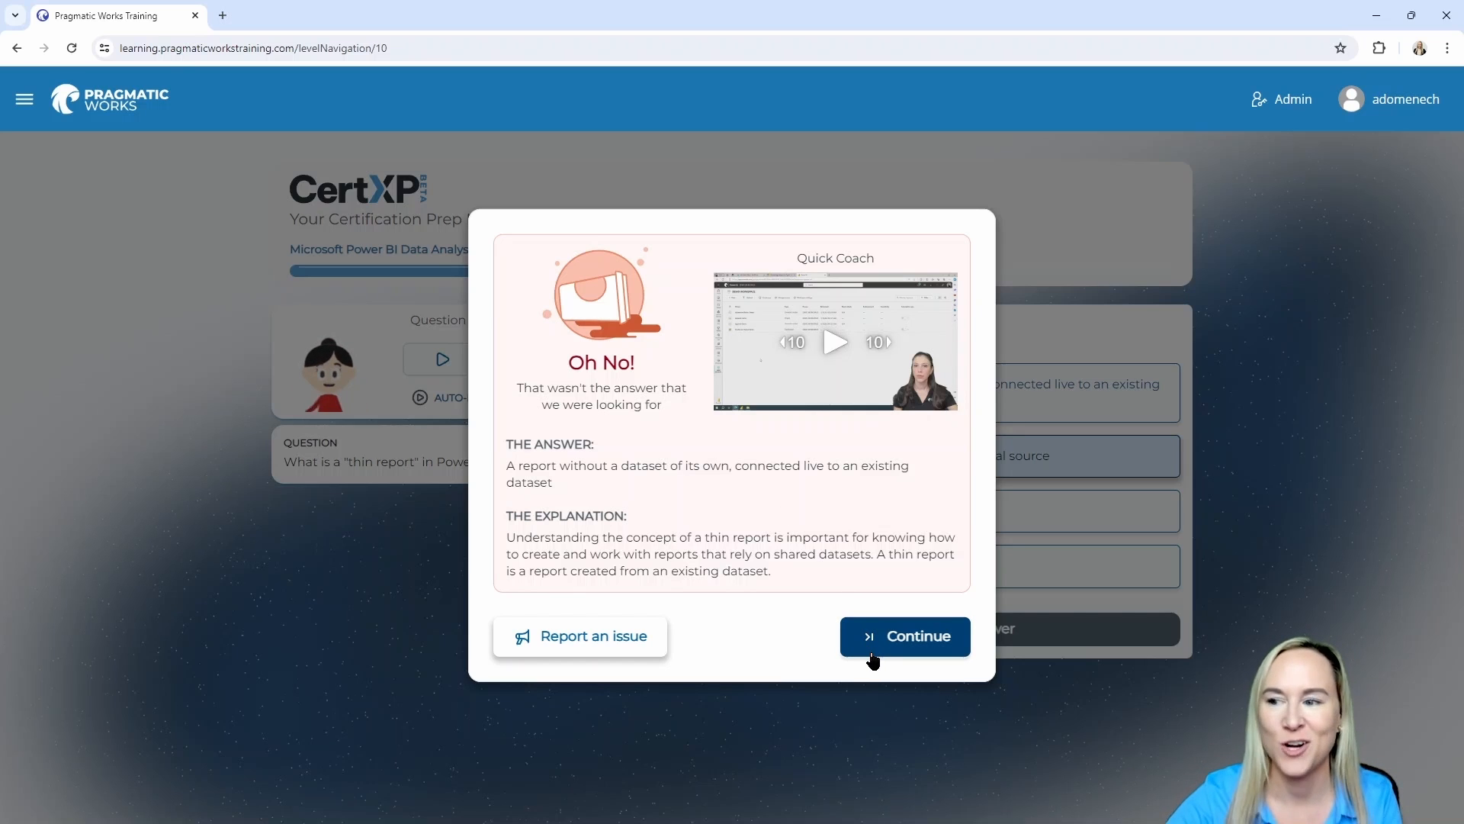
Continue past question 3 feedback to load question 4 on data source folding
click(905, 636)
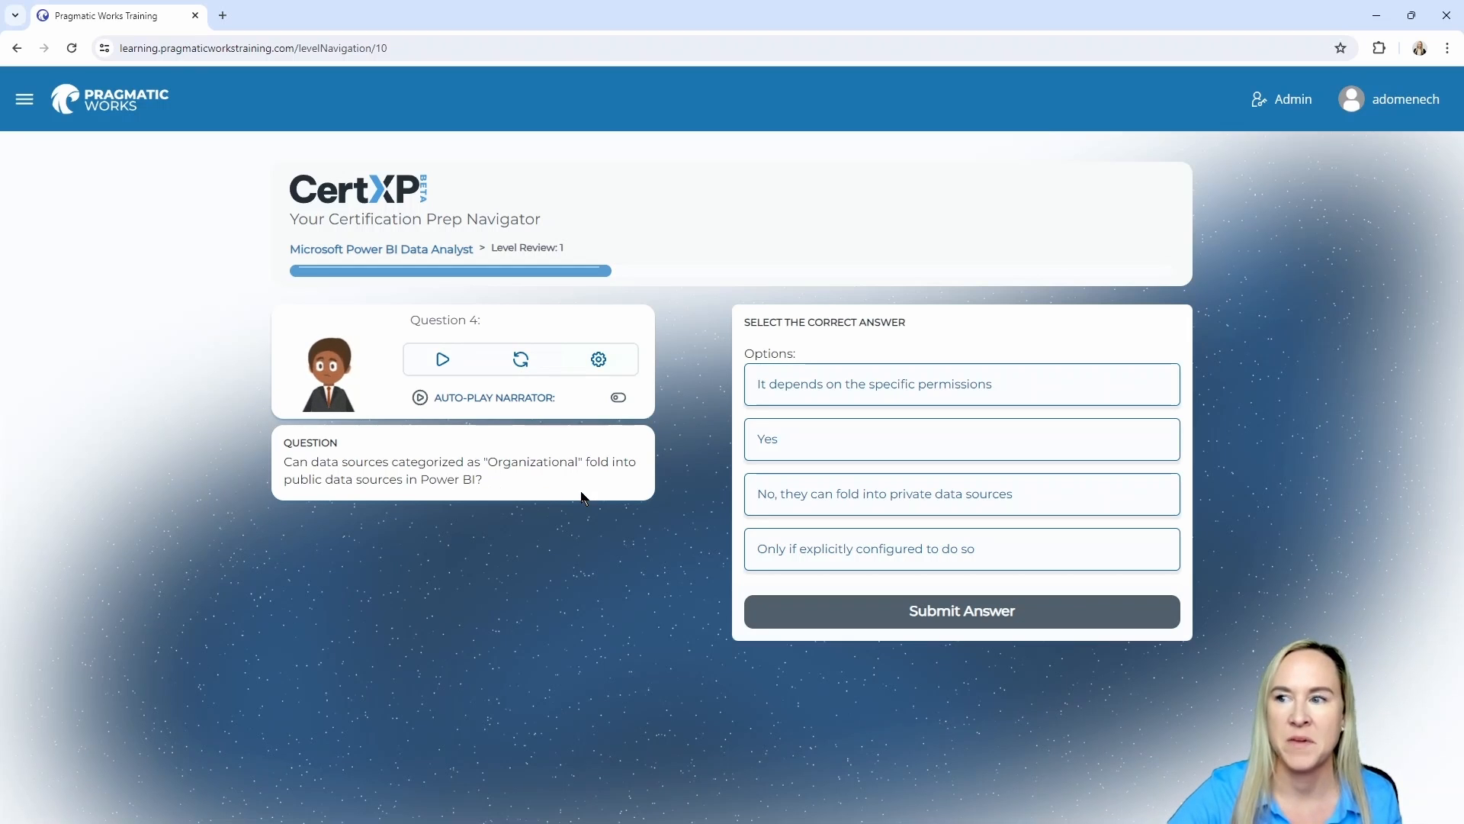
mouse_move(649, 468)
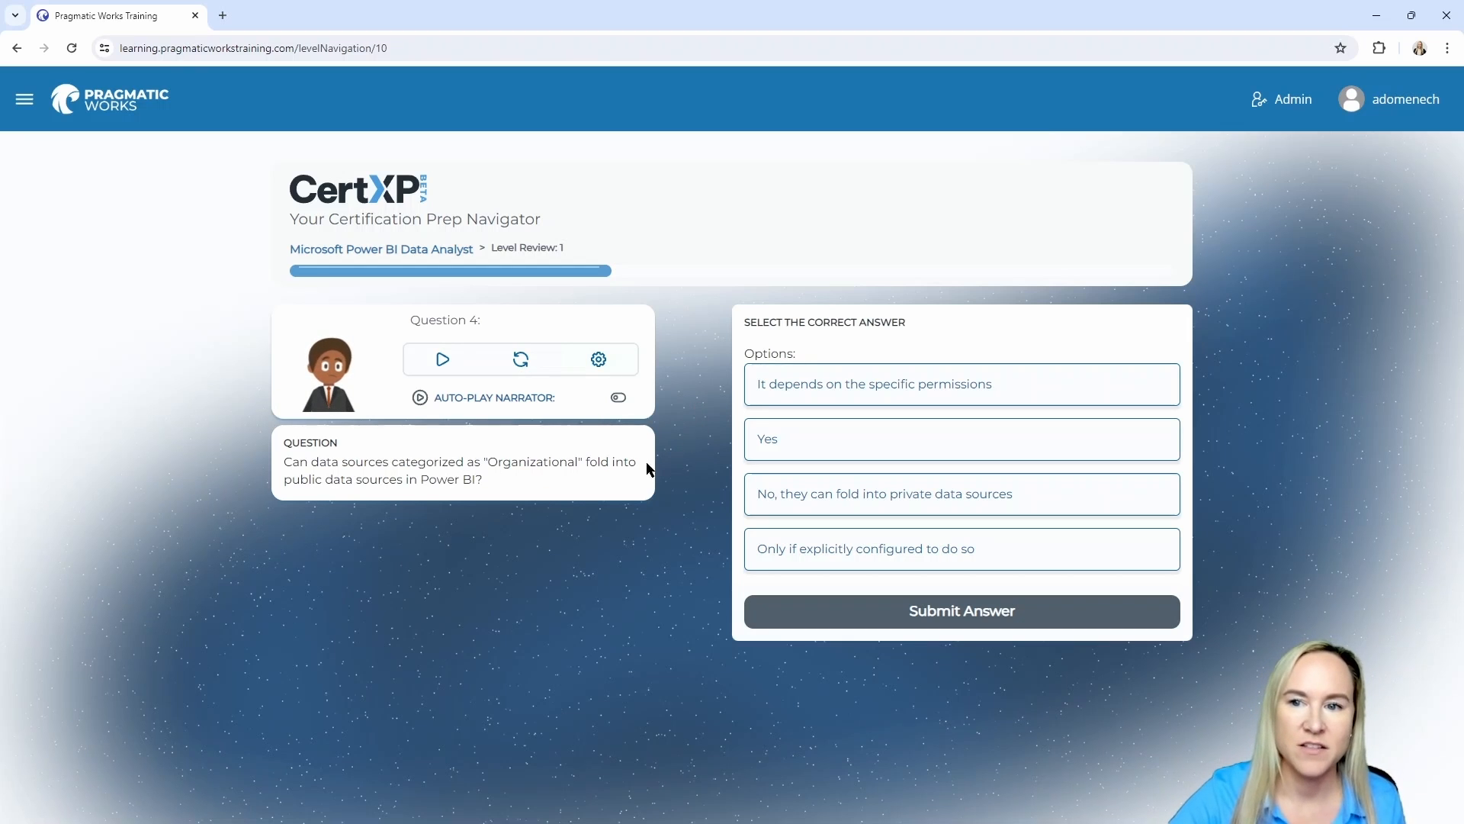
mouse_move(603, 486)
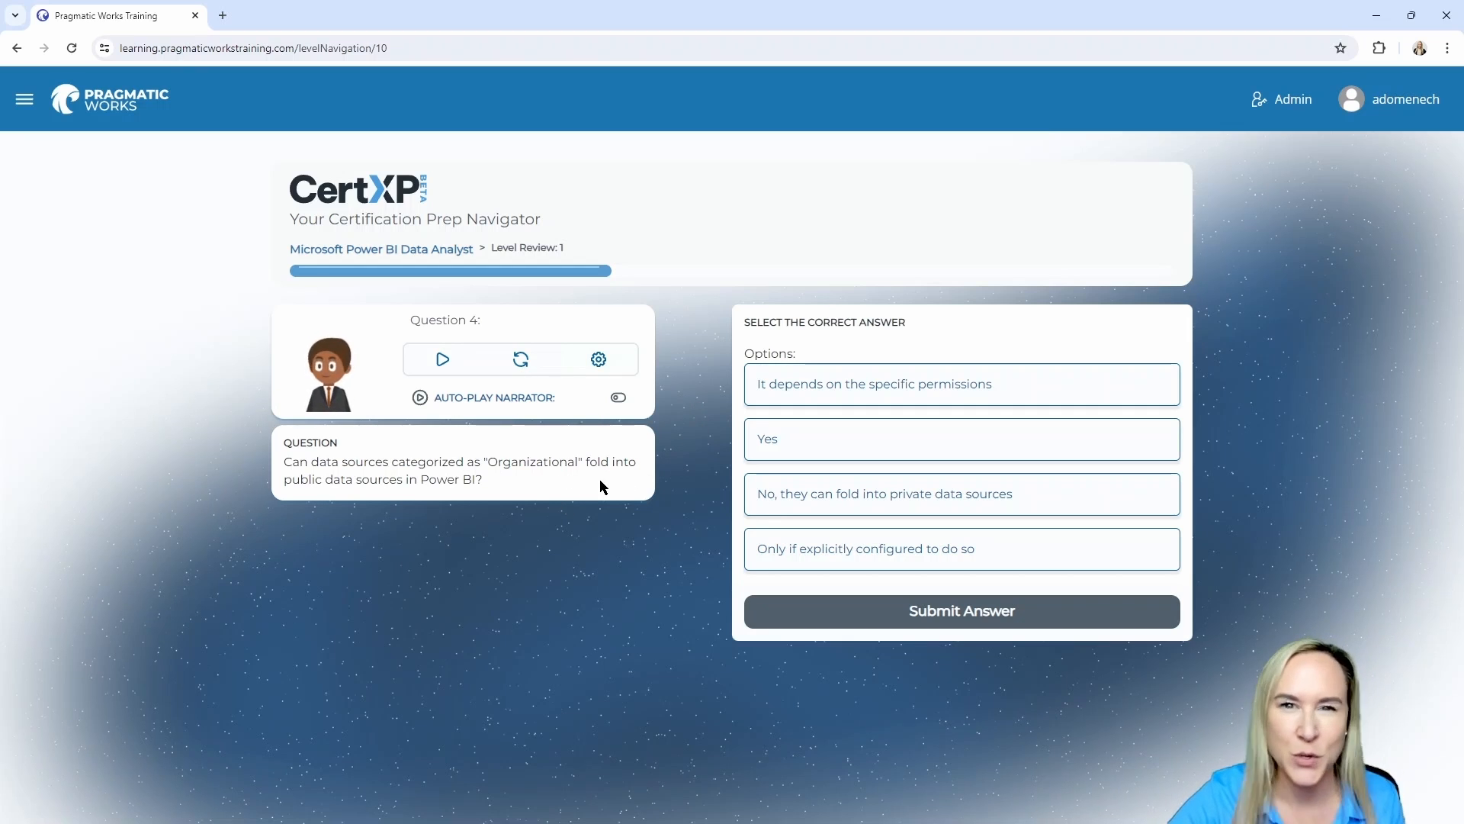
mouse_move(723, 385)
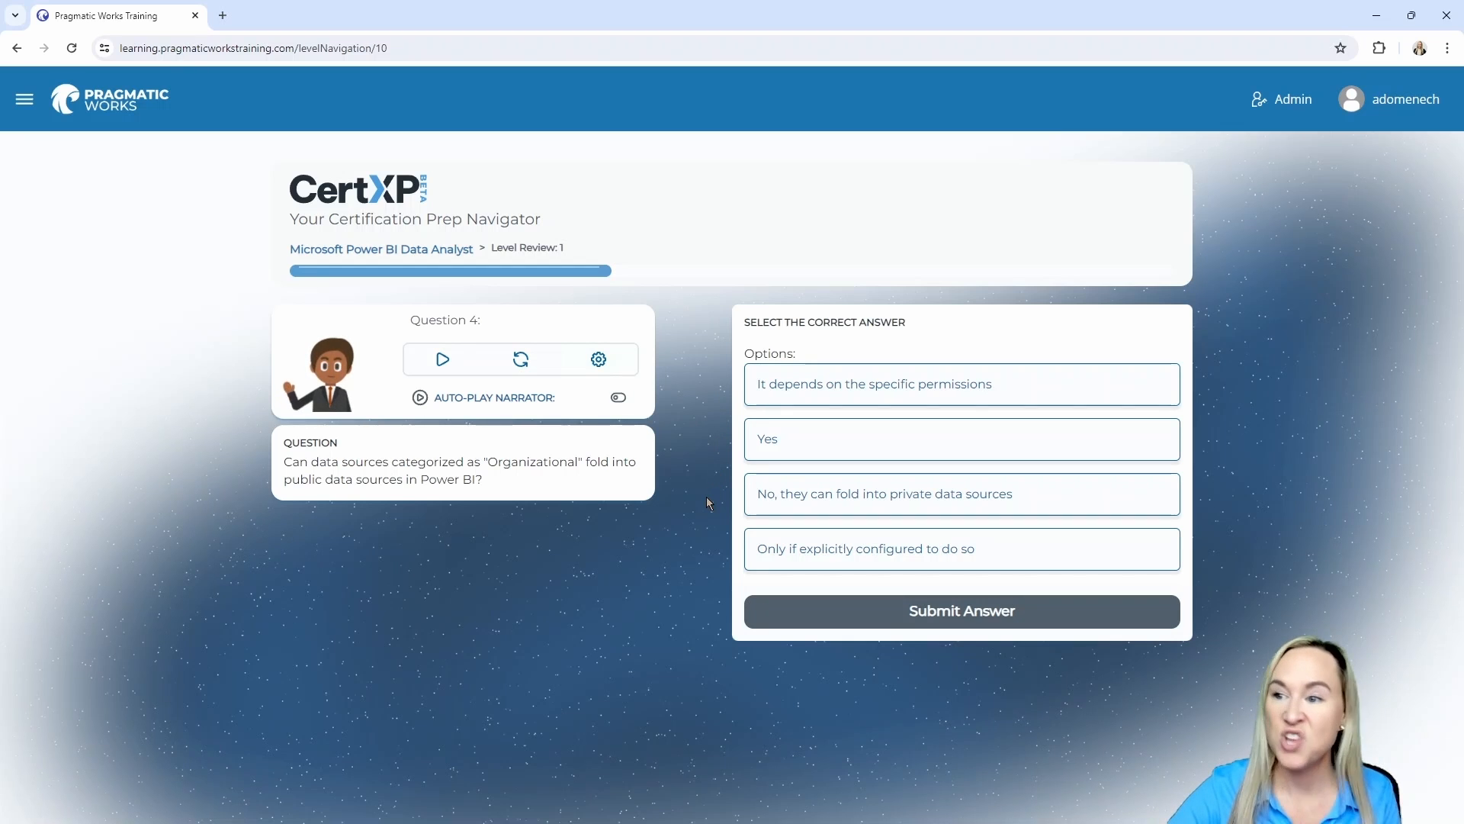
mouse_move(702, 523)
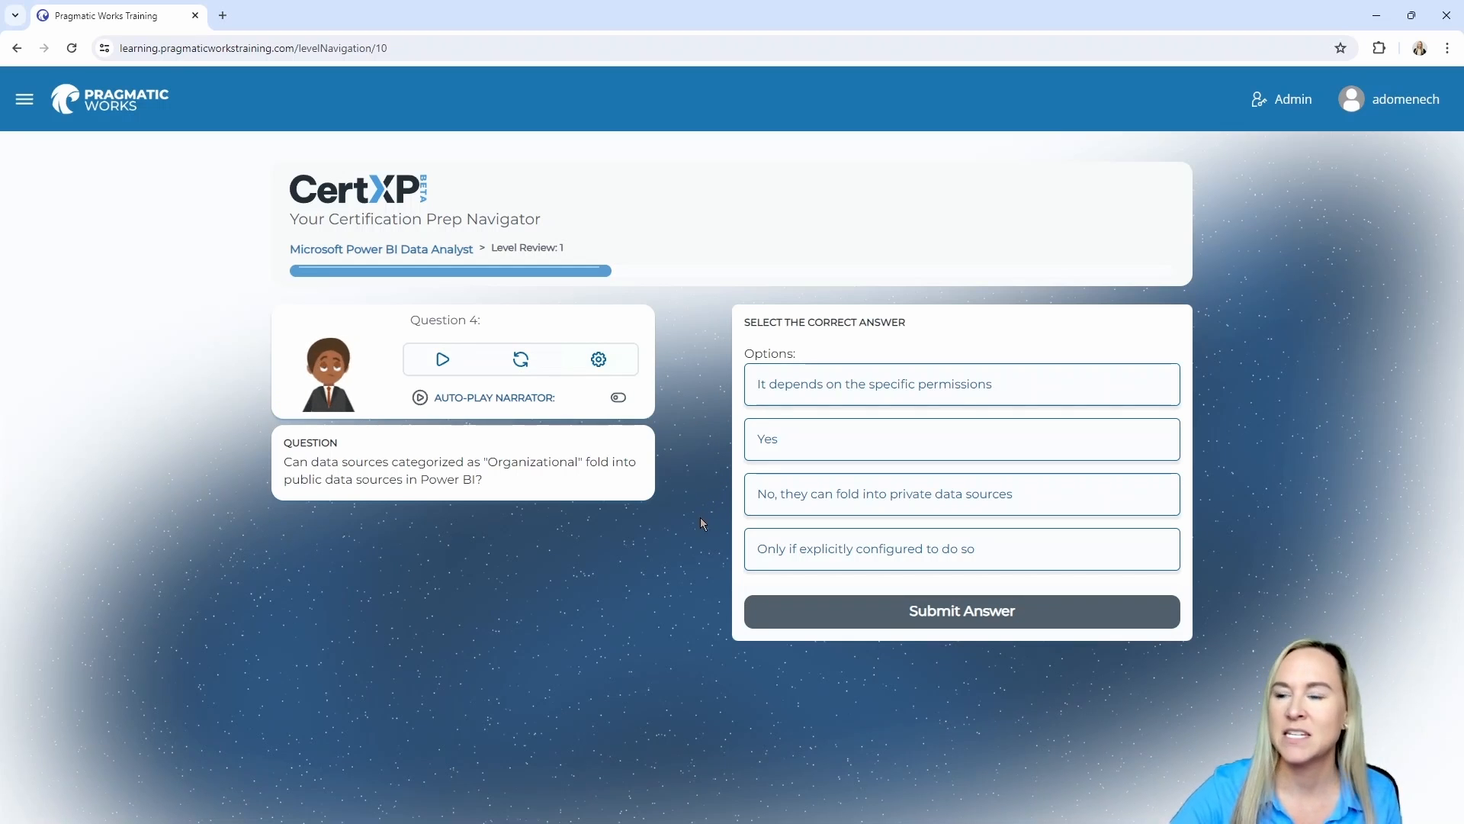
mouse_move(742, 560)
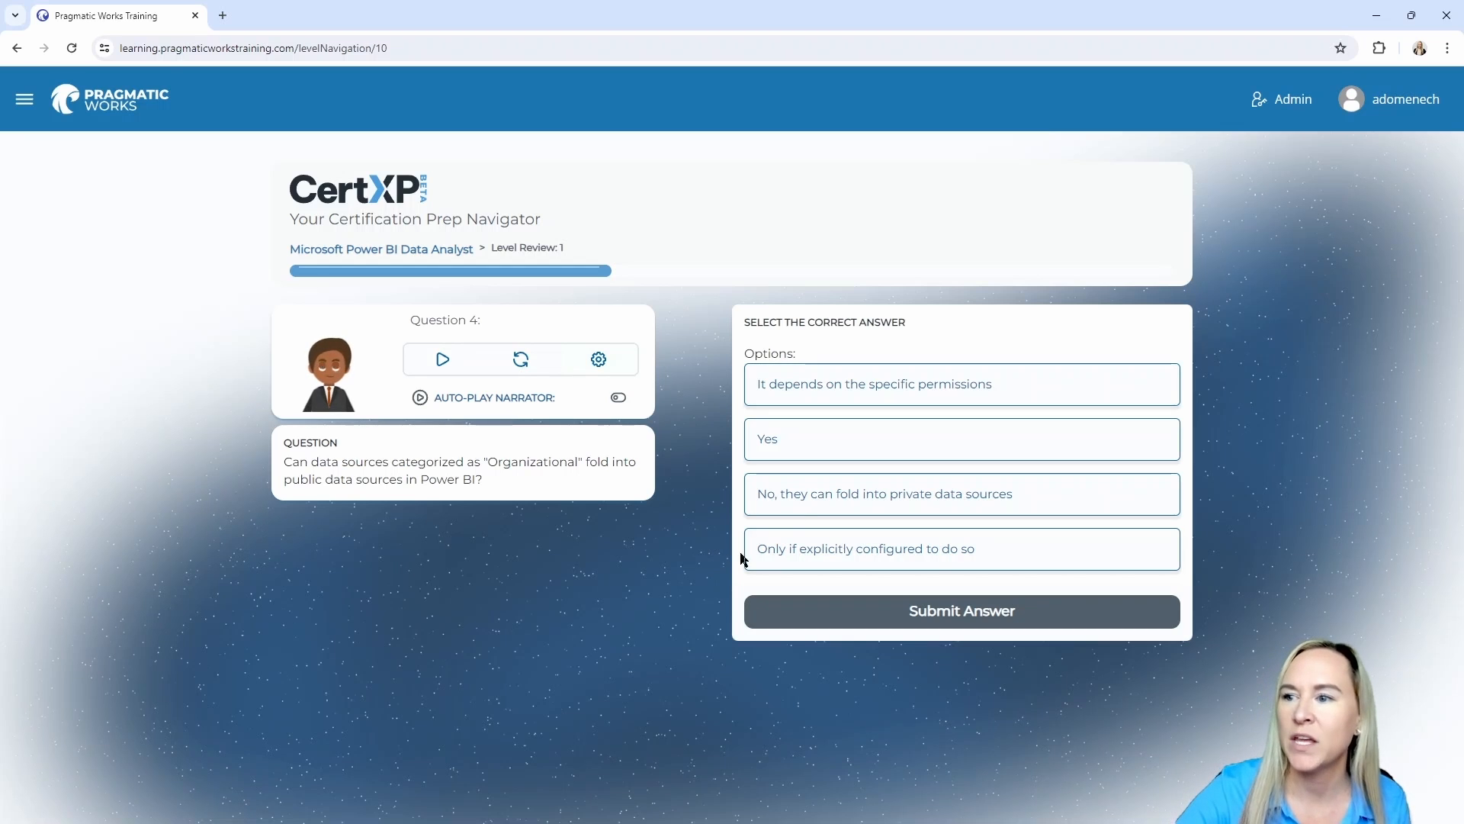
mouse_move(720, 559)
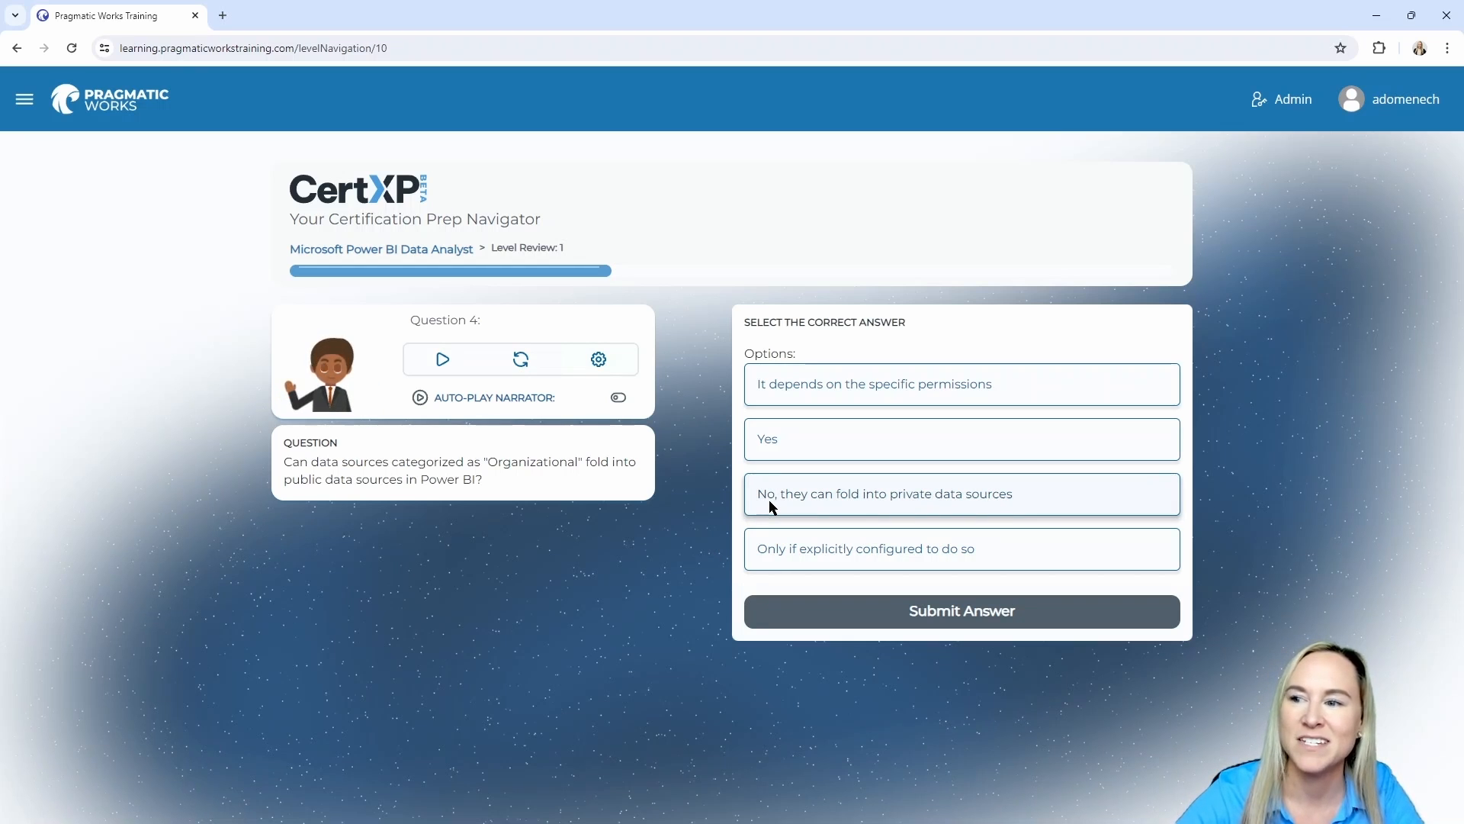
Answer question 4 with private sources, then submit the shared Excel spreadsheet for question 5
click(961, 611)
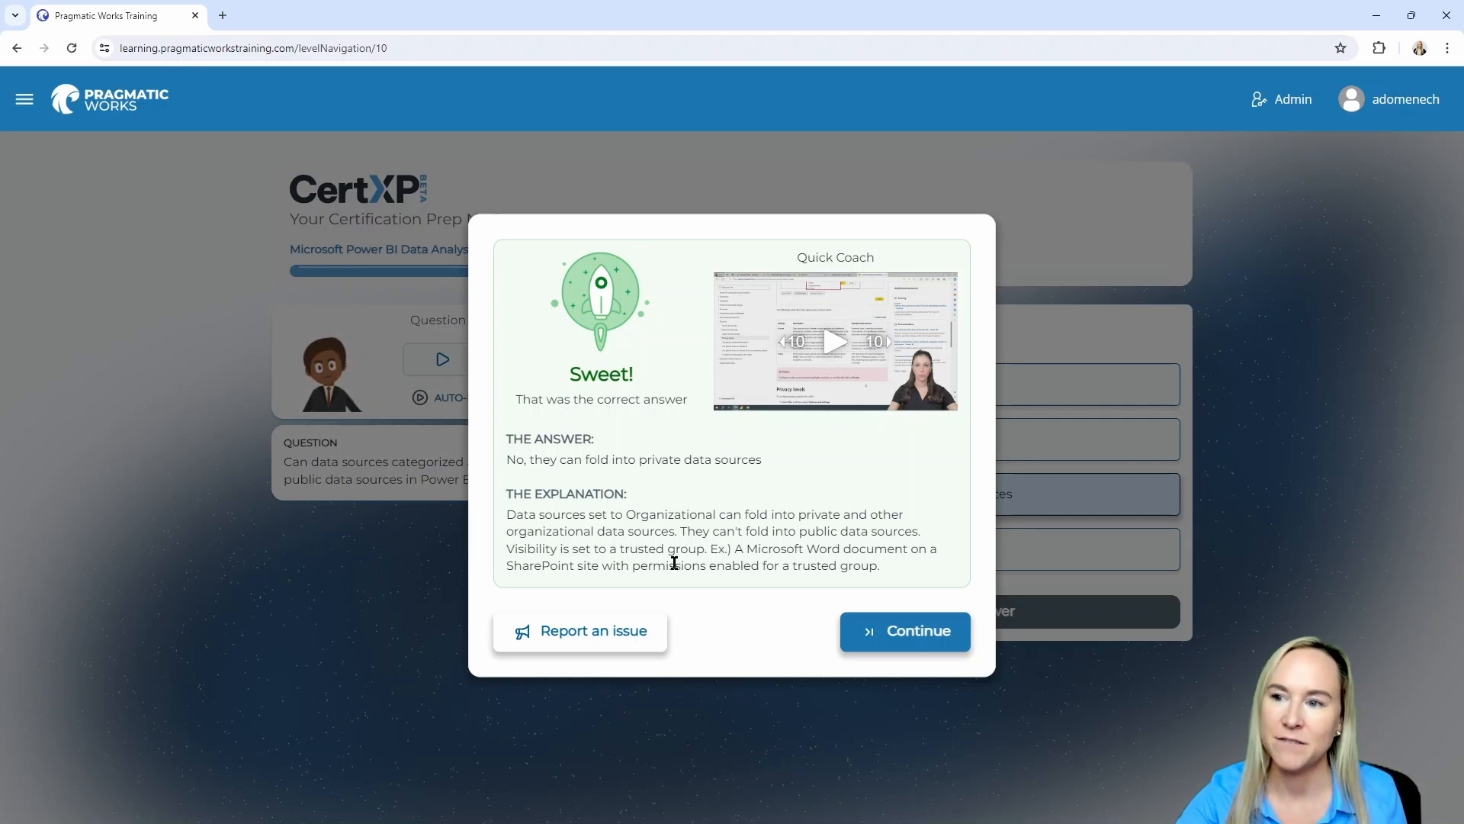
click(905, 631)
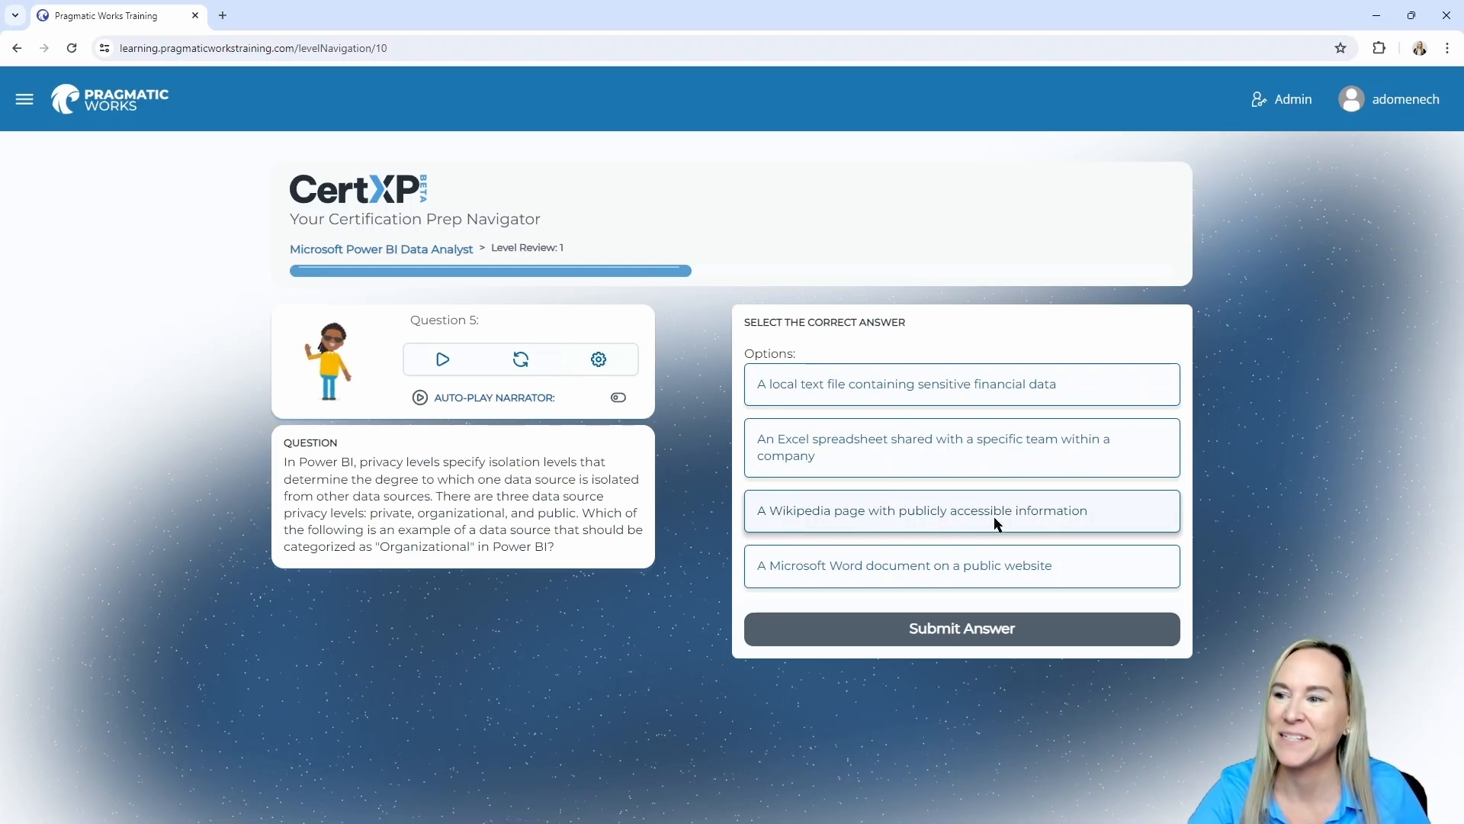
mouse_move(893, 521)
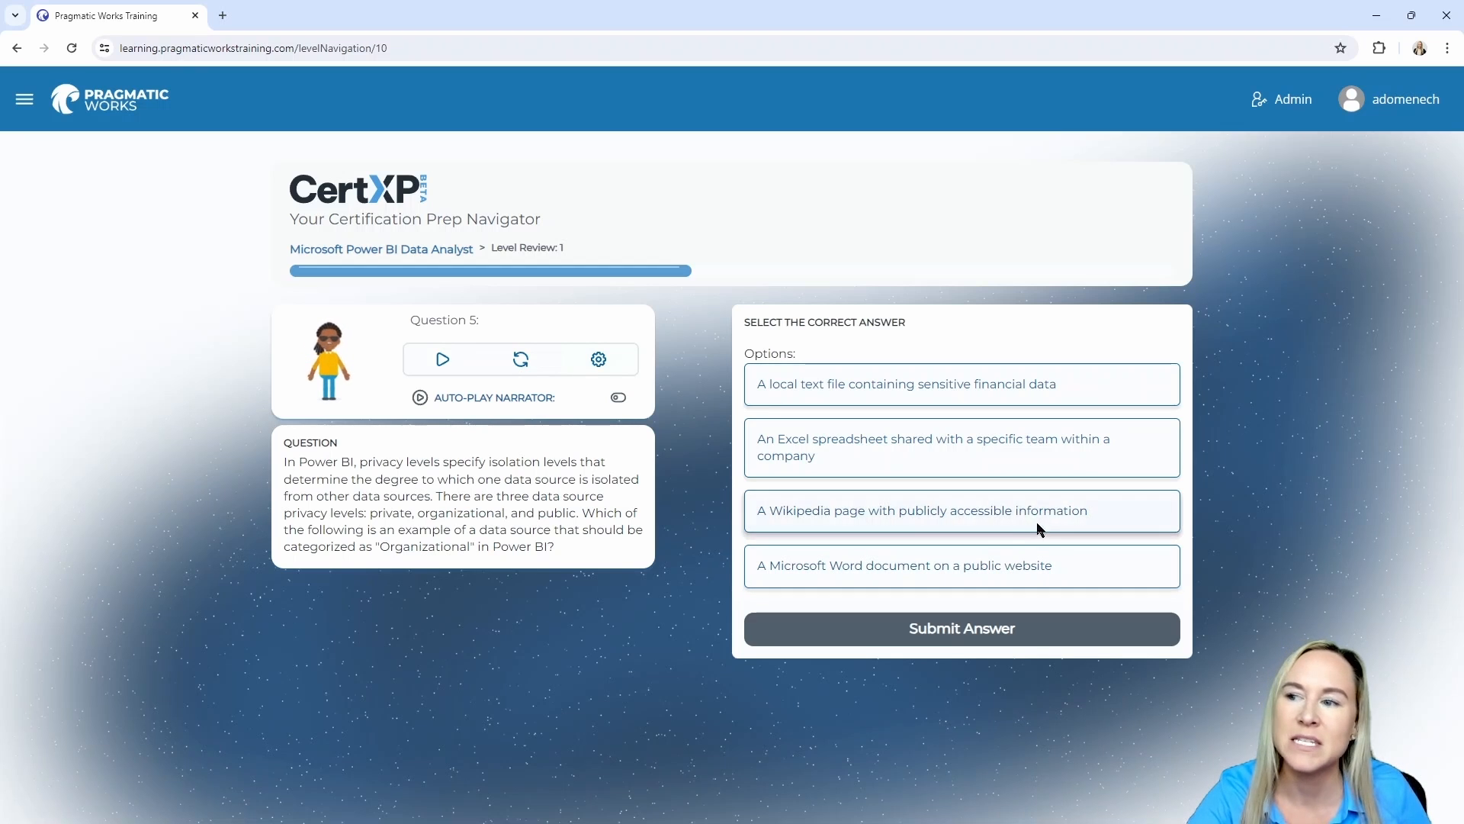
mouse_move(1010, 535)
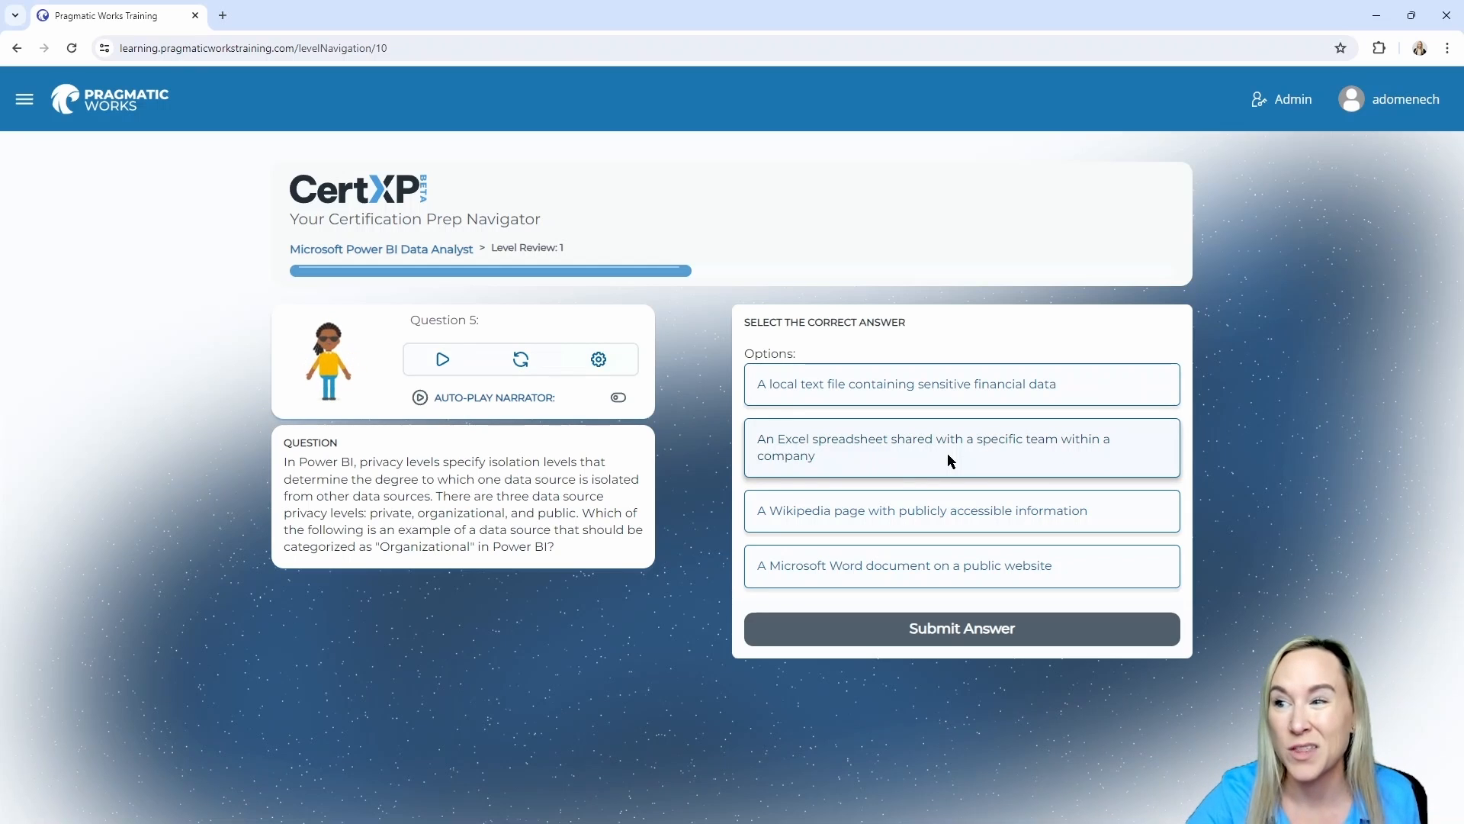
click(963, 446)
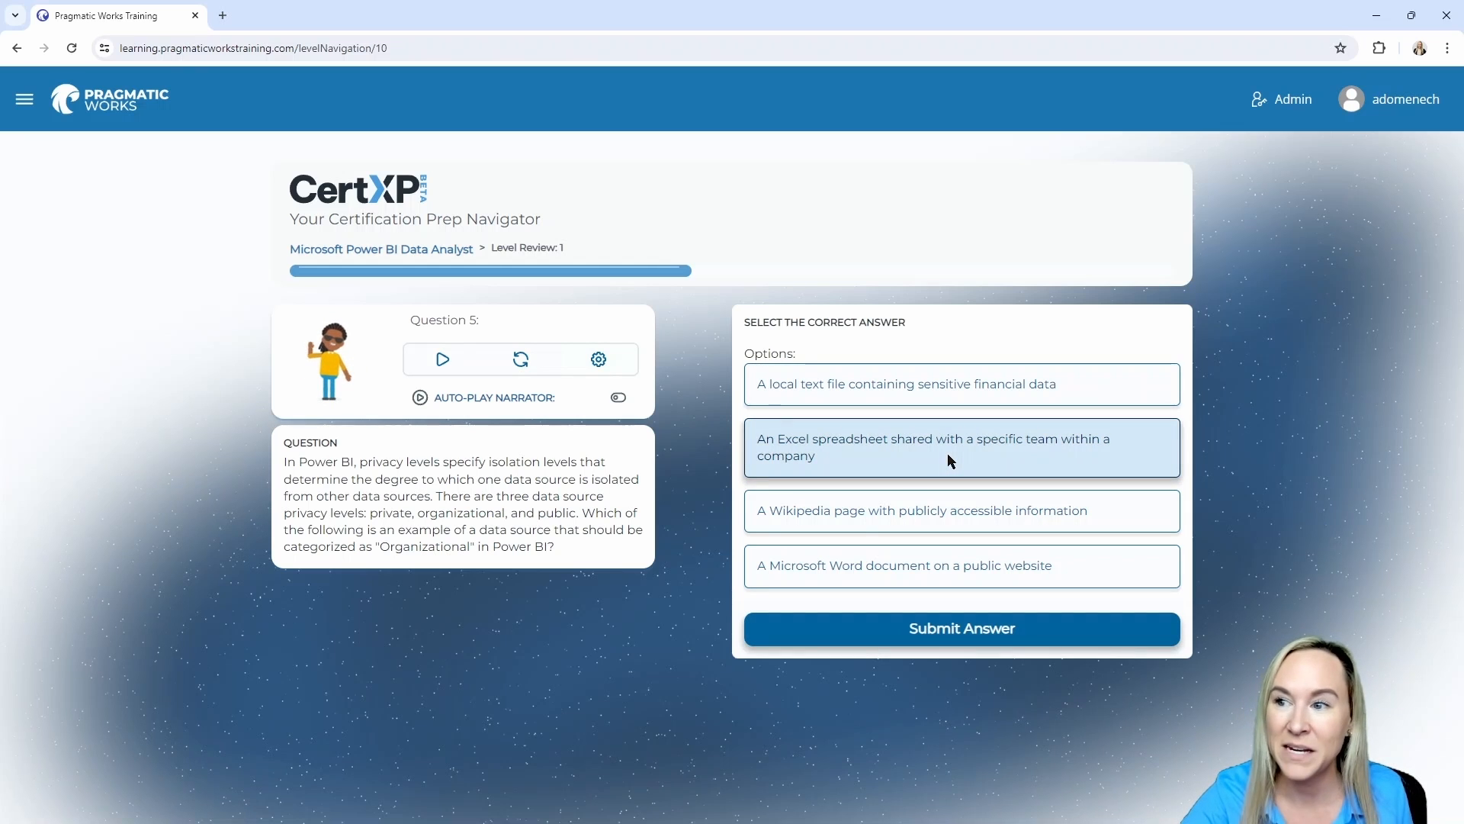
click(962, 628)
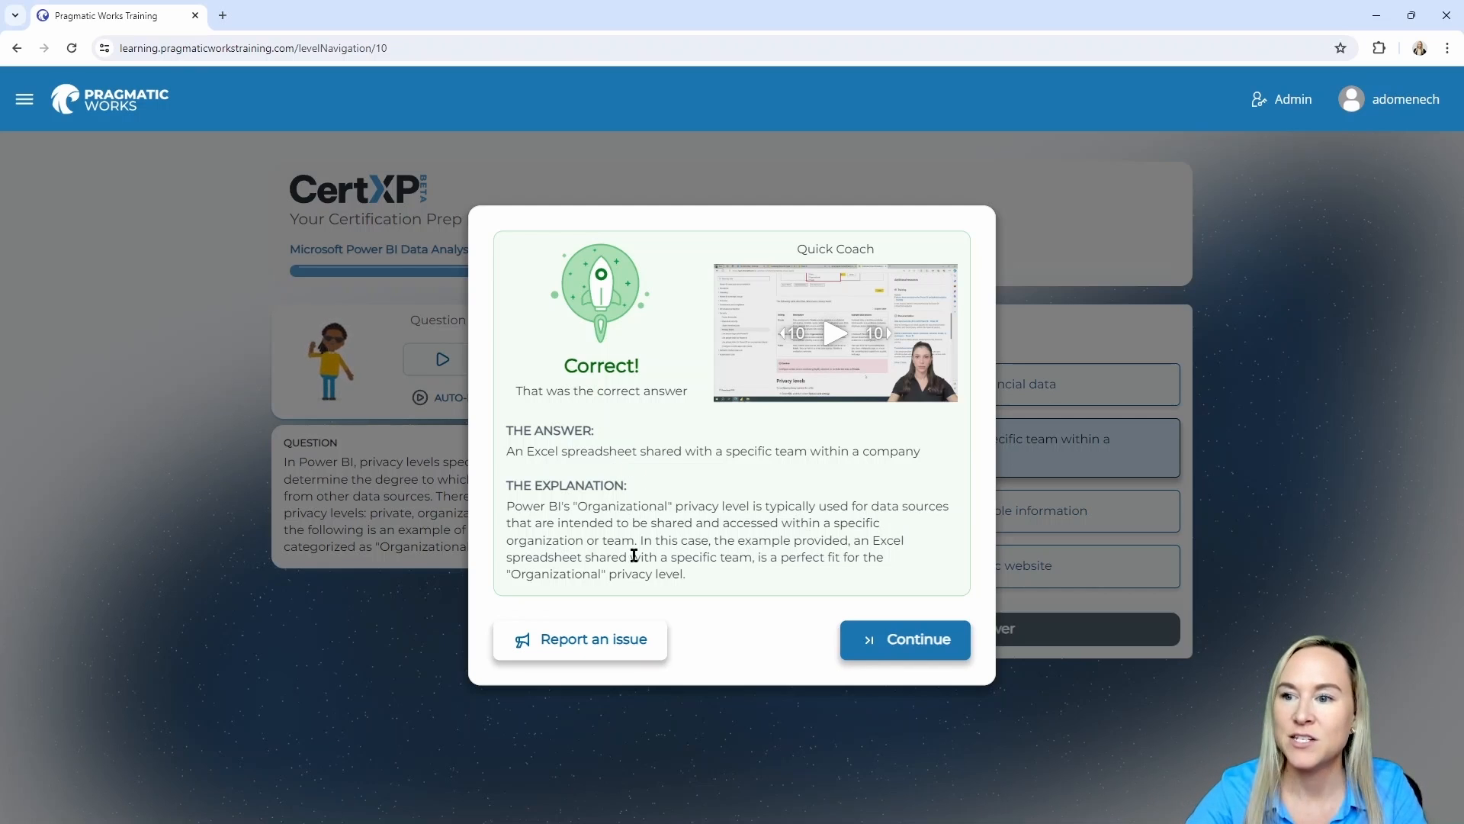
mouse_move(855, 573)
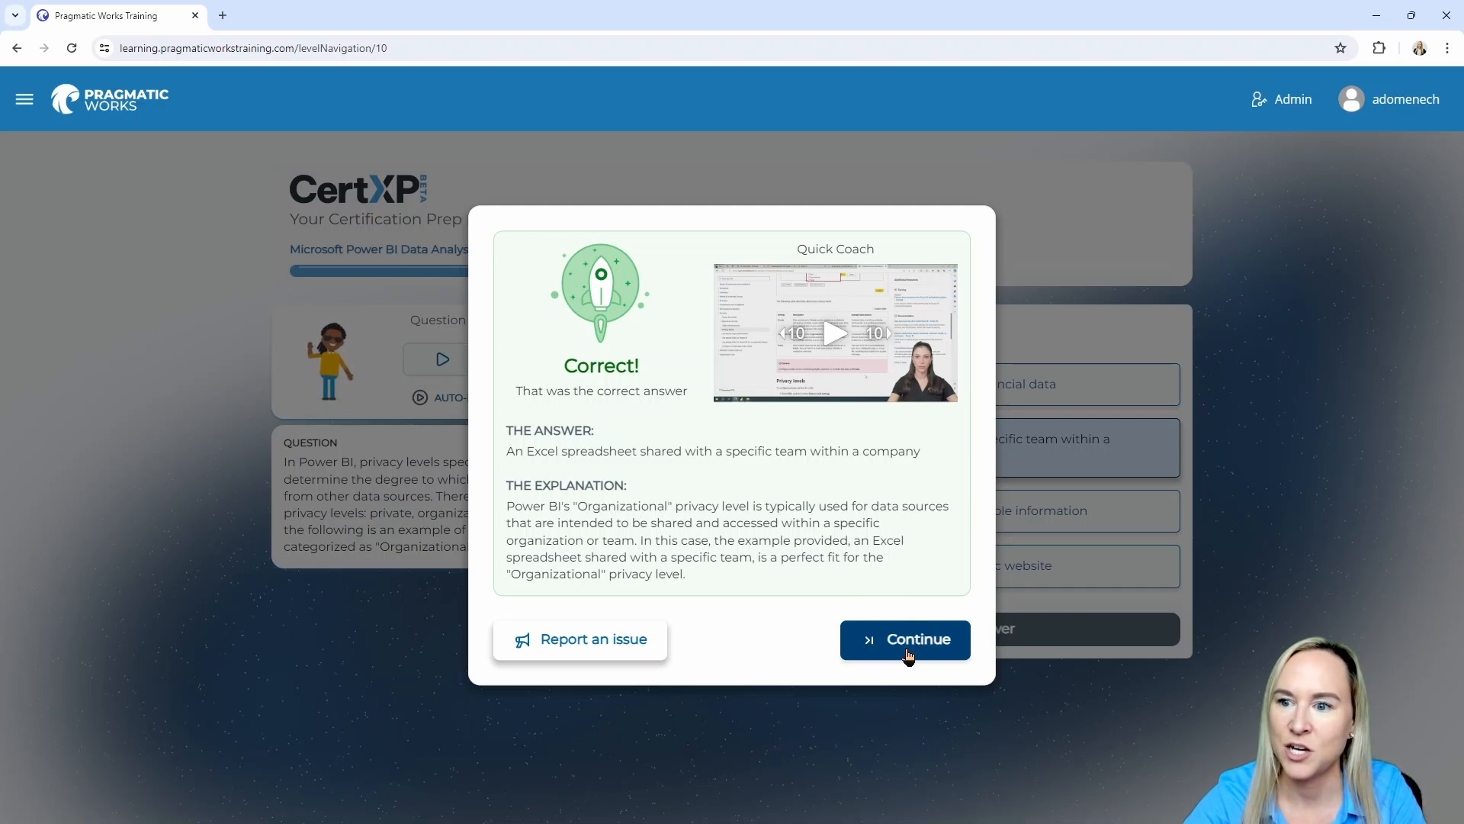
Continue past the correct Question 5 feedback to Question 6 on shared datasets
click(905, 640)
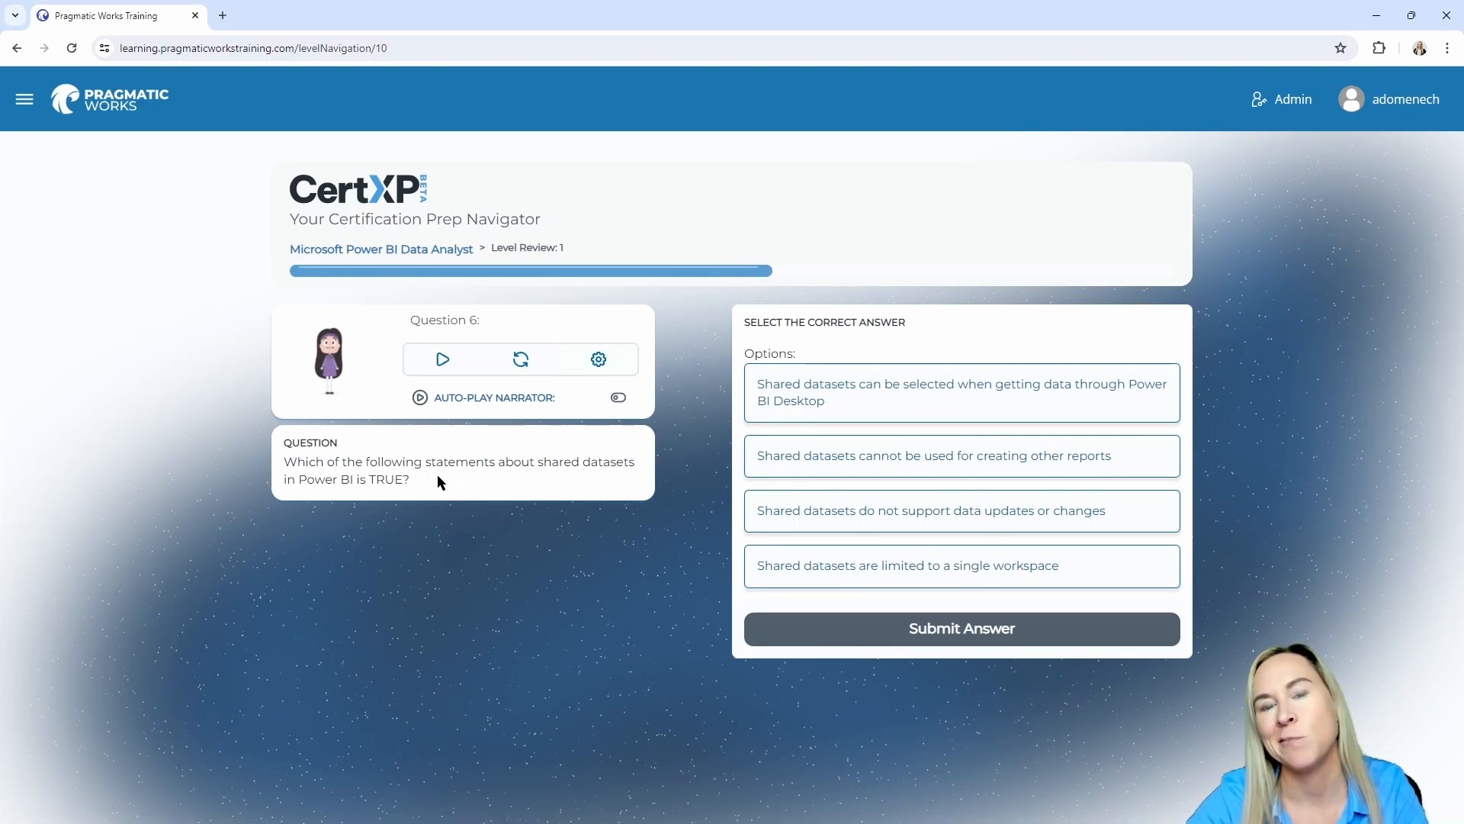
mouse_move(713, 456)
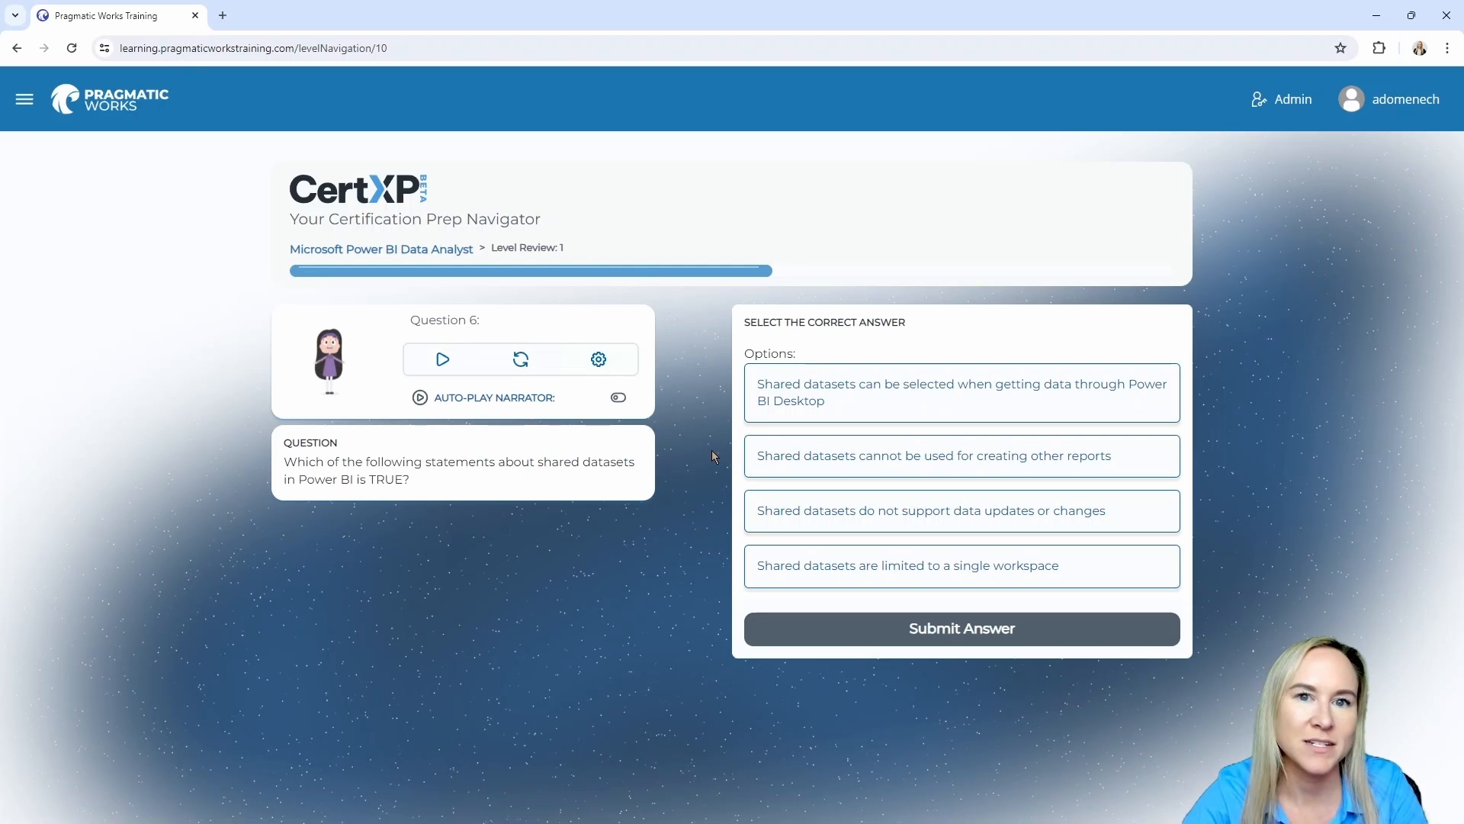
mouse_move(695, 419)
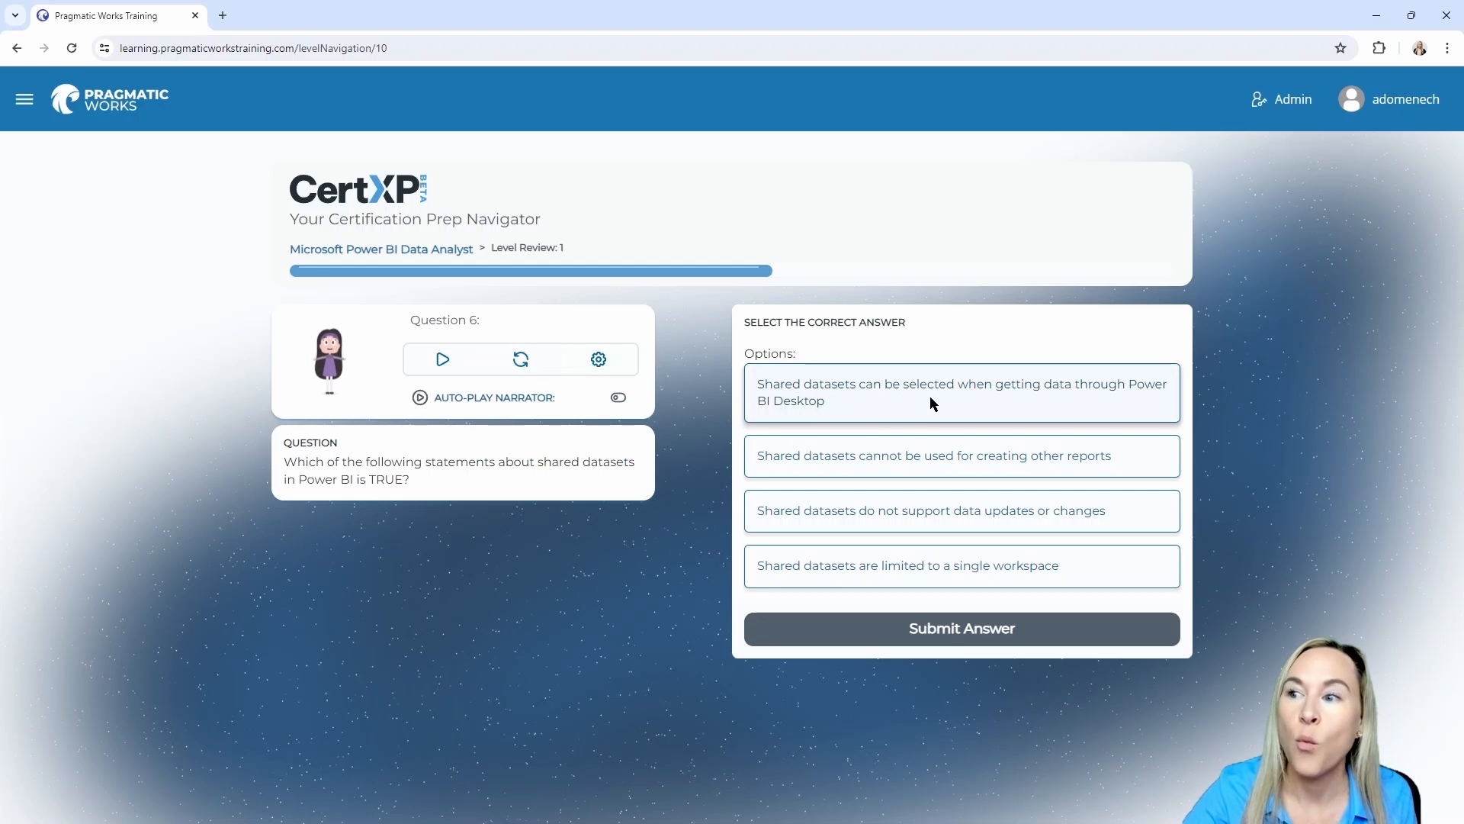
mouse_move(979, 405)
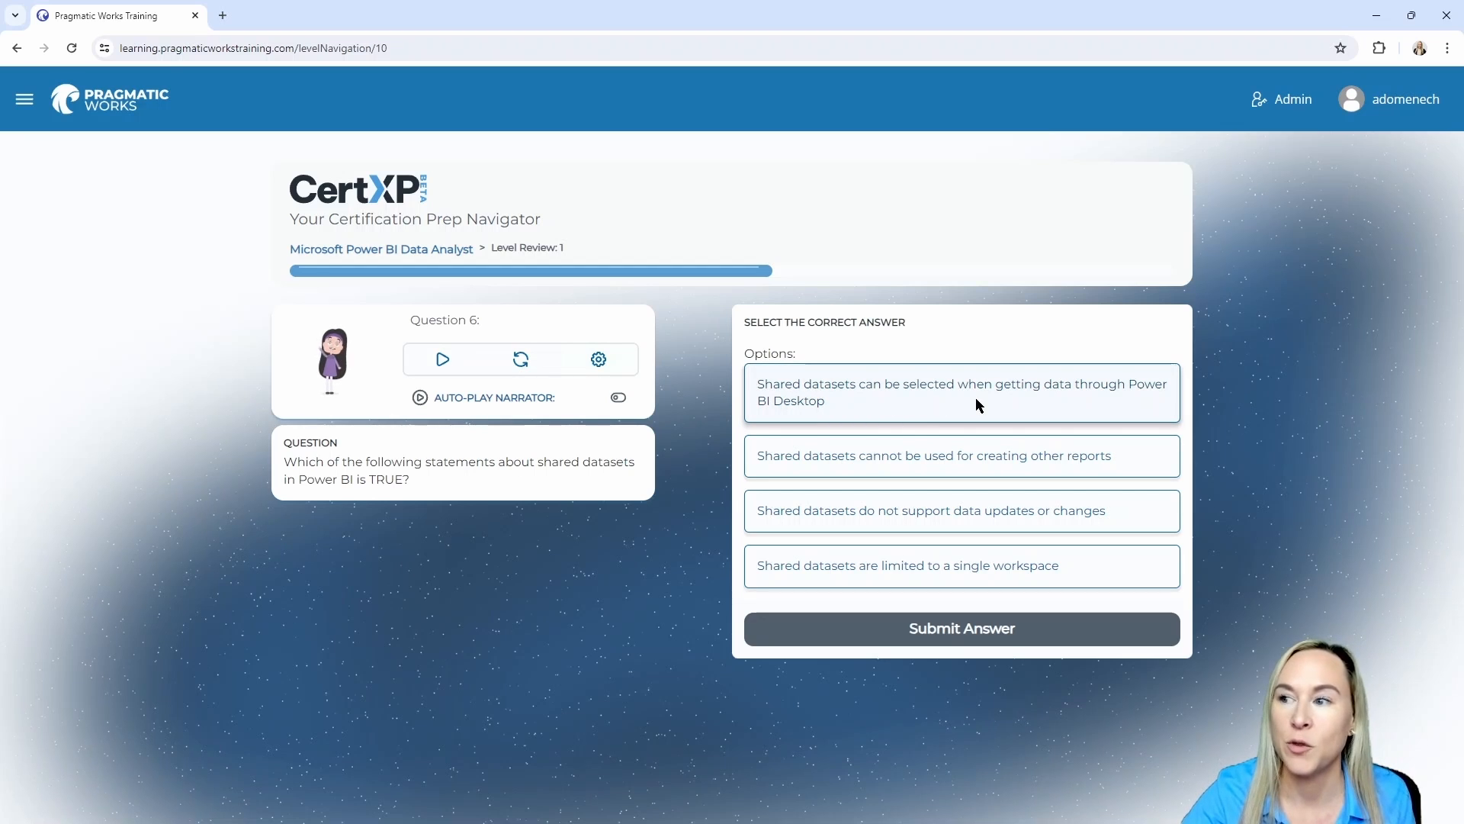
Answer Question 6: shared datasets can be selected when getting data in Power BI Desktop
click(963, 392)
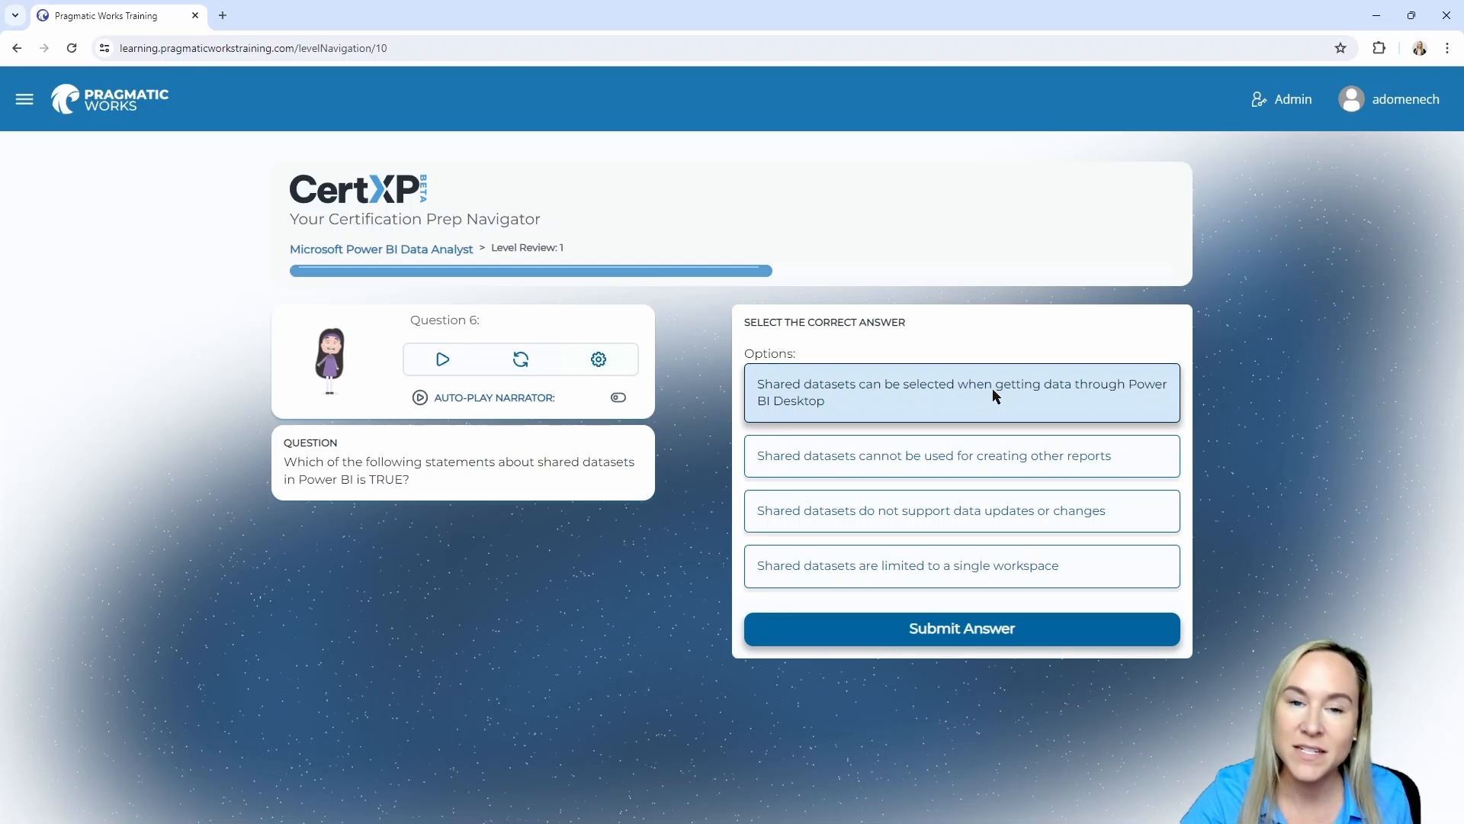
mouse_move(894, 473)
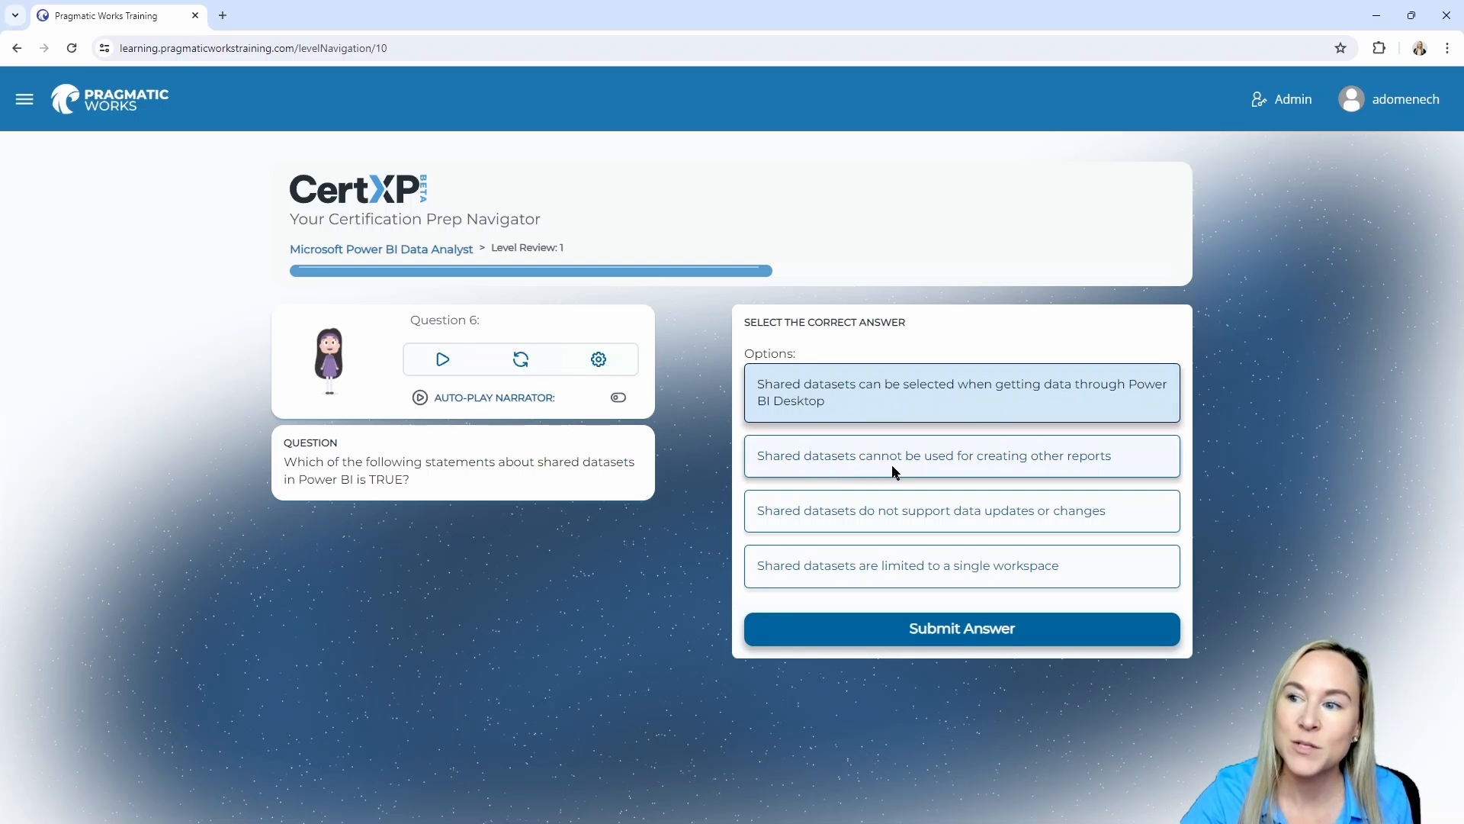
mouse_move(849, 513)
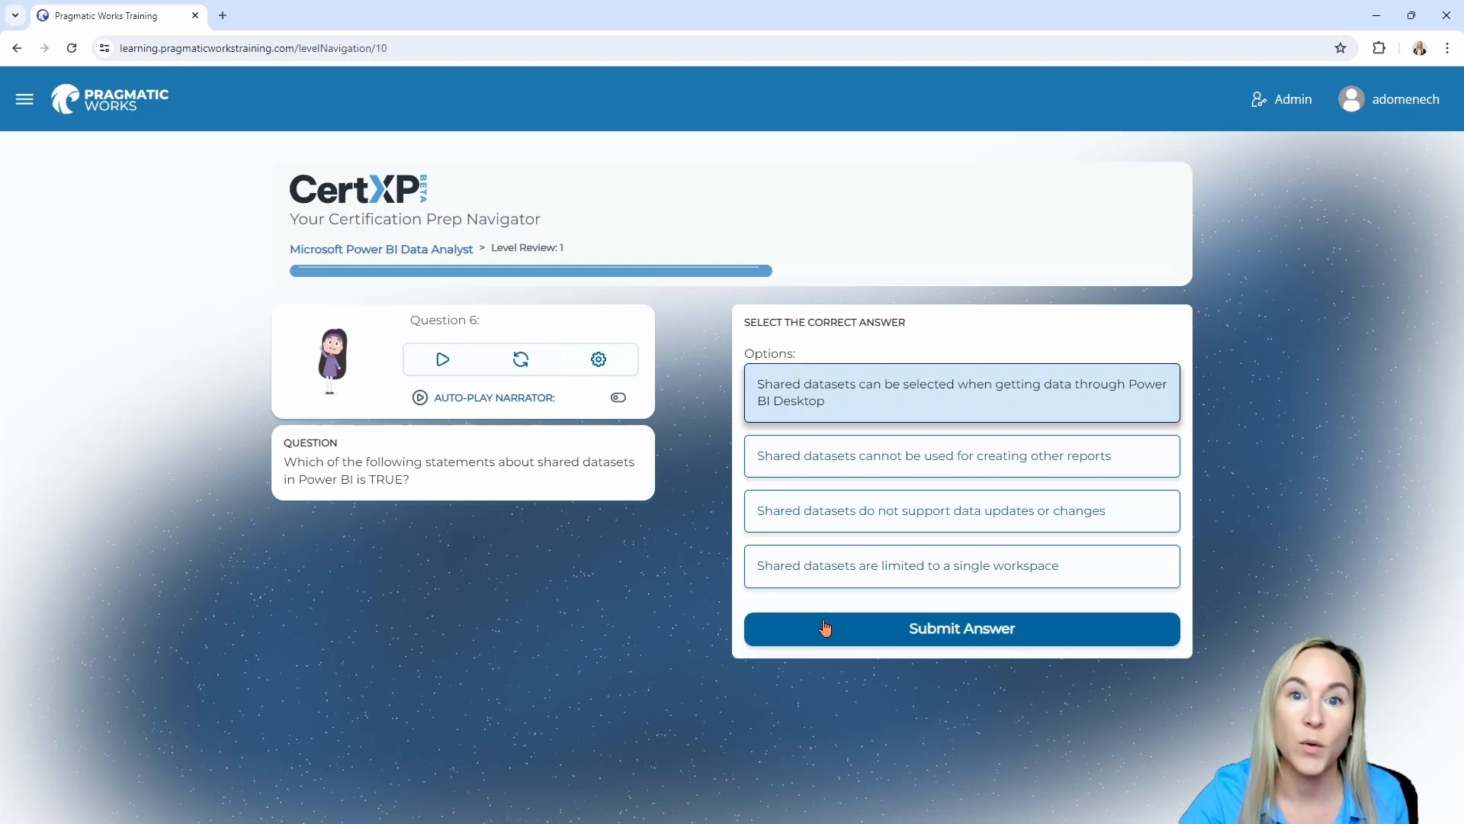
mouse_move(813, 644)
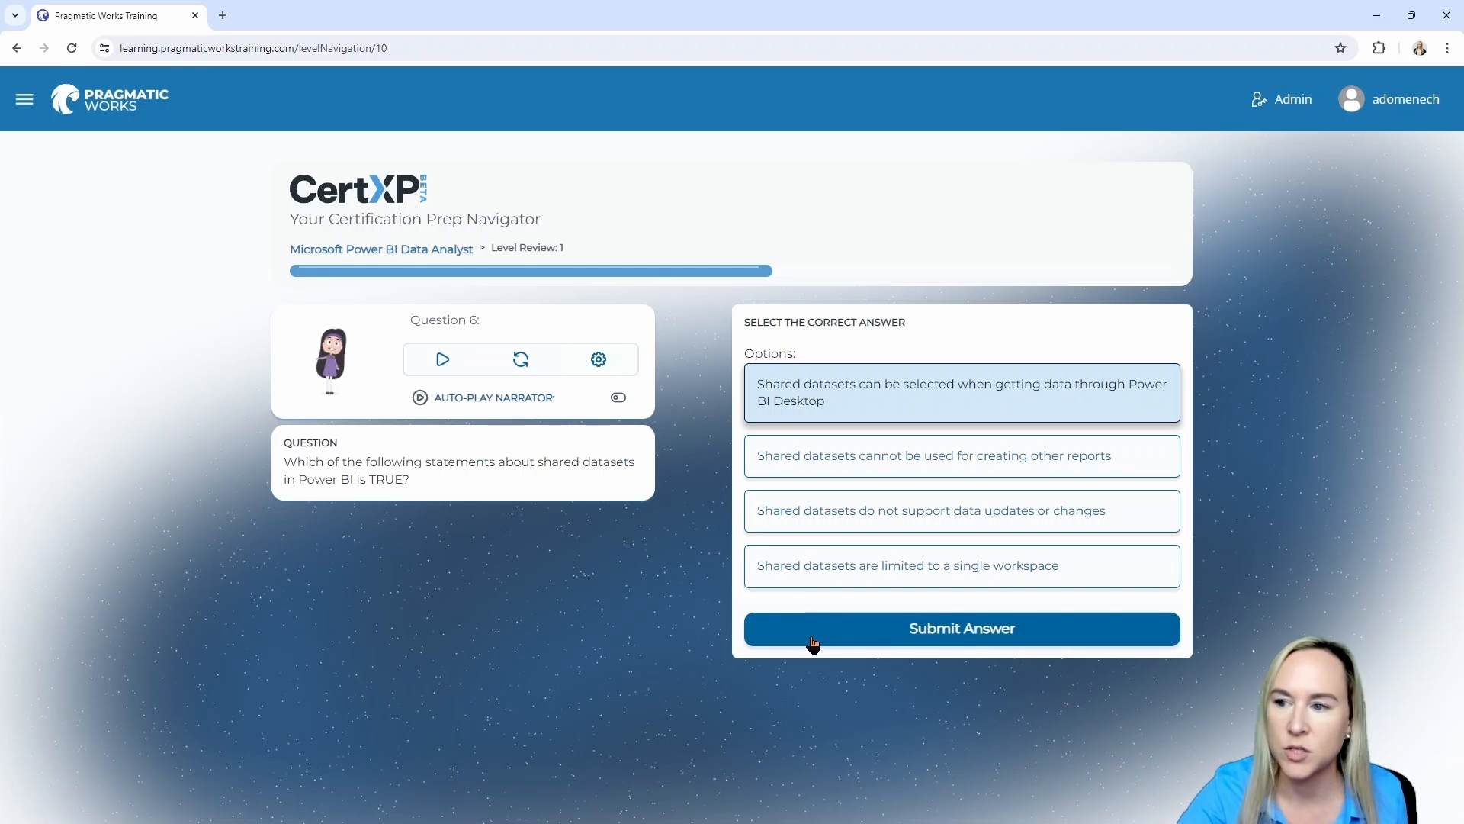
click(962, 628)
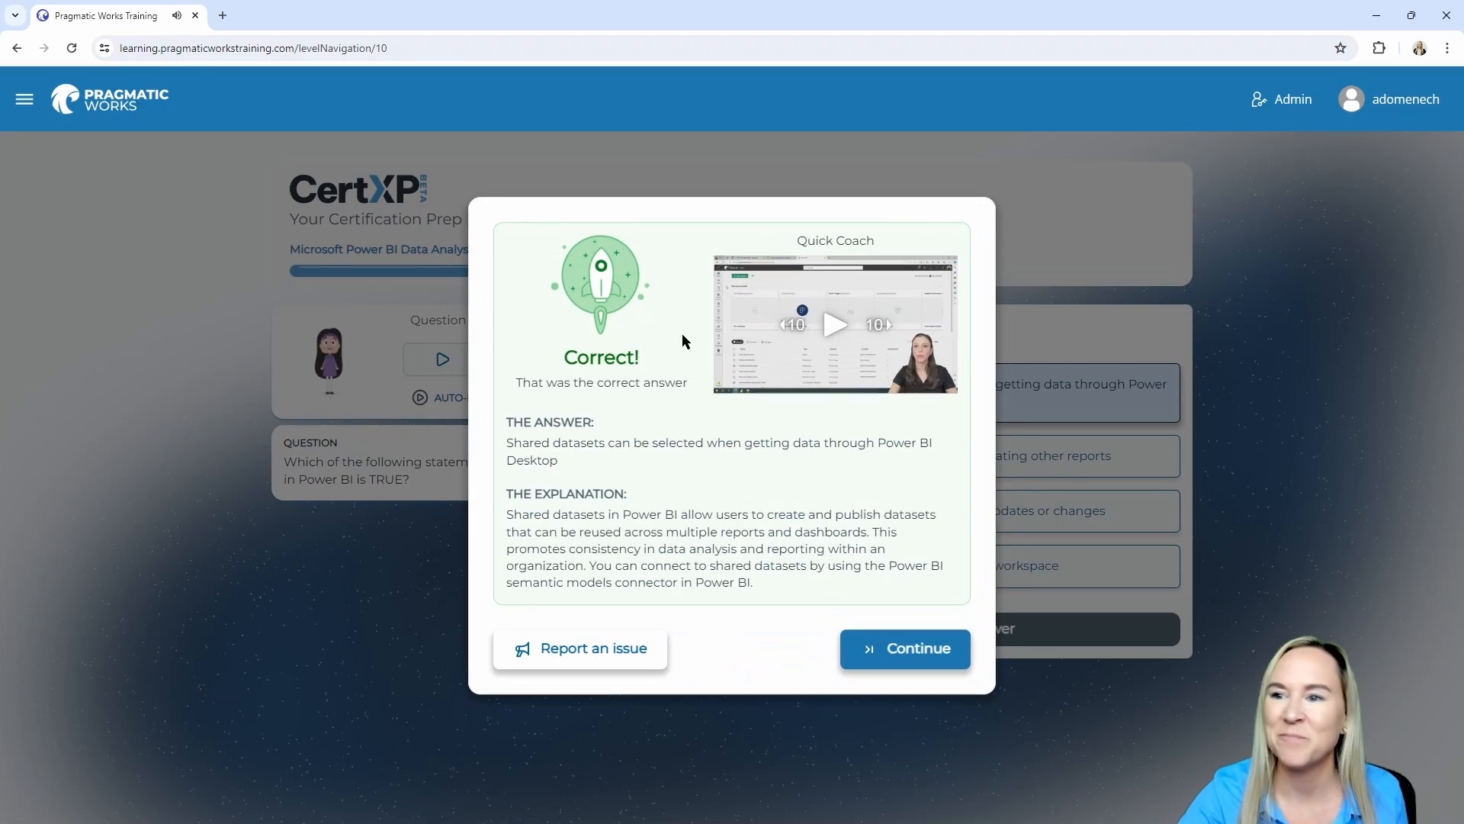
mouse_move(865, 657)
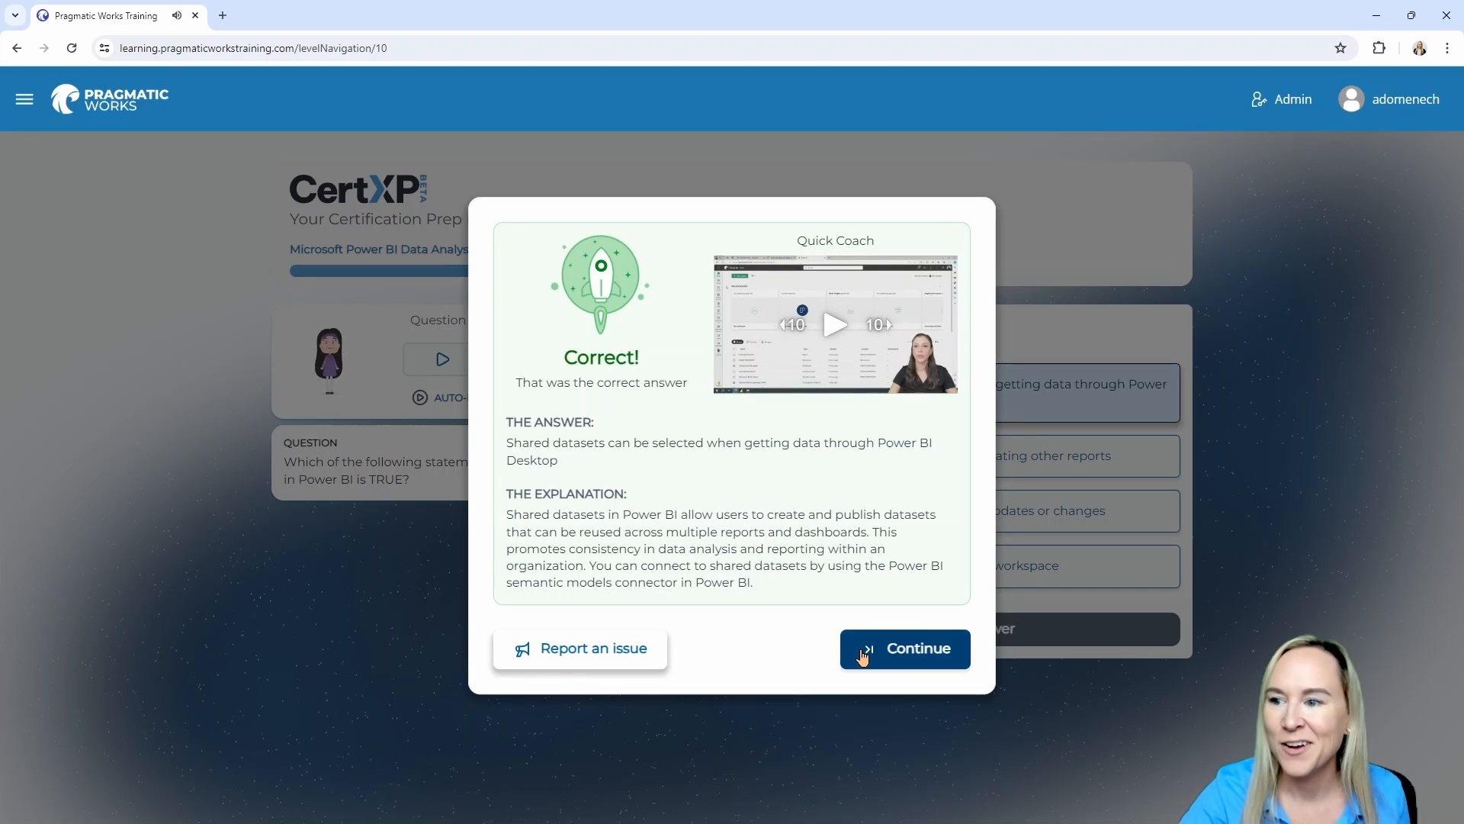
Continue to Question 7 and choose 'queries executed directly on the data source'
click(905, 649)
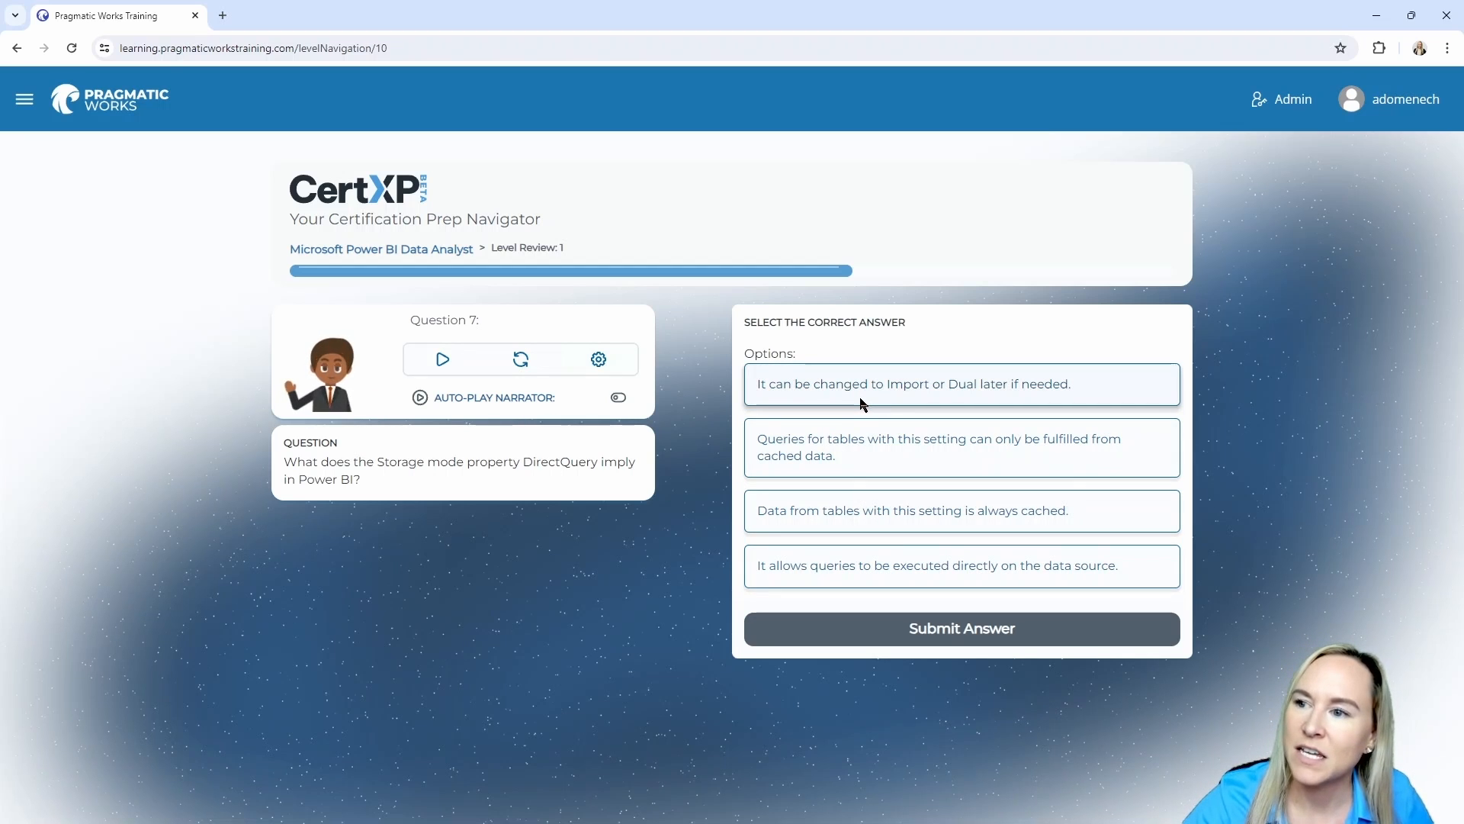
mouse_move(934, 398)
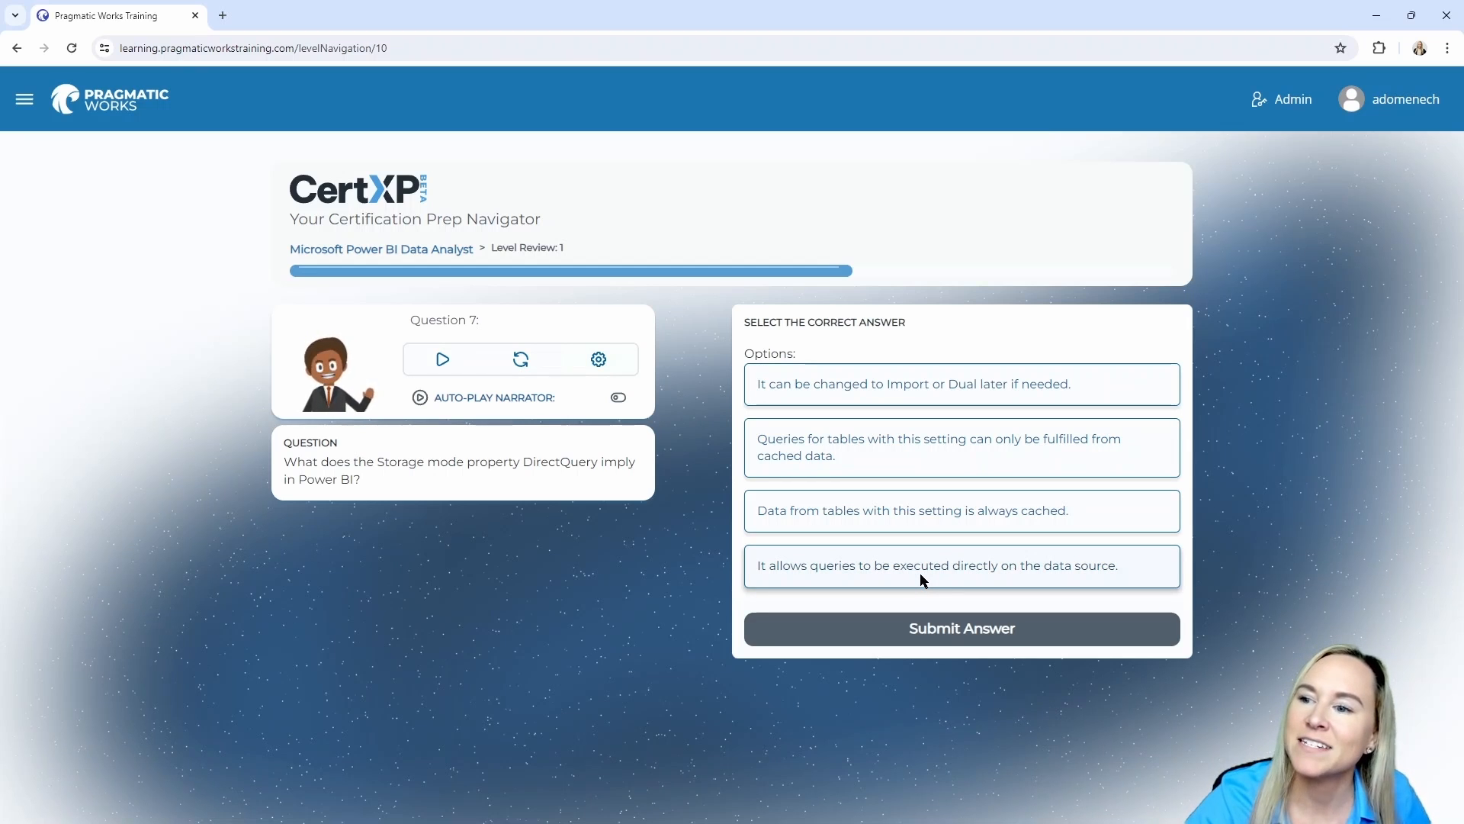
click(924, 566)
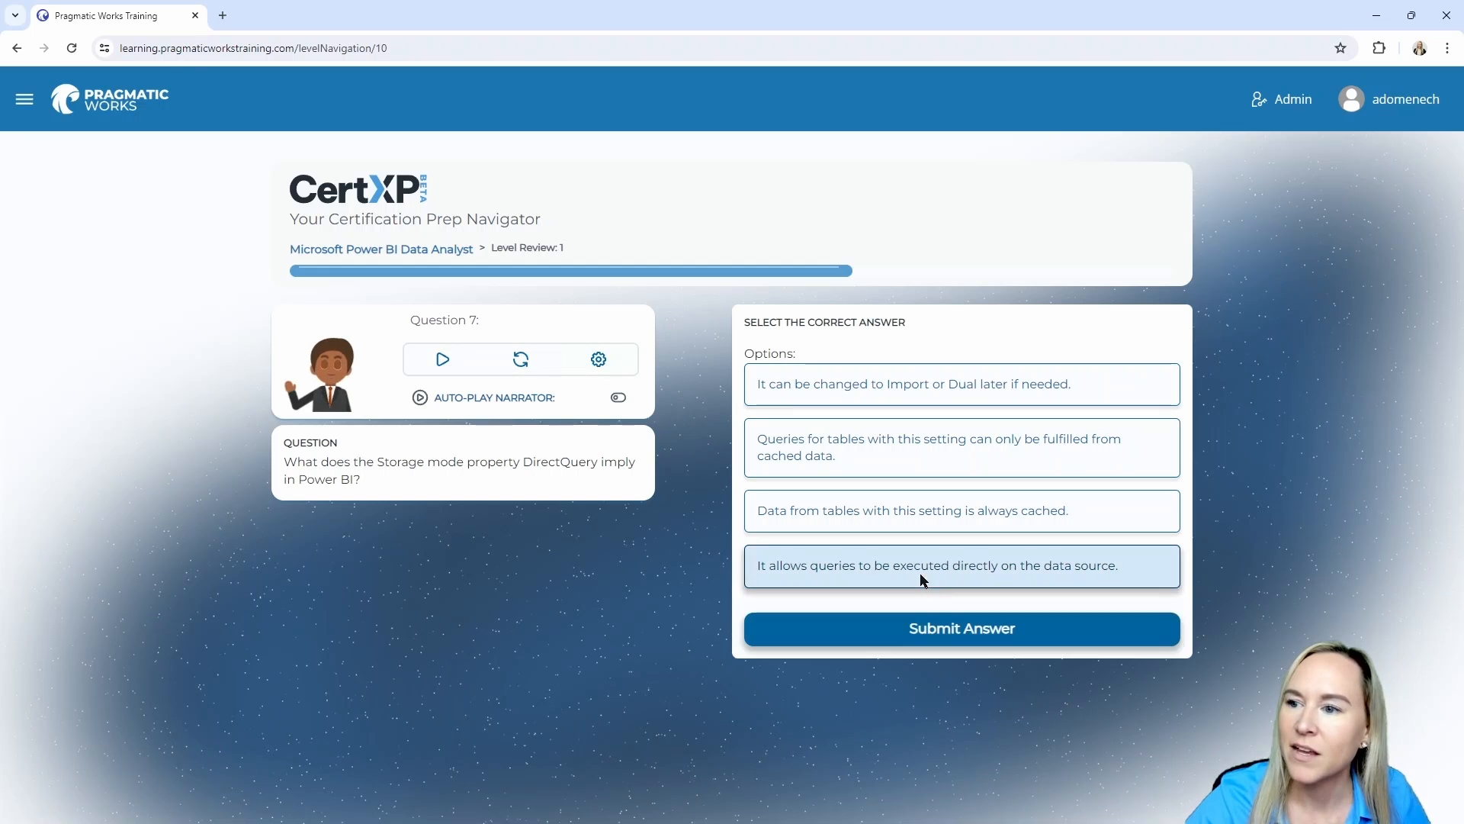
Submit the DirectQuery answer for Question 7 and see it confirmed correct
click(962, 628)
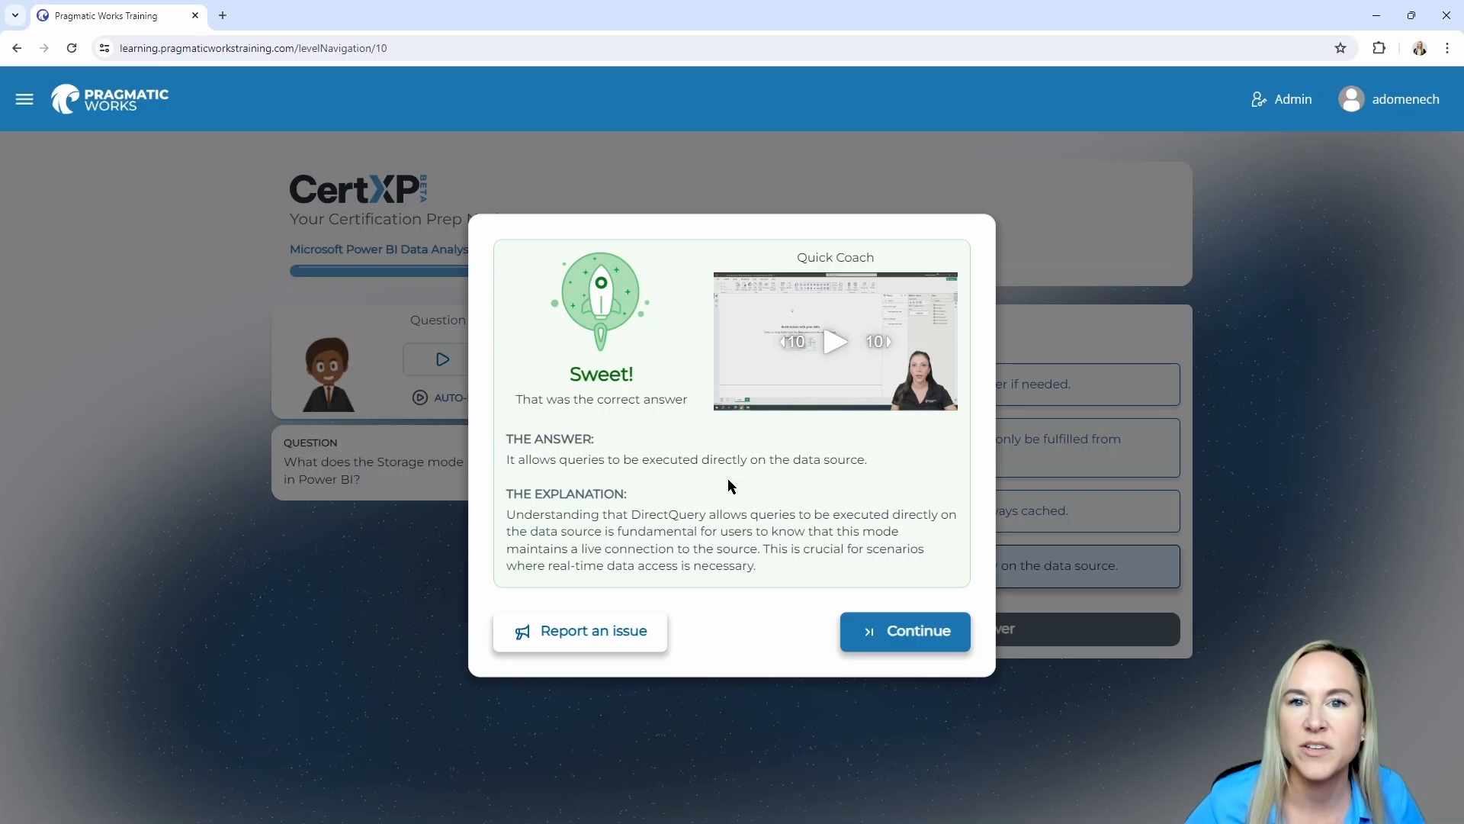
mouse_move(845, 583)
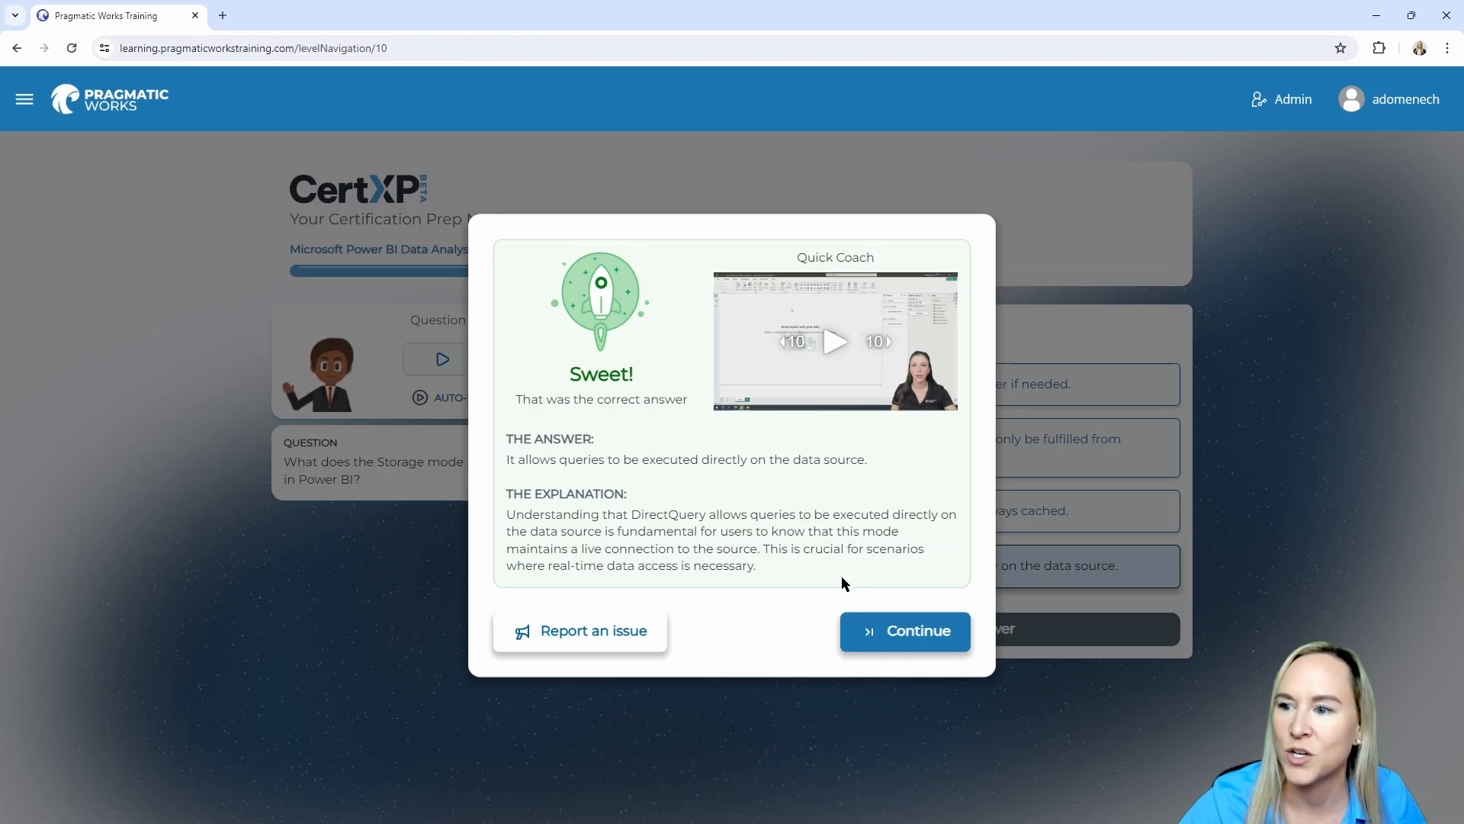
Continue to Question 8 and choose incorporating parameters so users adjust filter criteria
click(905, 632)
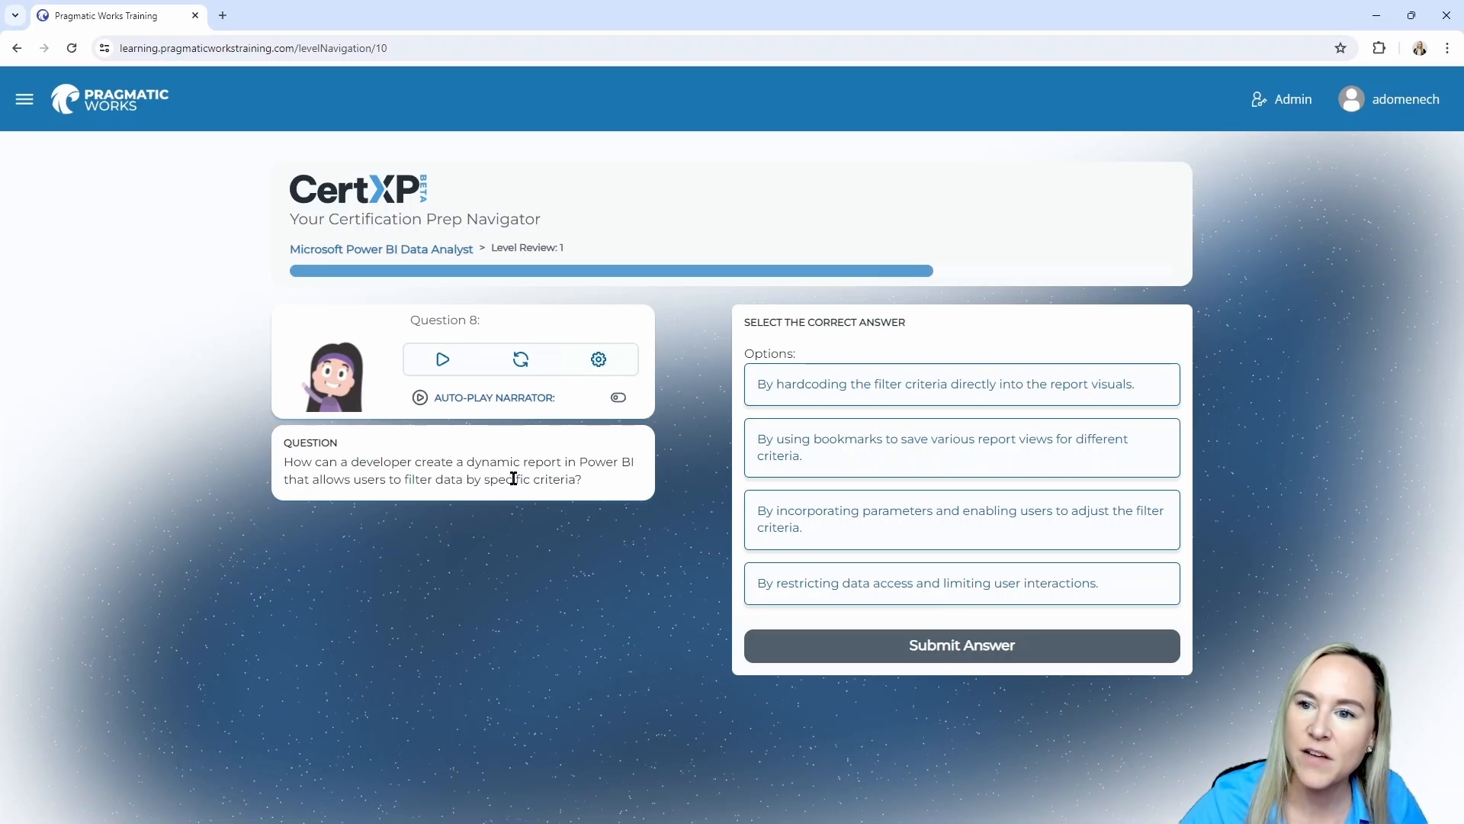
mouse_move(648, 482)
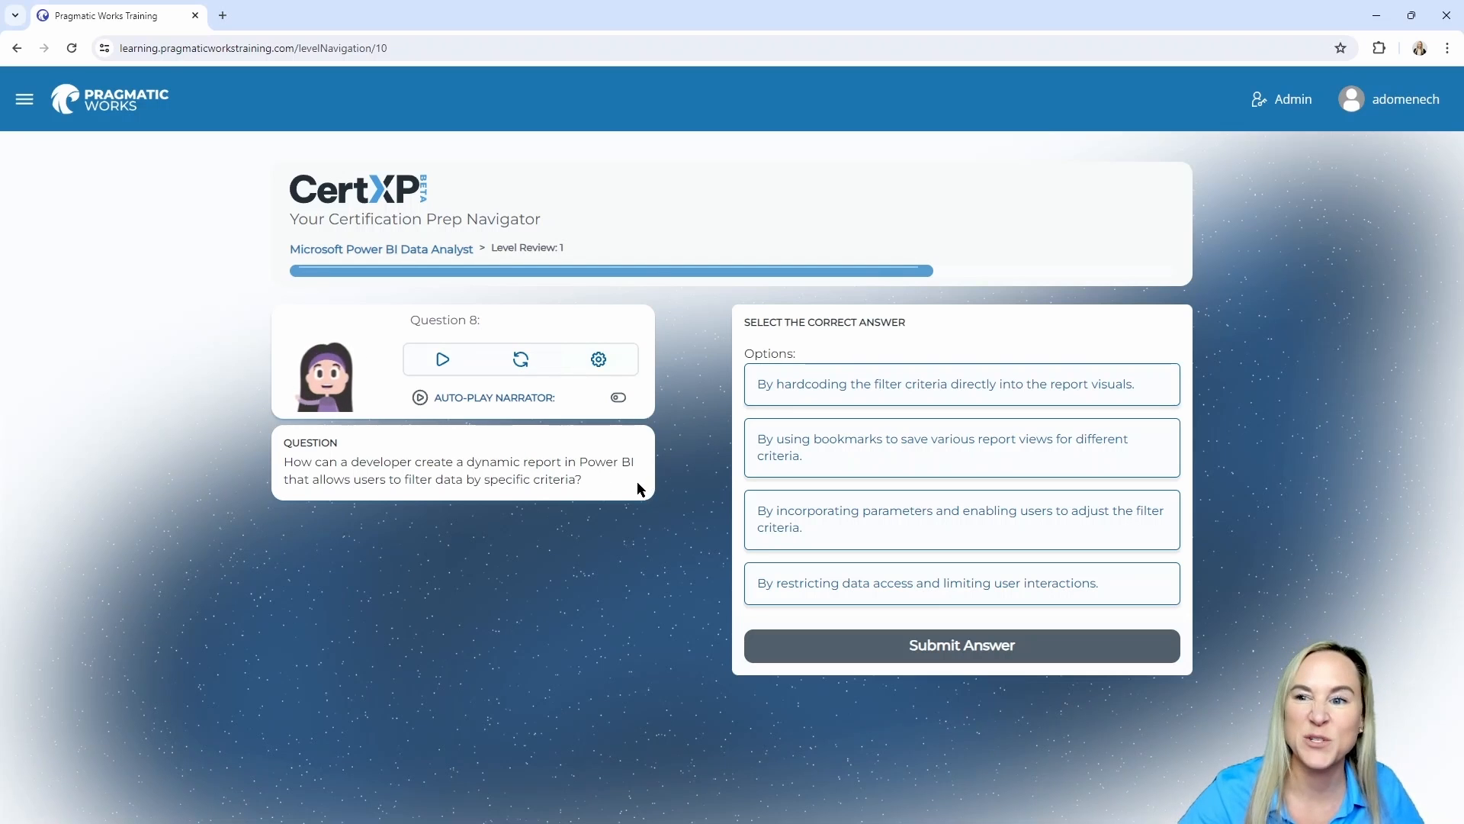
mouse_move(698, 417)
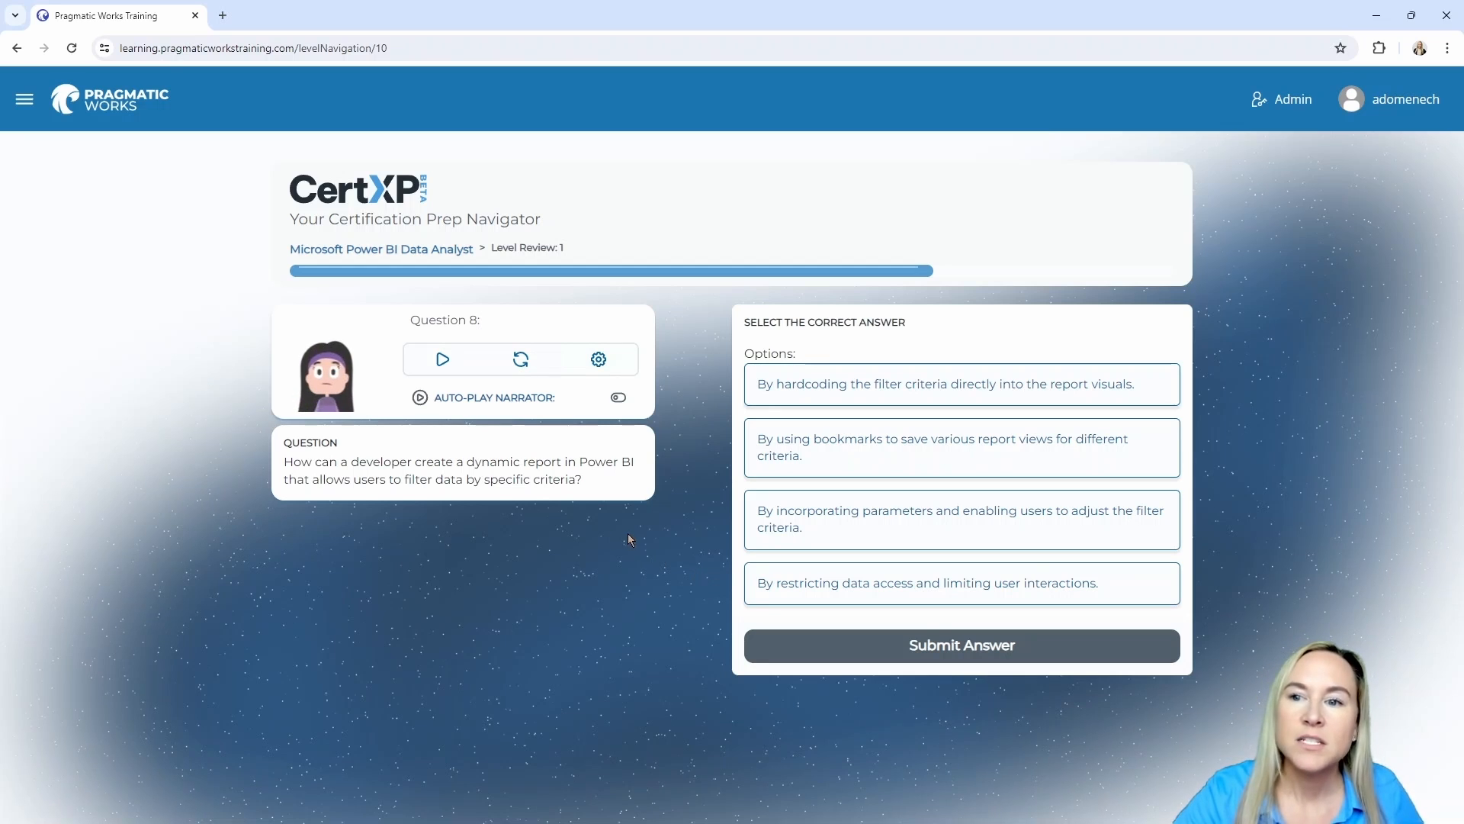
mouse_move(666, 543)
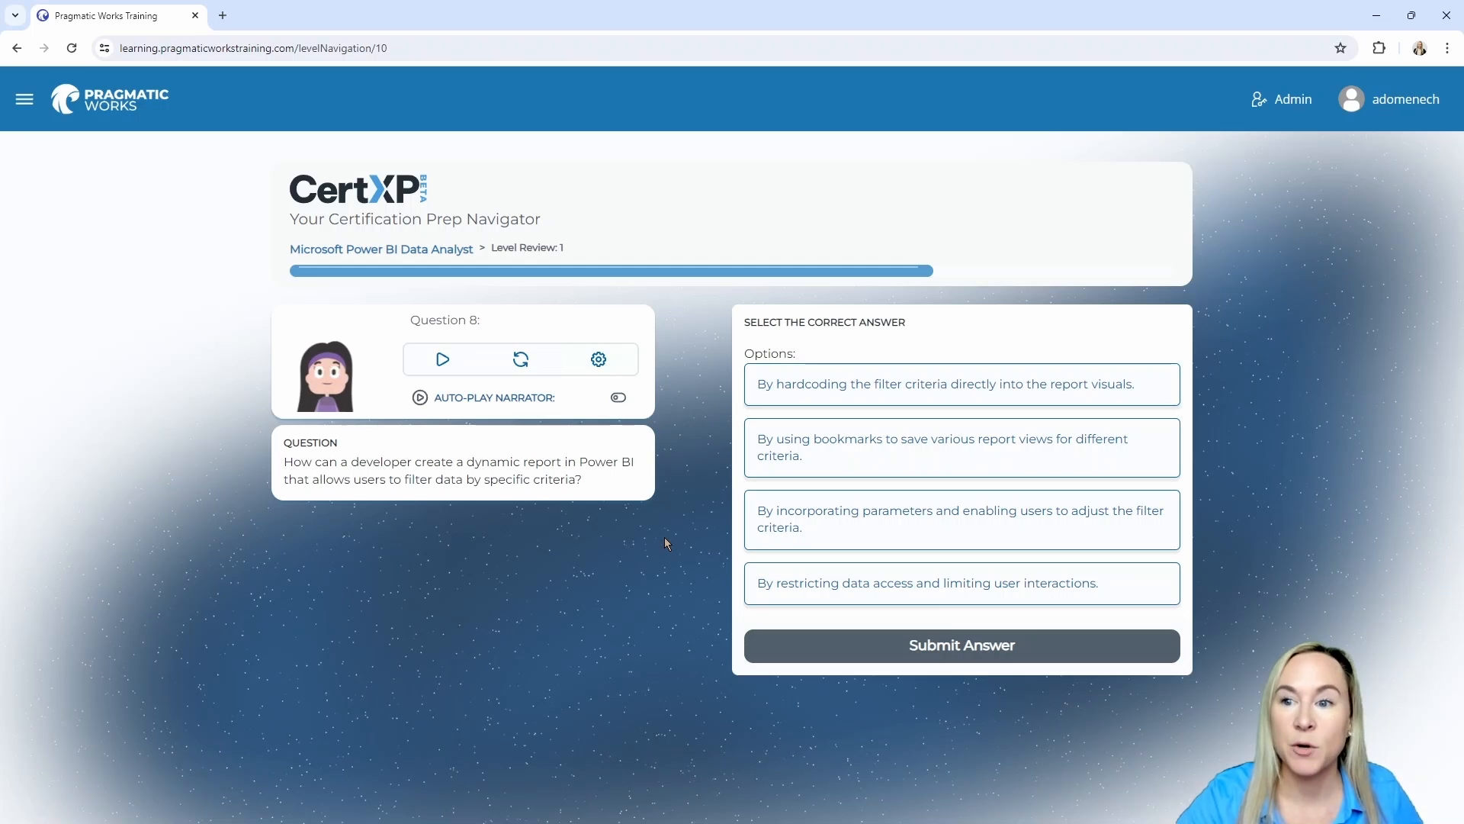
mouse_move(684, 539)
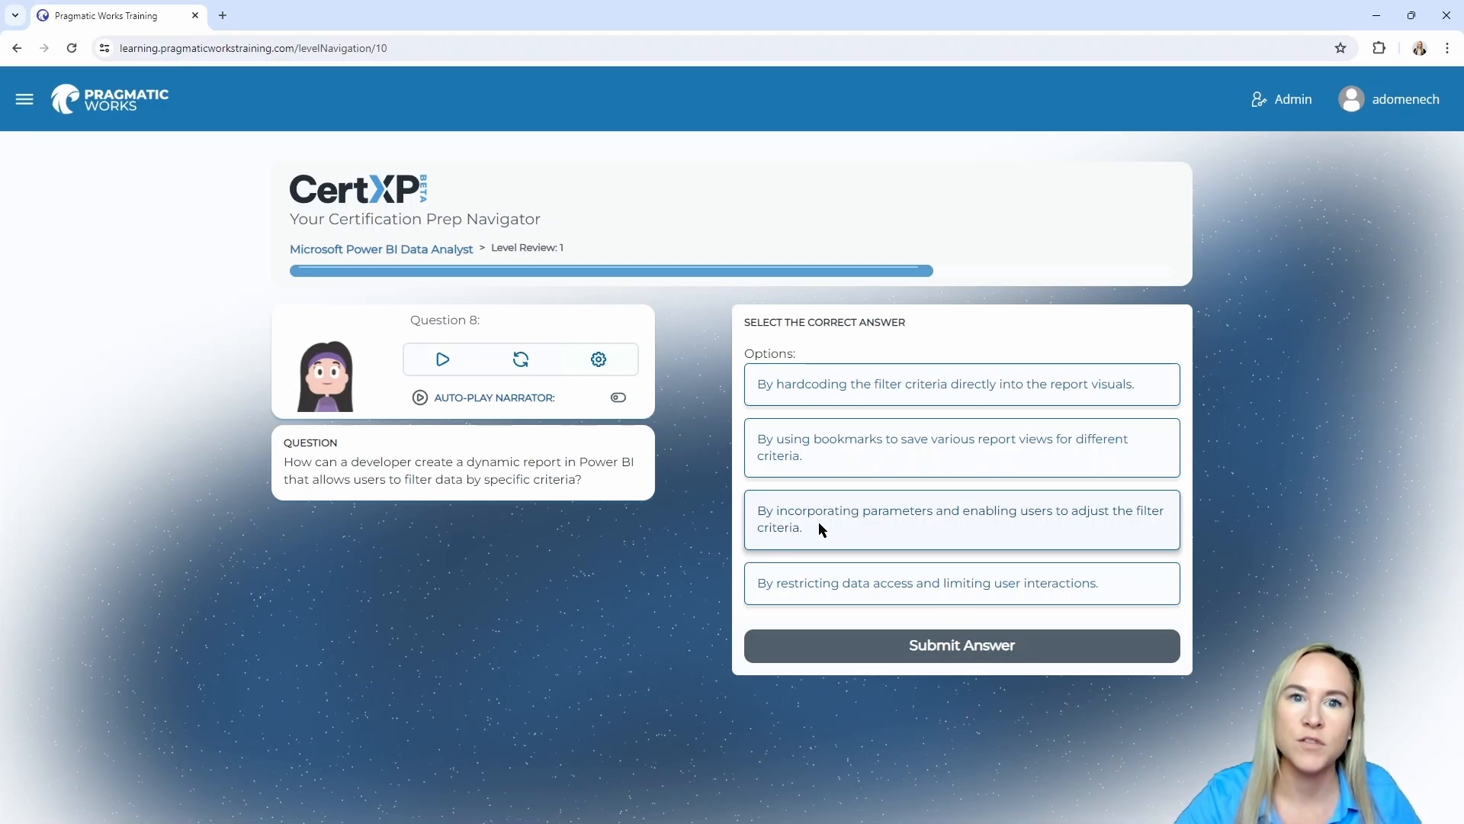
click(961, 519)
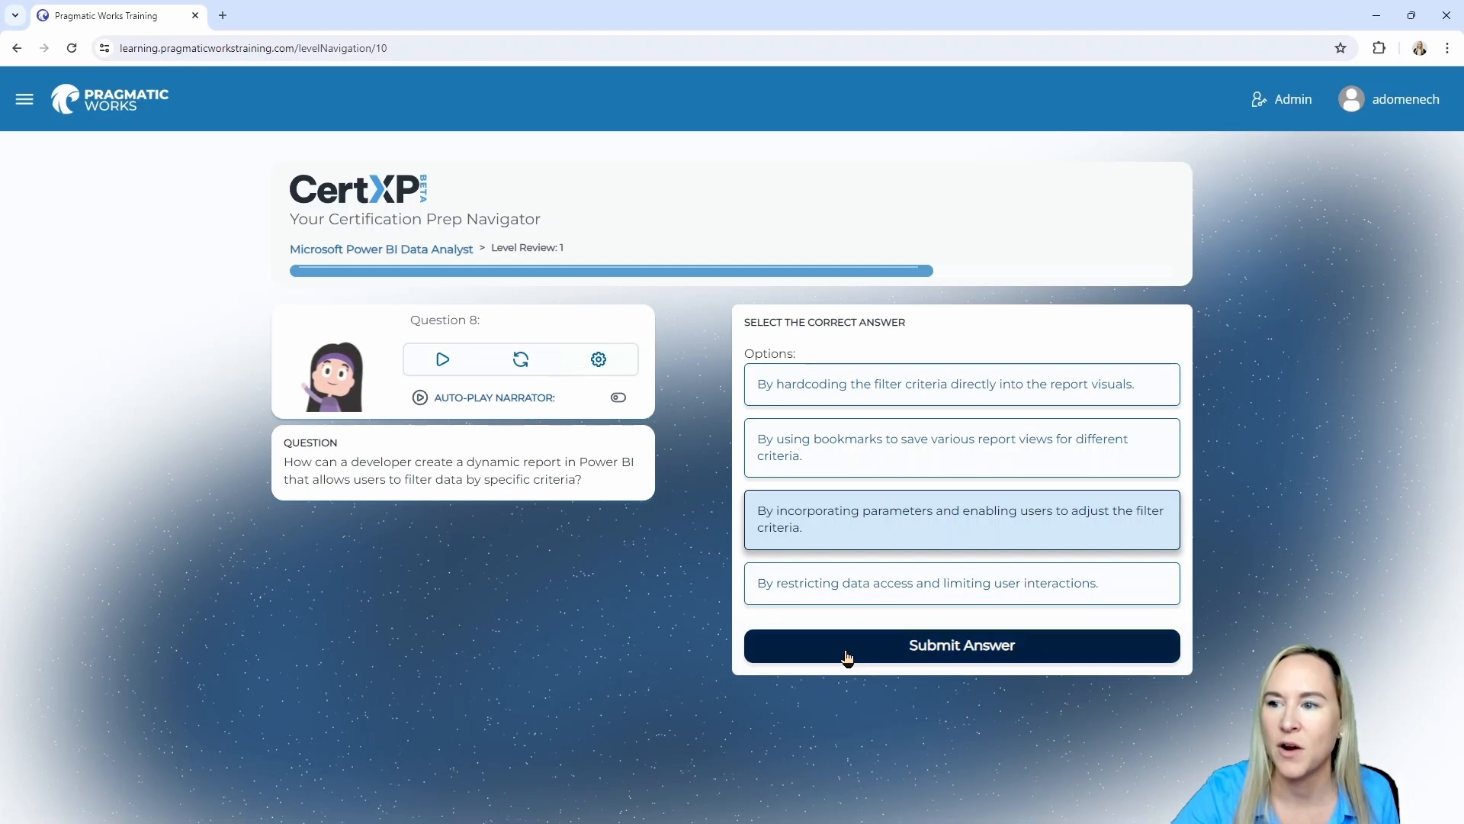
Submit Question 8, then answer Question 9 with 'Restricted visibility, can't fold into other data sources'
click(962, 645)
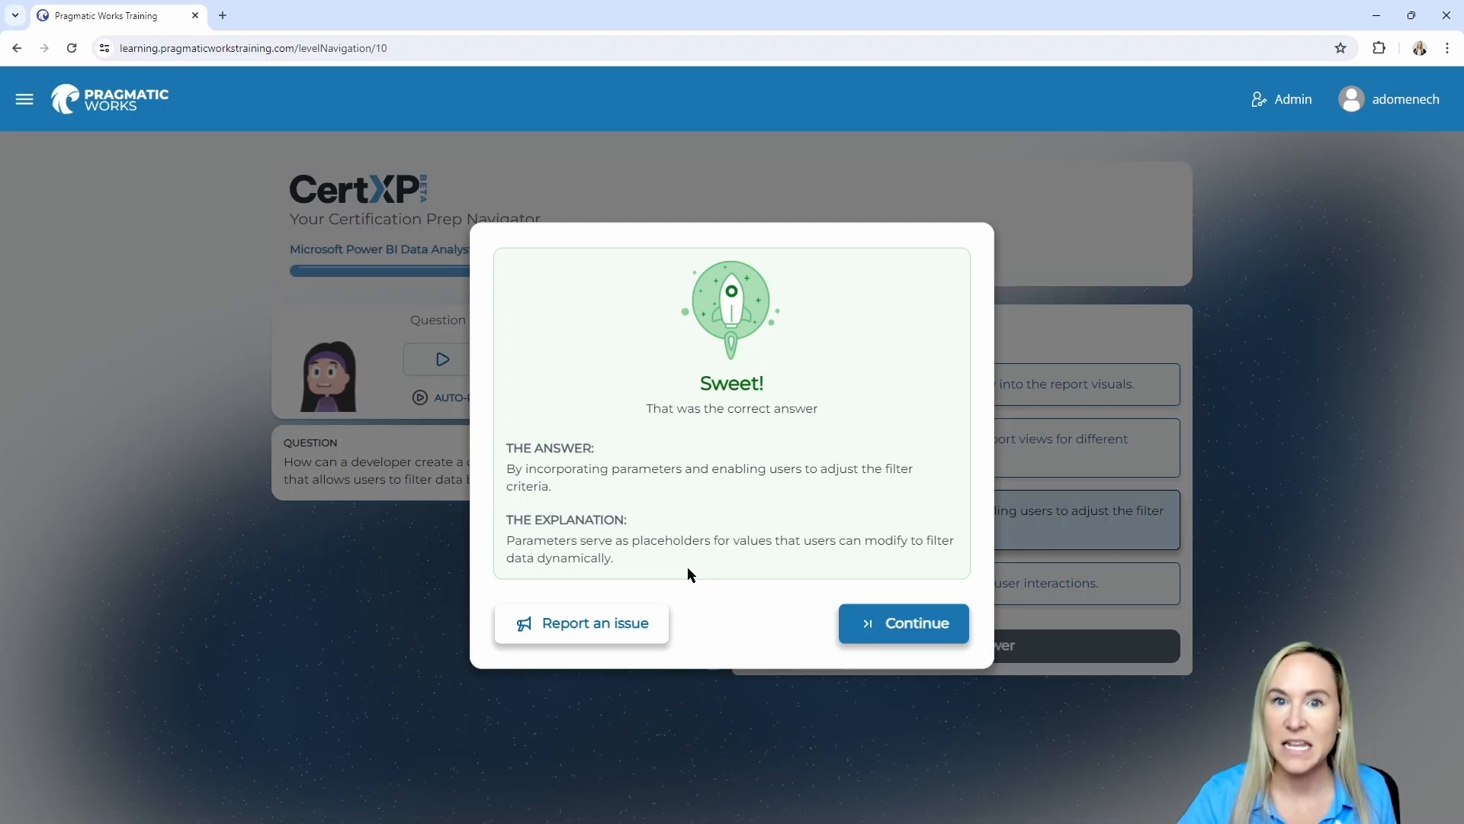
mouse_move(697, 567)
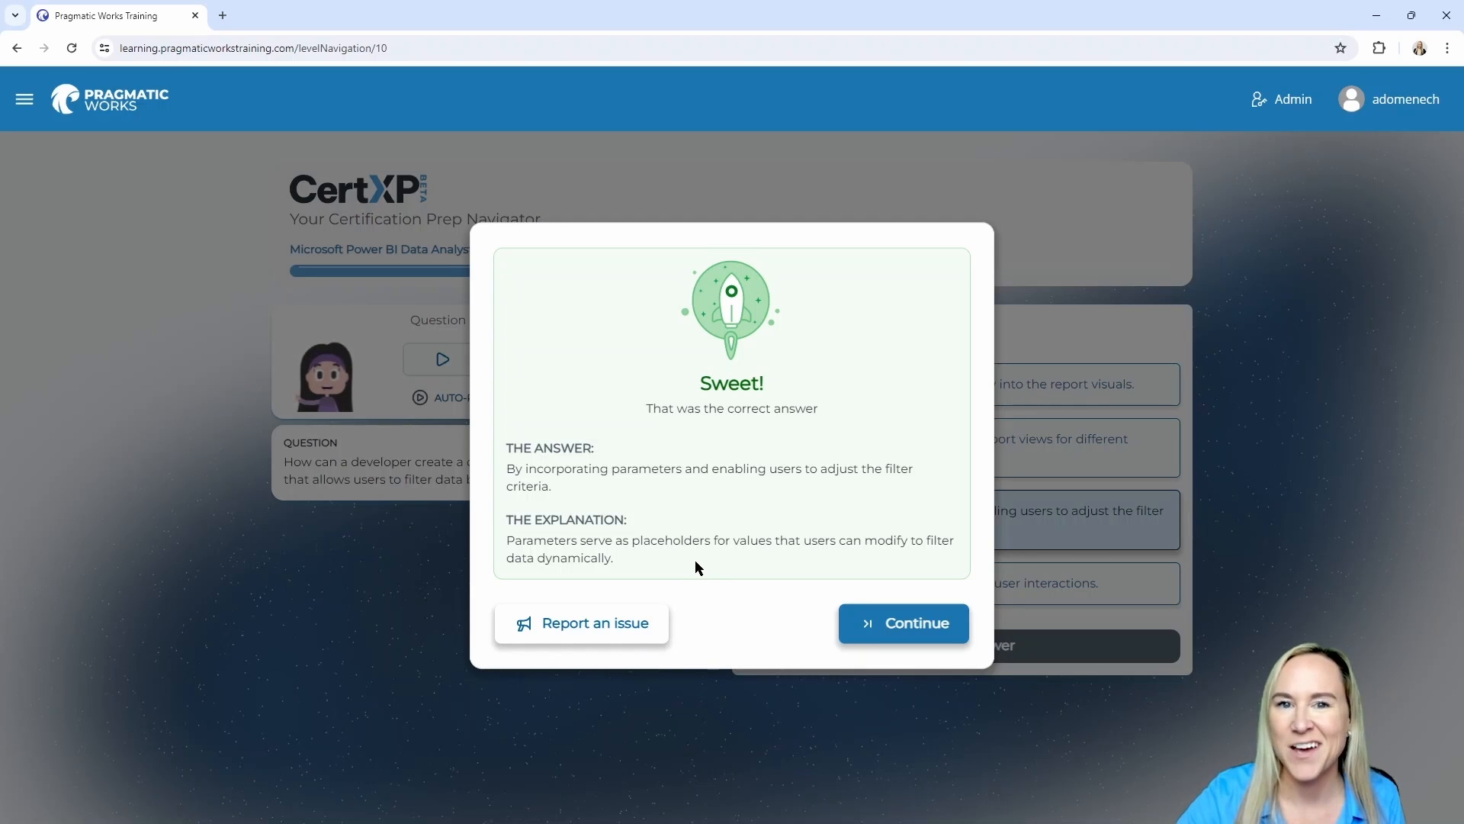
mouse_move(900, 630)
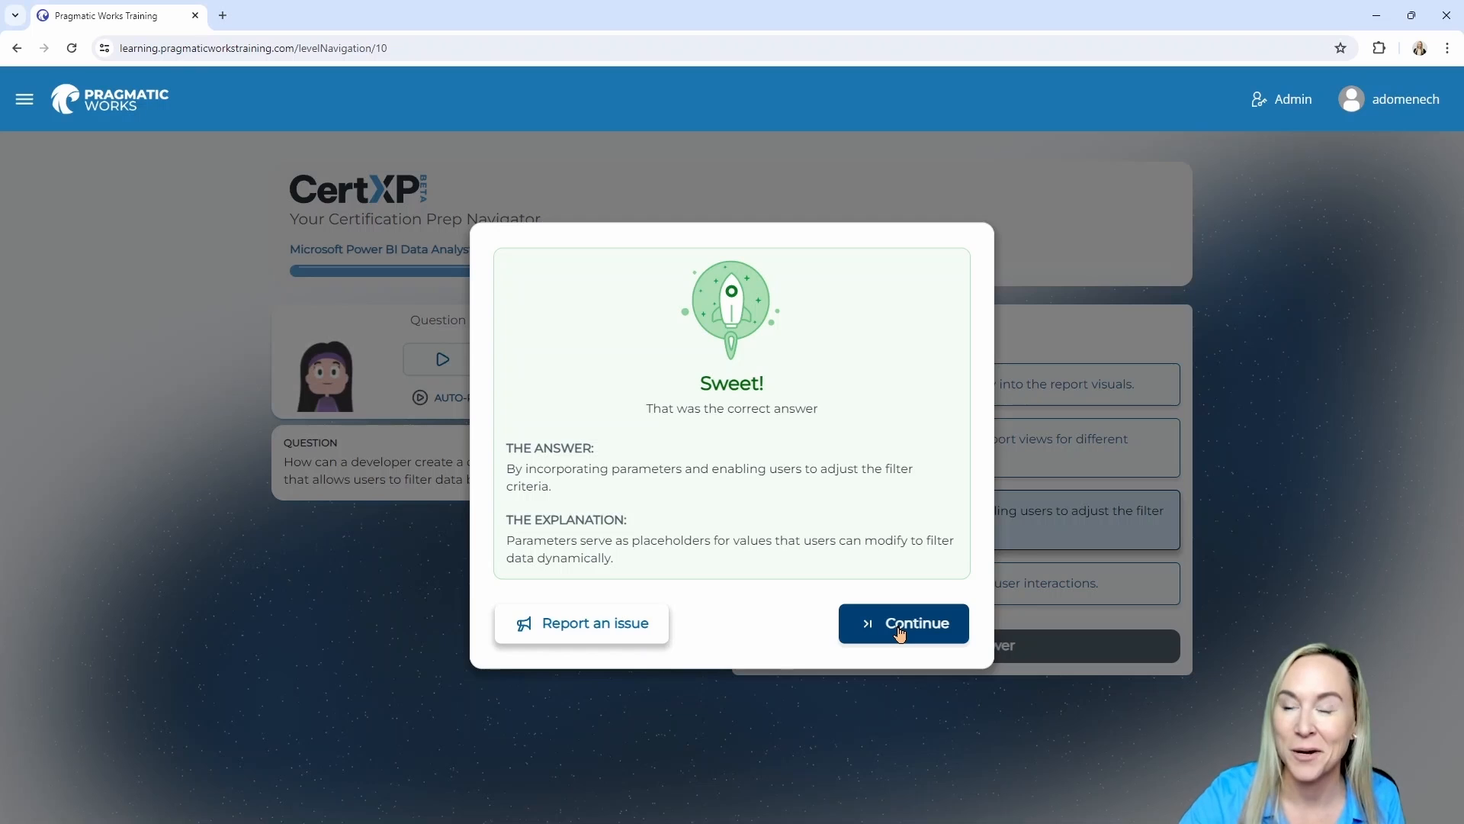
click(904, 623)
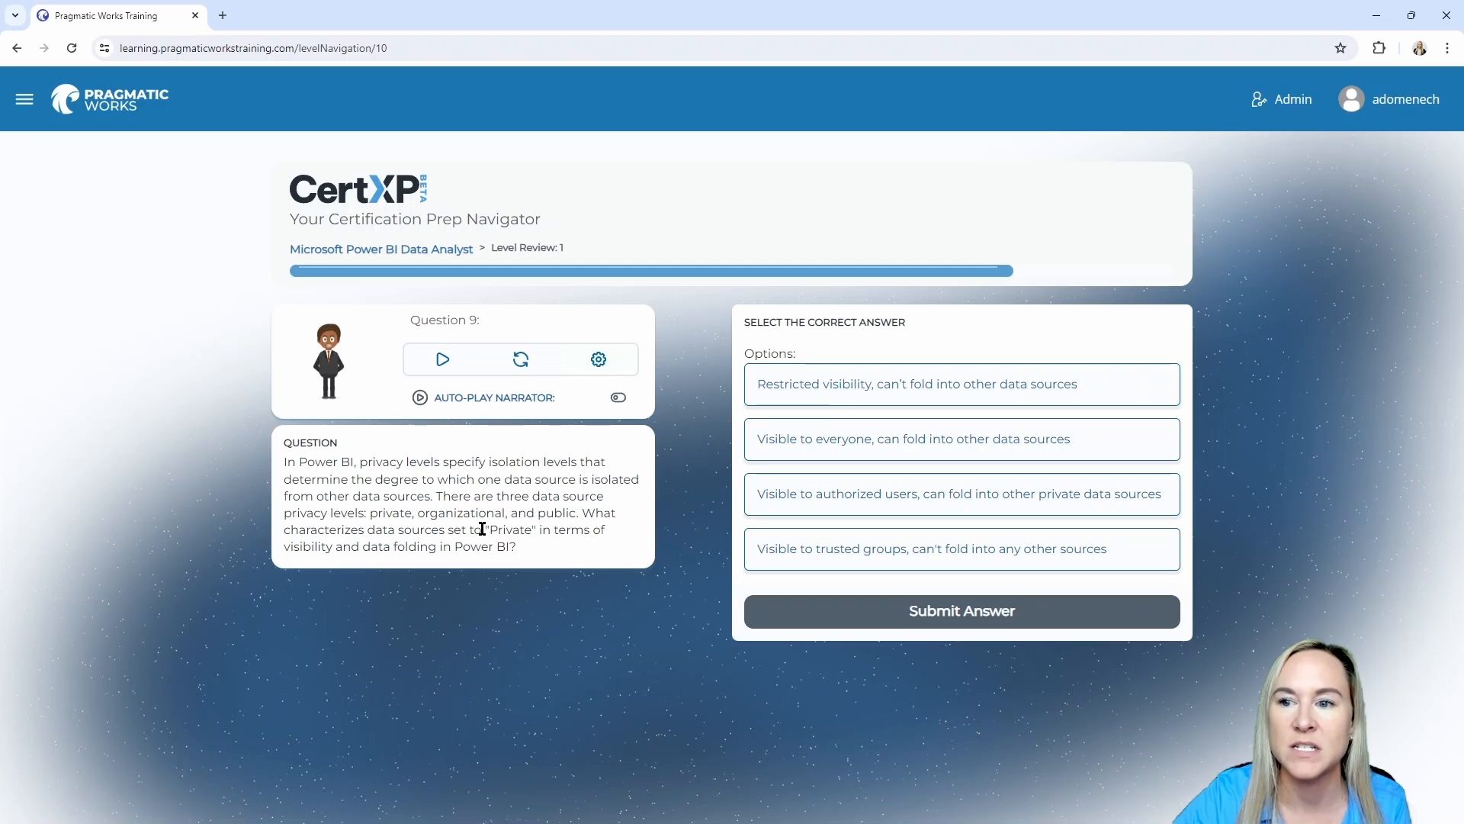
mouse_move(688, 410)
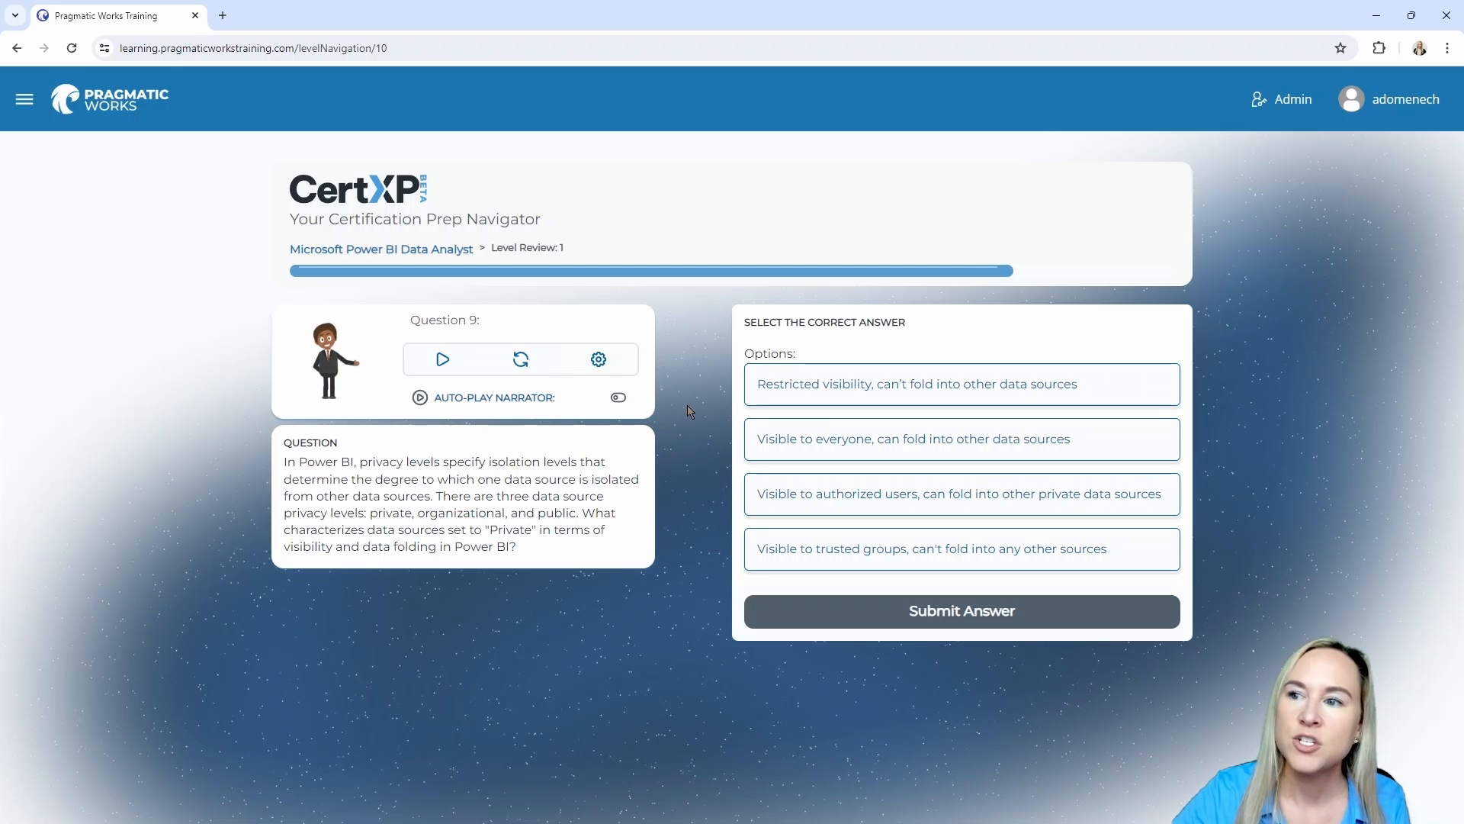
mouse_move(720, 388)
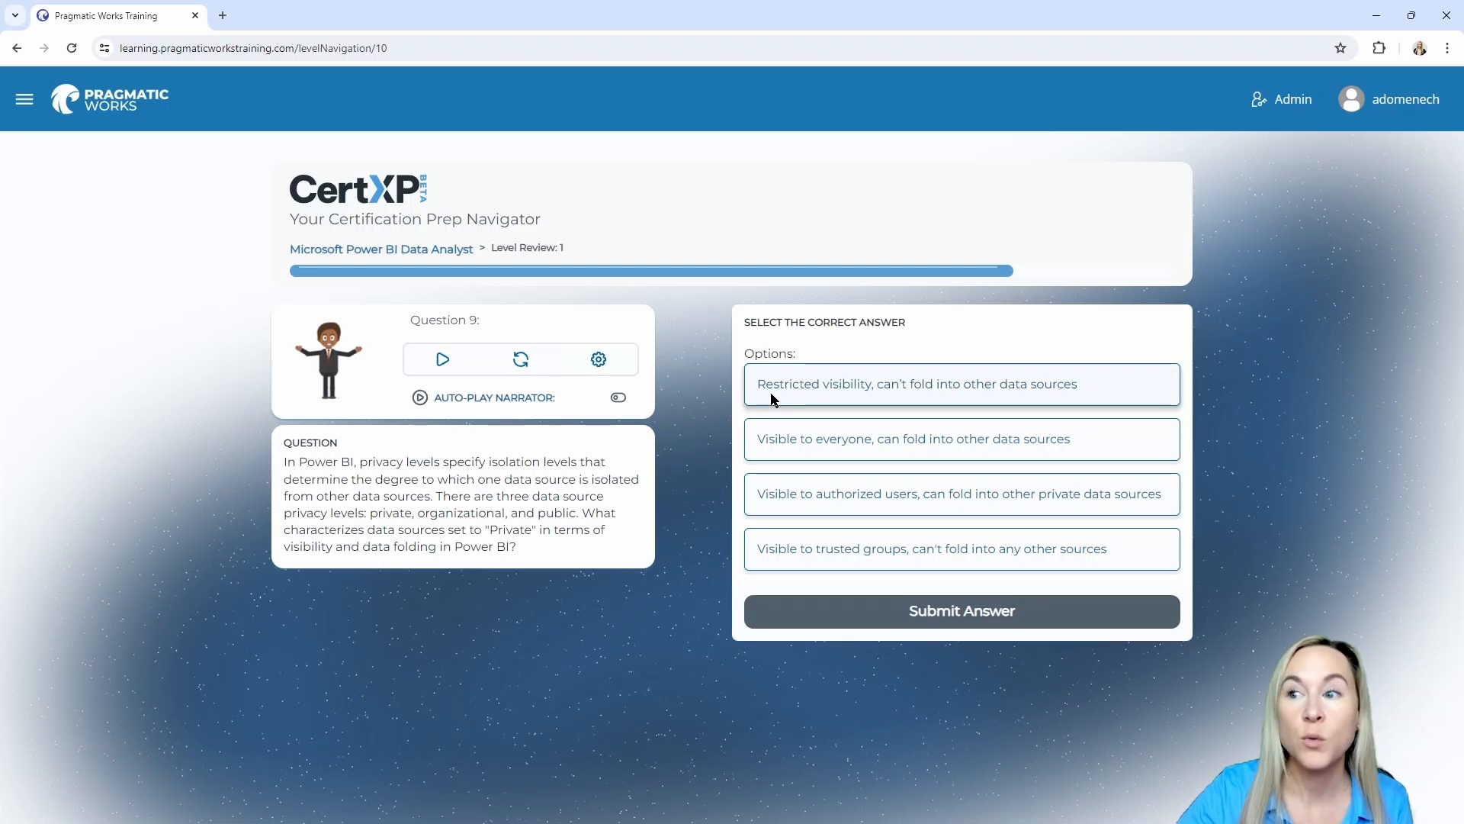
mouse_move(978, 400)
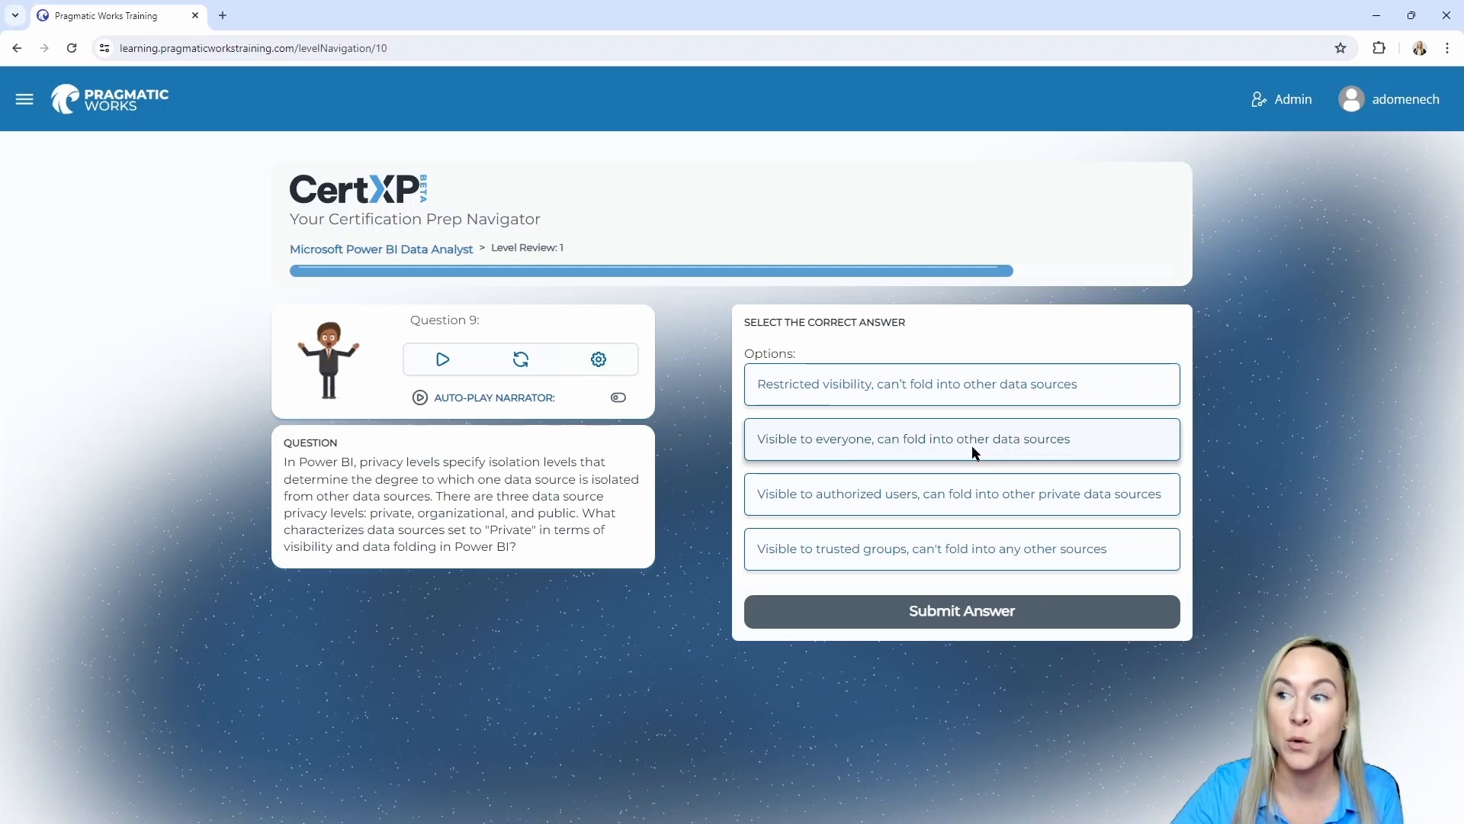
mouse_move(898, 459)
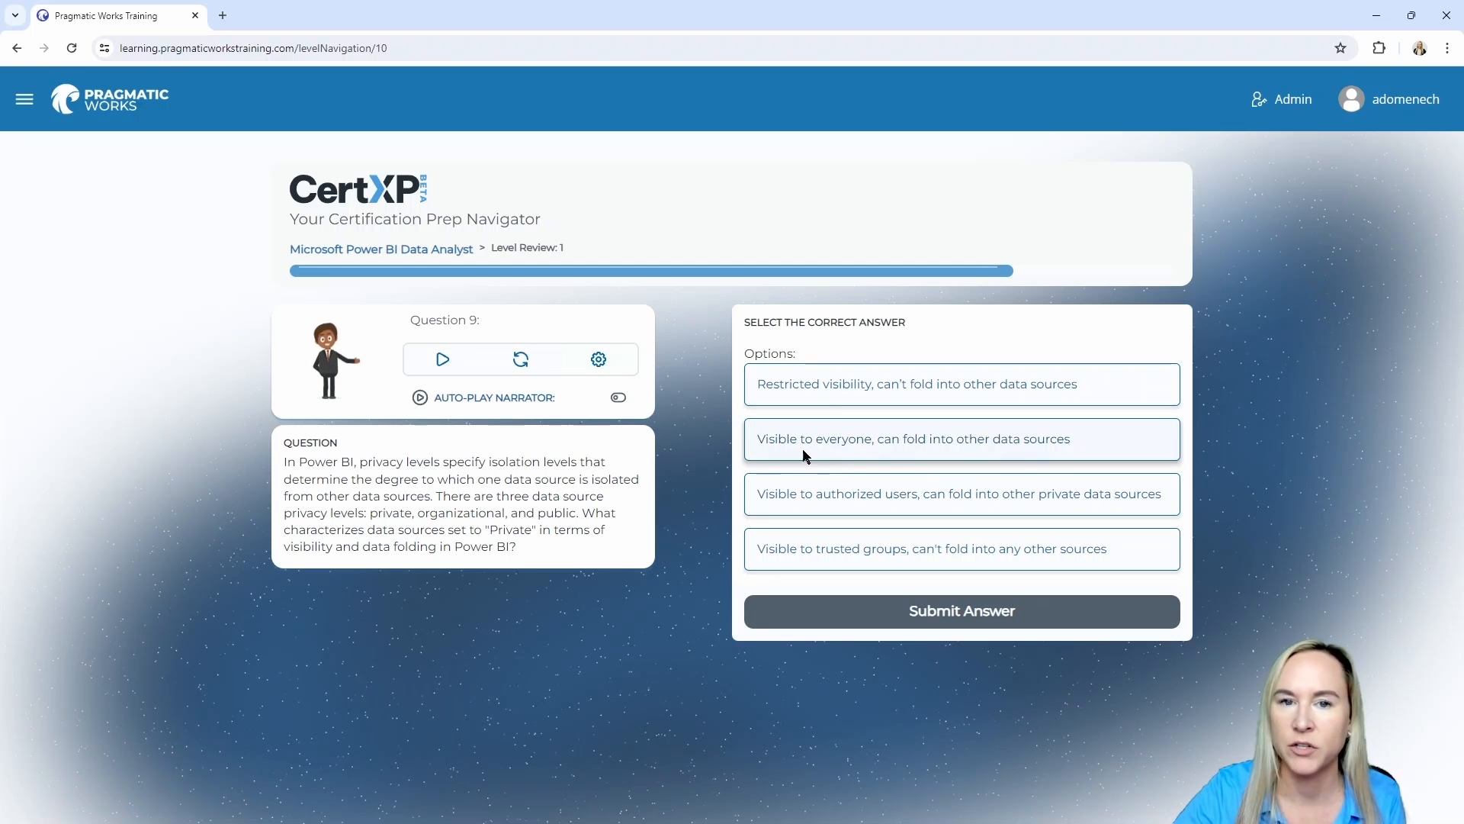
mouse_move(801, 497)
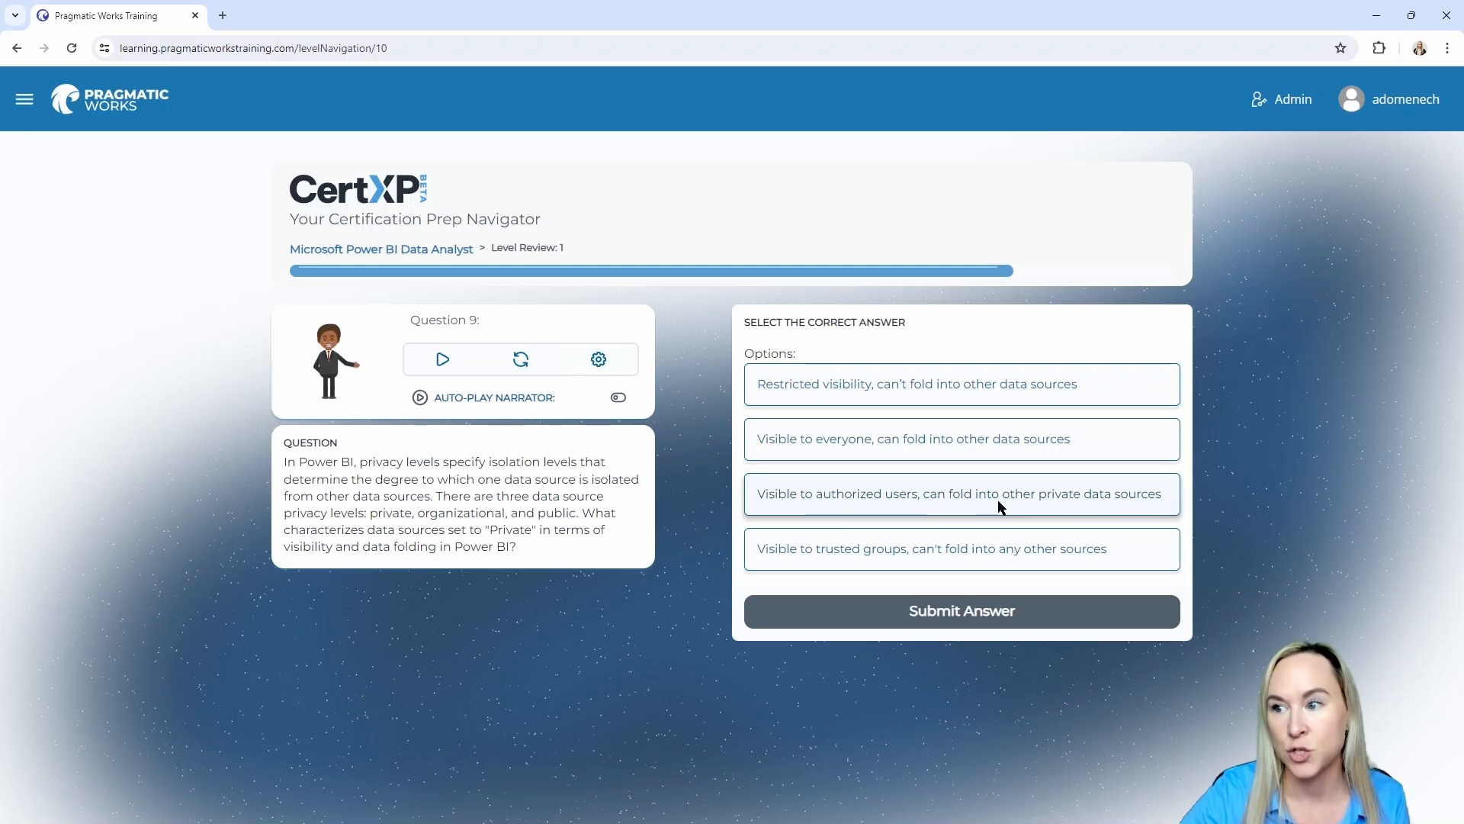
mouse_move(742, 559)
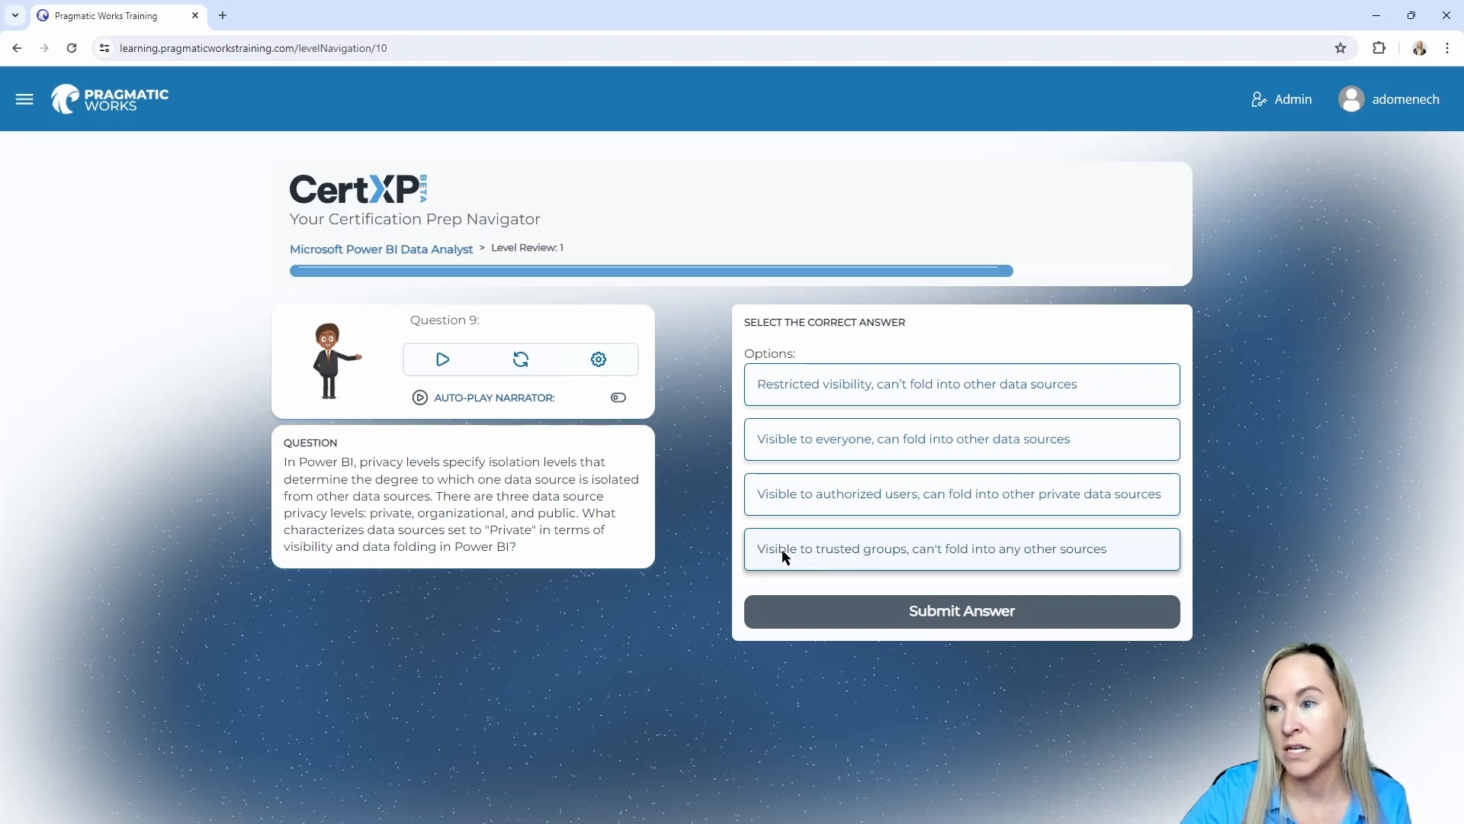
click(961, 385)
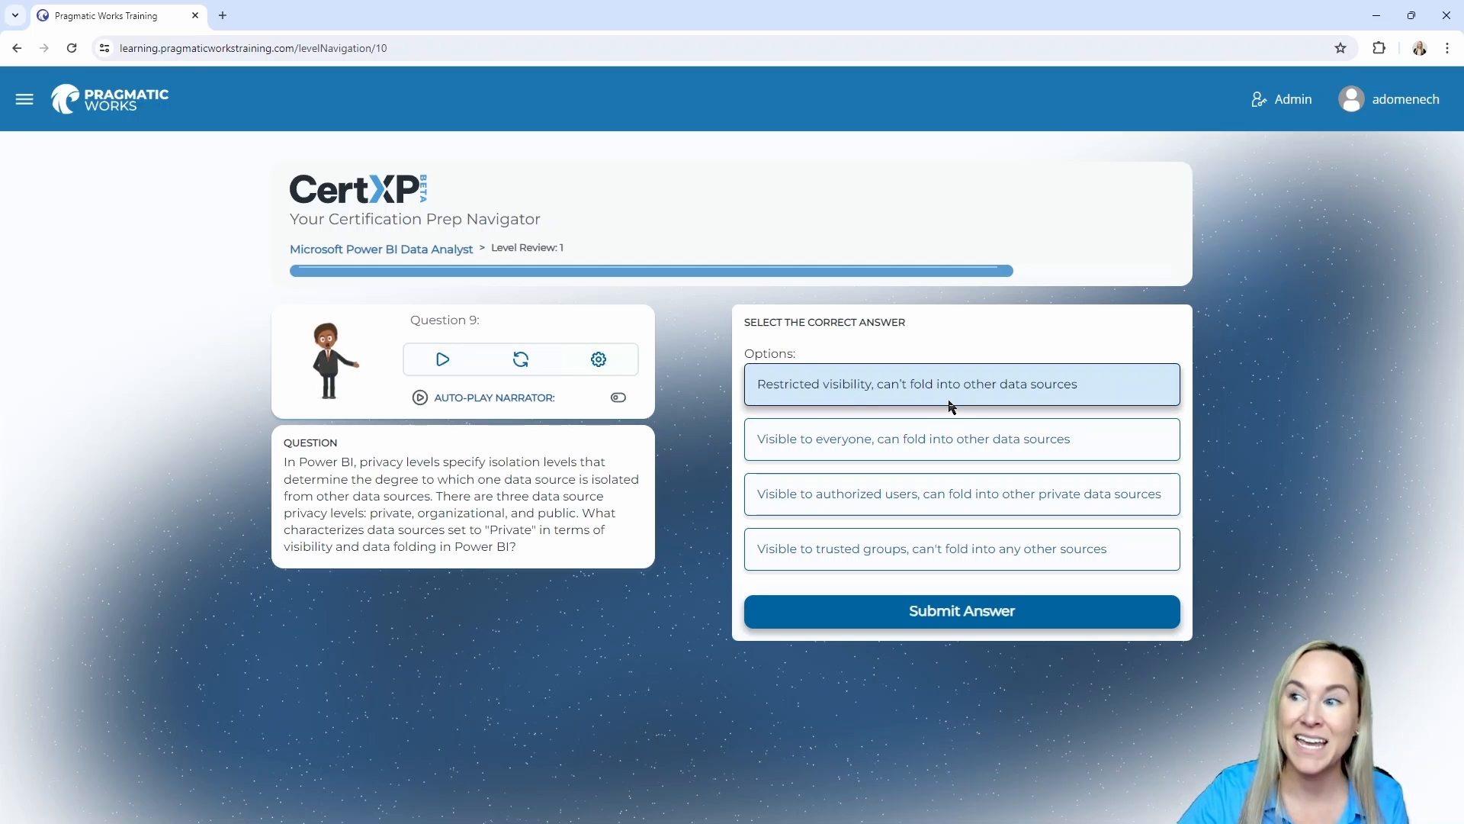
click(961, 610)
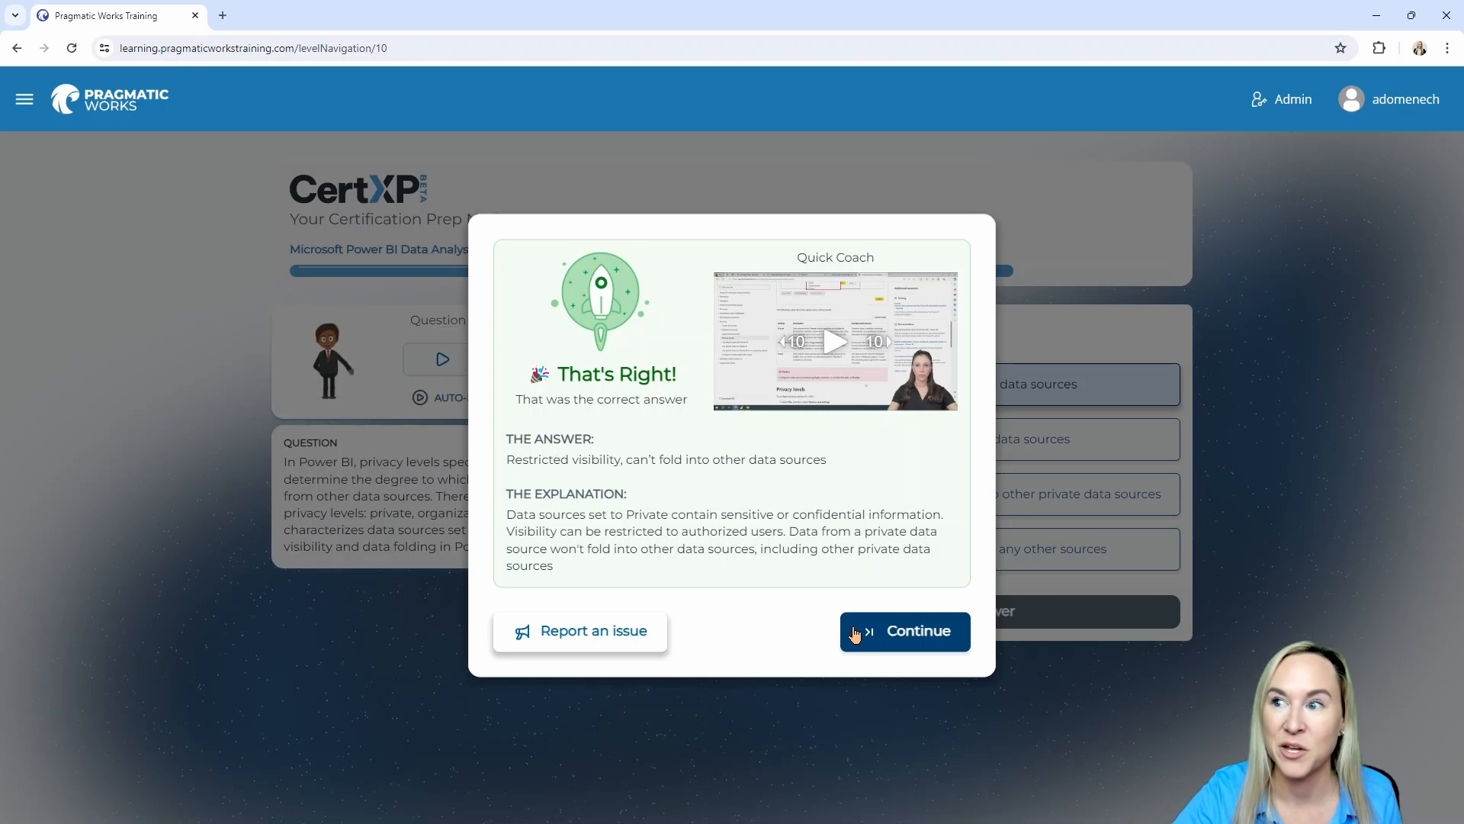
Continue from the question 9 feedback to question 10 on parameters
click(906, 632)
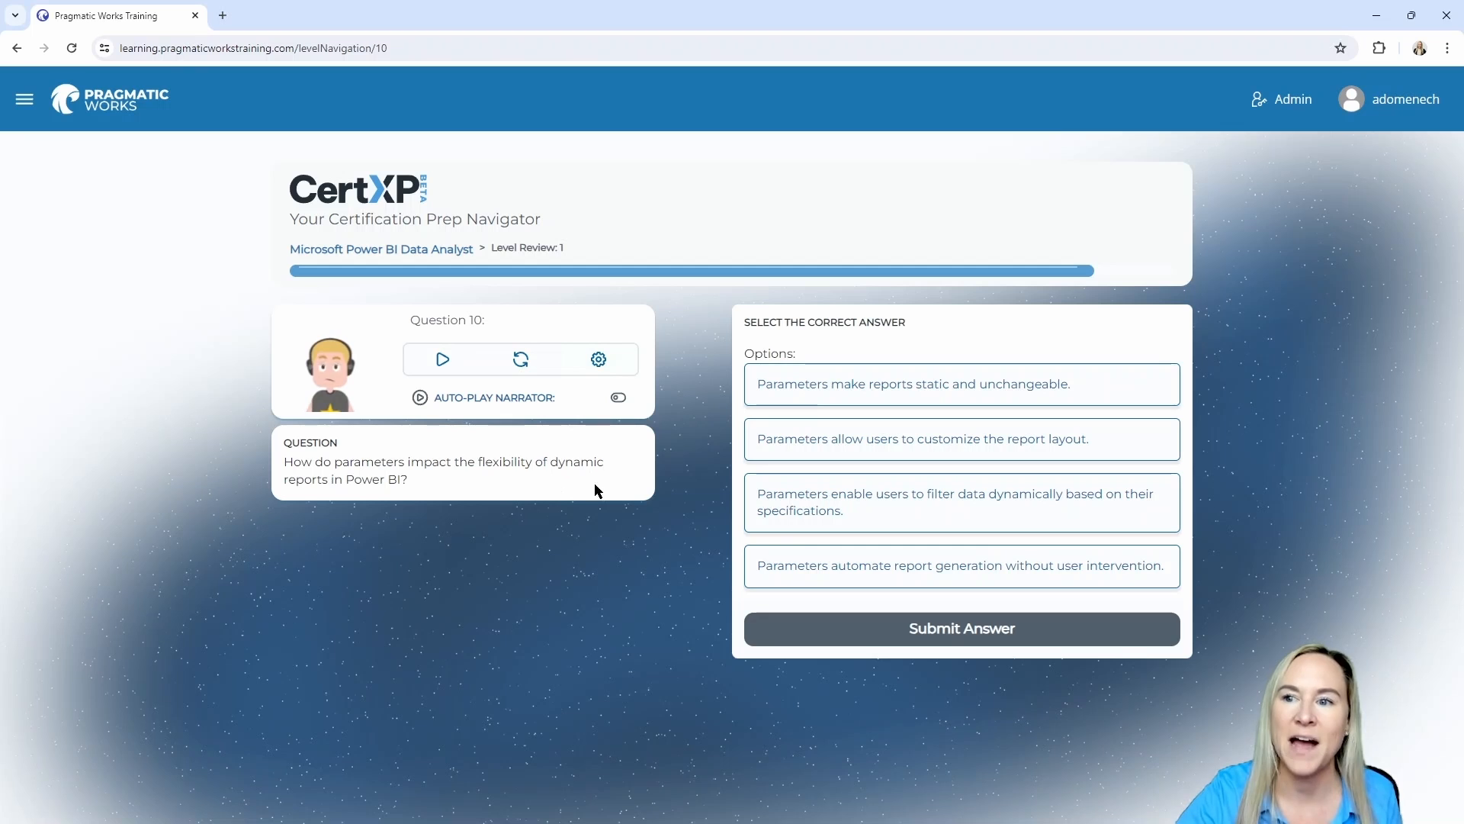
mouse_move(582, 447)
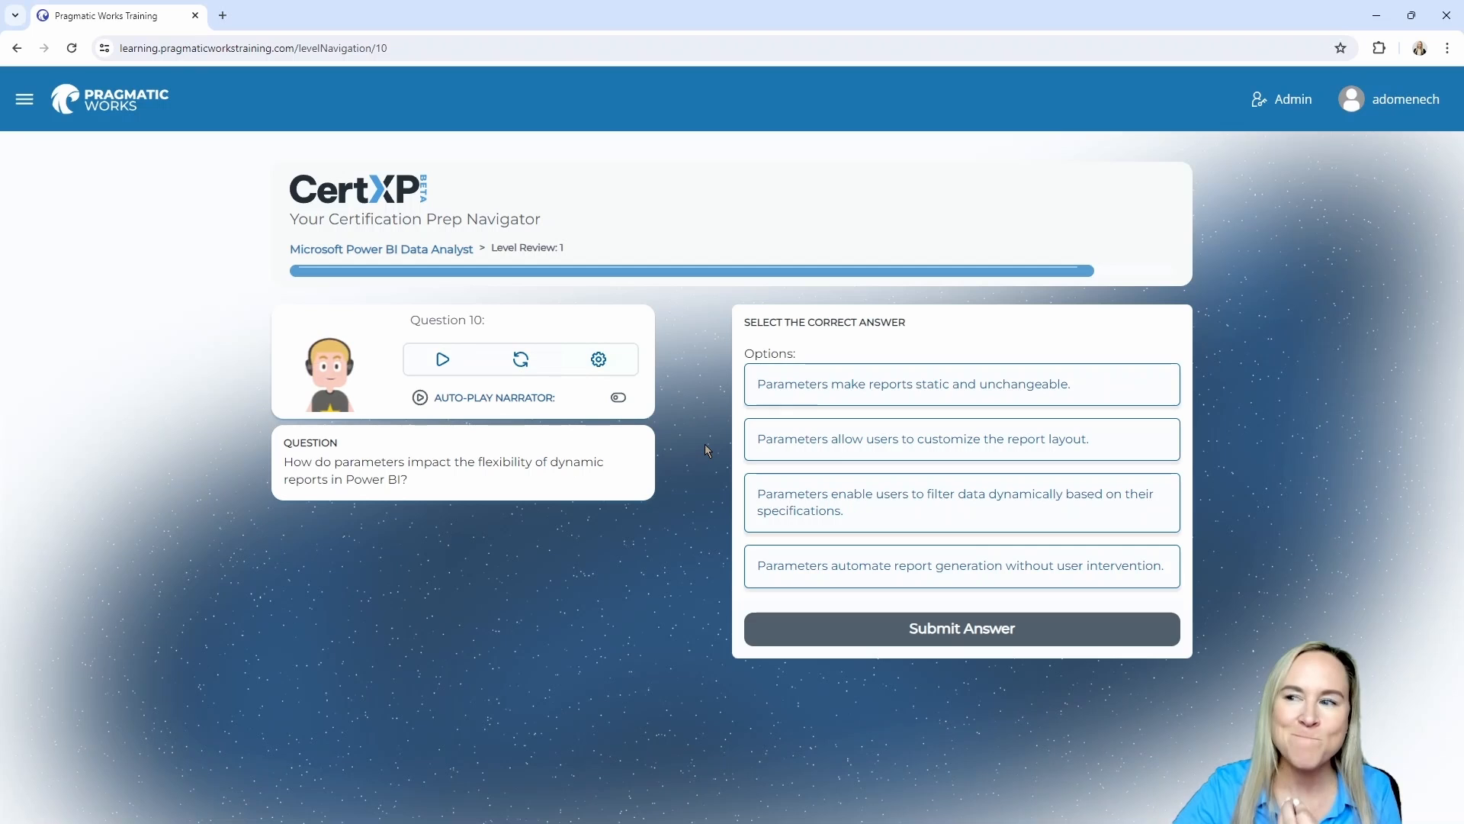
mouse_move(683, 444)
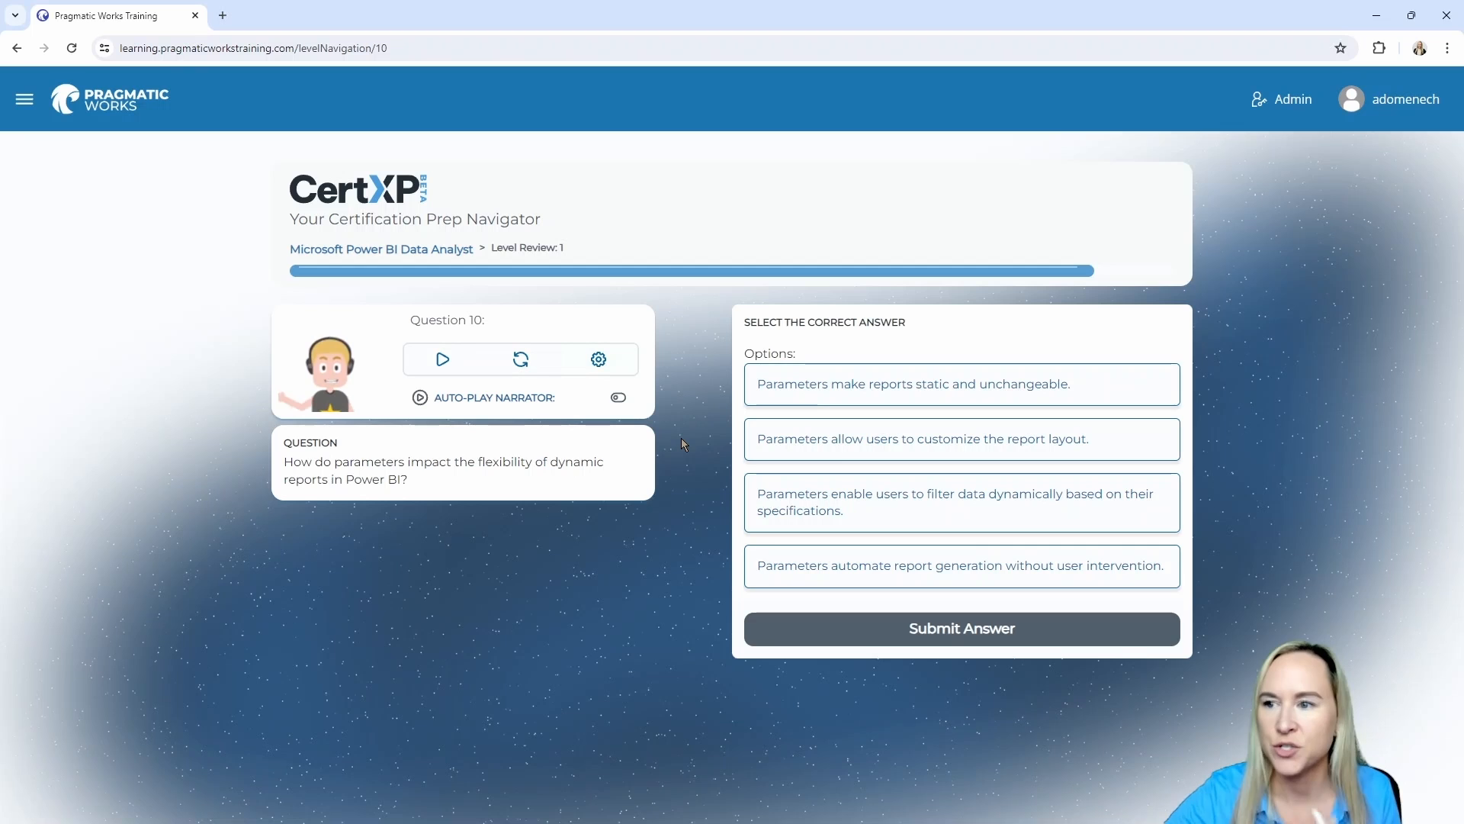
mouse_move(711, 517)
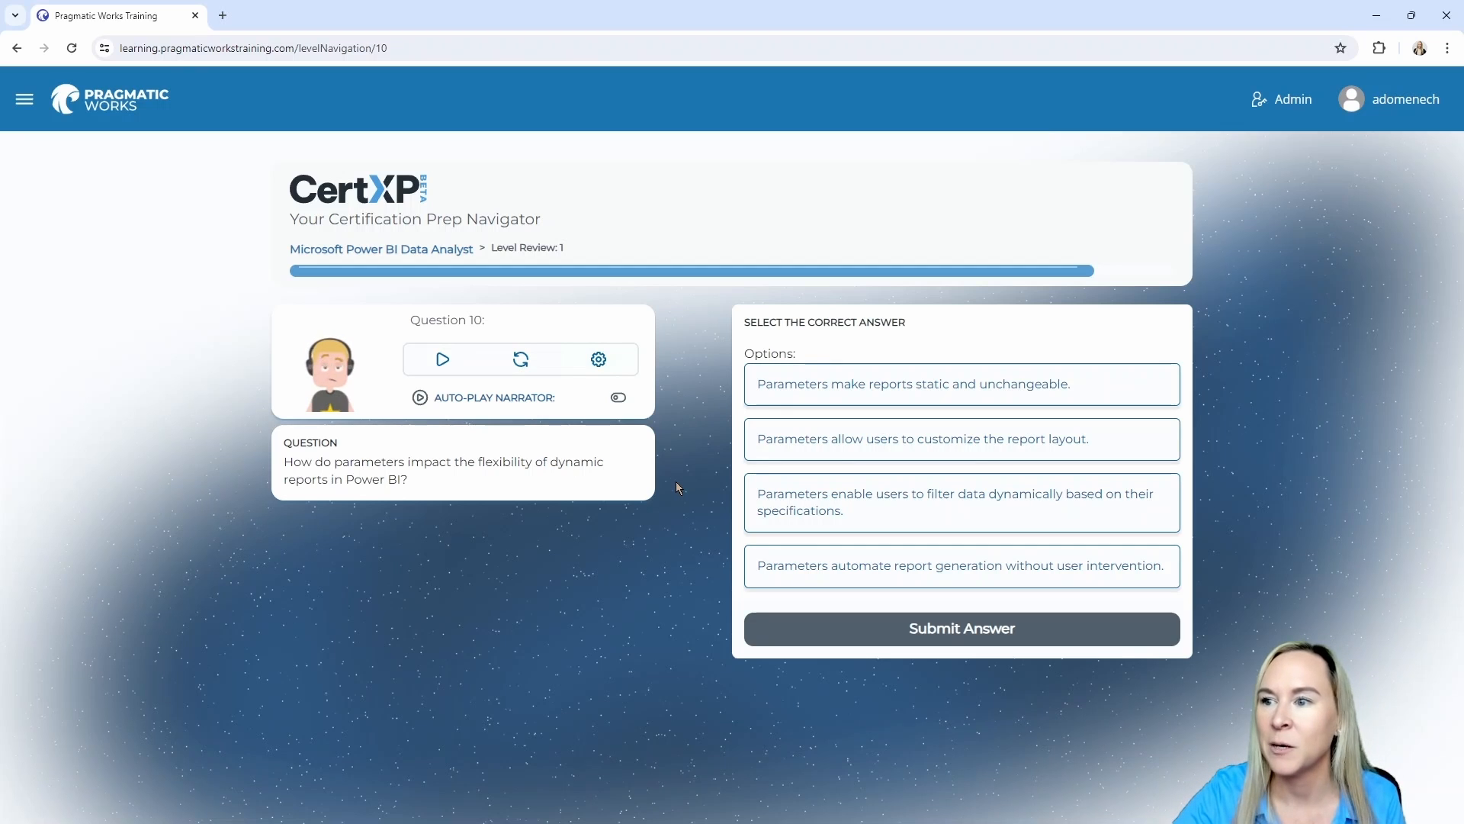
mouse_move(719, 507)
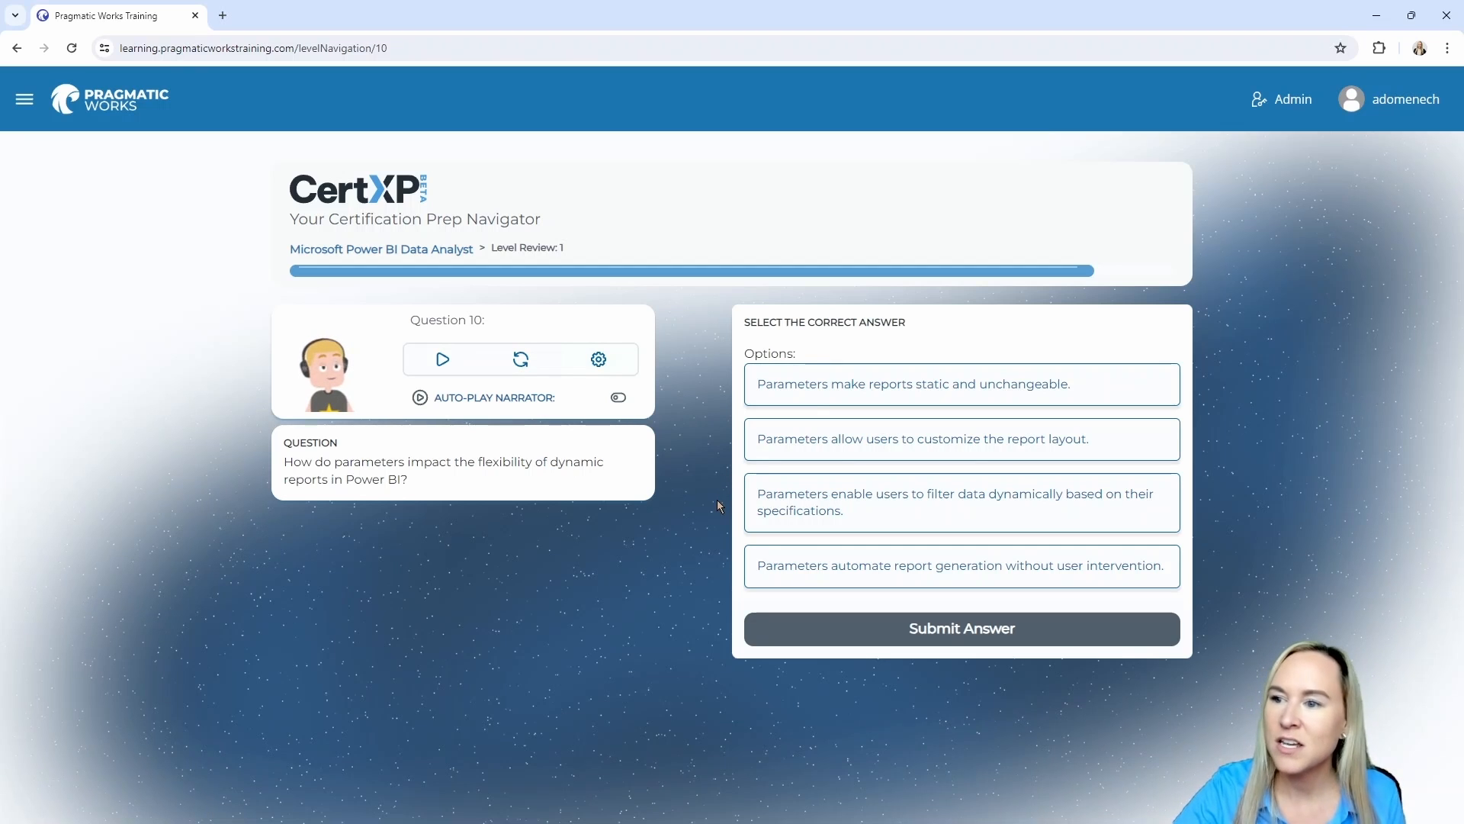
mouse_move(723, 509)
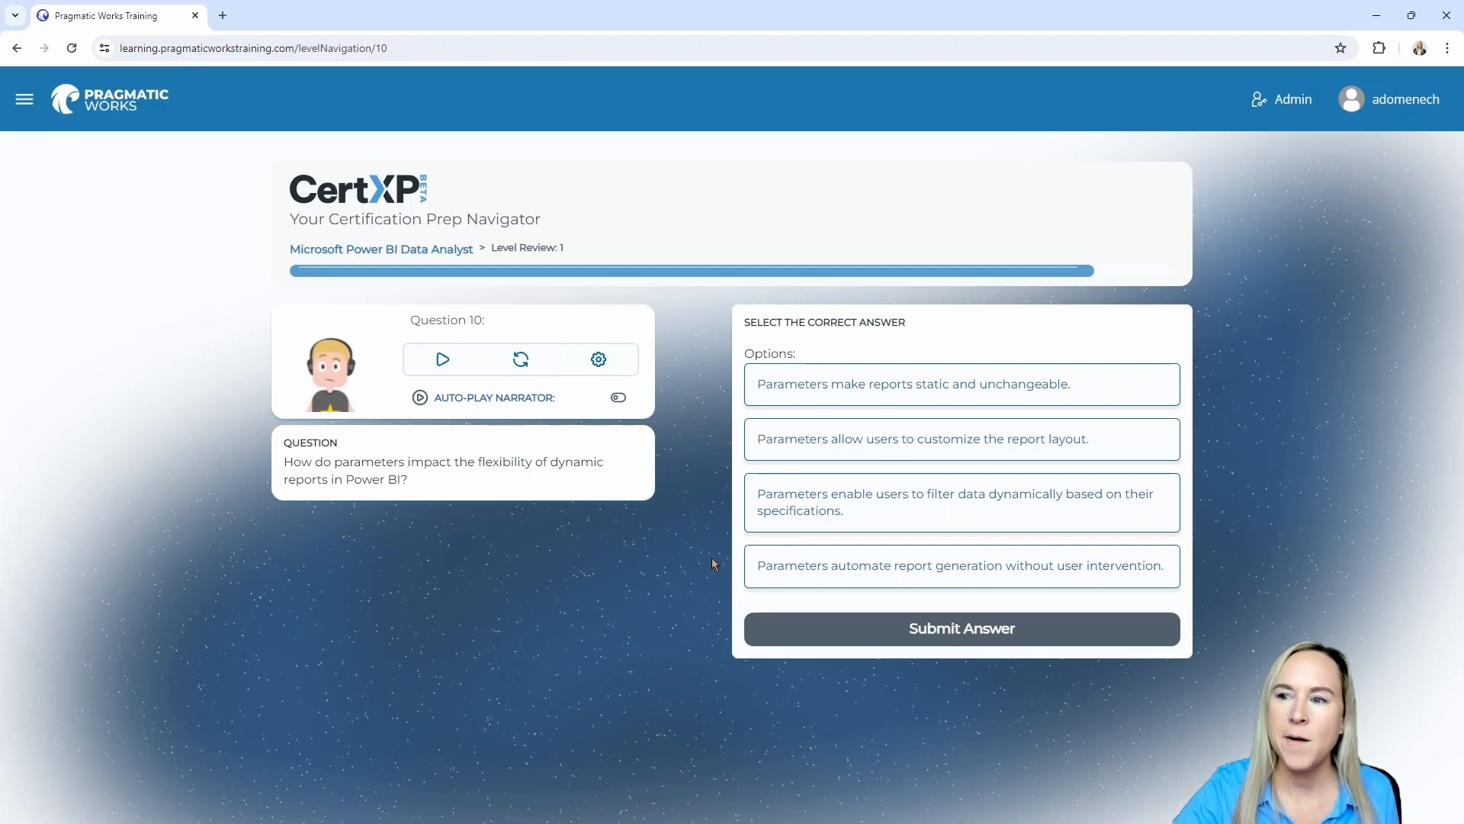
mouse_move(709, 573)
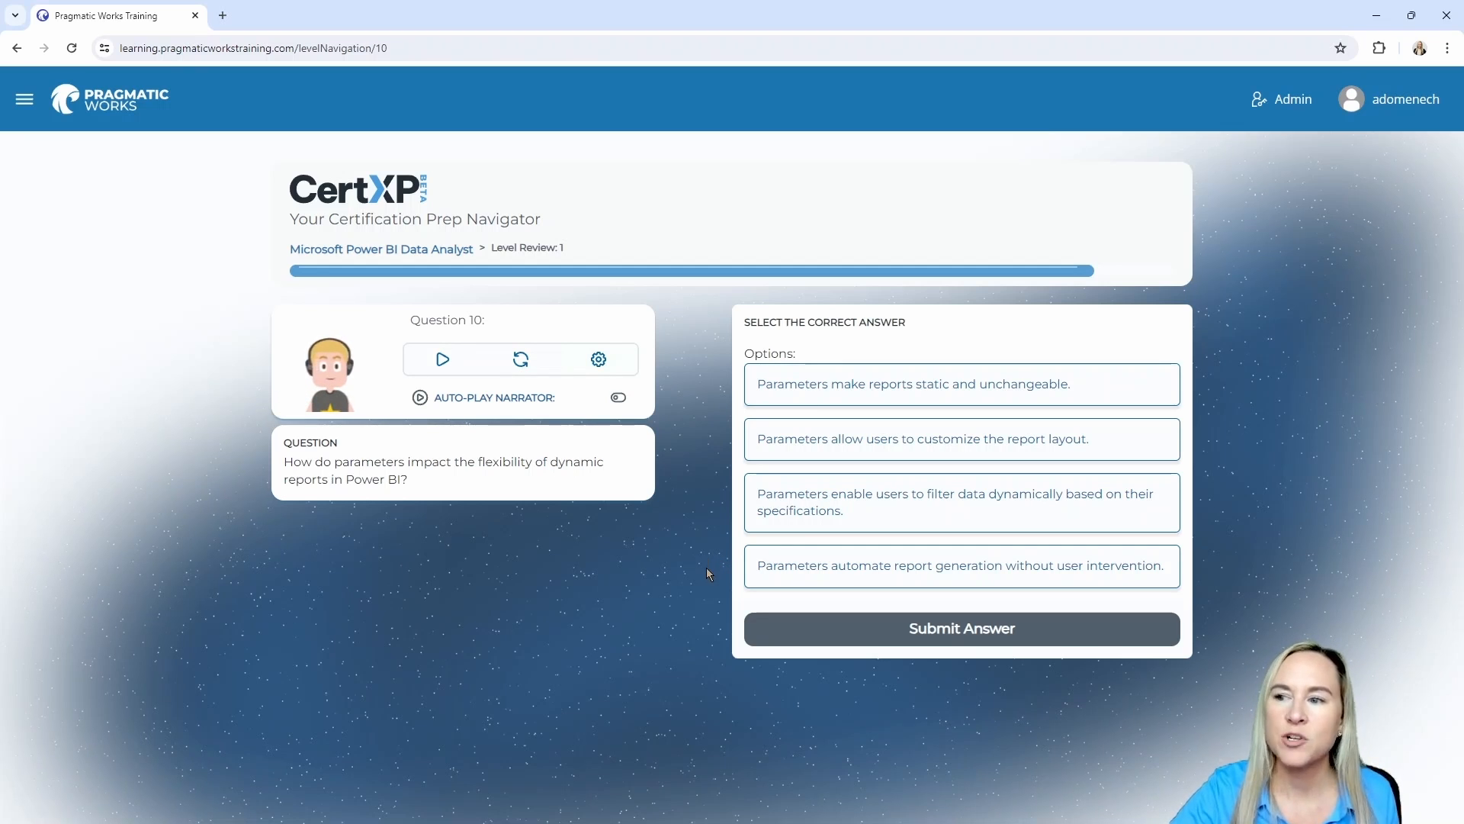
mouse_move(1118, 594)
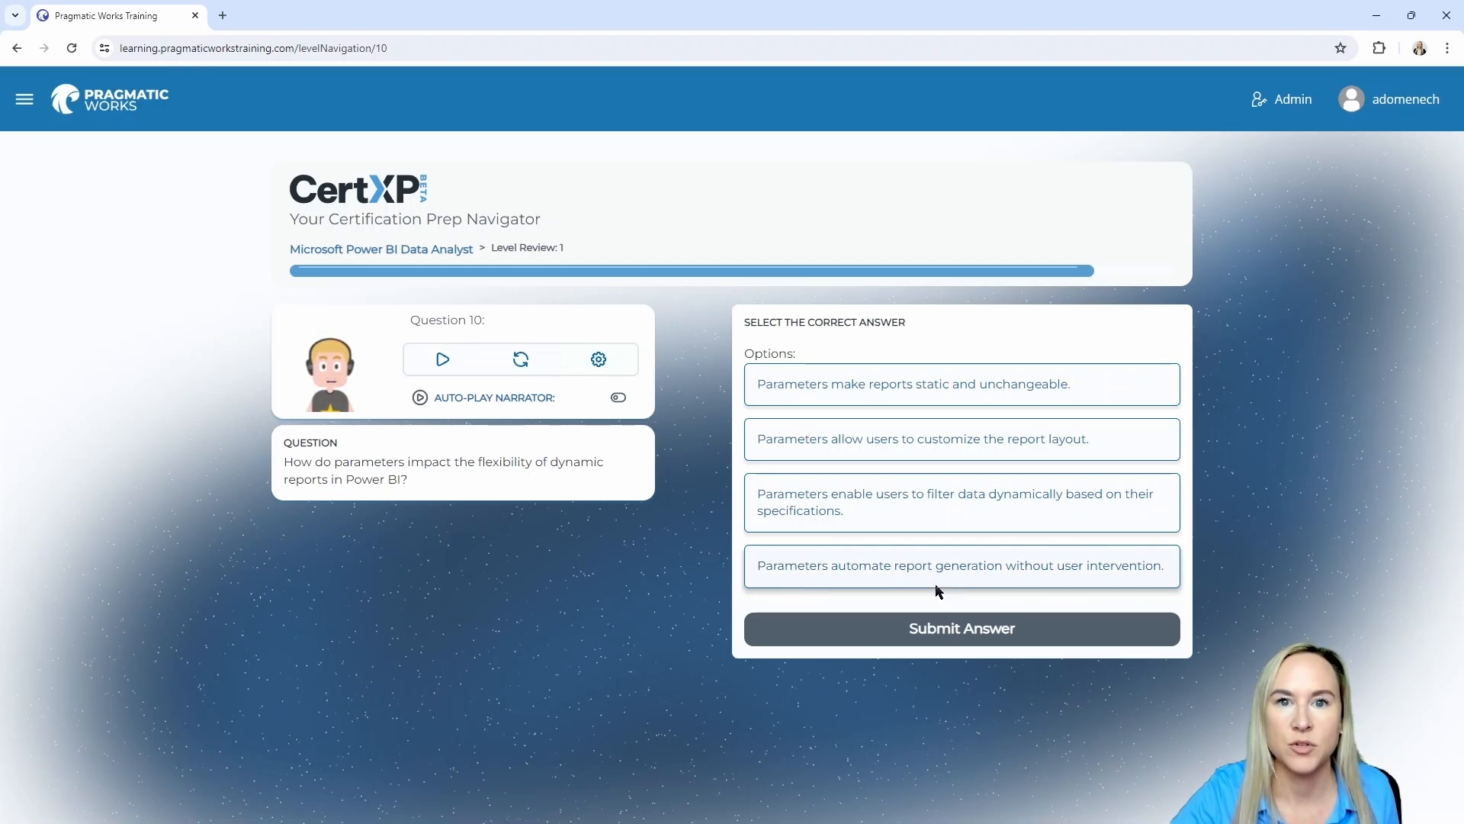
Answer question 10 with 'parameters enable dynamic filtering' and continue to question 11
click(962, 502)
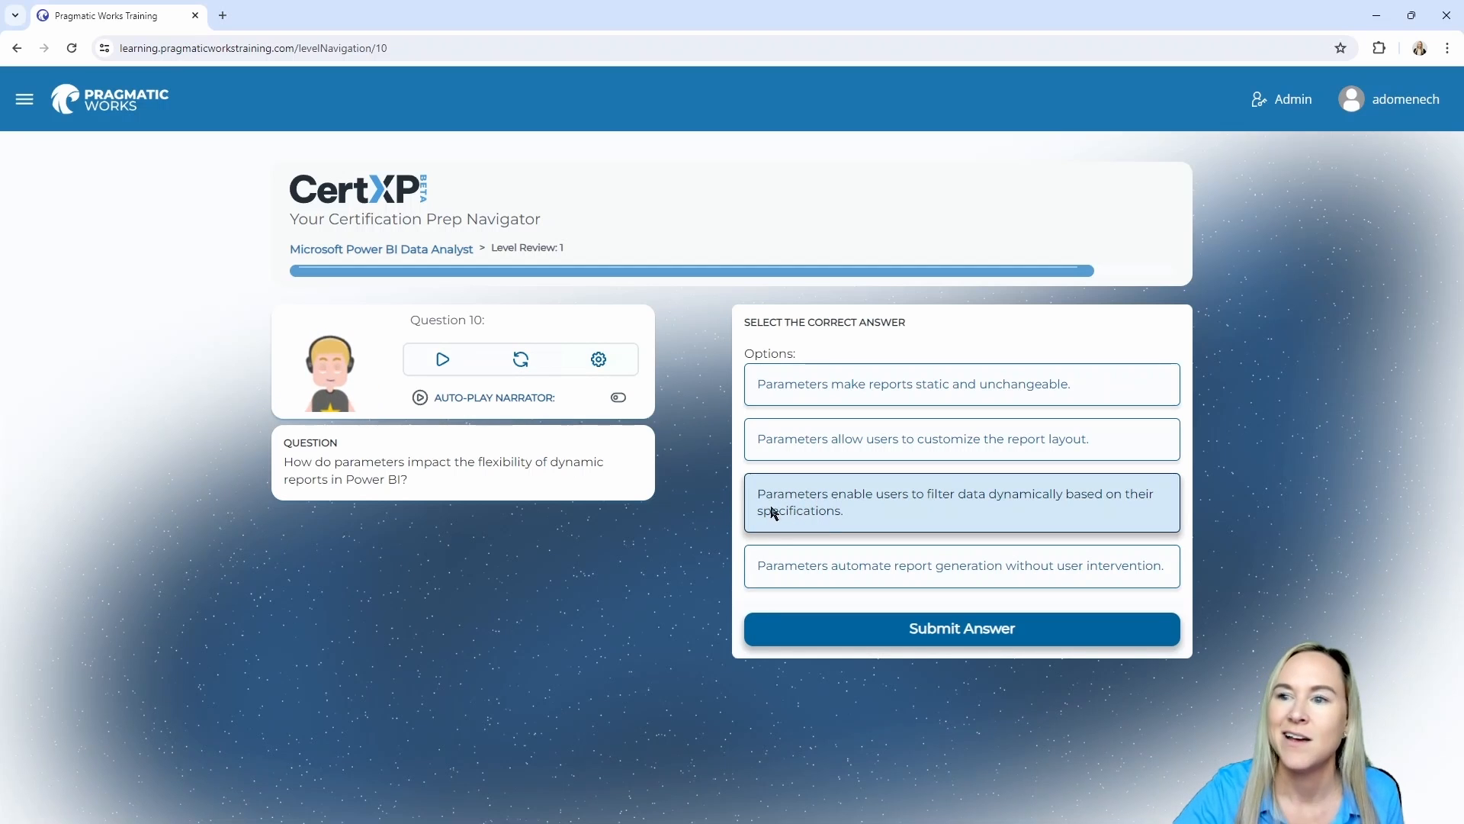
mouse_move(699, 513)
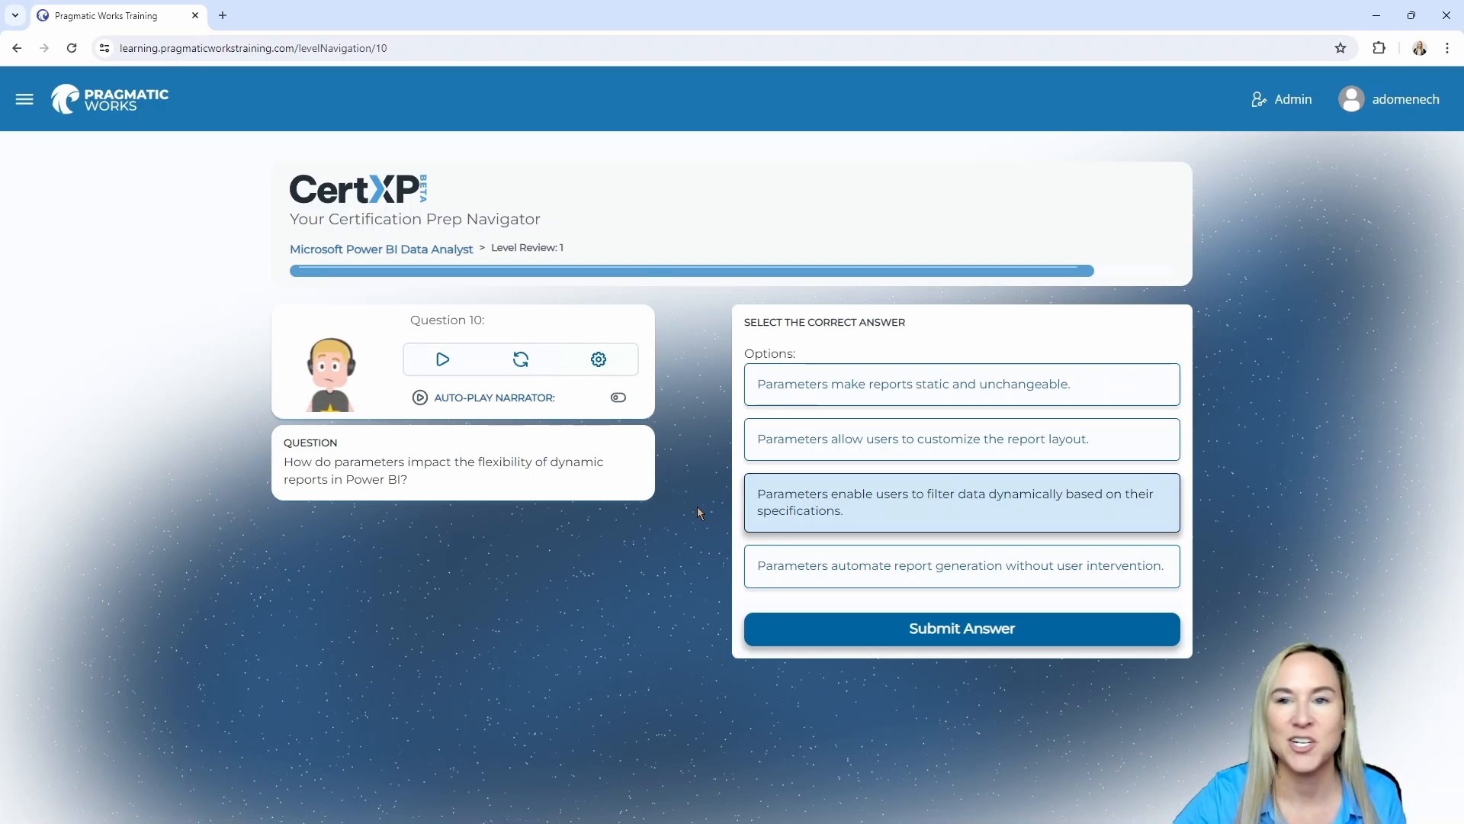
mouse_move(706, 518)
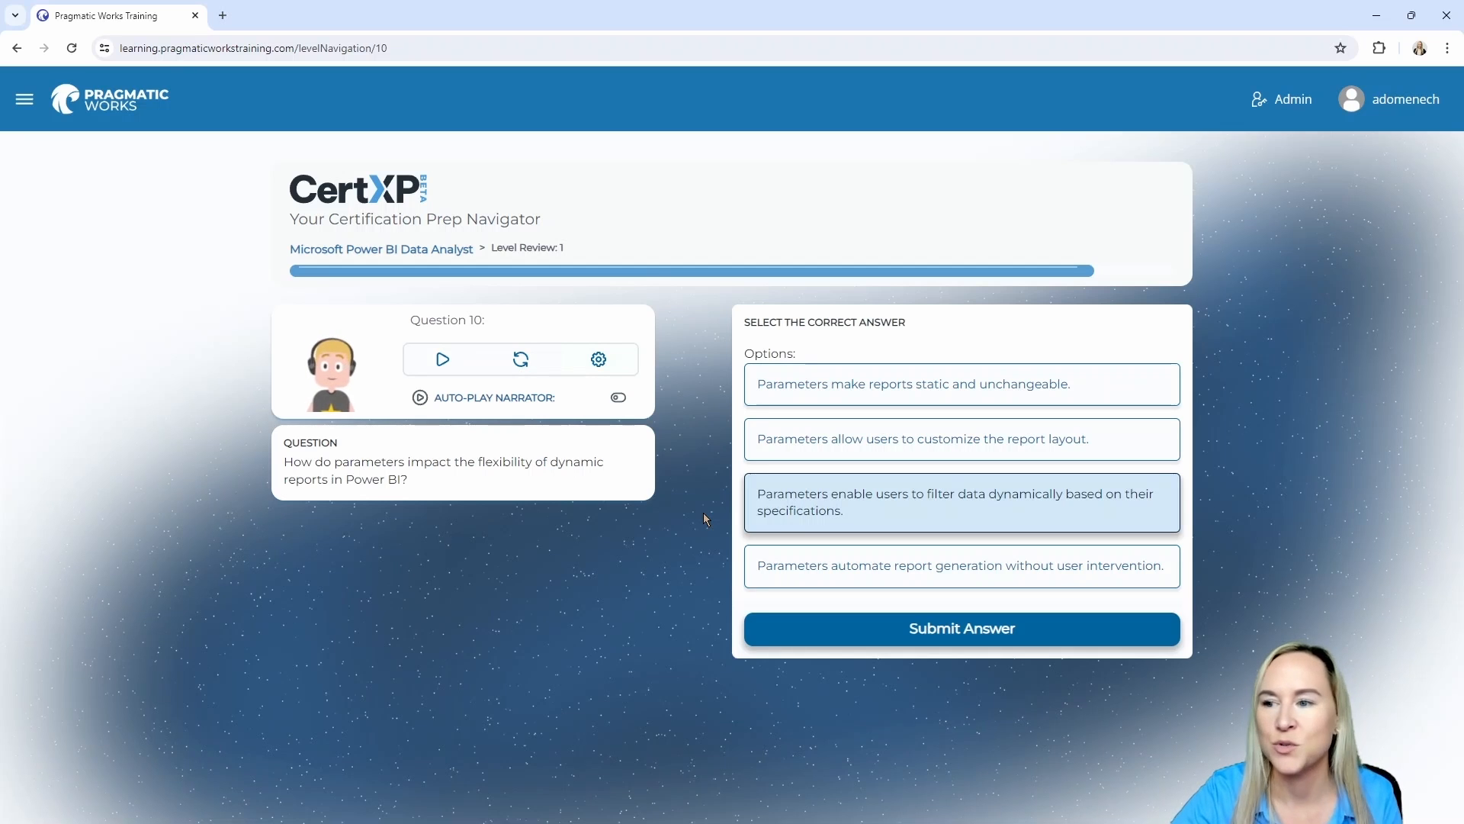
click(961, 628)
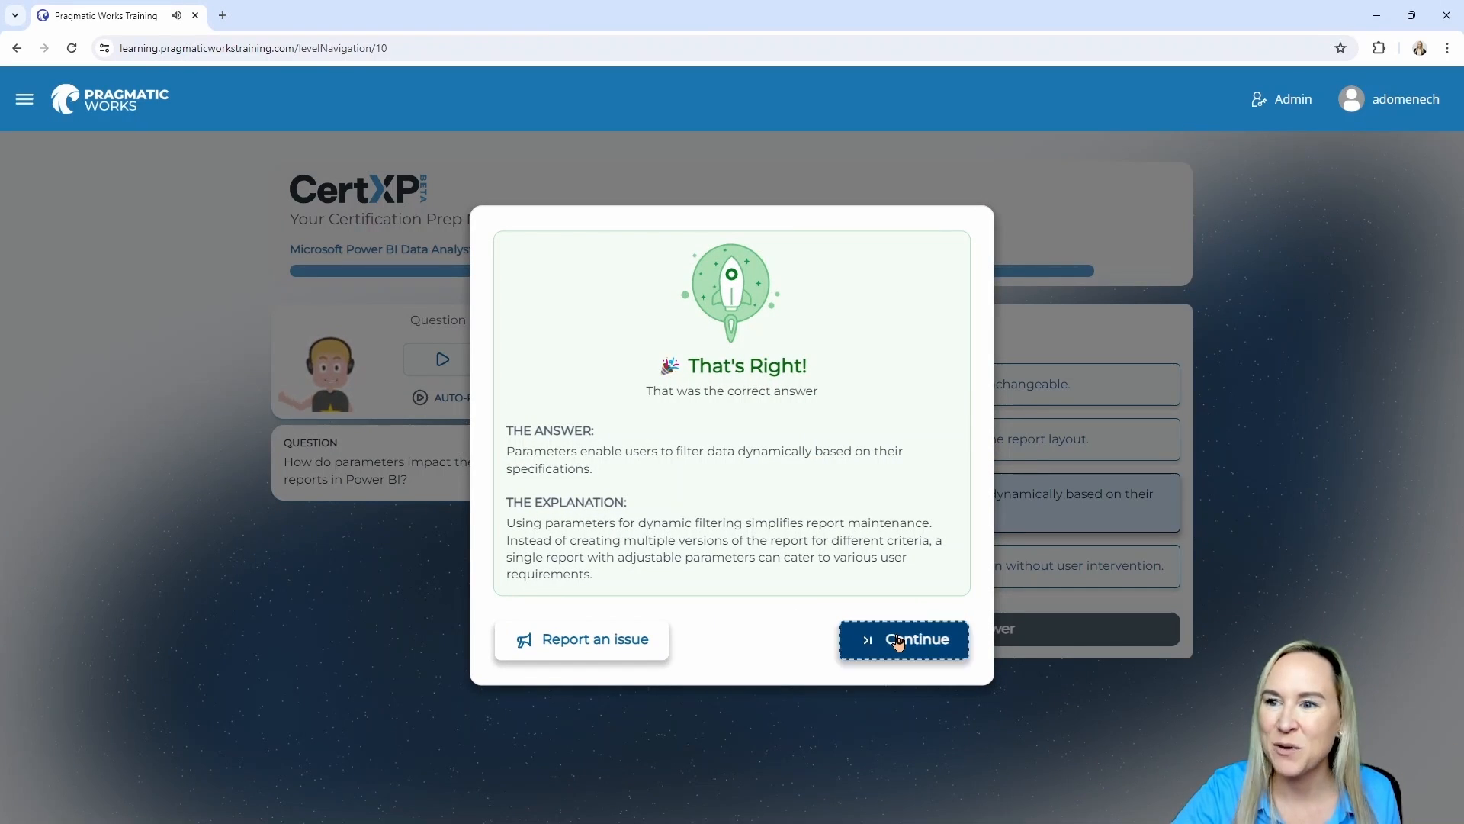
click(903, 640)
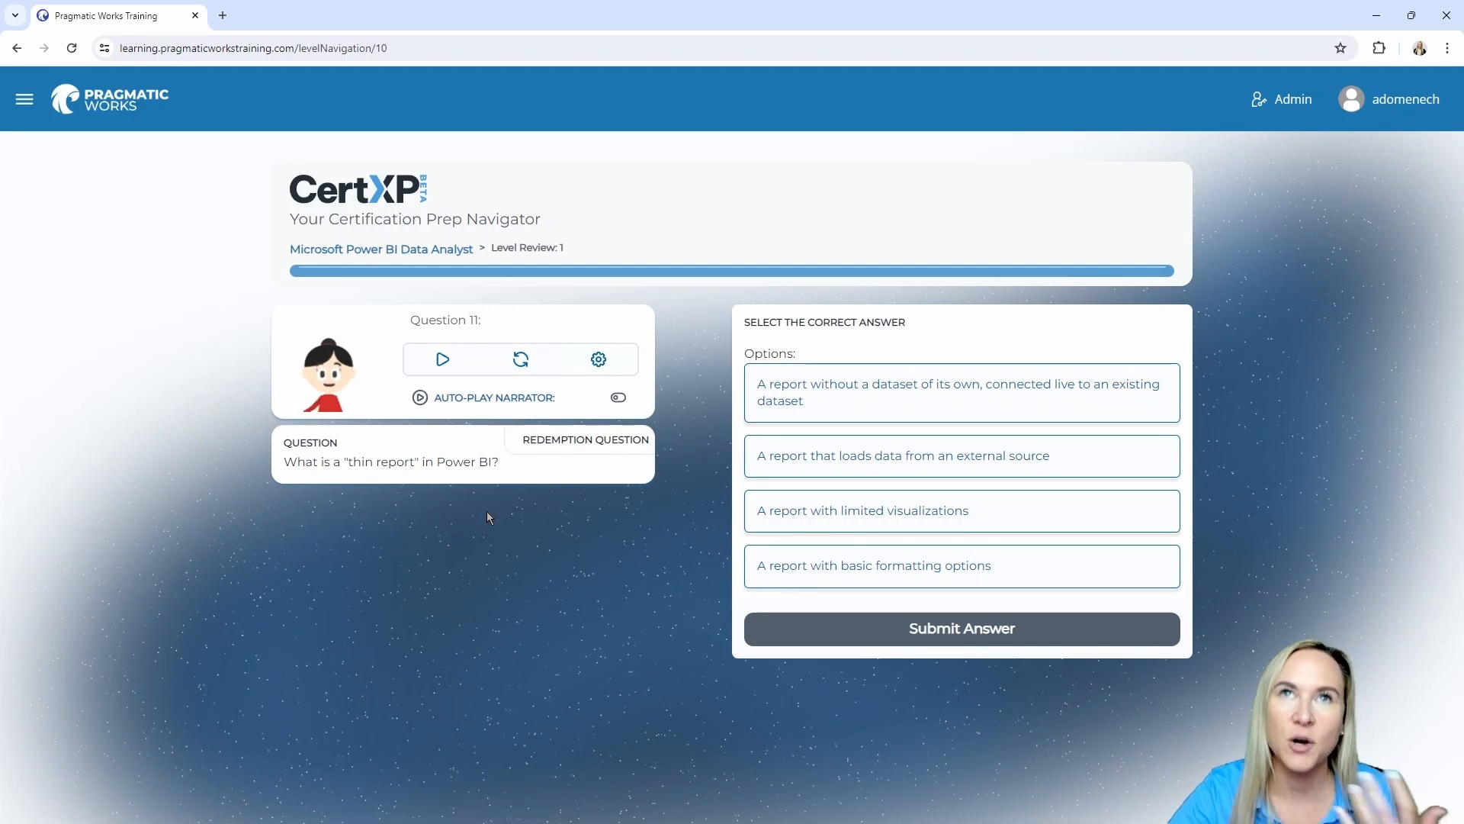
mouse_move(495, 520)
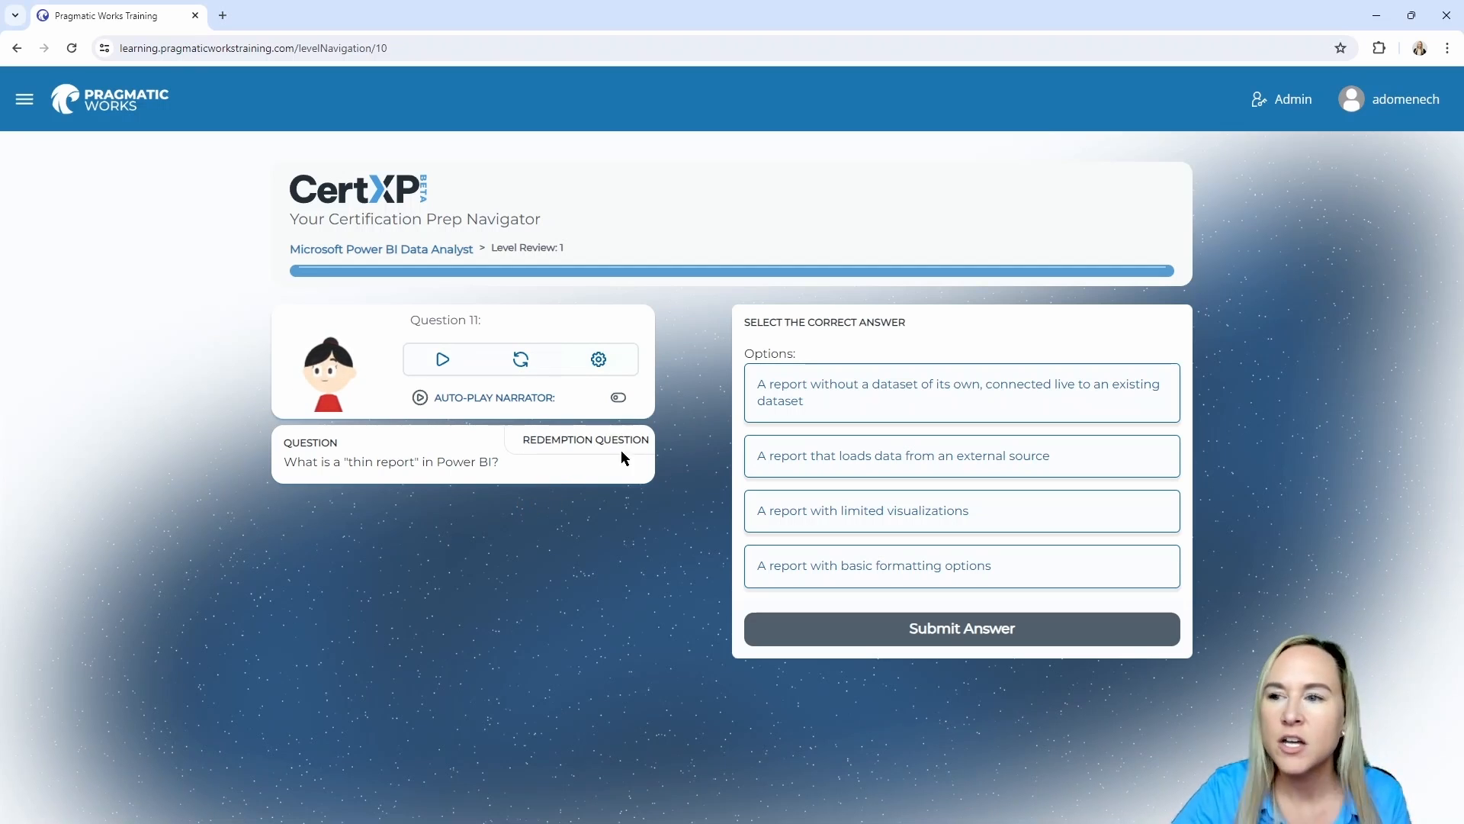
mouse_move(262, 493)
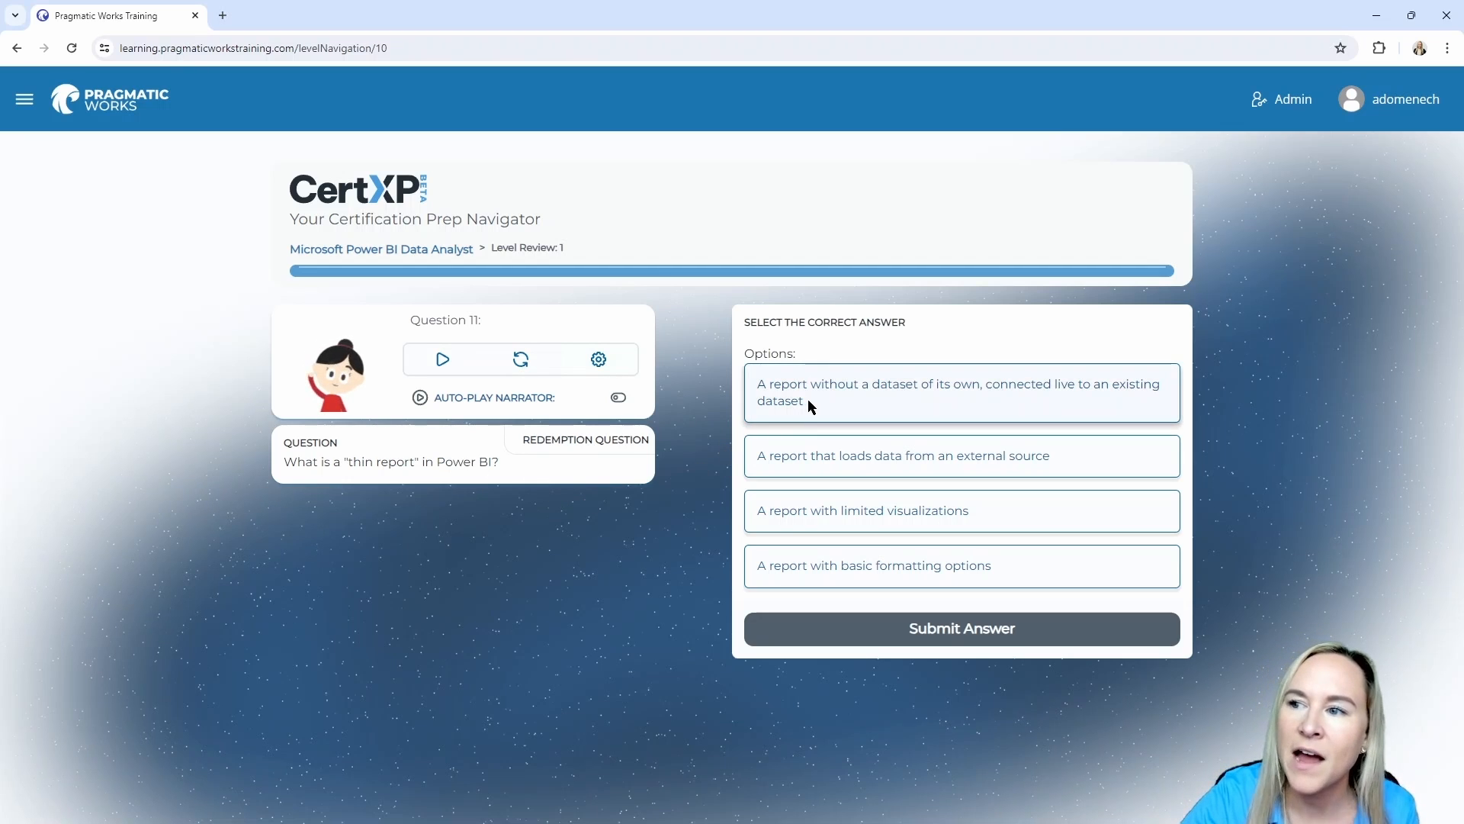
Answer the thin-report question with a live-connected report and reach the 90% result
click(962, 393)
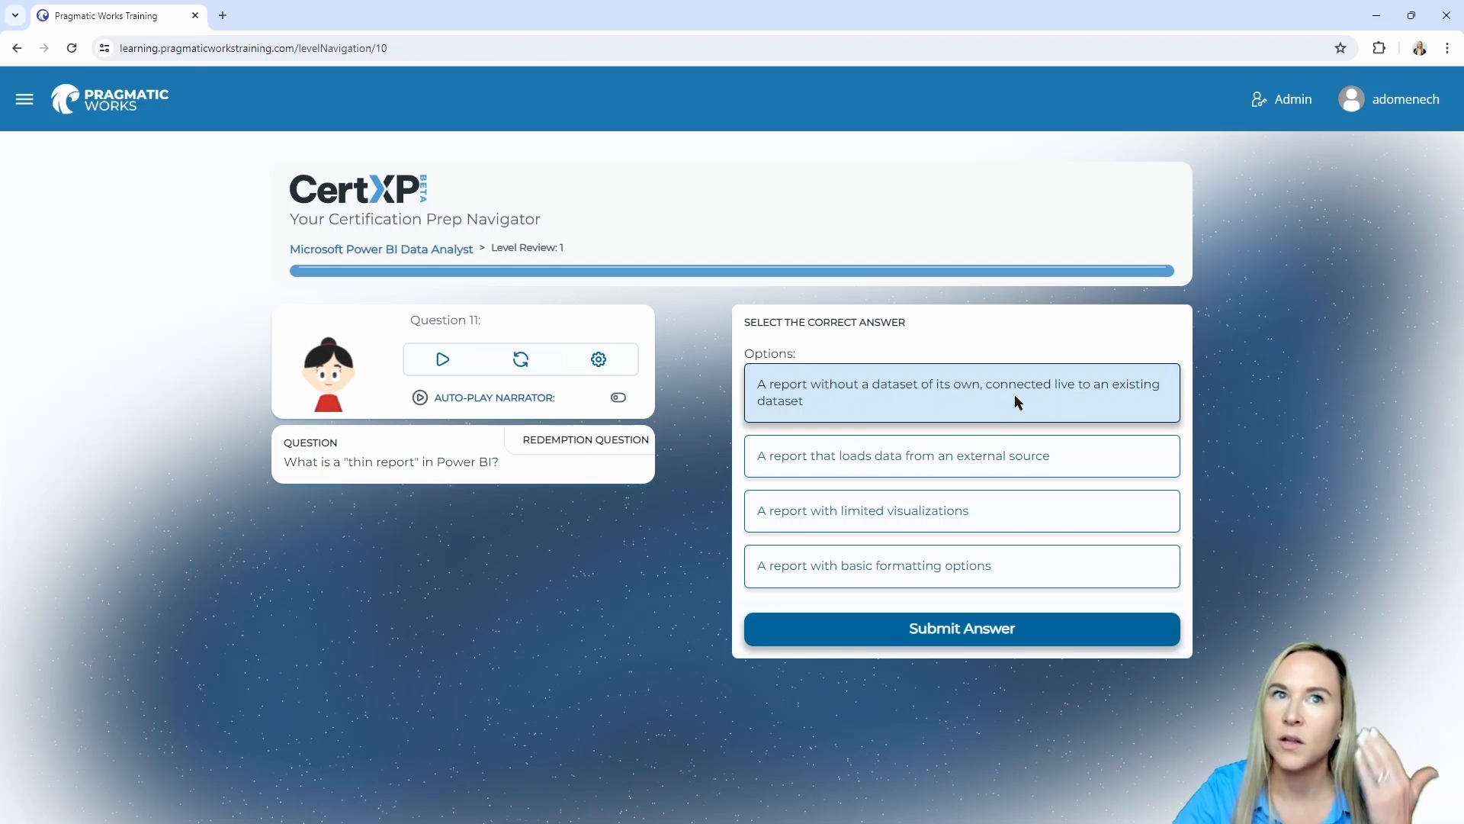
click(961, 629)
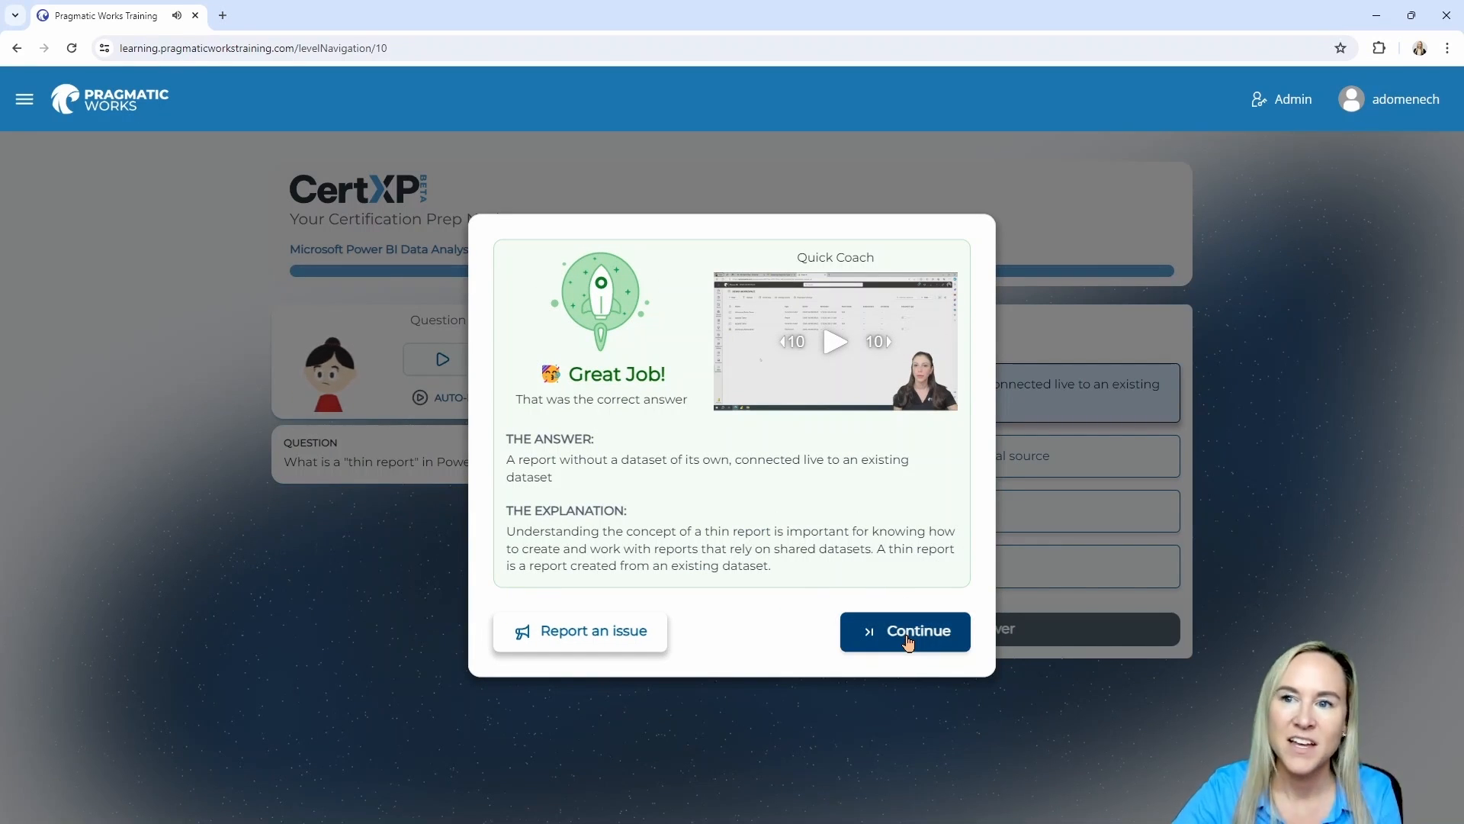
click(906, 631)
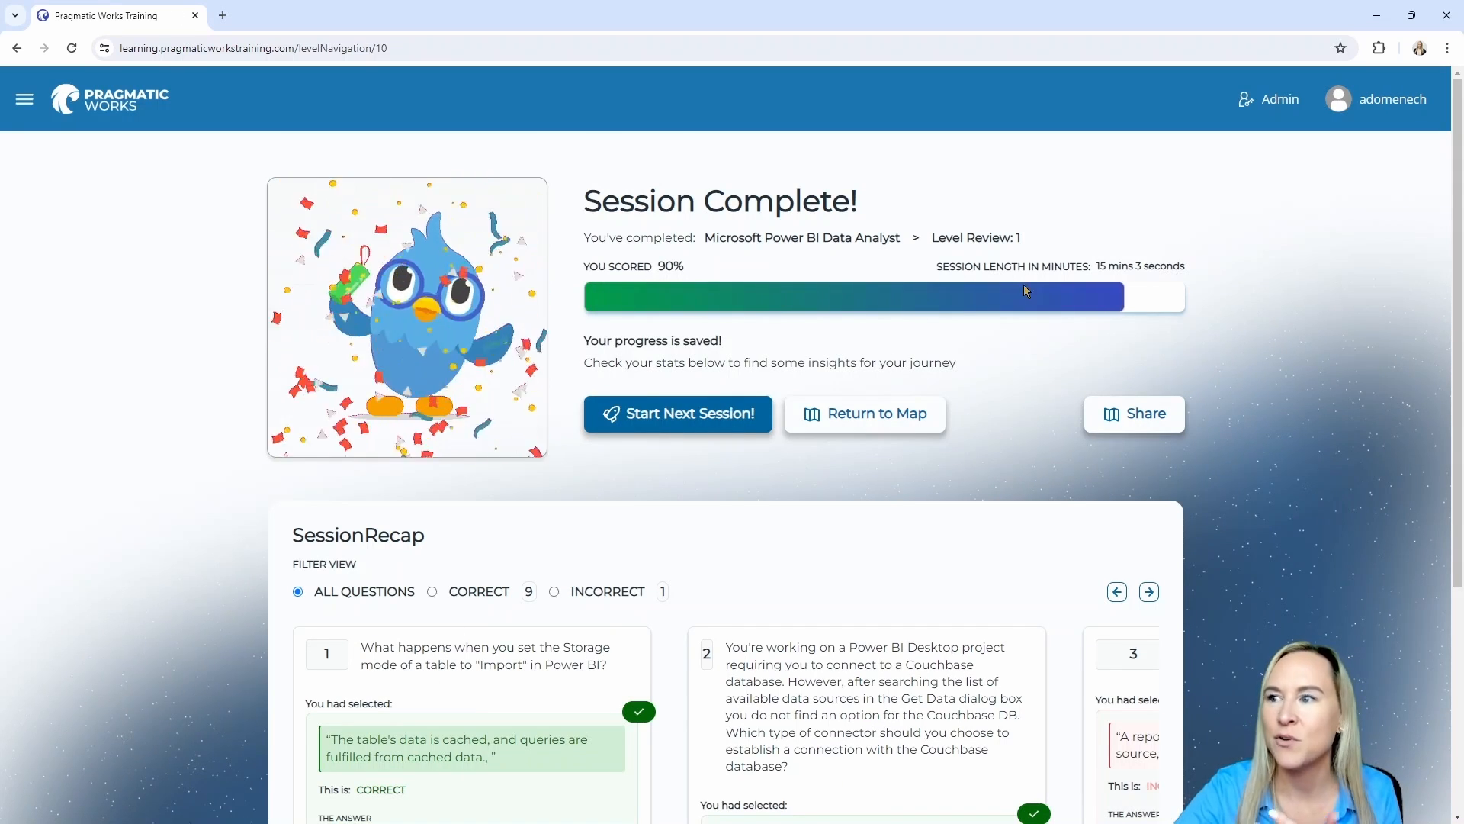
Scroll down to the Session Recap cards for questions 1 and 2
scroll(down, 3)
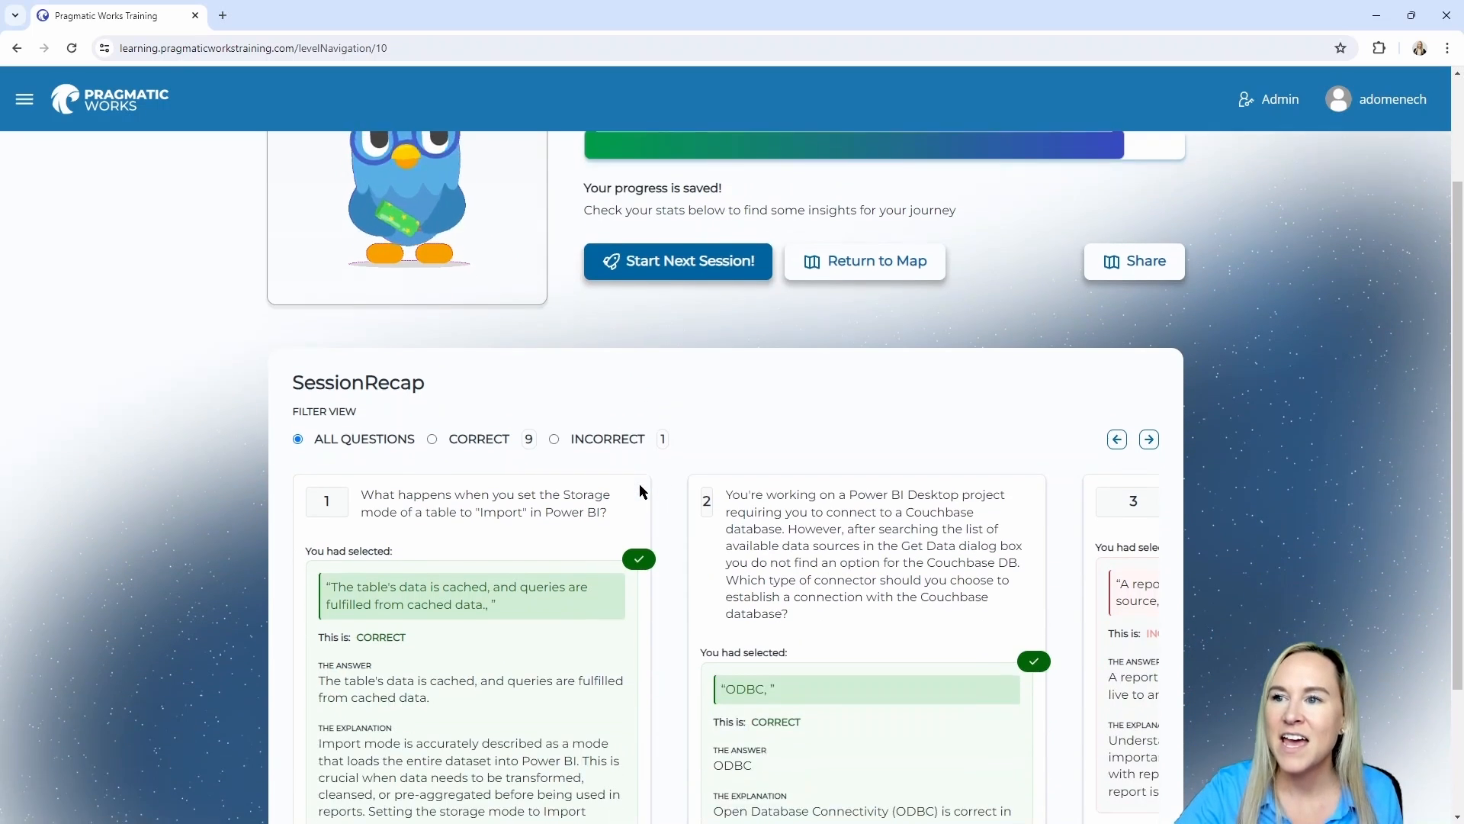
scroll(down, 3)
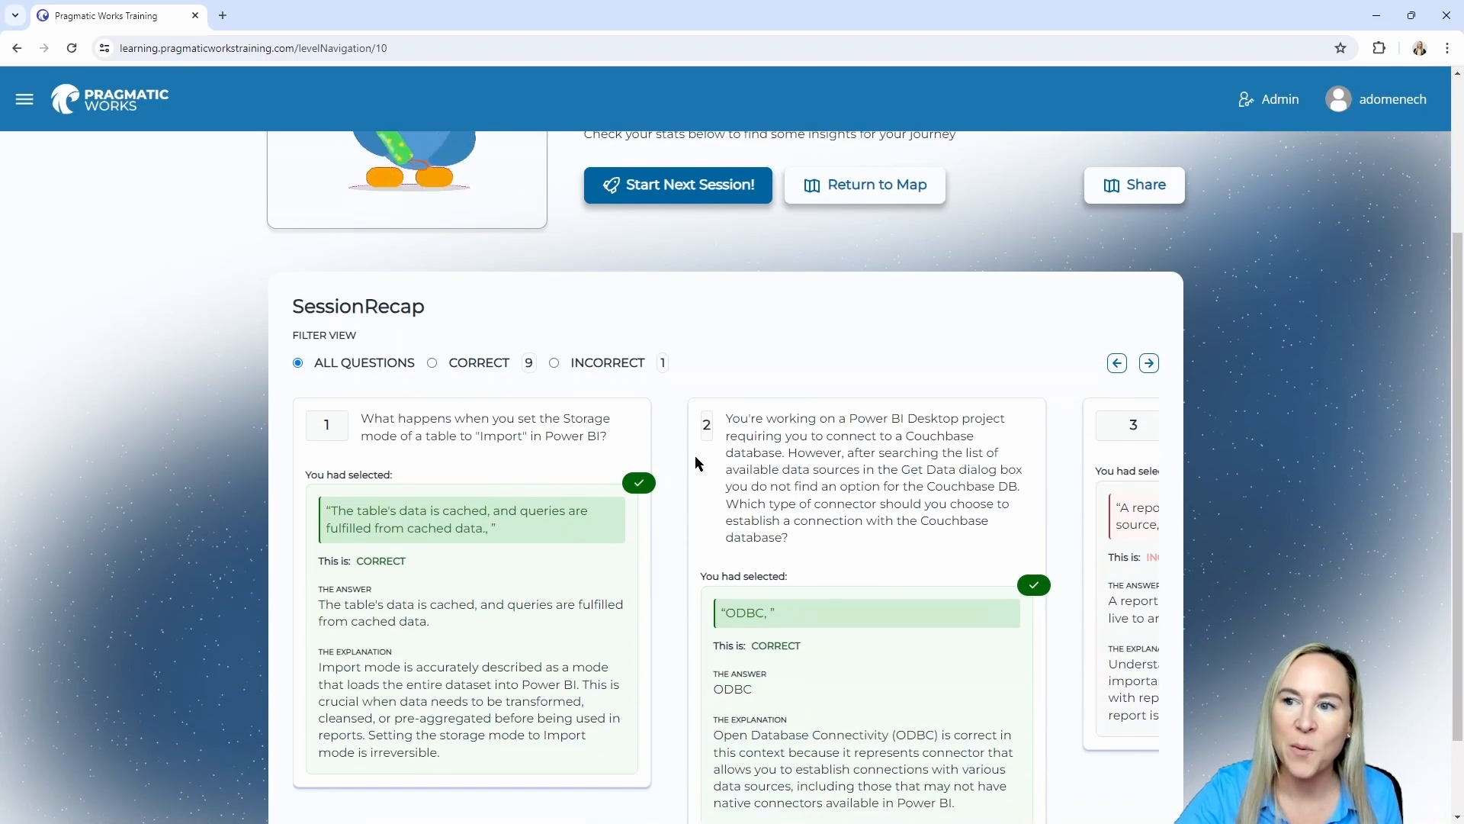
scroll(down, 3)
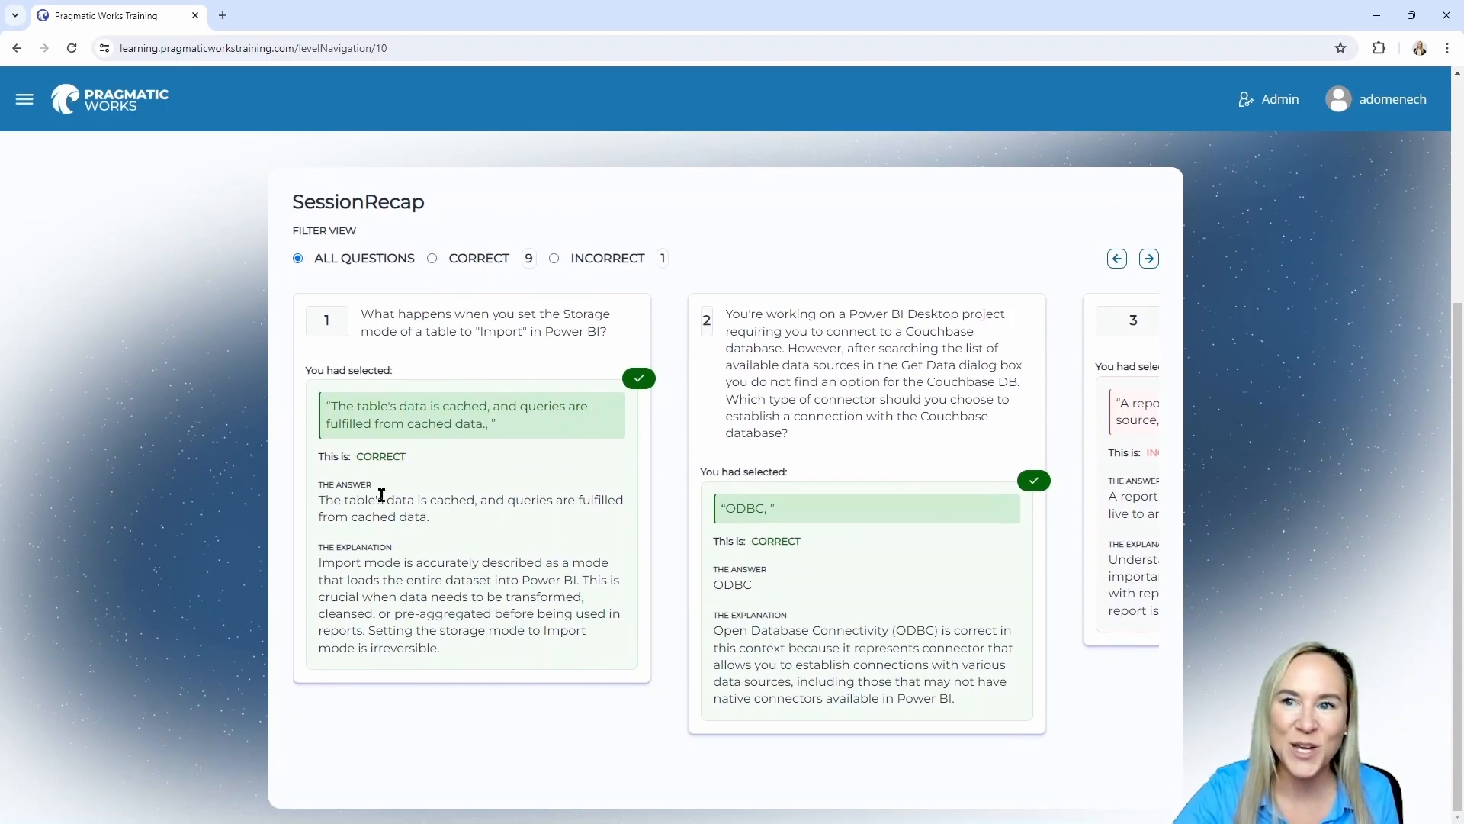